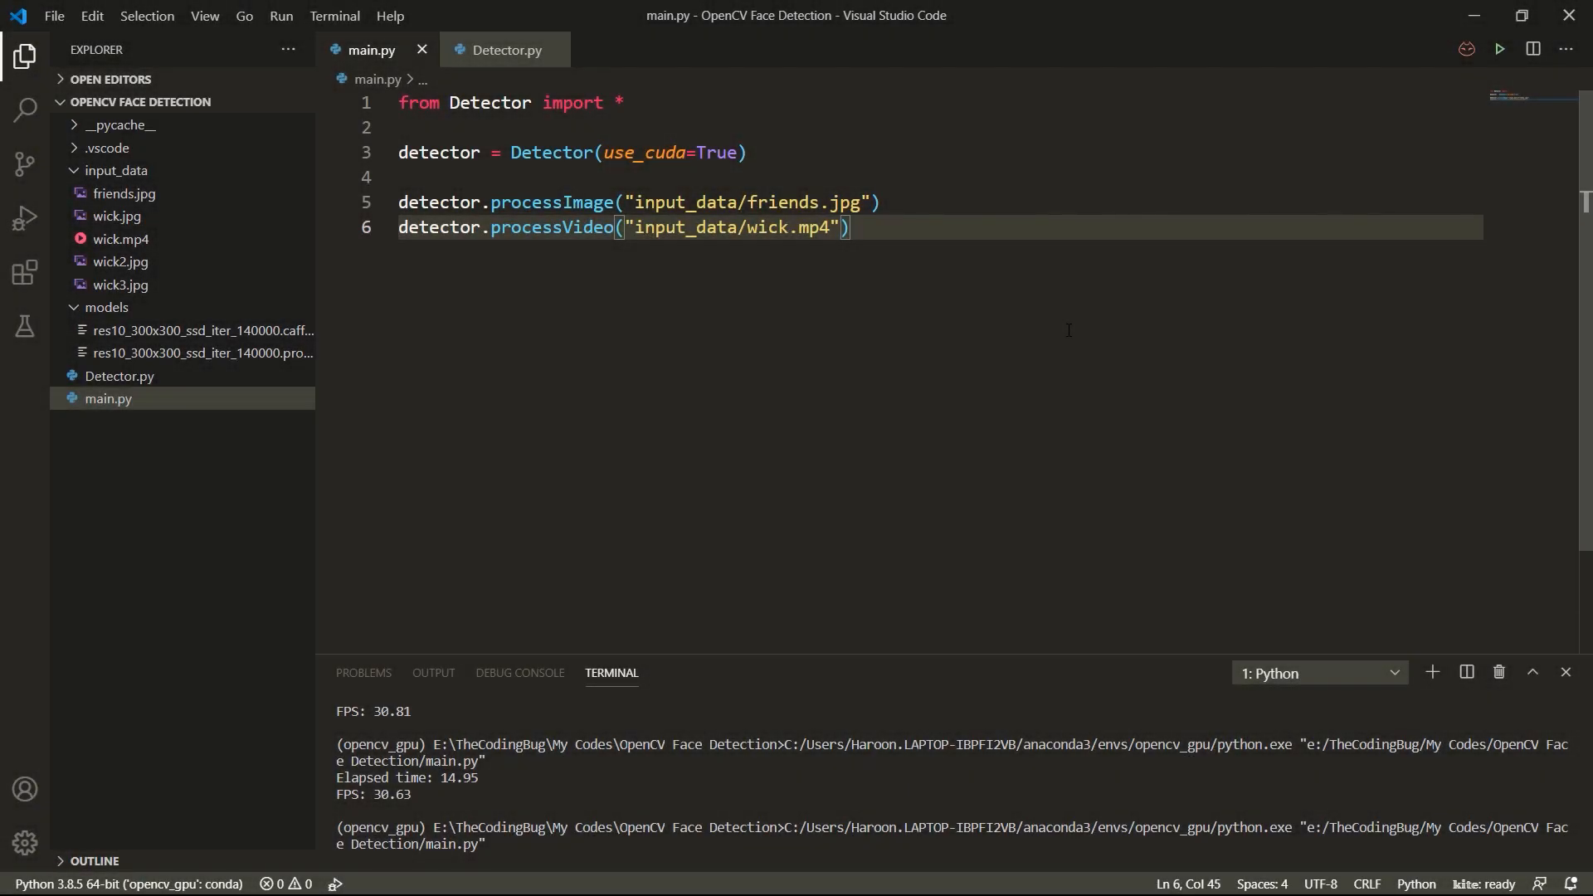
# - Begin Detector.py with imports of numpy, cv2 and FPS from imutils.video
pyautogui.click(1499, 48)
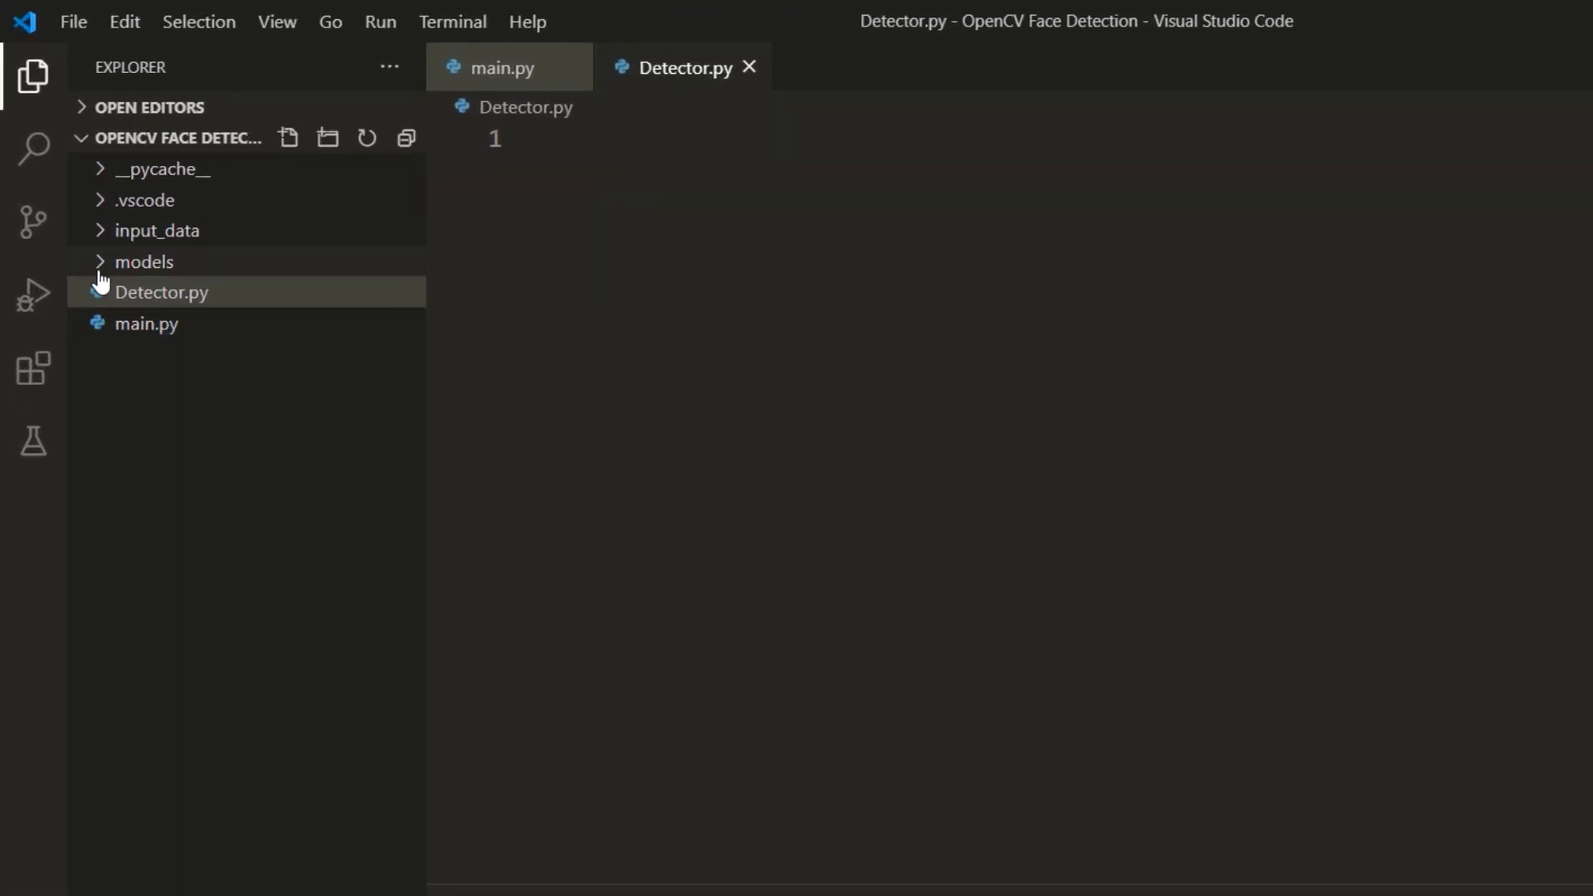
pyautogui.click(143, 261)
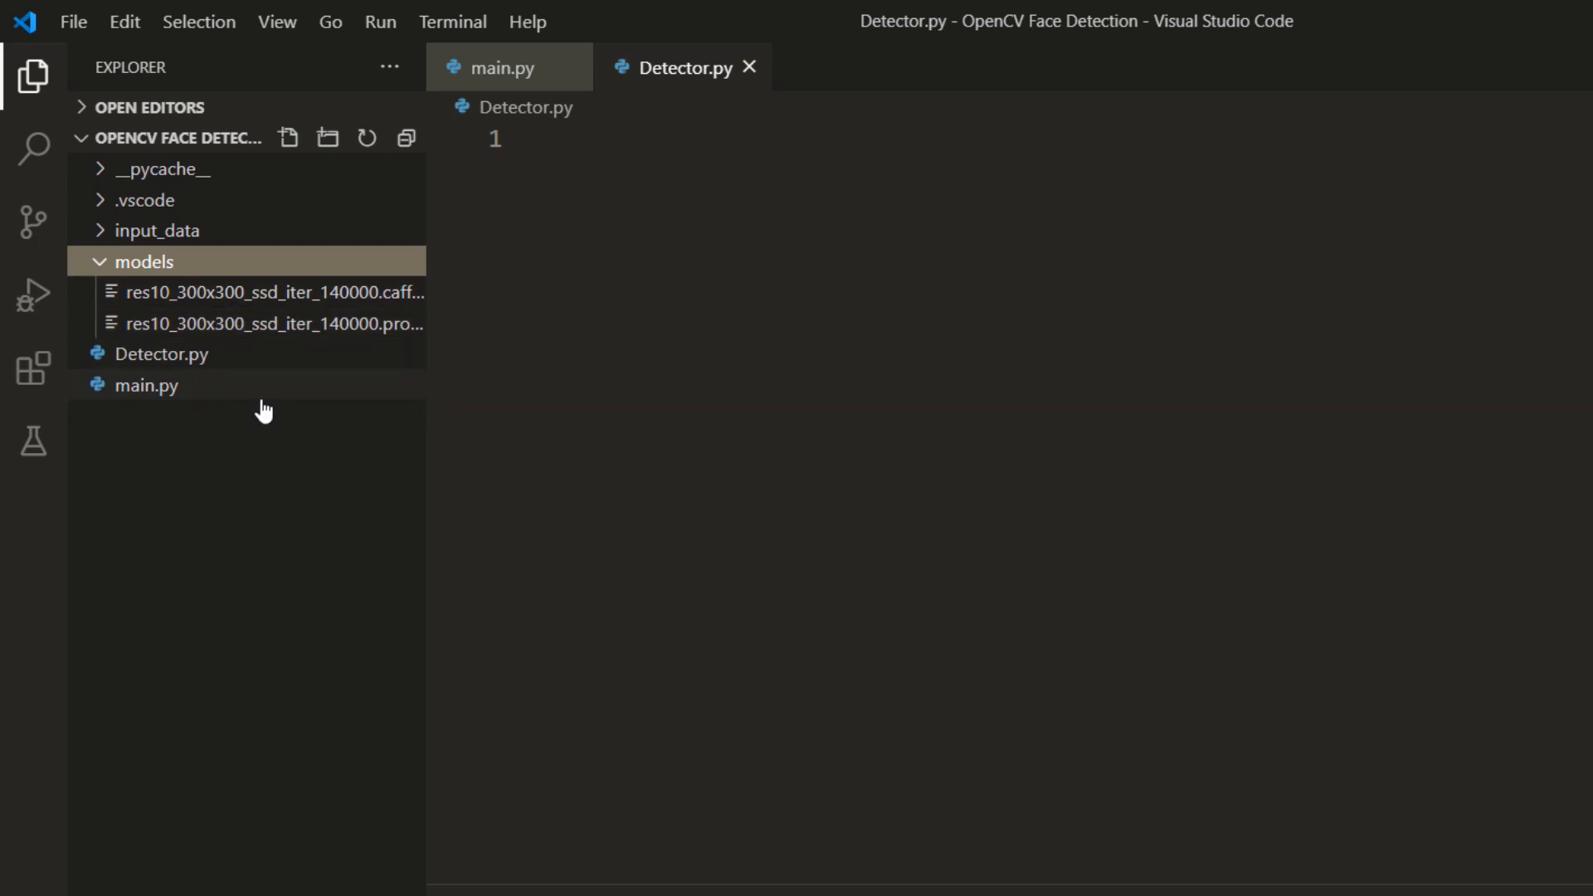
pyautogui.moveTo(146, 385)
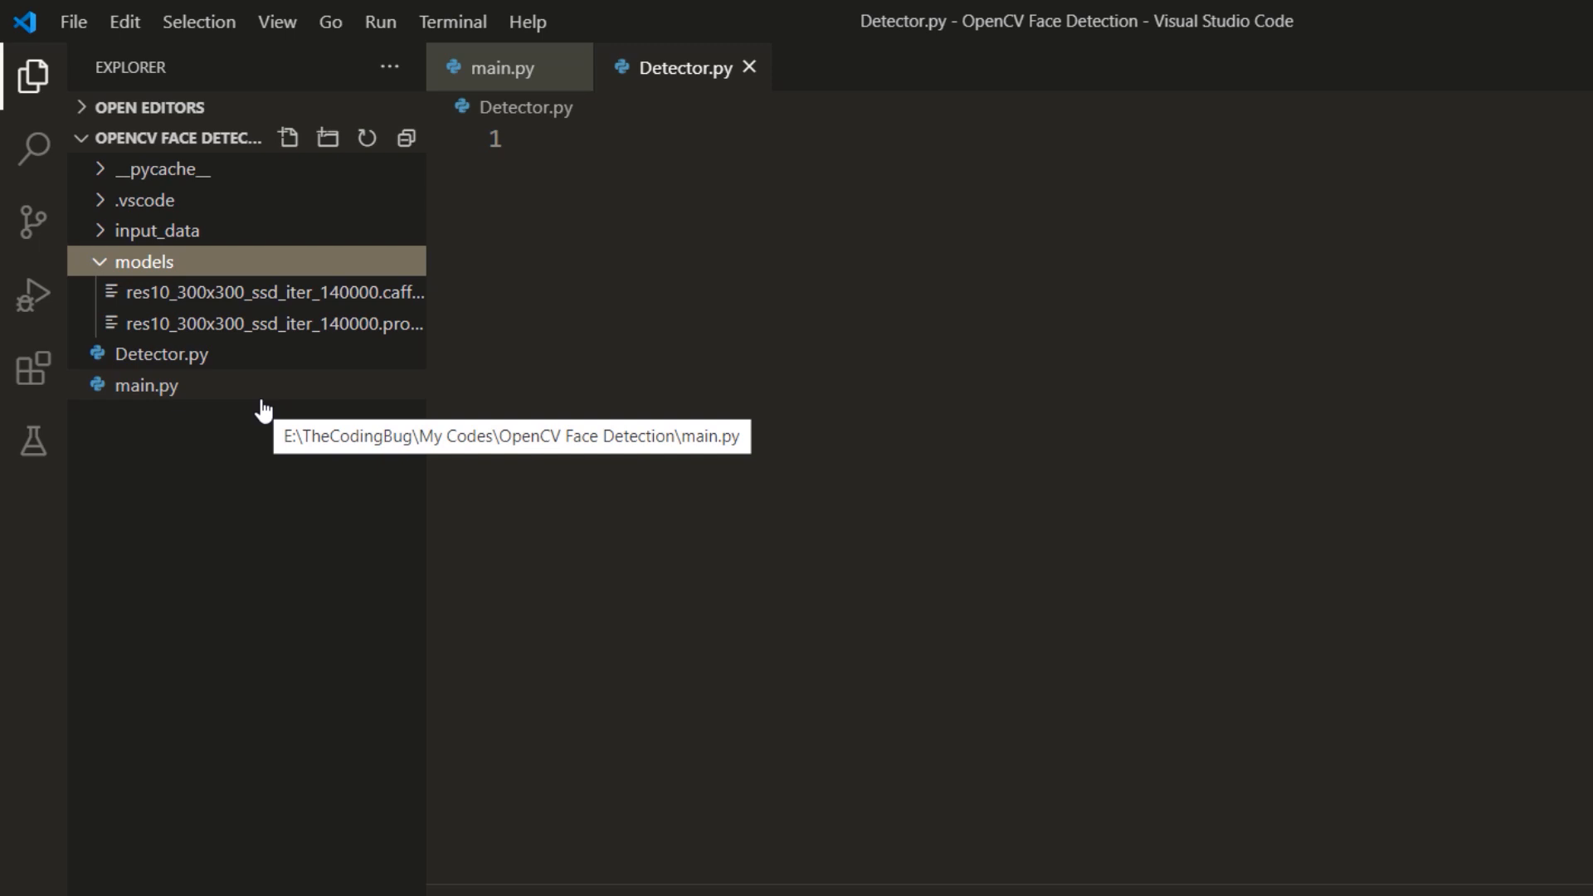
pyautogui.moveTo(109, 244)
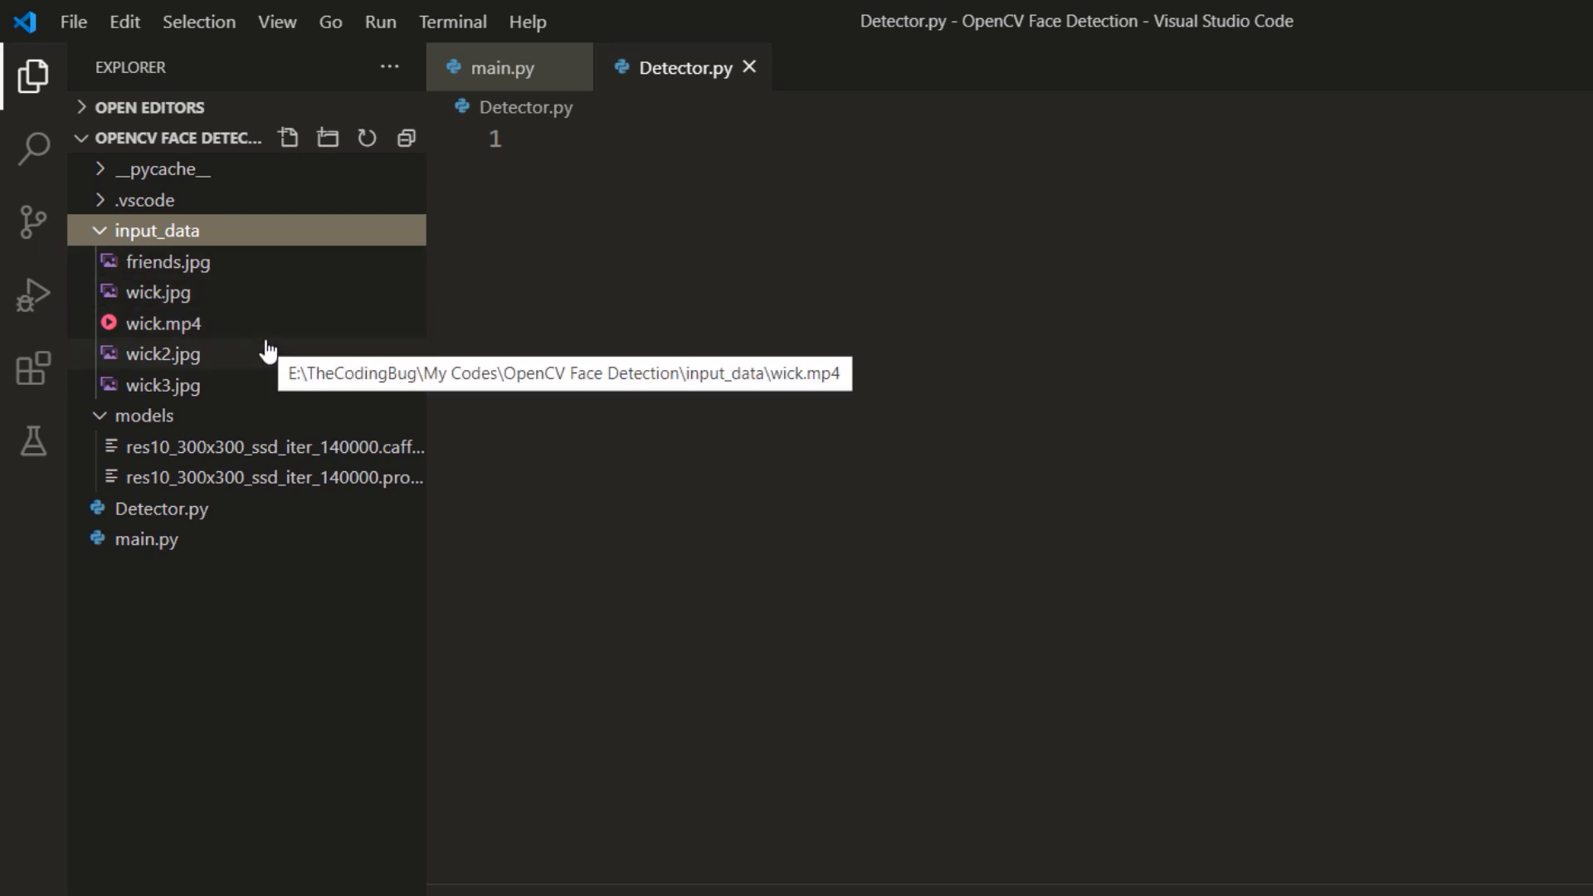
pyautogui.moveTo(97, 244)
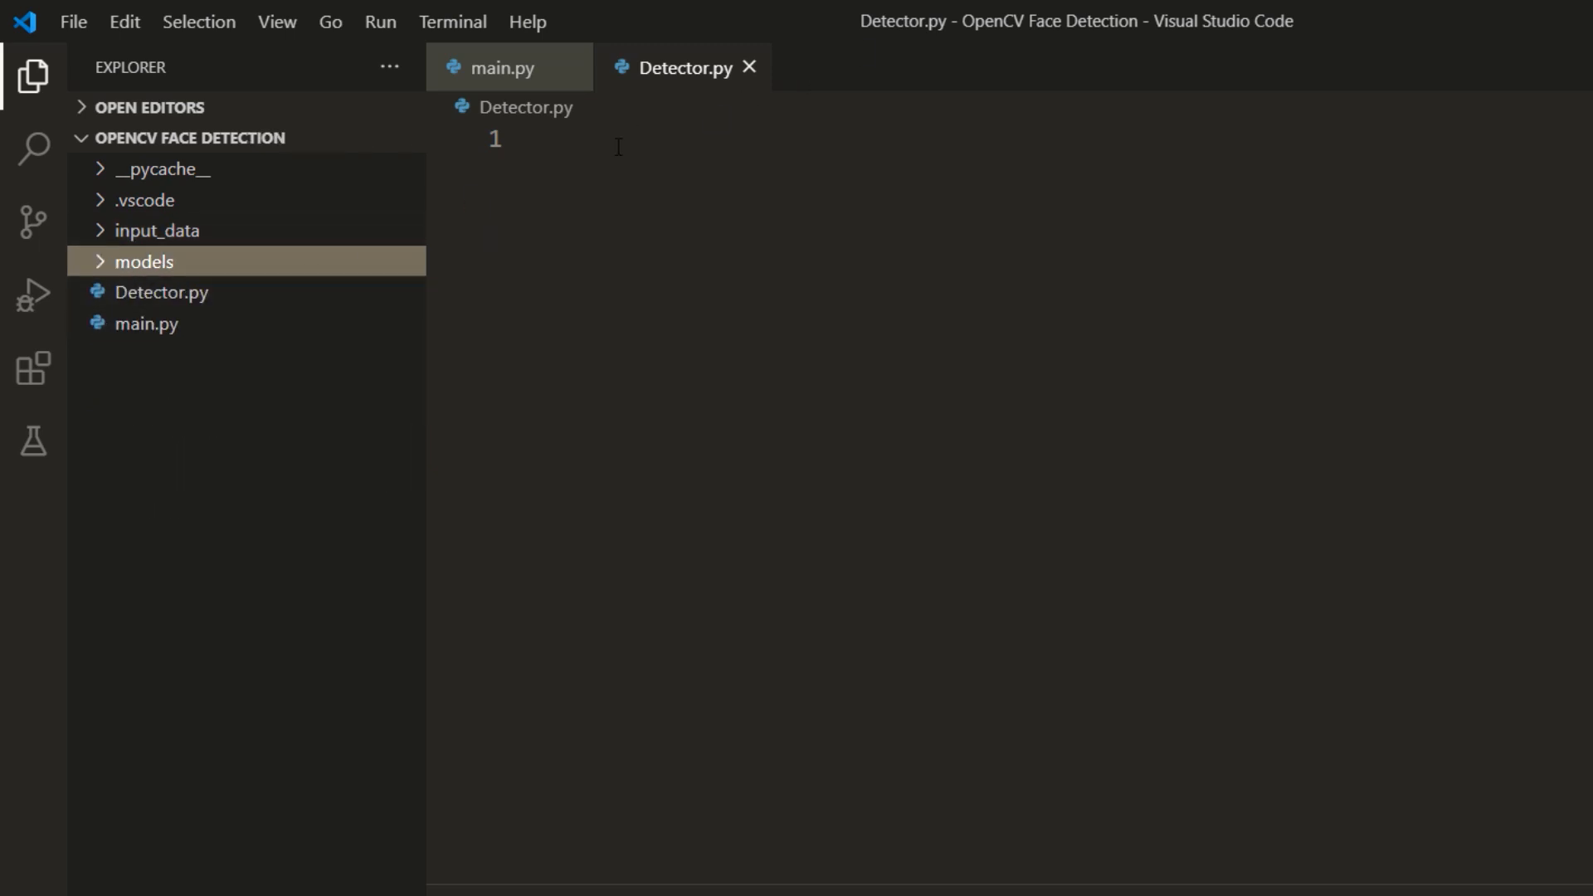
pyautogui.write('import numpy as np')
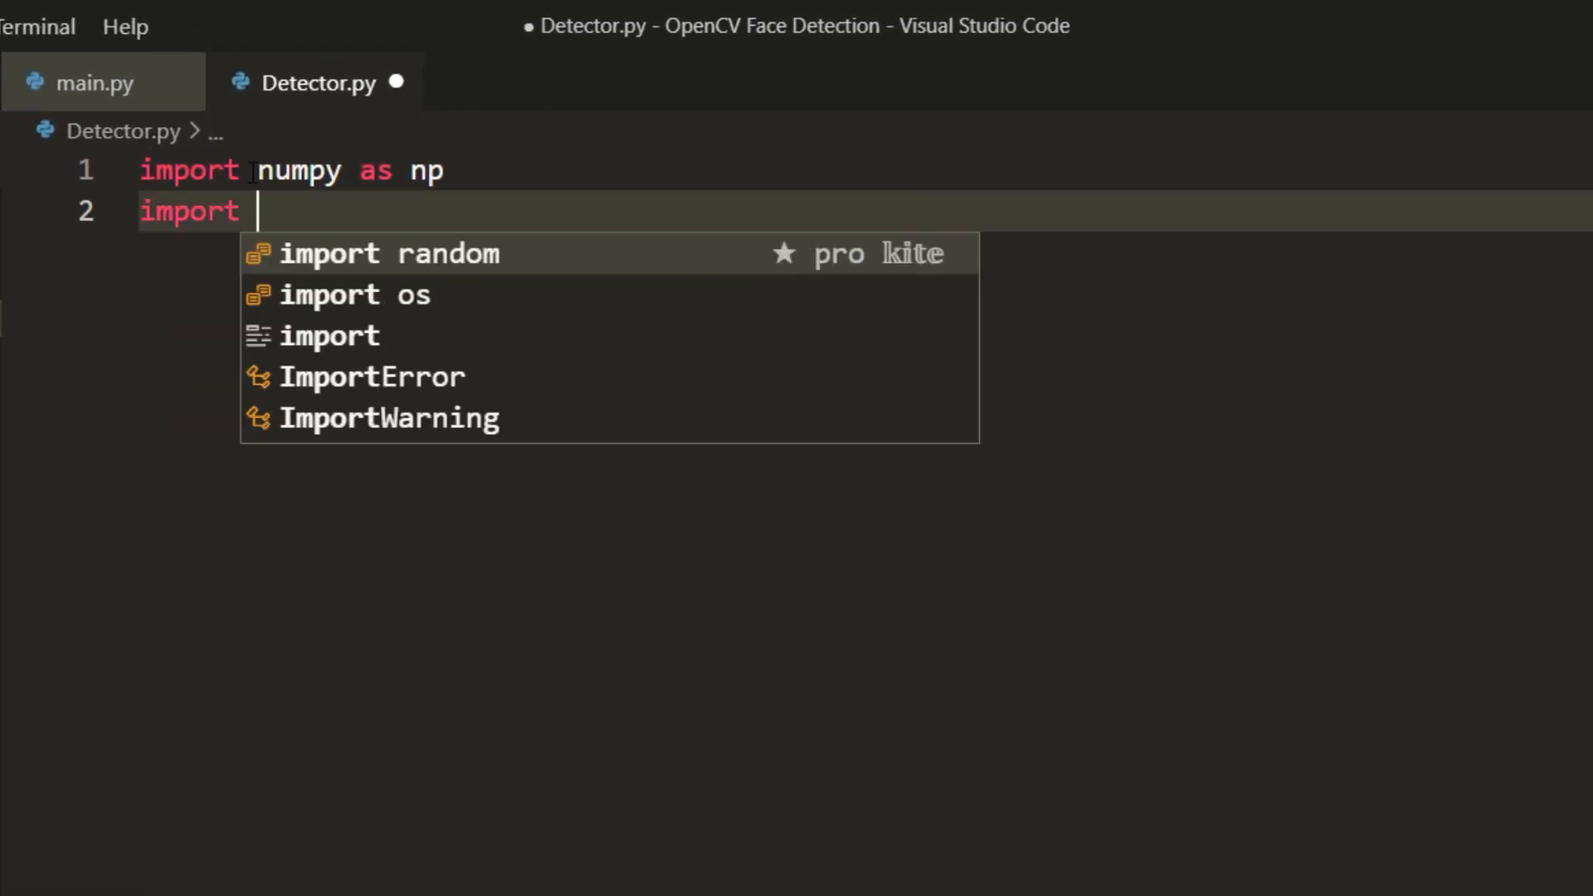
pyautogui.write('cv2')
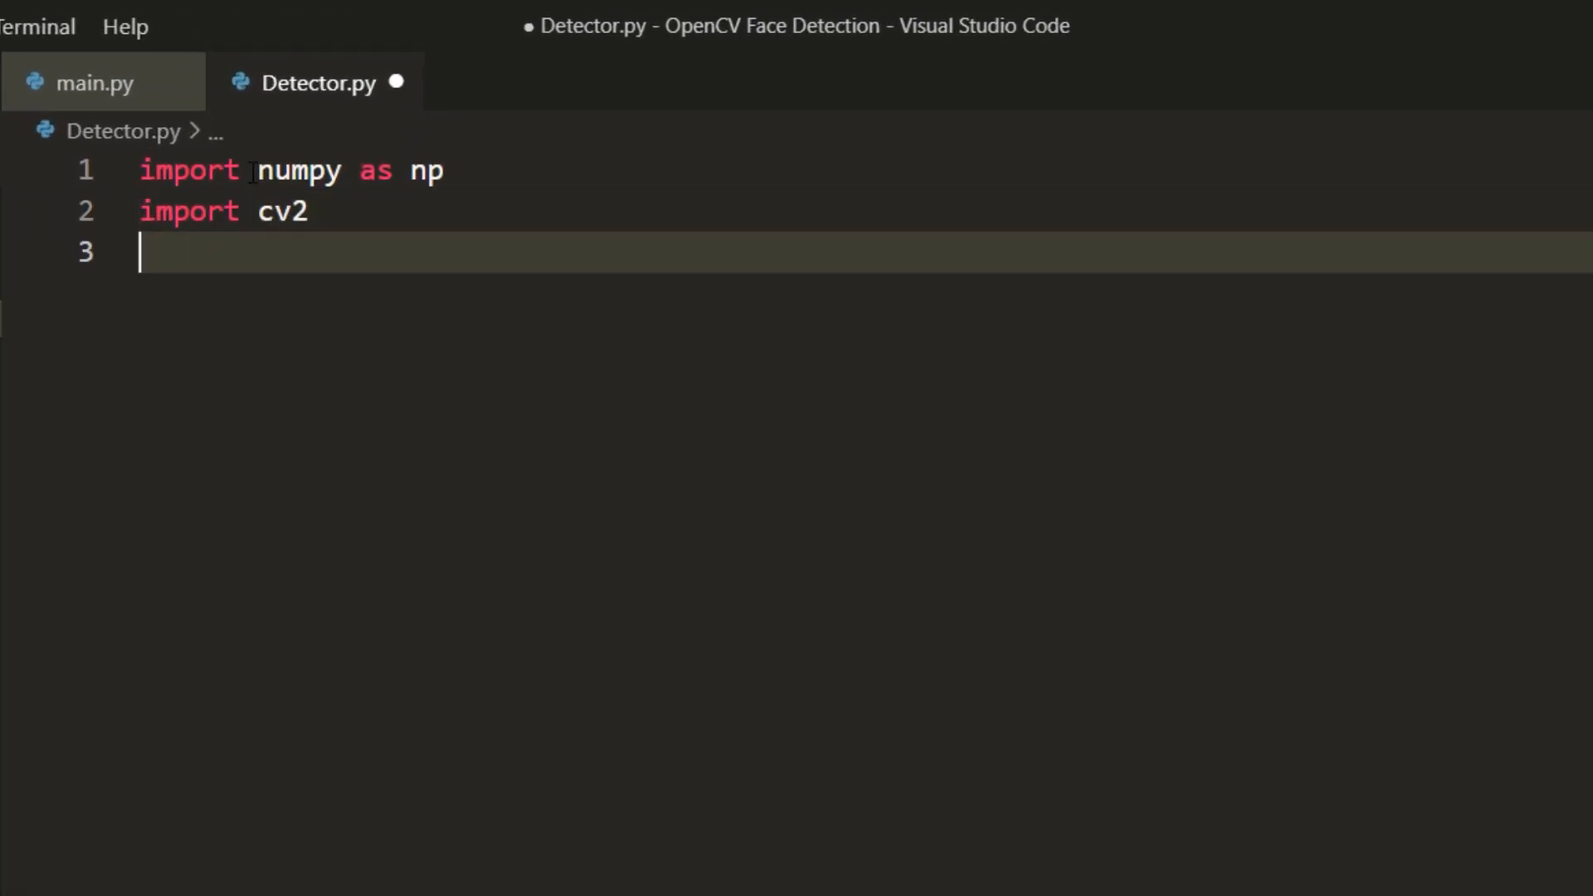
pyautogui.write('from imutils')
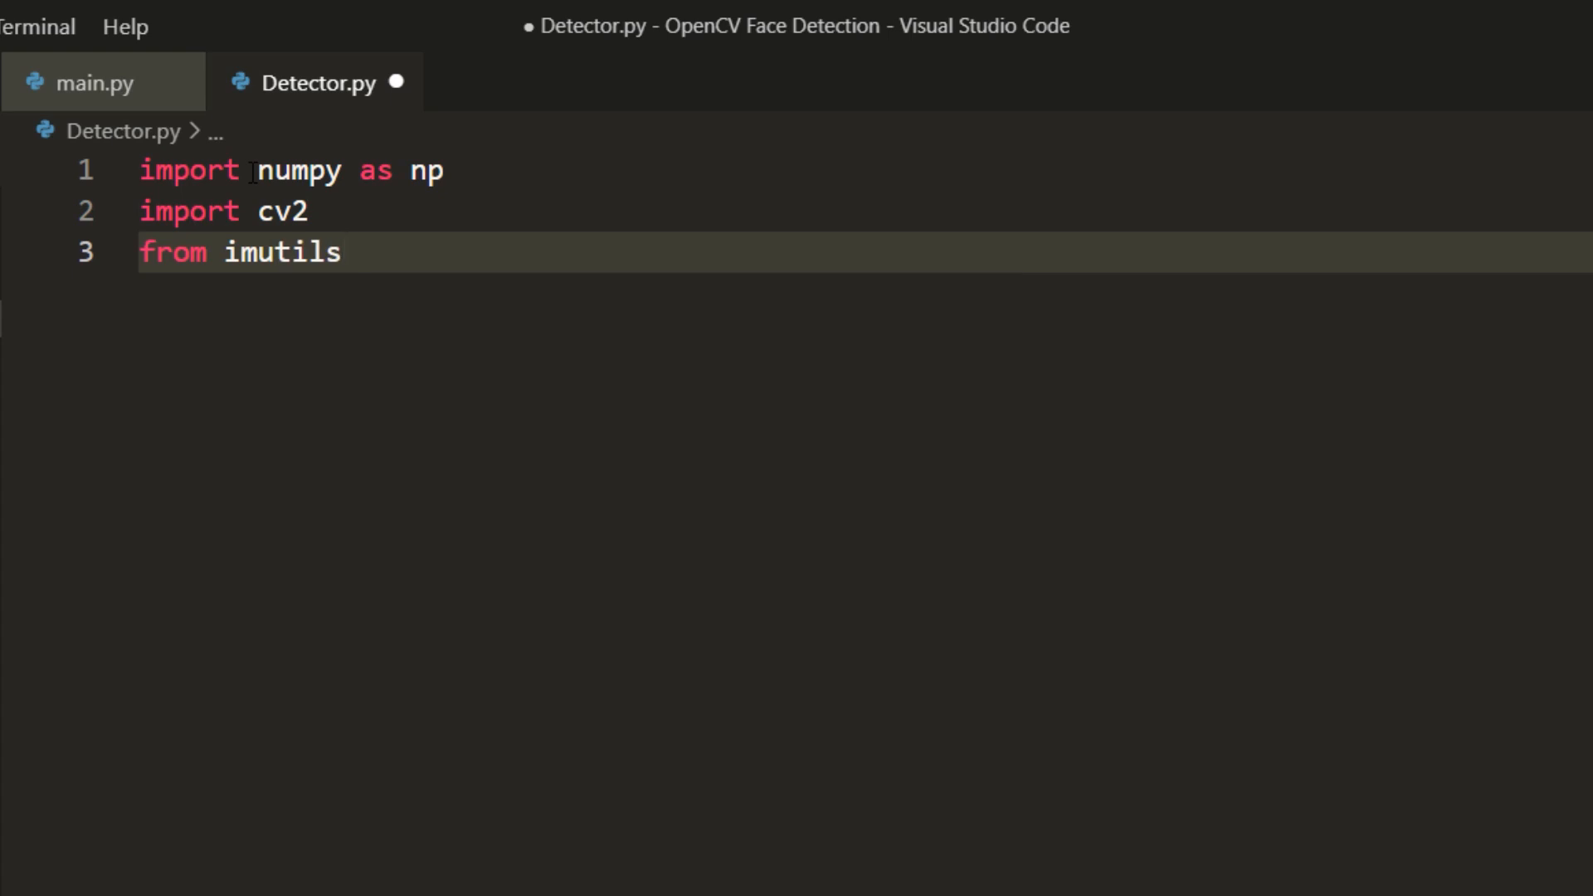
pyautogui.write('.video import FPS')
pyautogui.write('class Detector')
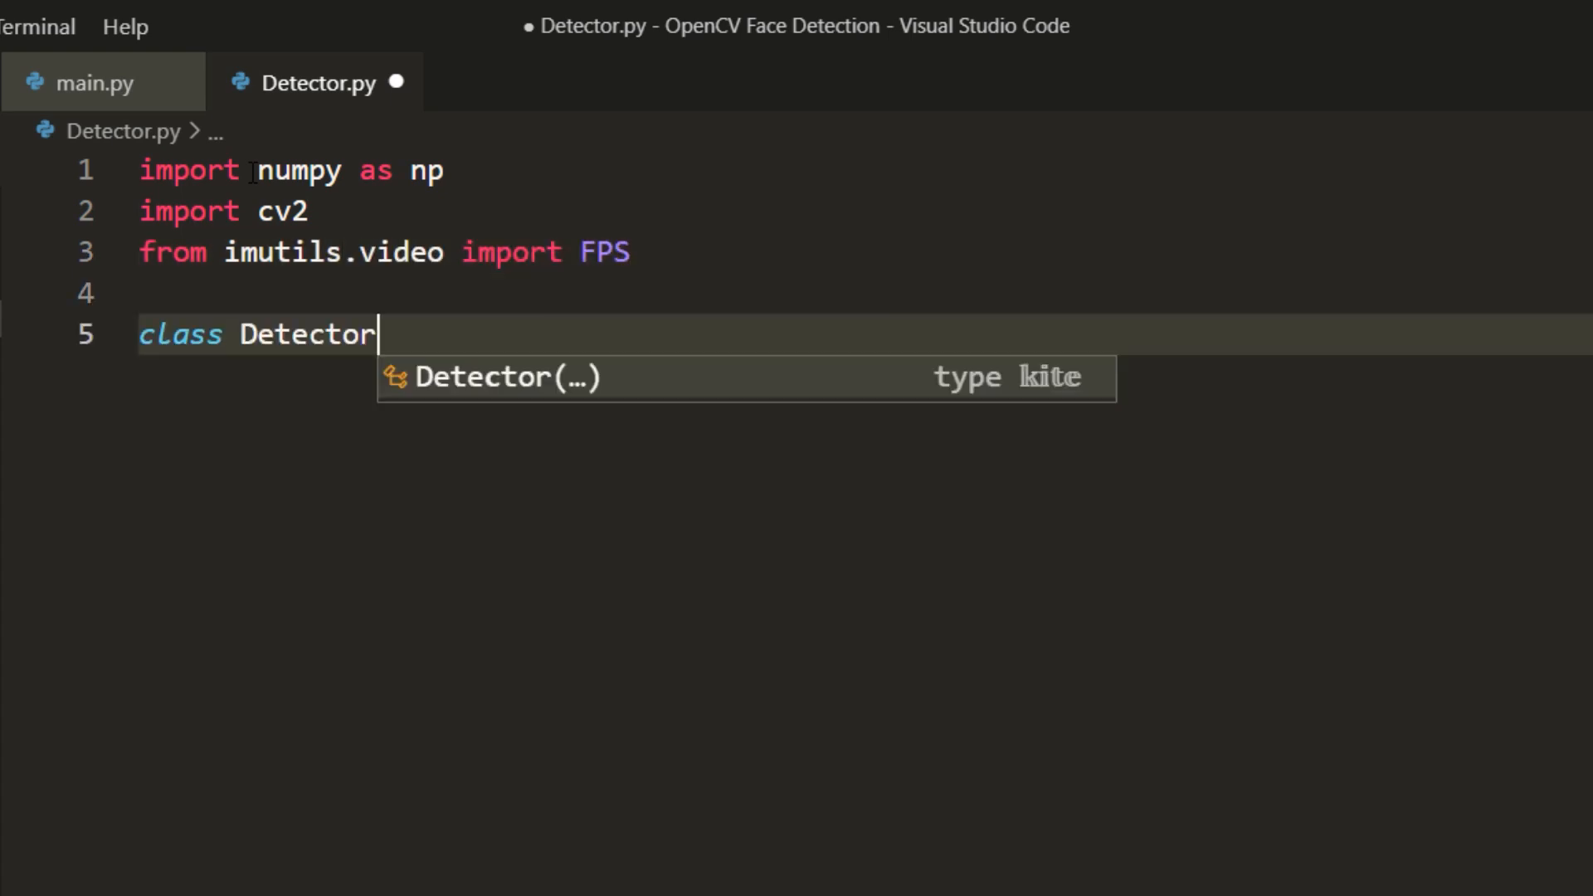
# - Define class Detector whose __init__ loads the res10_300x300_ssd Caffe model via cv2.dnn.readNetFromCaffe
pyautogui.write(':')
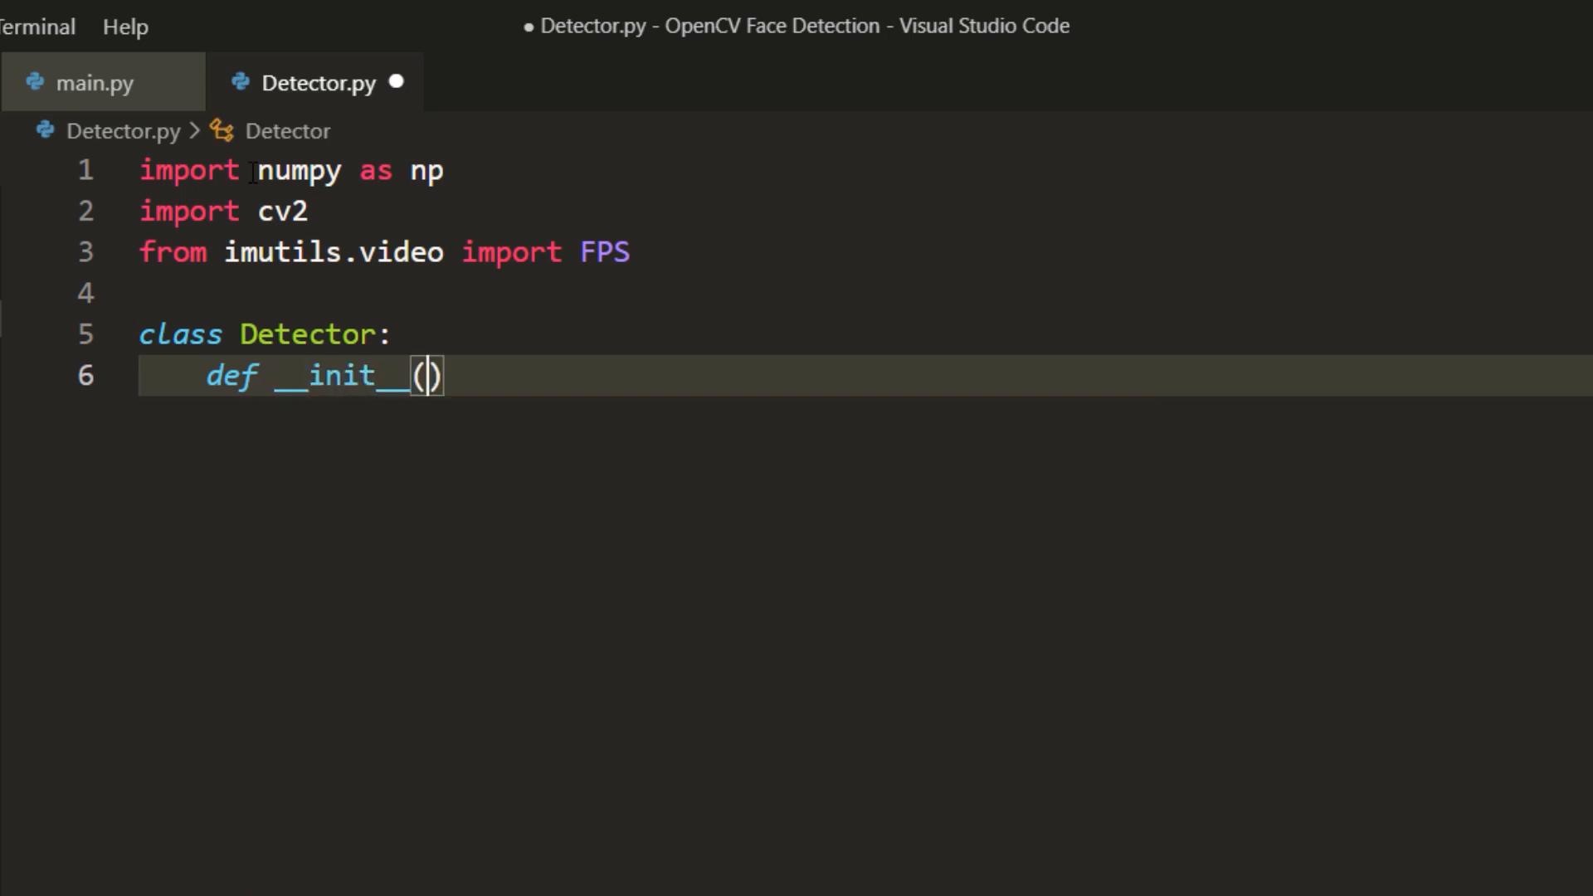
pyautogui.write('self):')
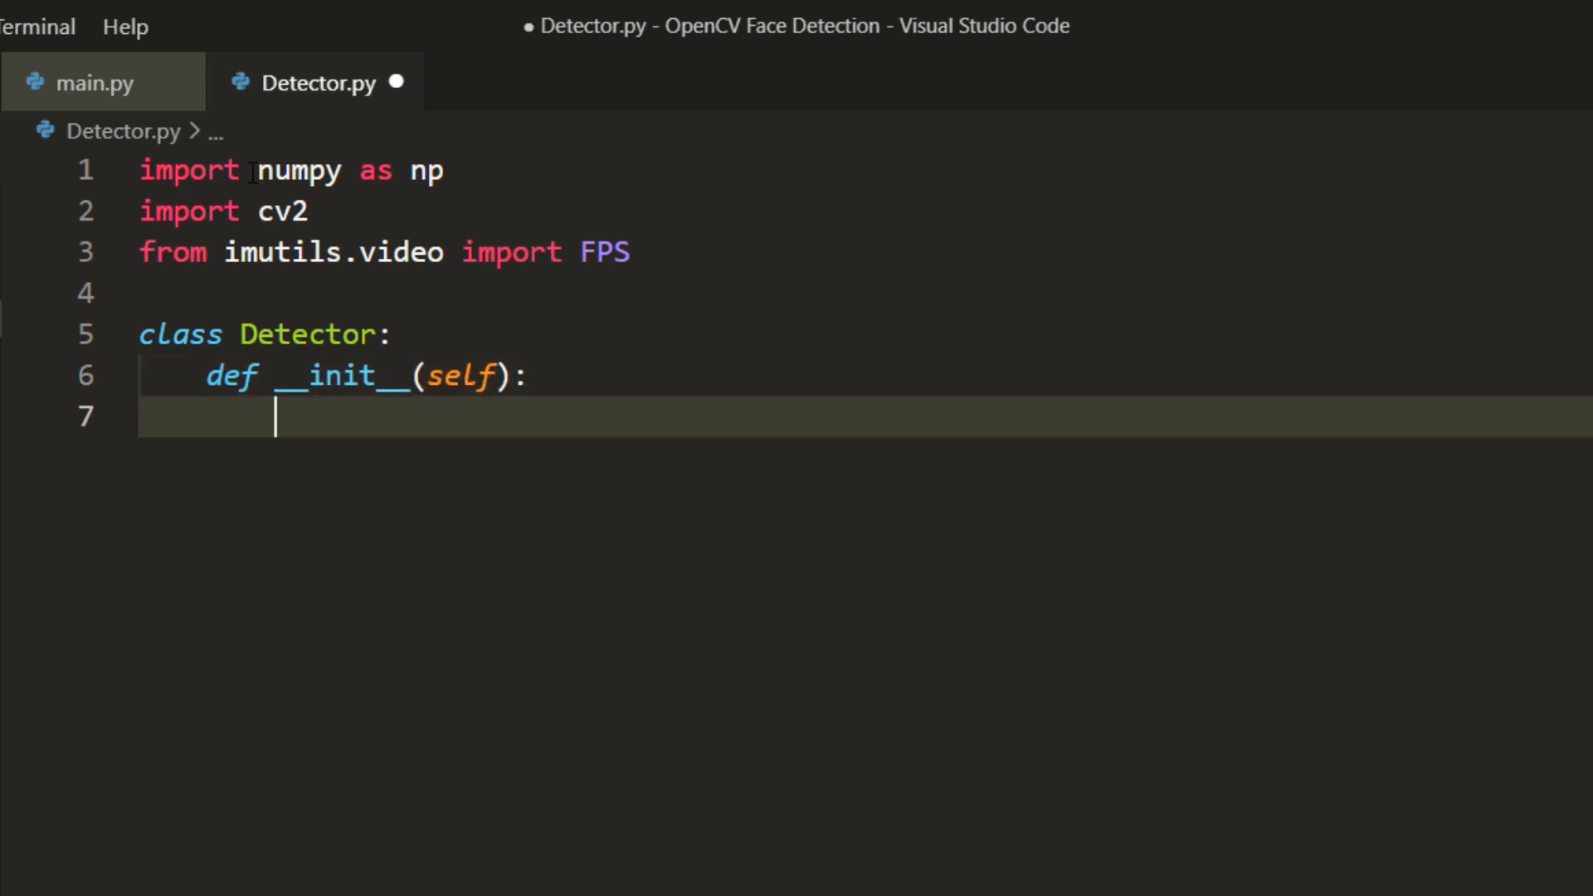
pyautogui.write('#read model')
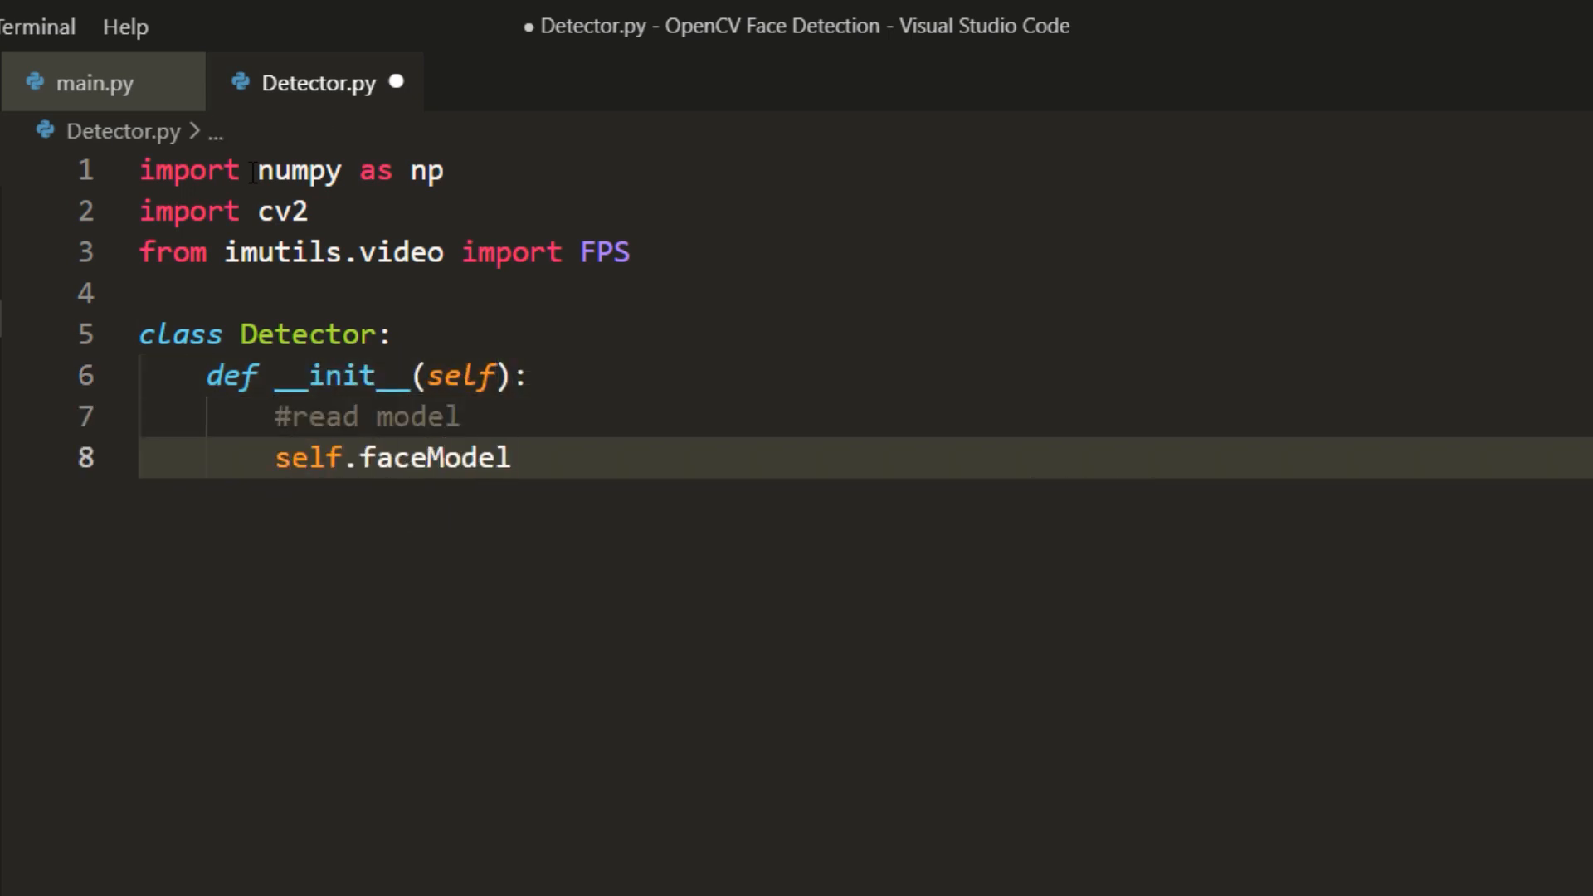
pyautogui.write('= cv2.dnn.')
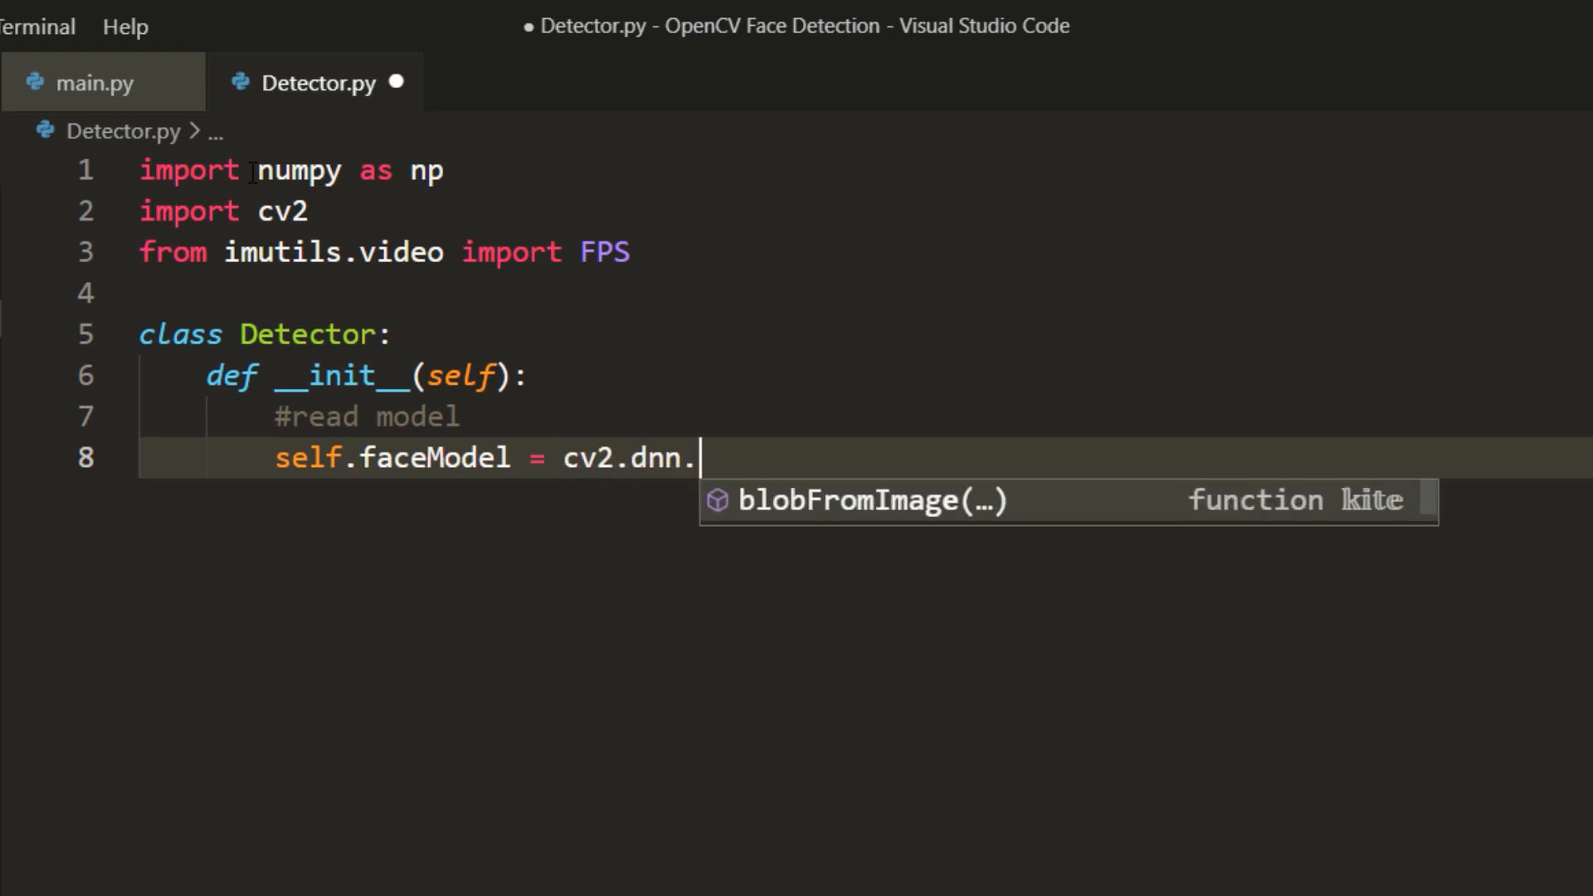
pyautogui.write('readNetFromCaffe()')
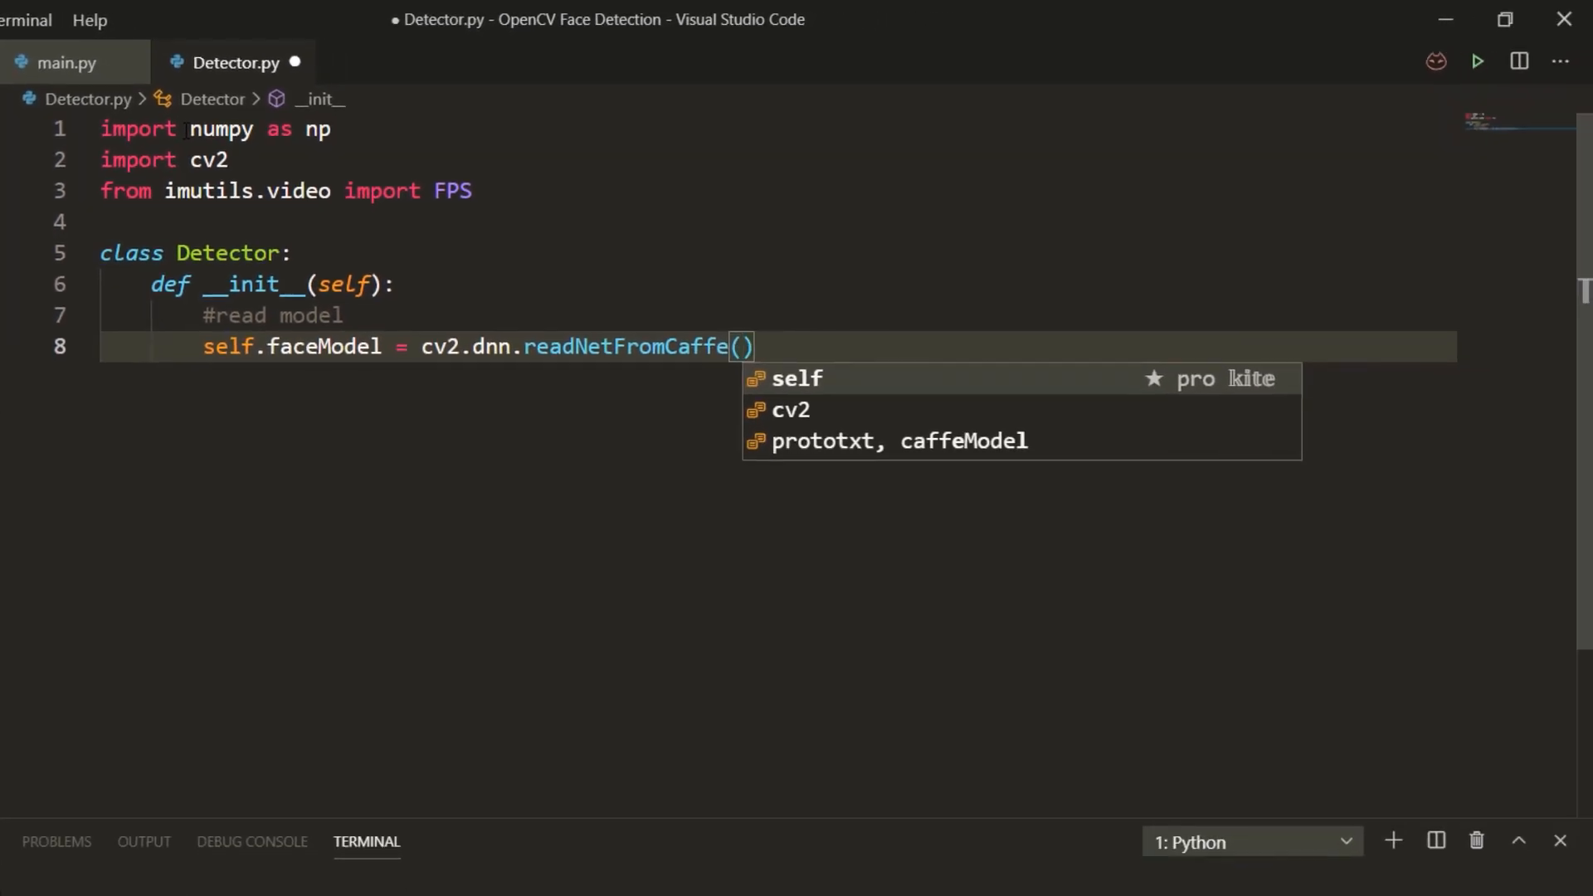
pyautogui.write('"models/res"')
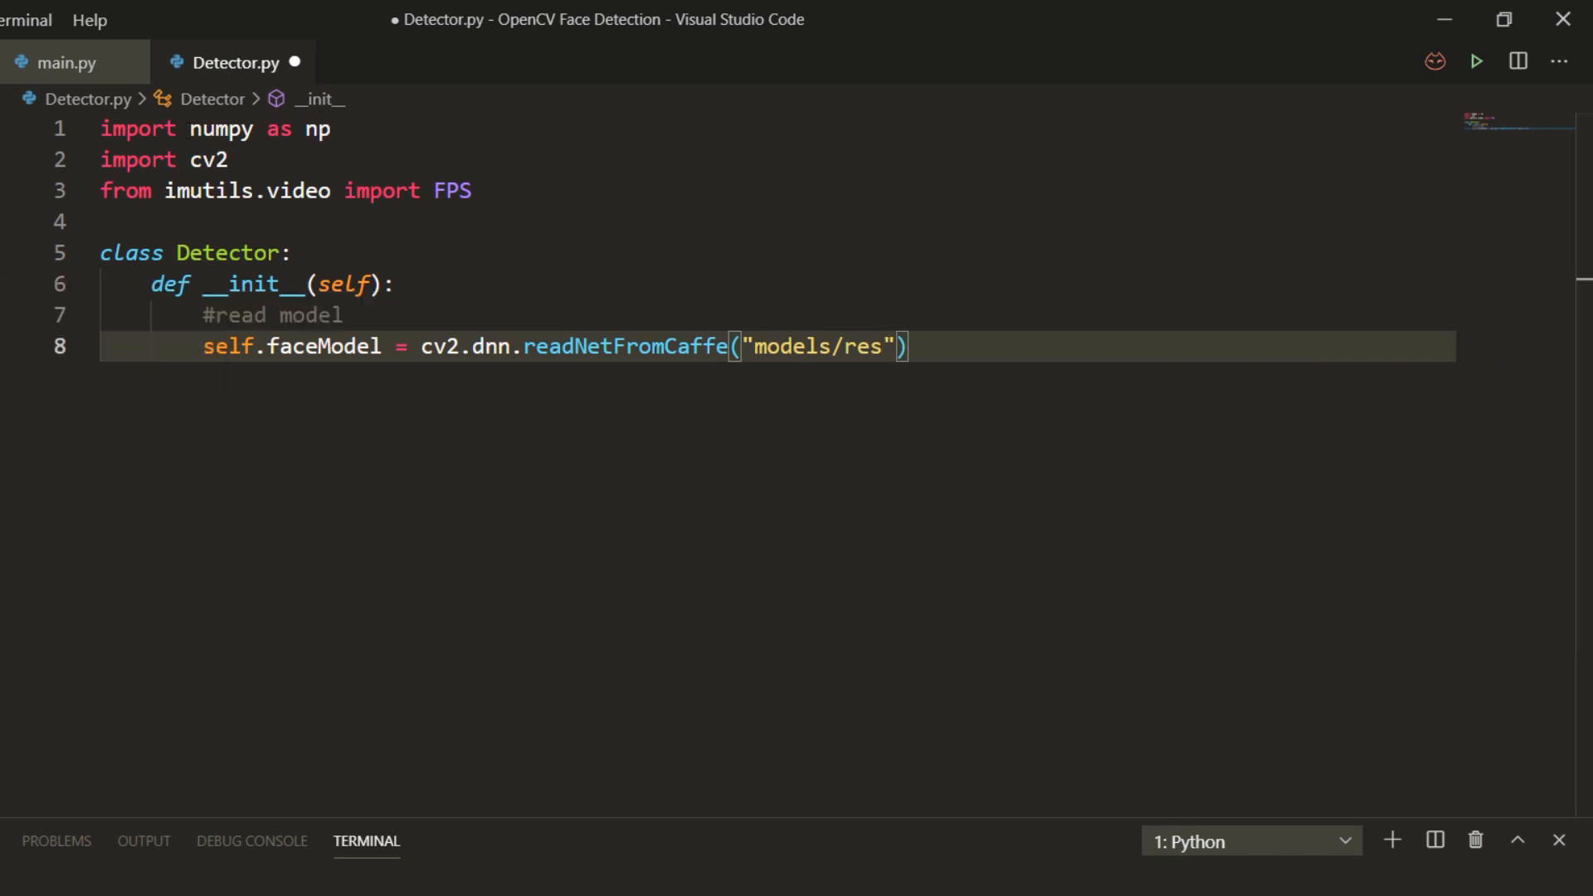
pyautogui.write('10_300x300_ssd_iter_140000.prototxt')
pyautogui.write('caffeModel="res10_300x300_ssd_iter_140000.caffemodel")')
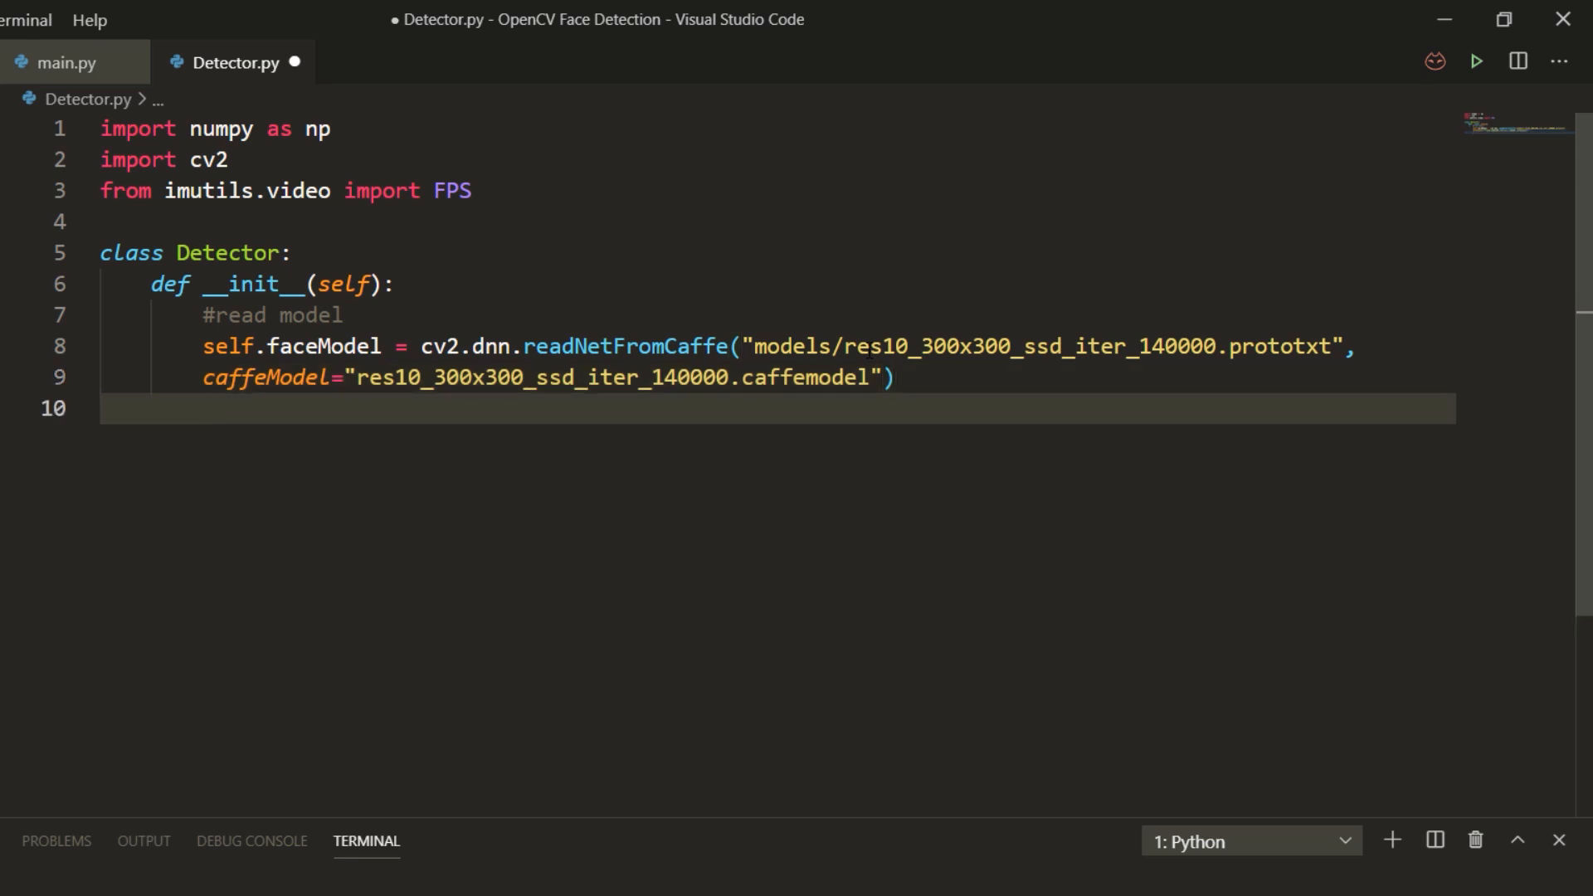
# - Add processImage(self, imgName) reading the image with cv2.imread and storing height and width from shape[:2]
pyautogui.write('def processIm')
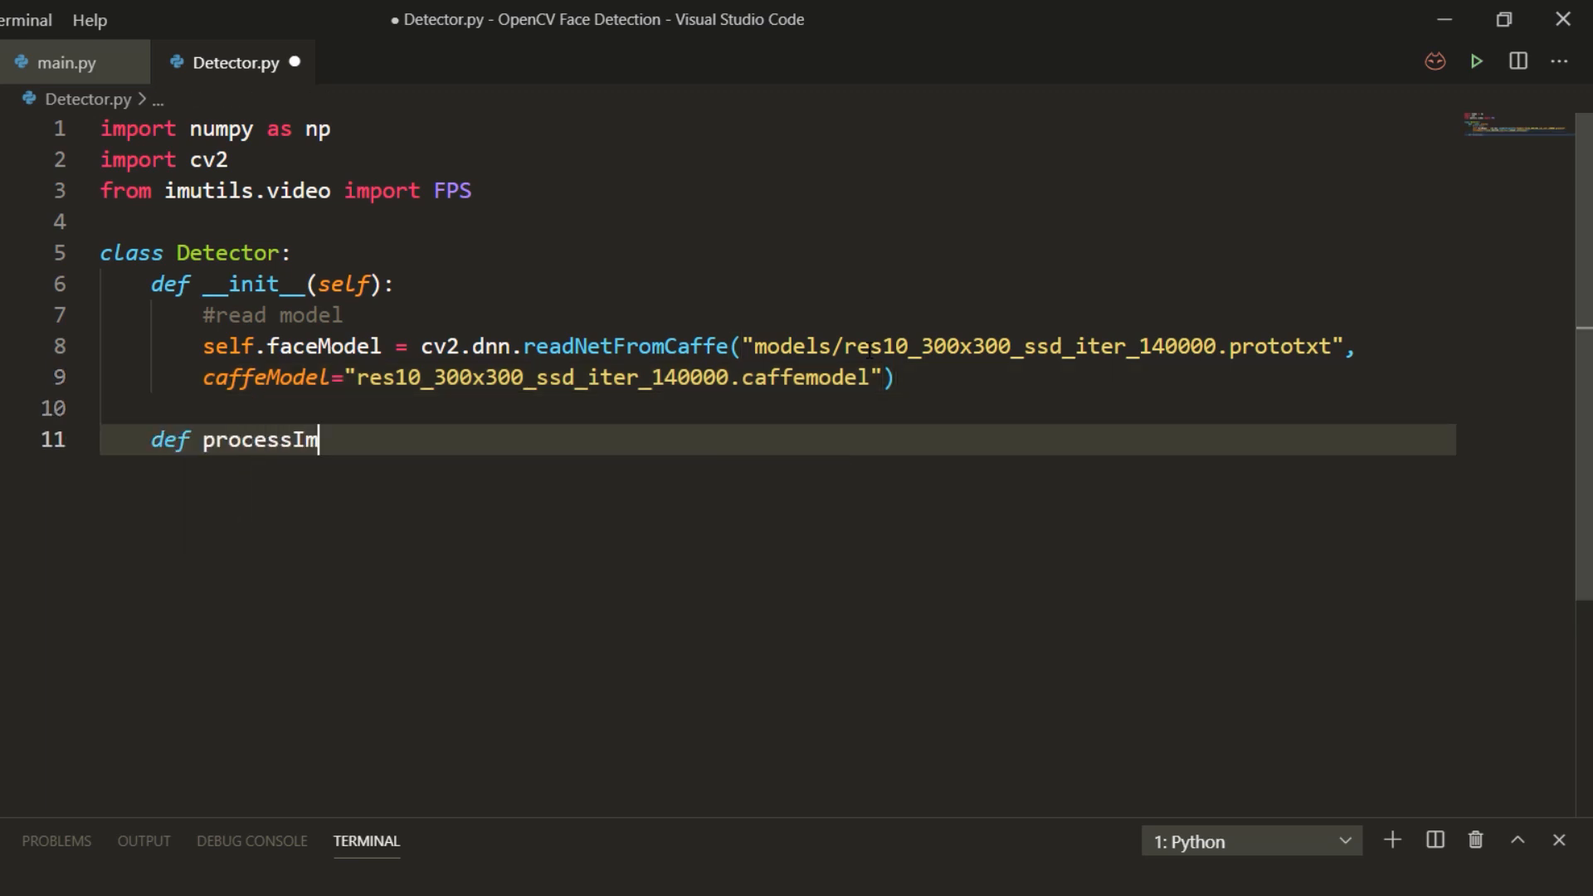
pyautogui.write('age(self, im')
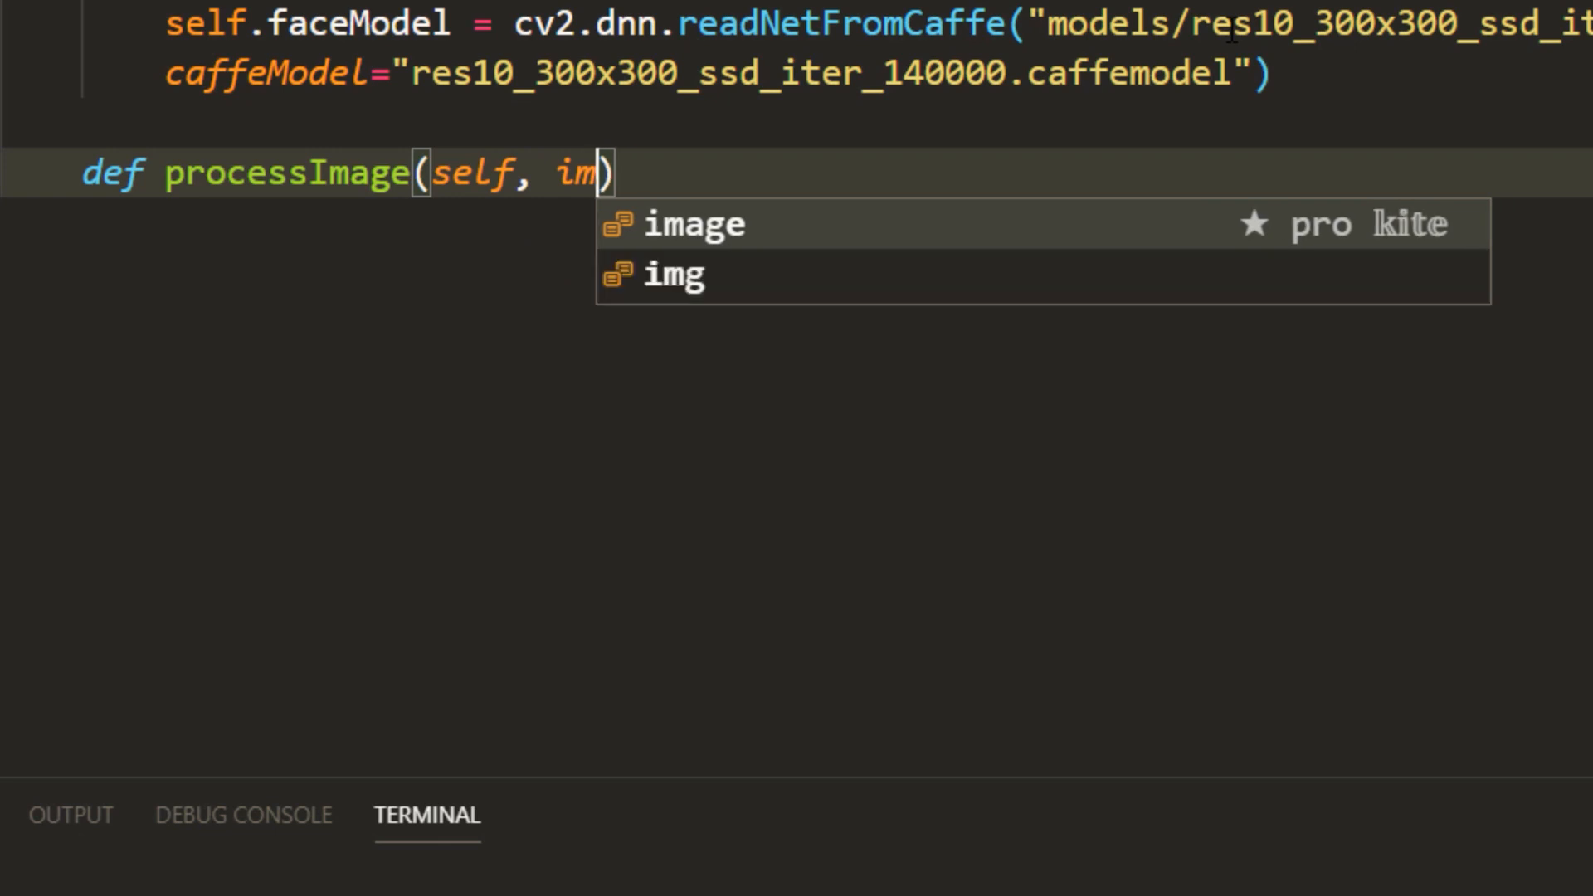
pyautogui.write('gName):')
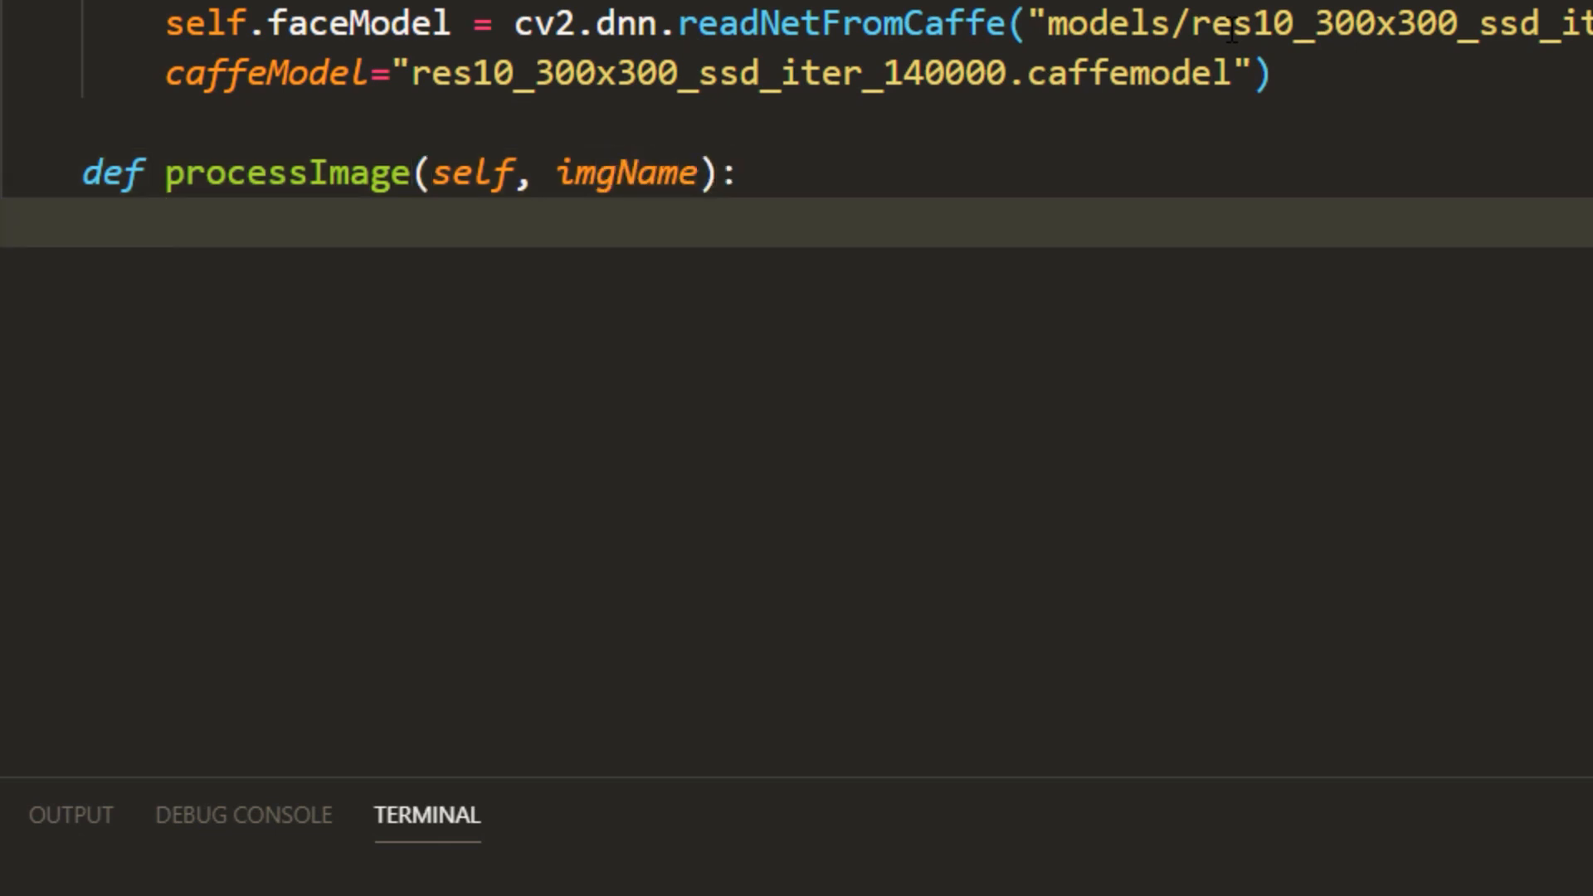
pyautogui.write('self.img = cv2.imread(imgName')
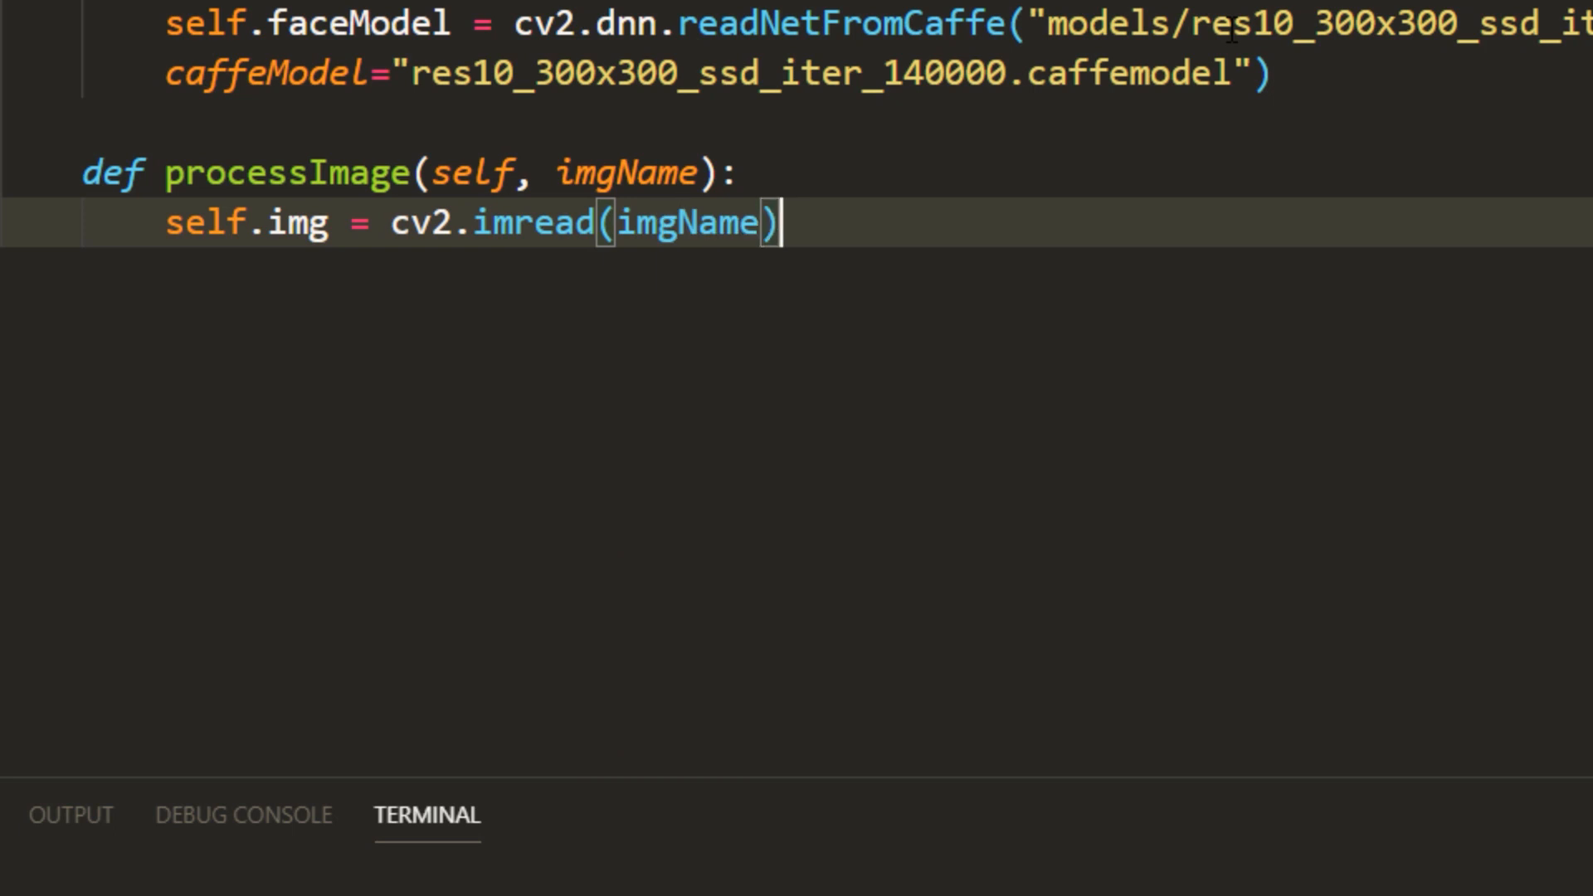
pyautogui.moveTo(929, 260)
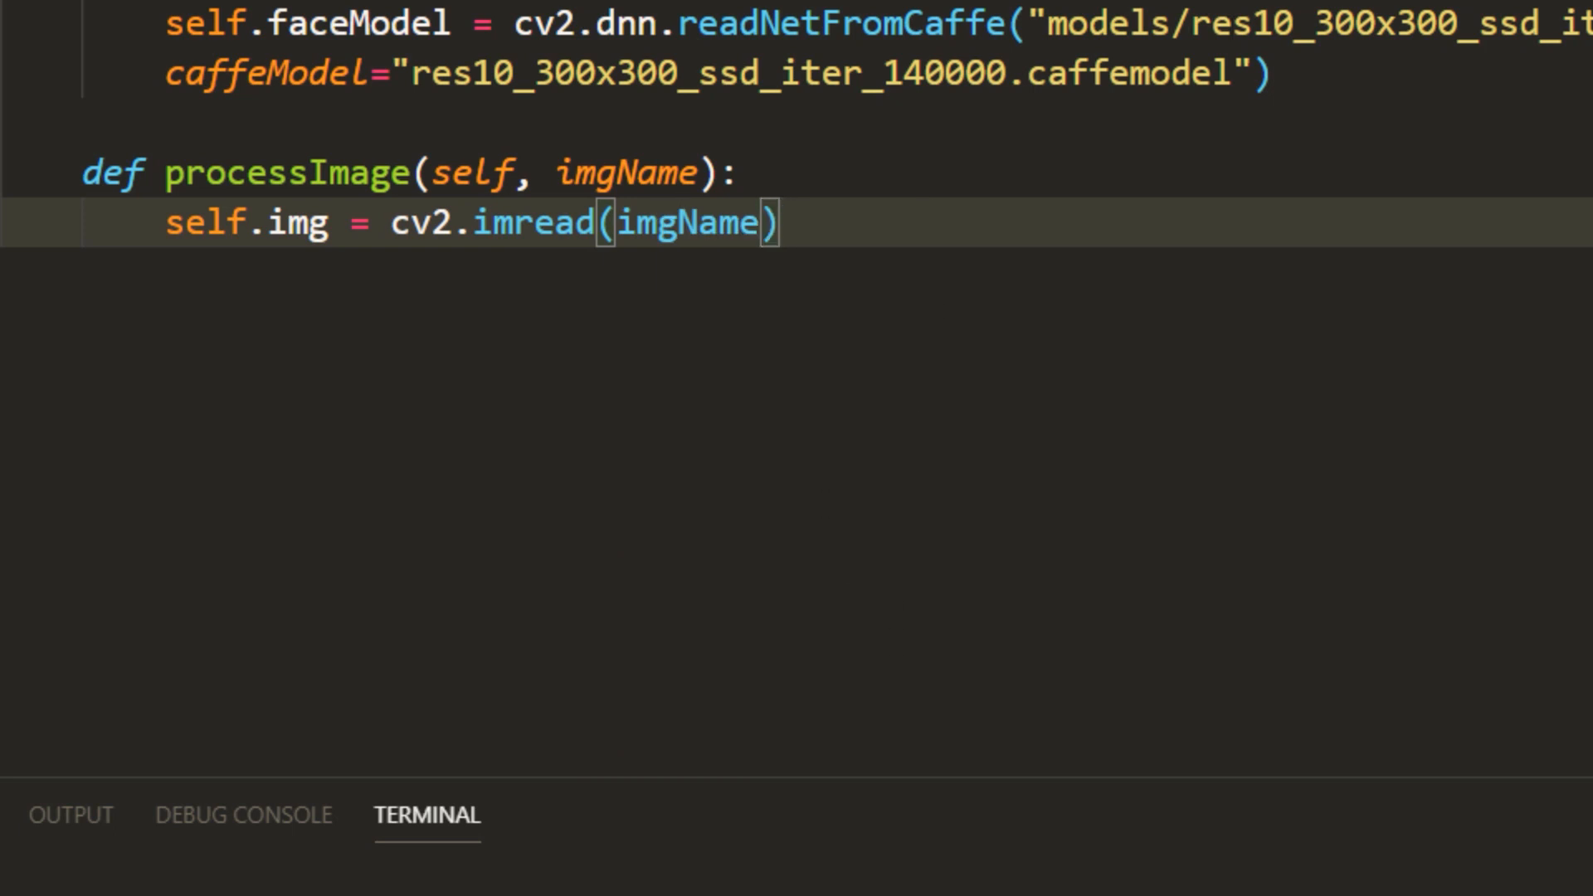
pyautogui.write('(self.height, self.width) =')
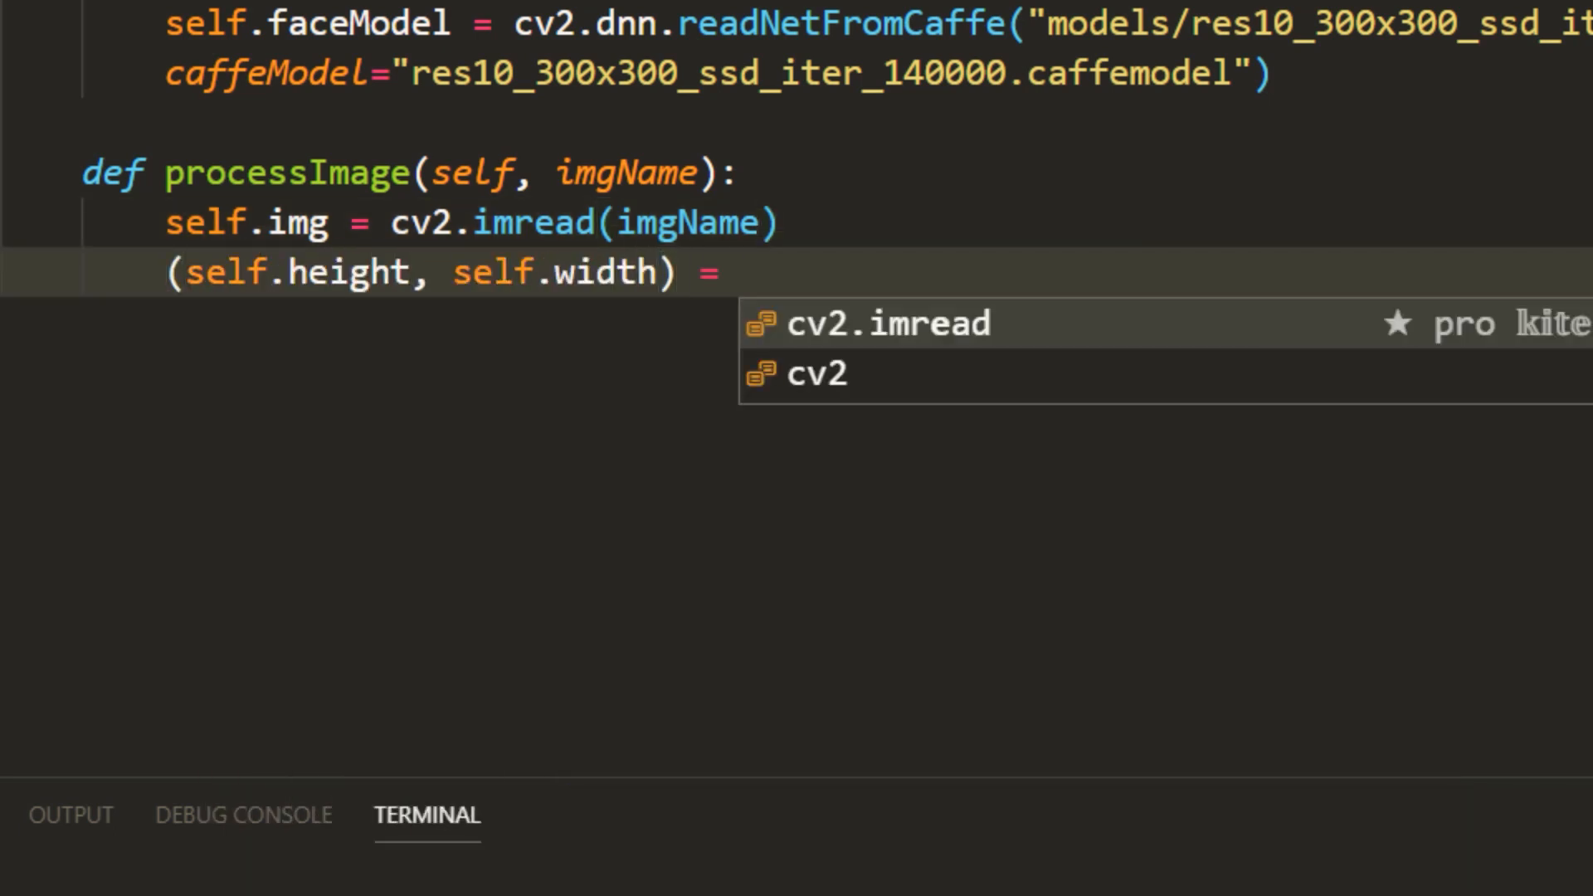
pyautogui.write('self')
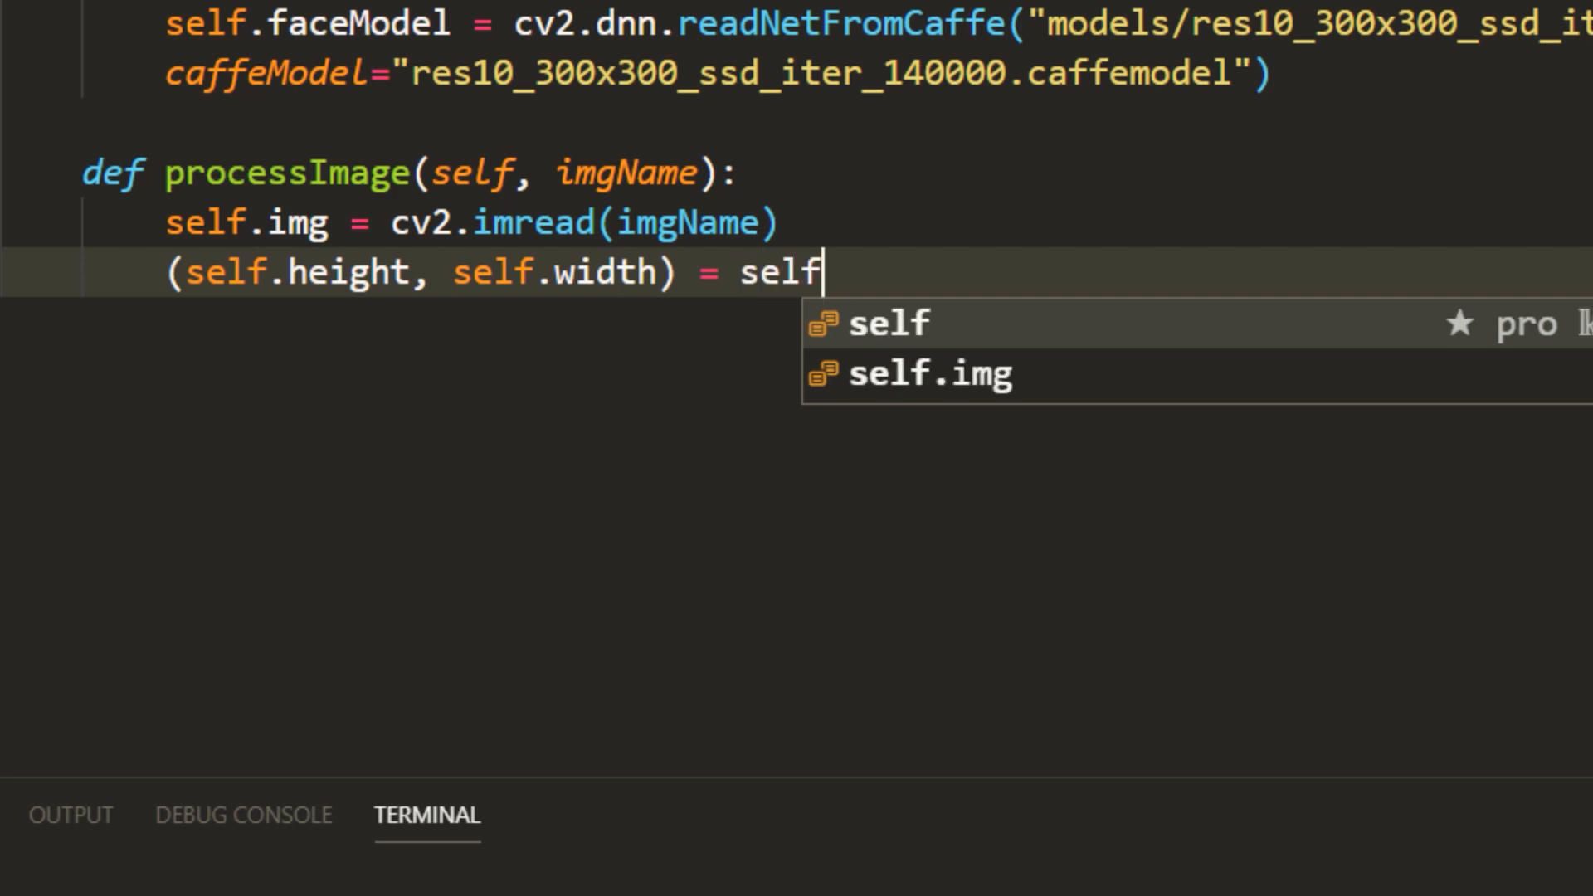
pyautogui.write('.img.shape[:2]')
pyautogui.write('d')
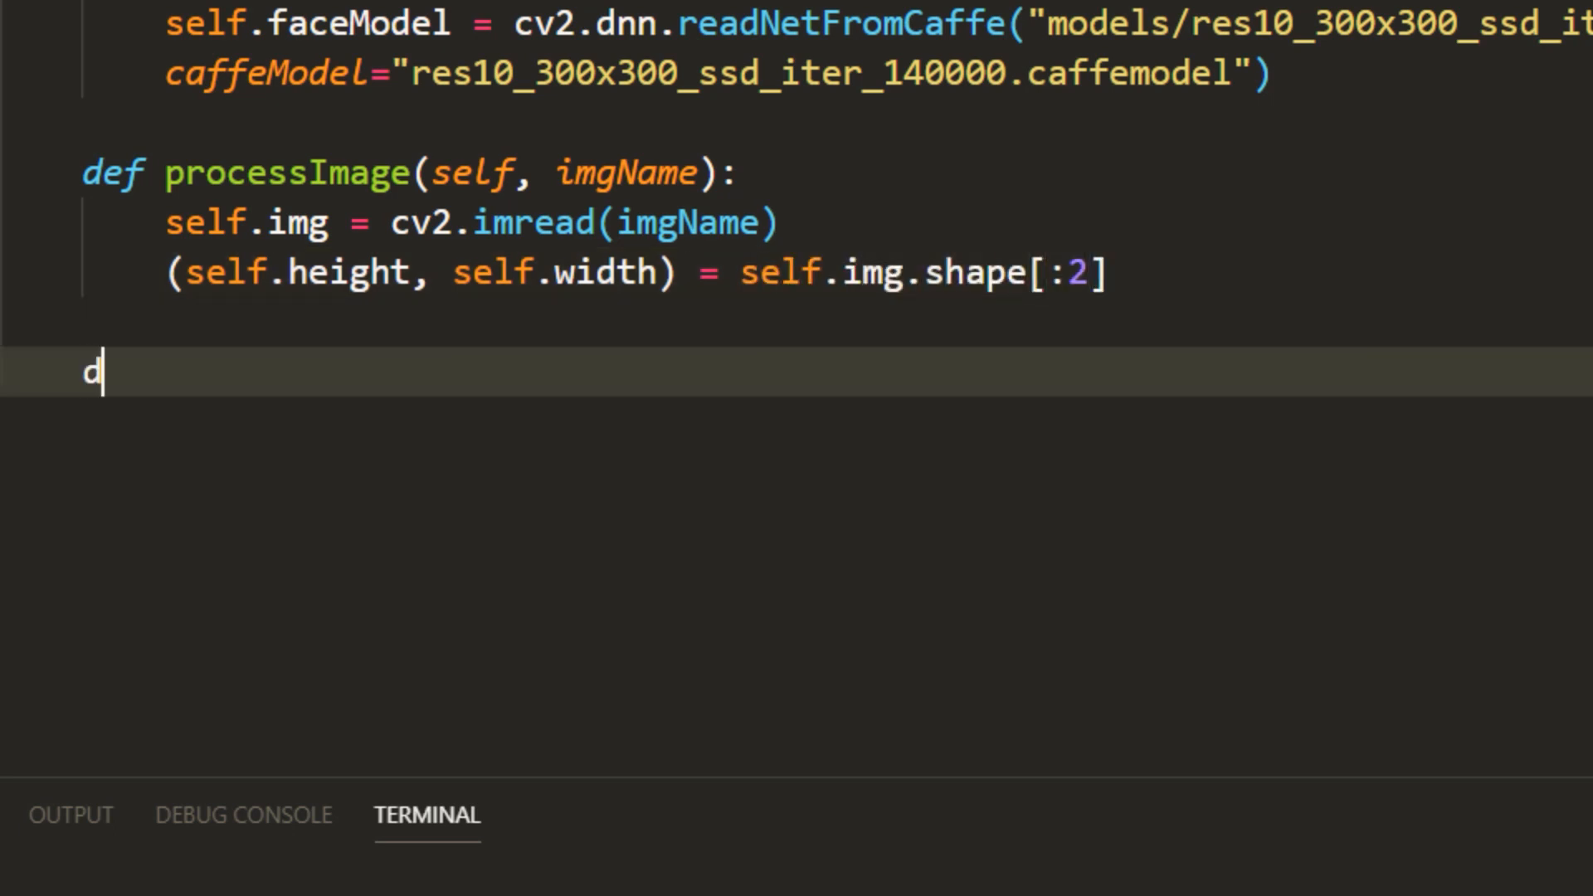
# - Add processFrame building a blob via cv2.dnn.blobFromImage(self.img, 1.0, (300,300), swapRB=False, crop=False)
pyautogui.write('ef processFrame')
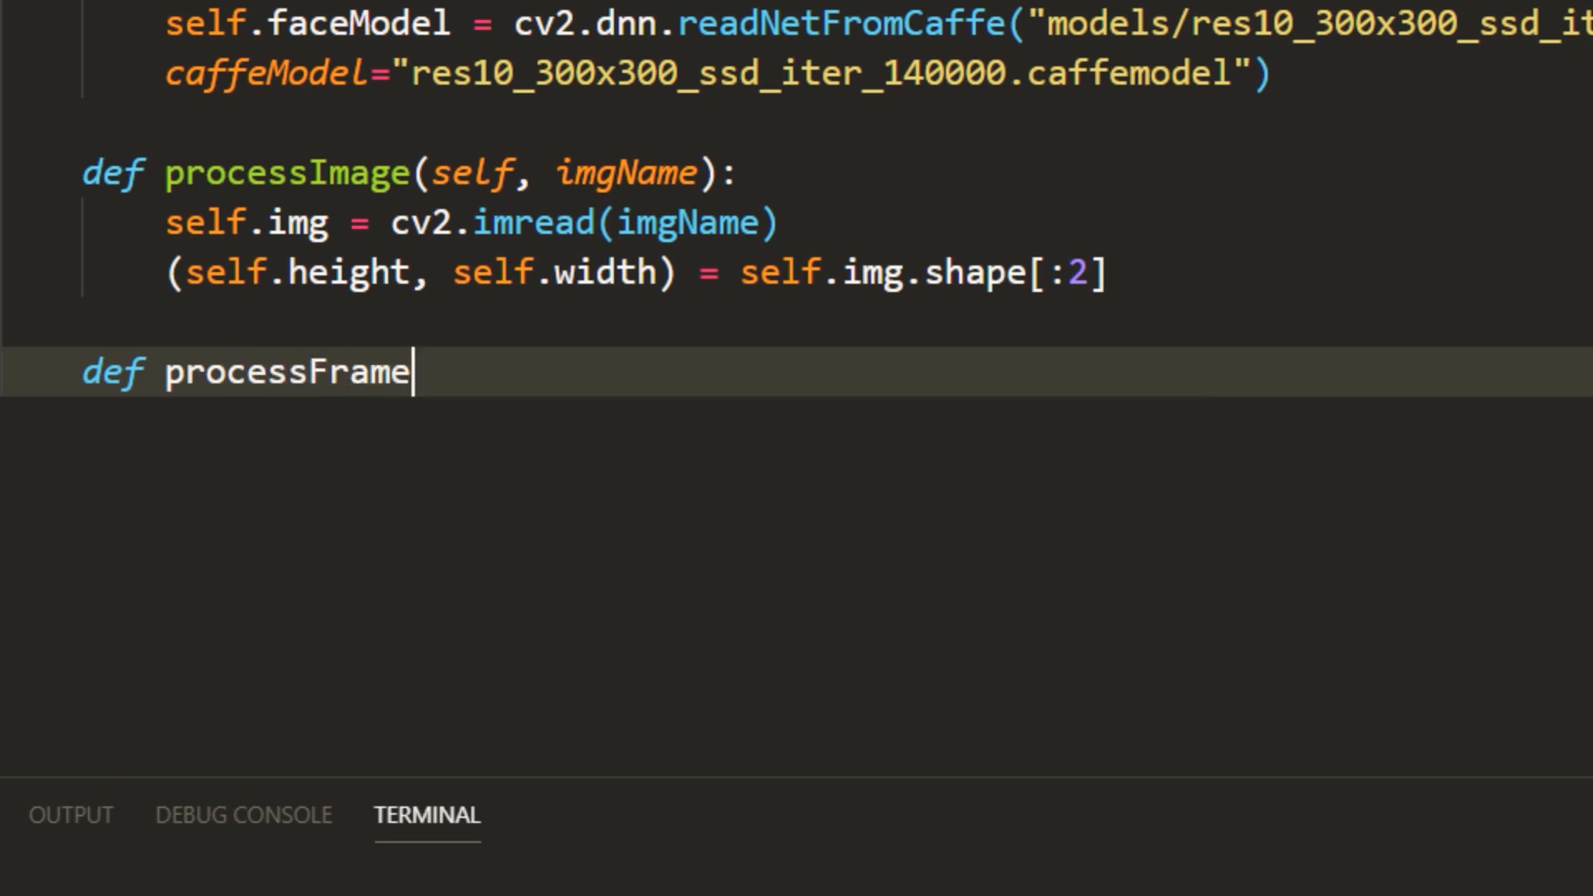
pyautogui.write('(self):')
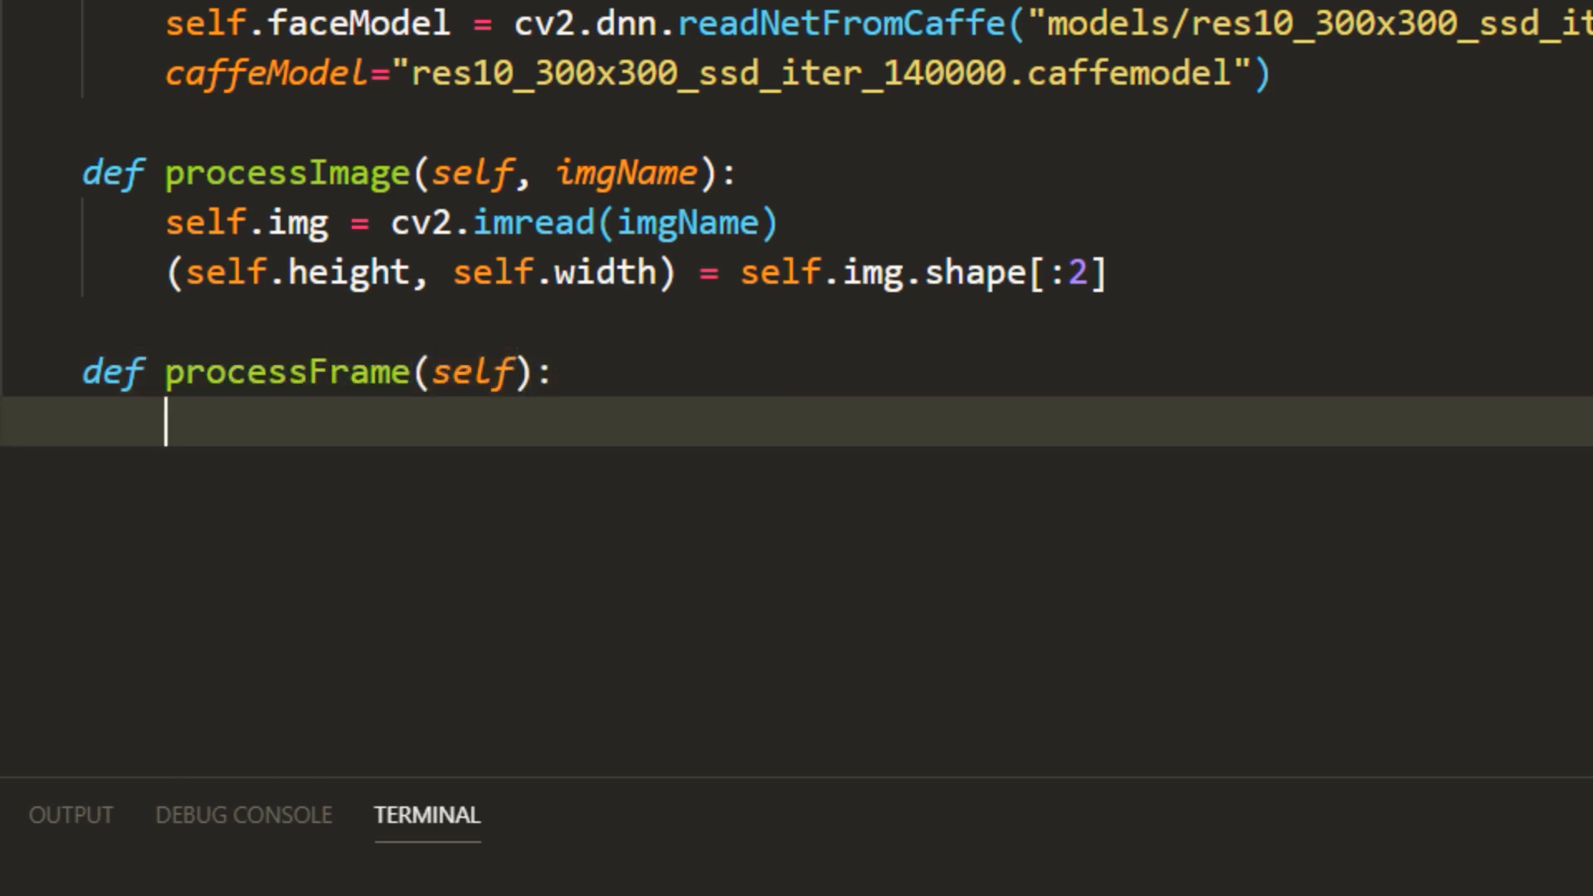
pyautogui.moveTo(1407, 838)
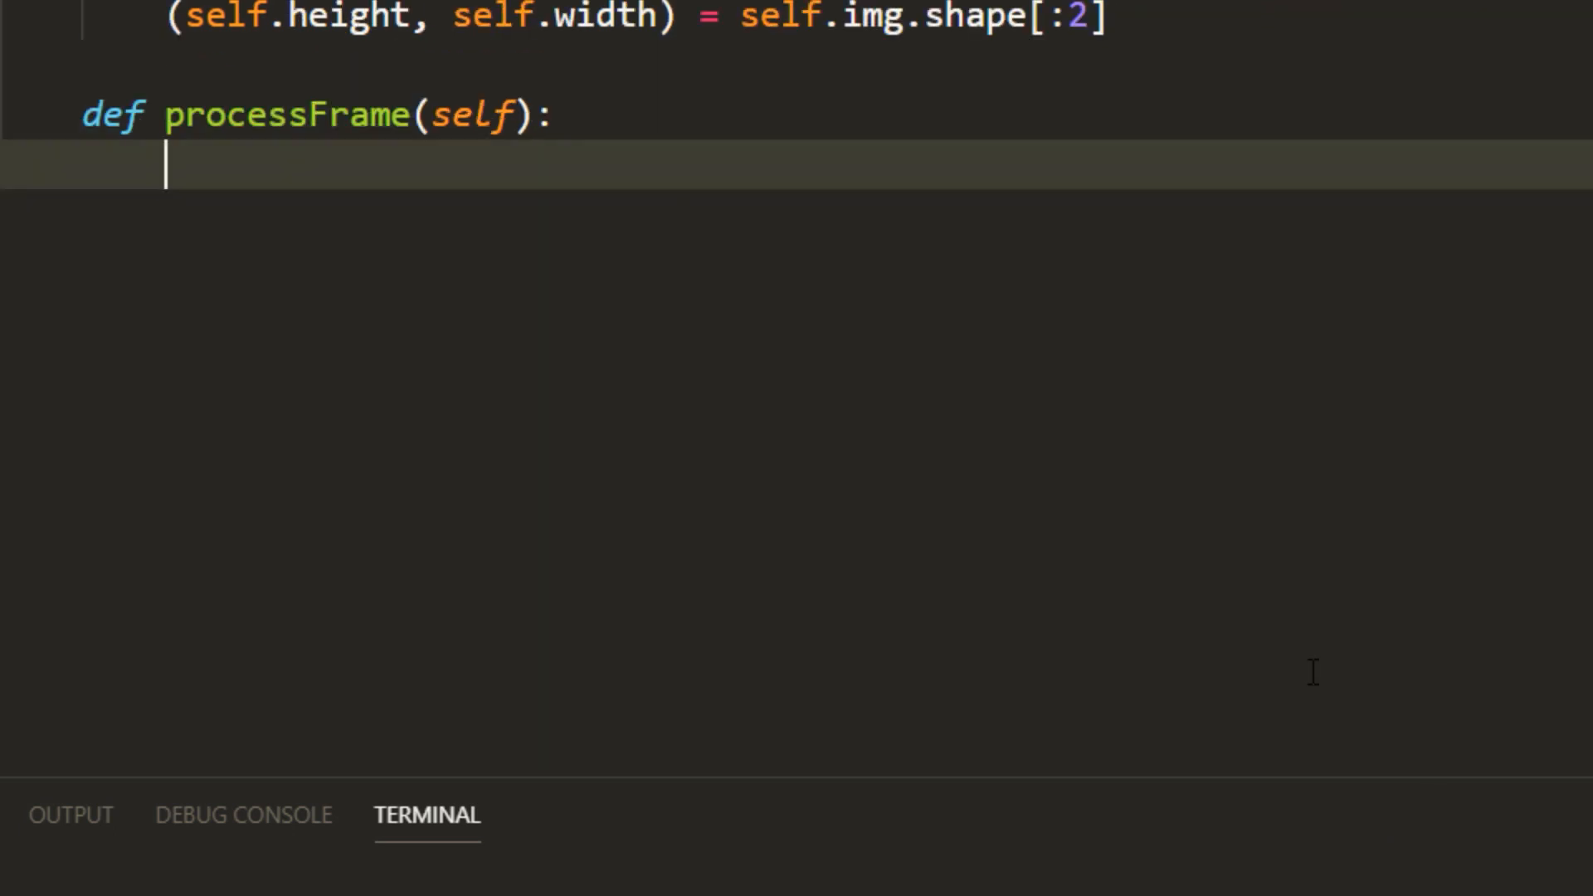
pyautogui.write('blob = cv2')
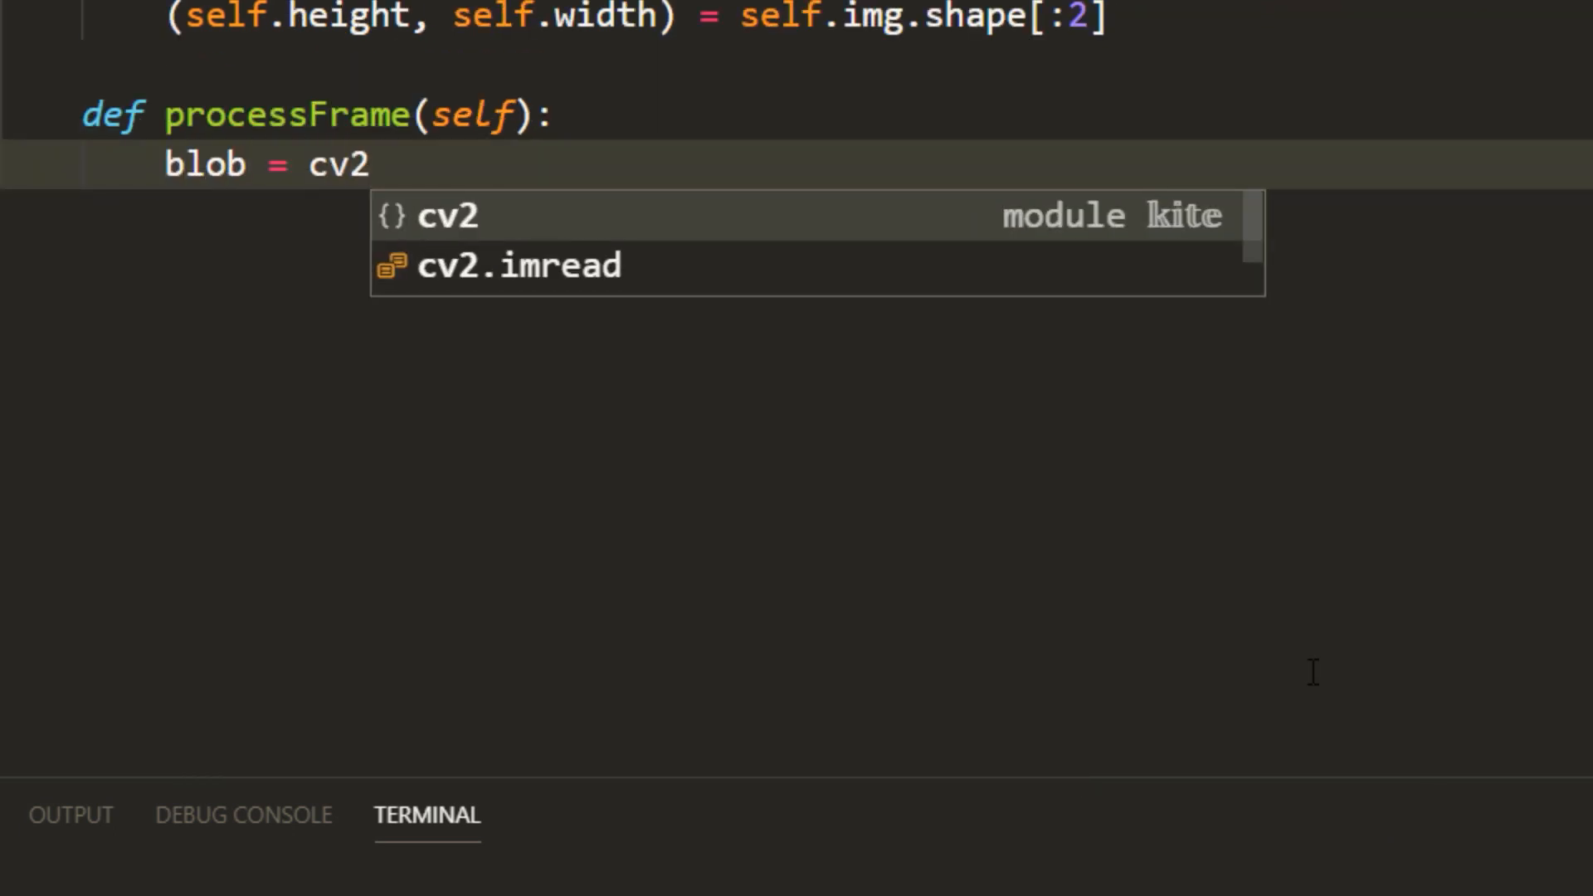
pyautogui.write('.dnn.blobFromImage()')
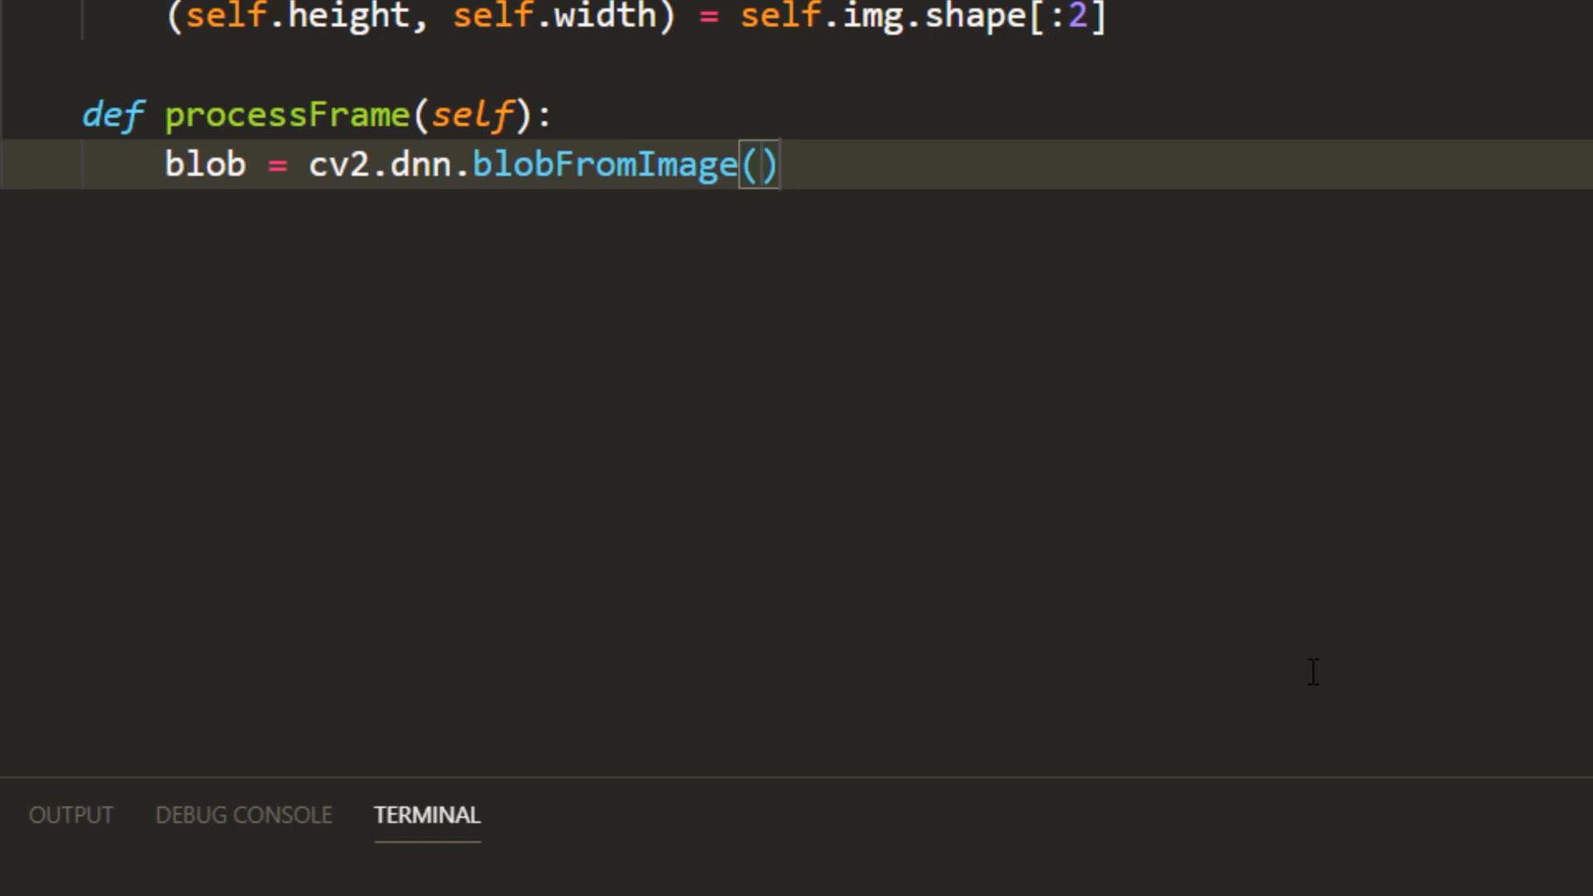
pyautogui.write('self.img, 1.0,')
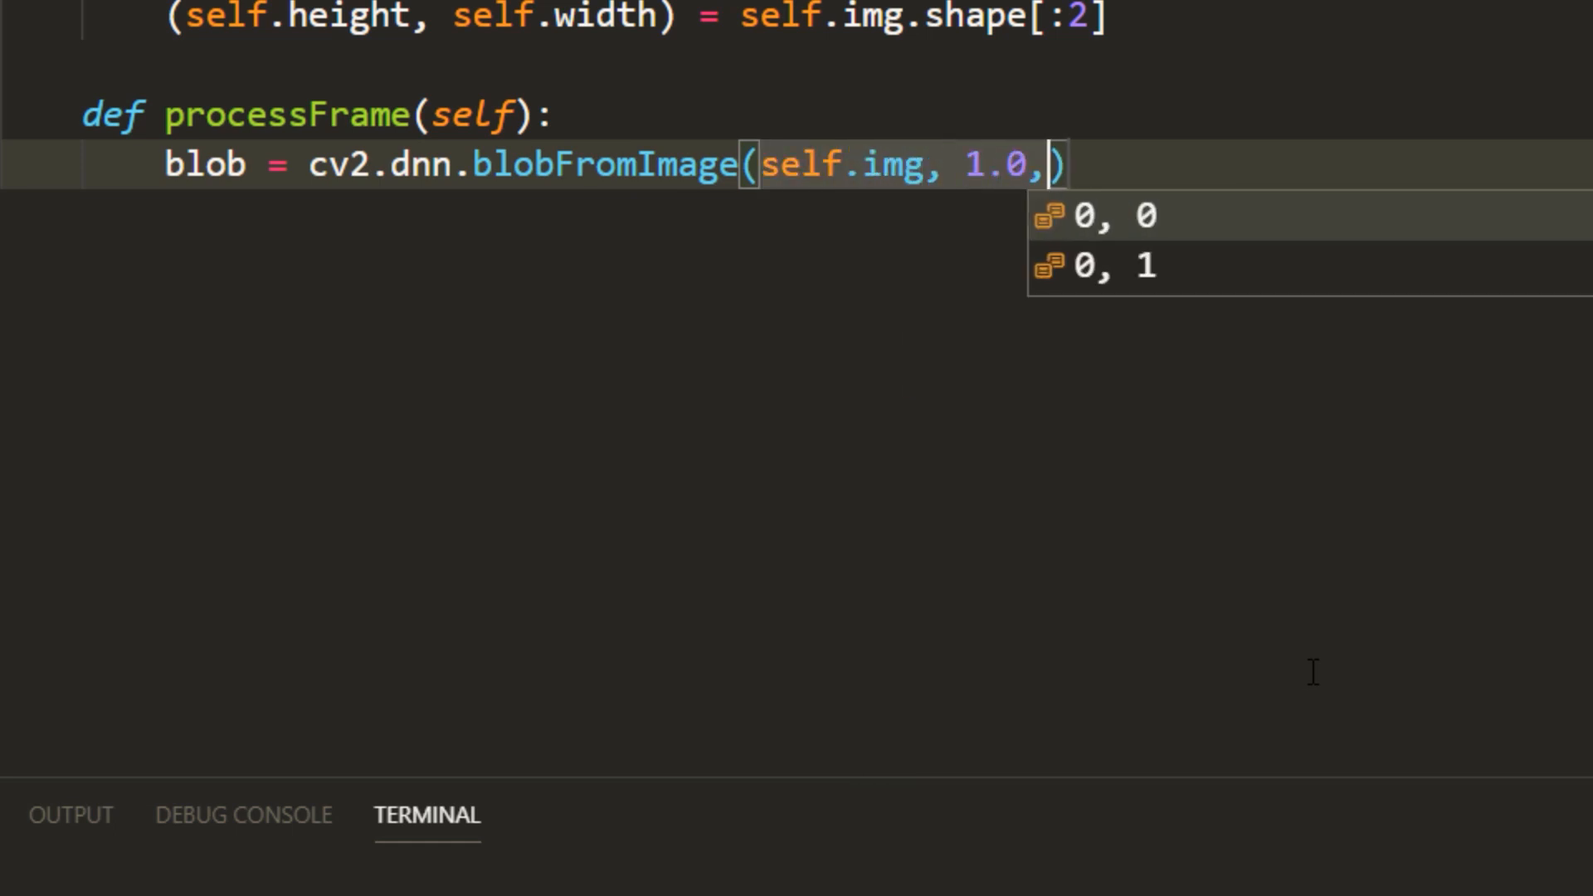
pyautogui.write('(300,300)')
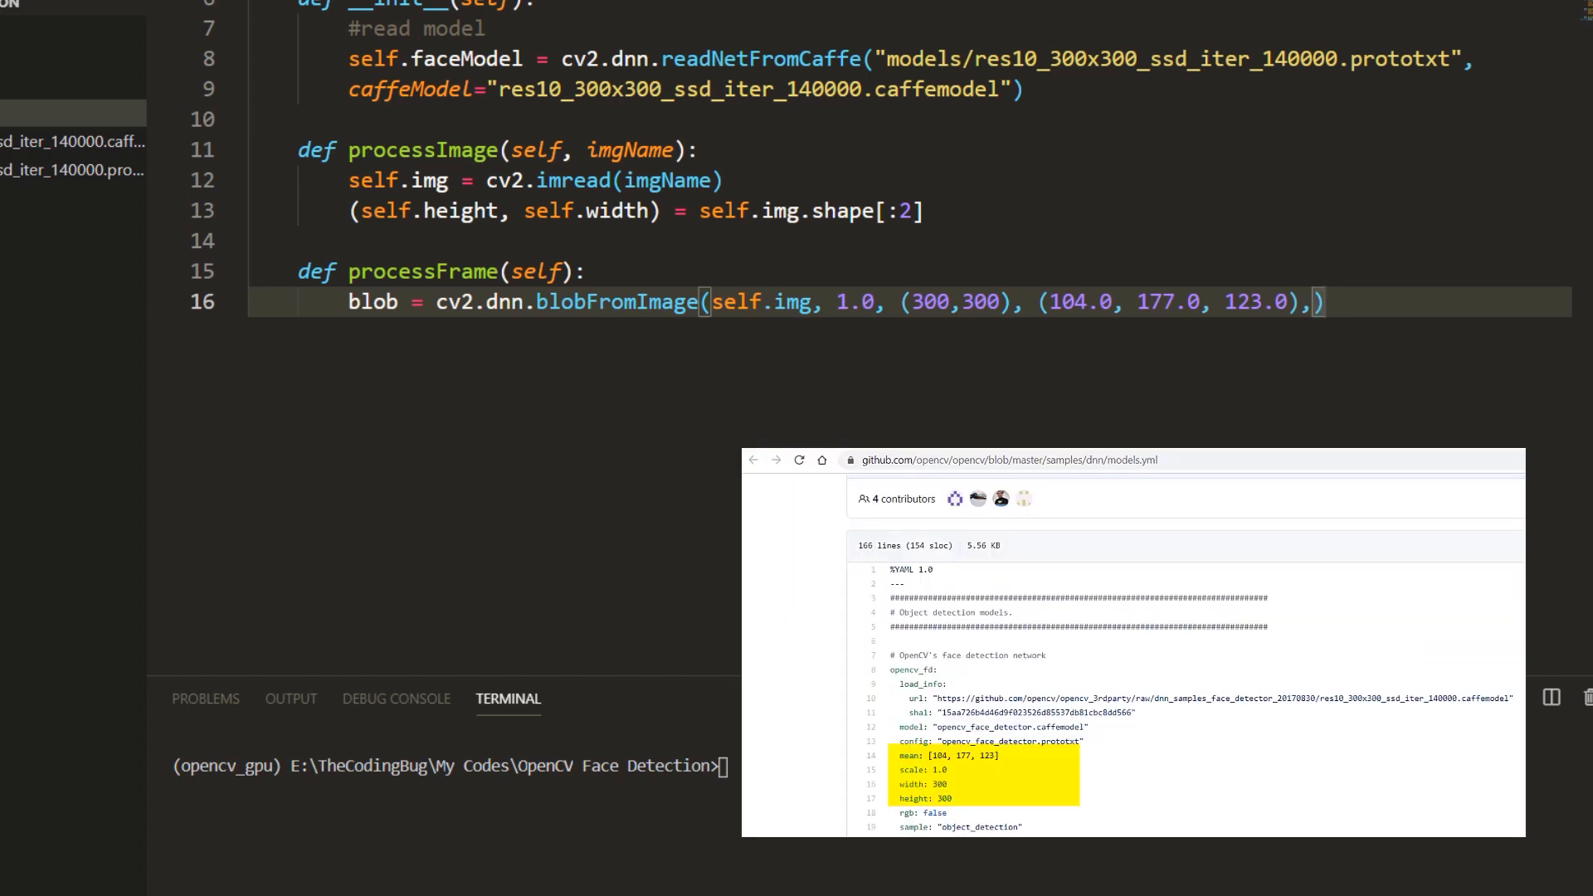
pyautogui.write('swapRB = False)')
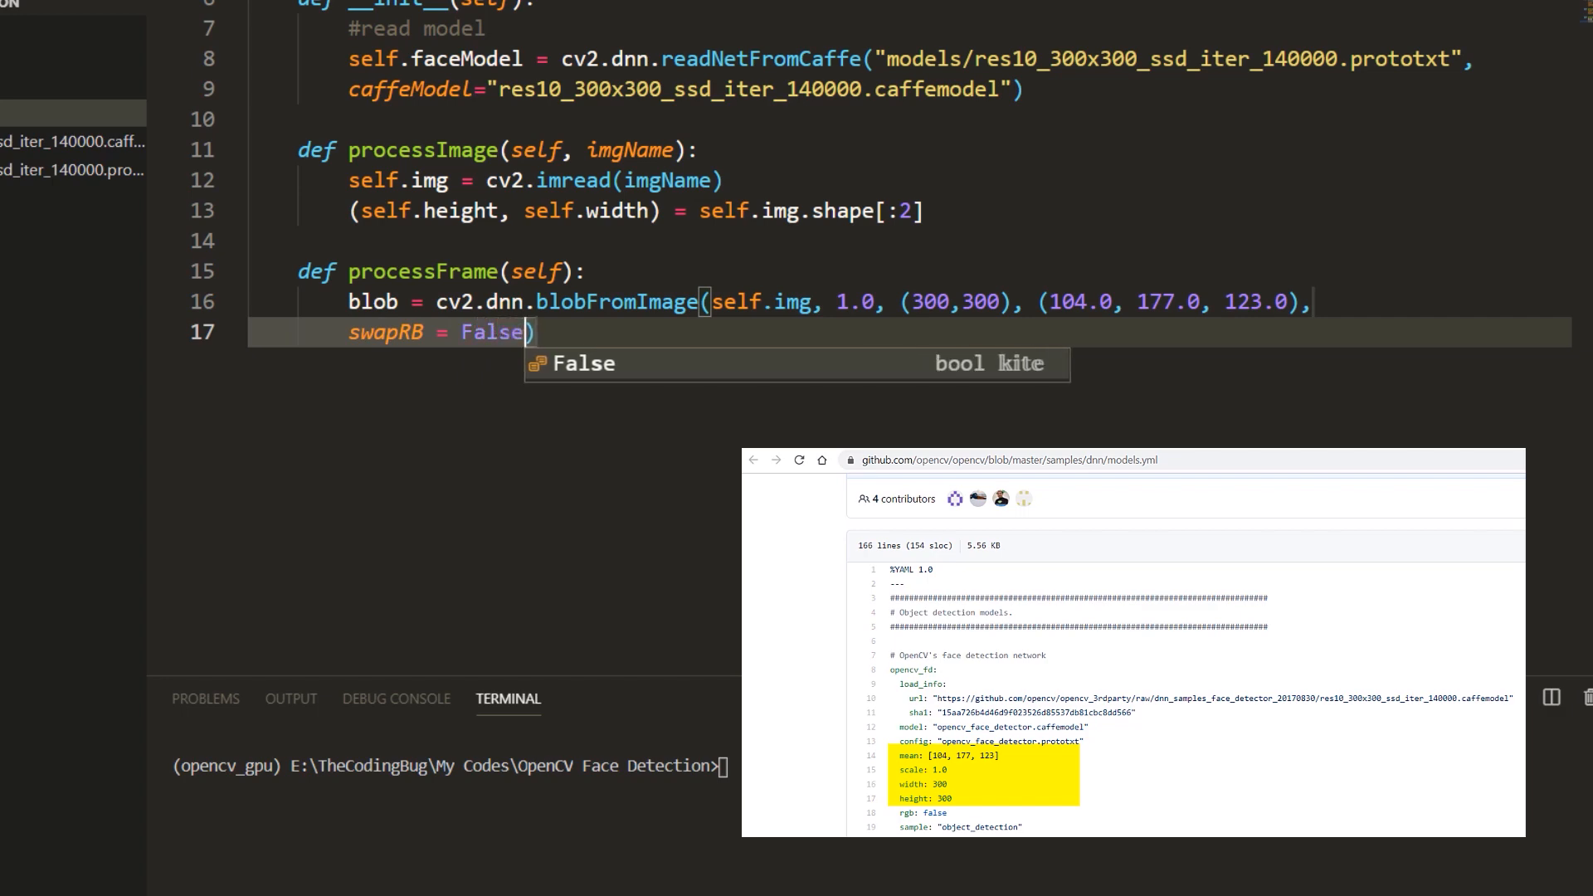
pyautogui.write(', crop = False')
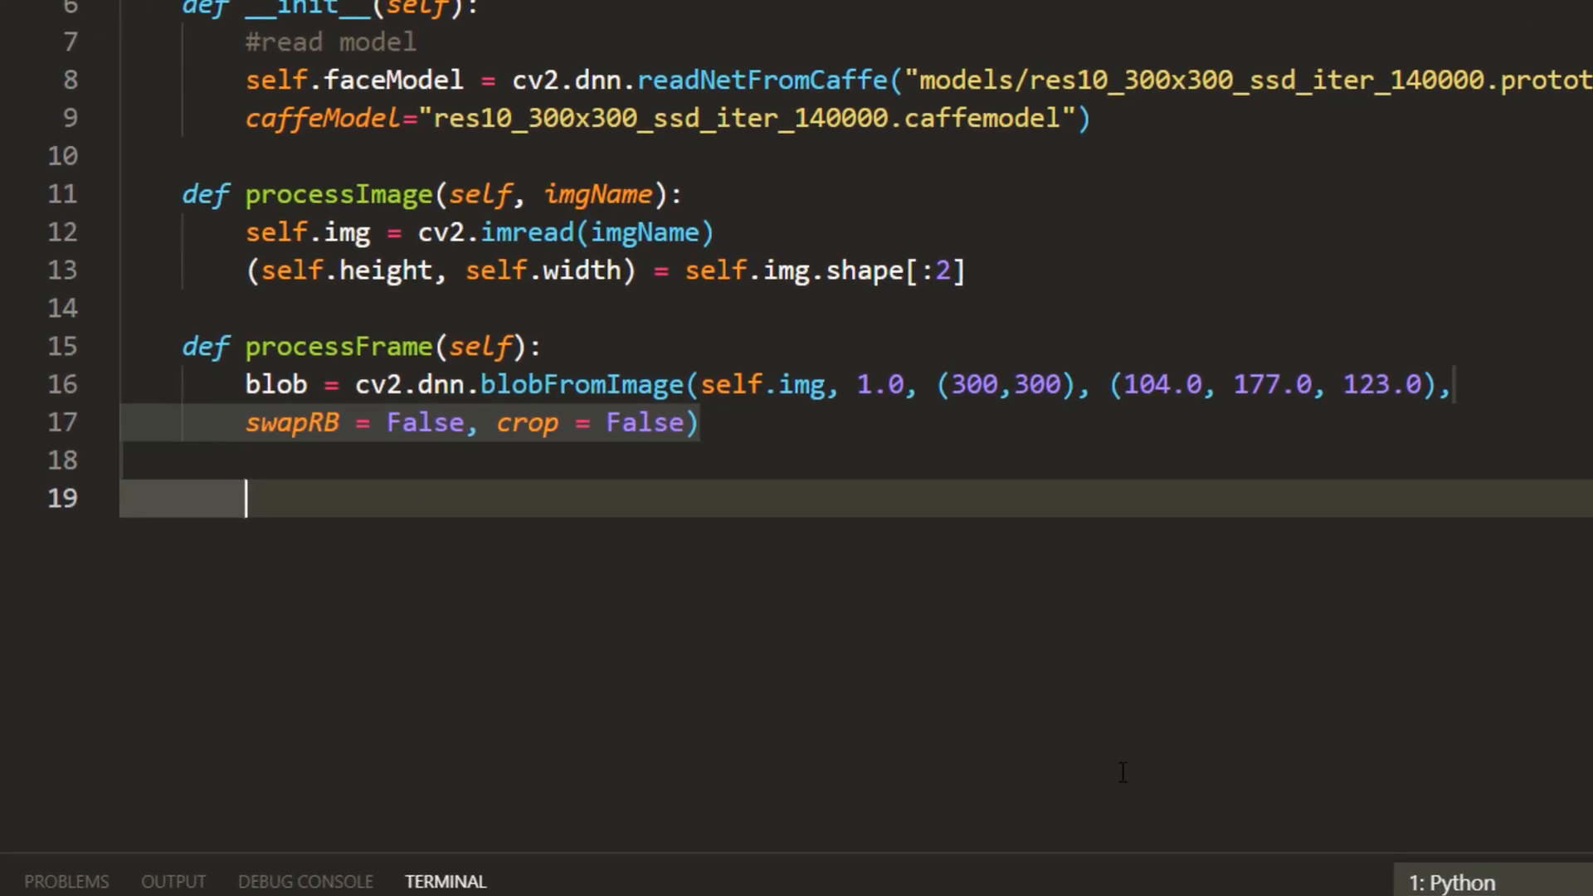
# - Set the blob as faceModel input and store faceModel.forward() in predictions, beginning a for loop
pyautogui.write('self.faceModel')
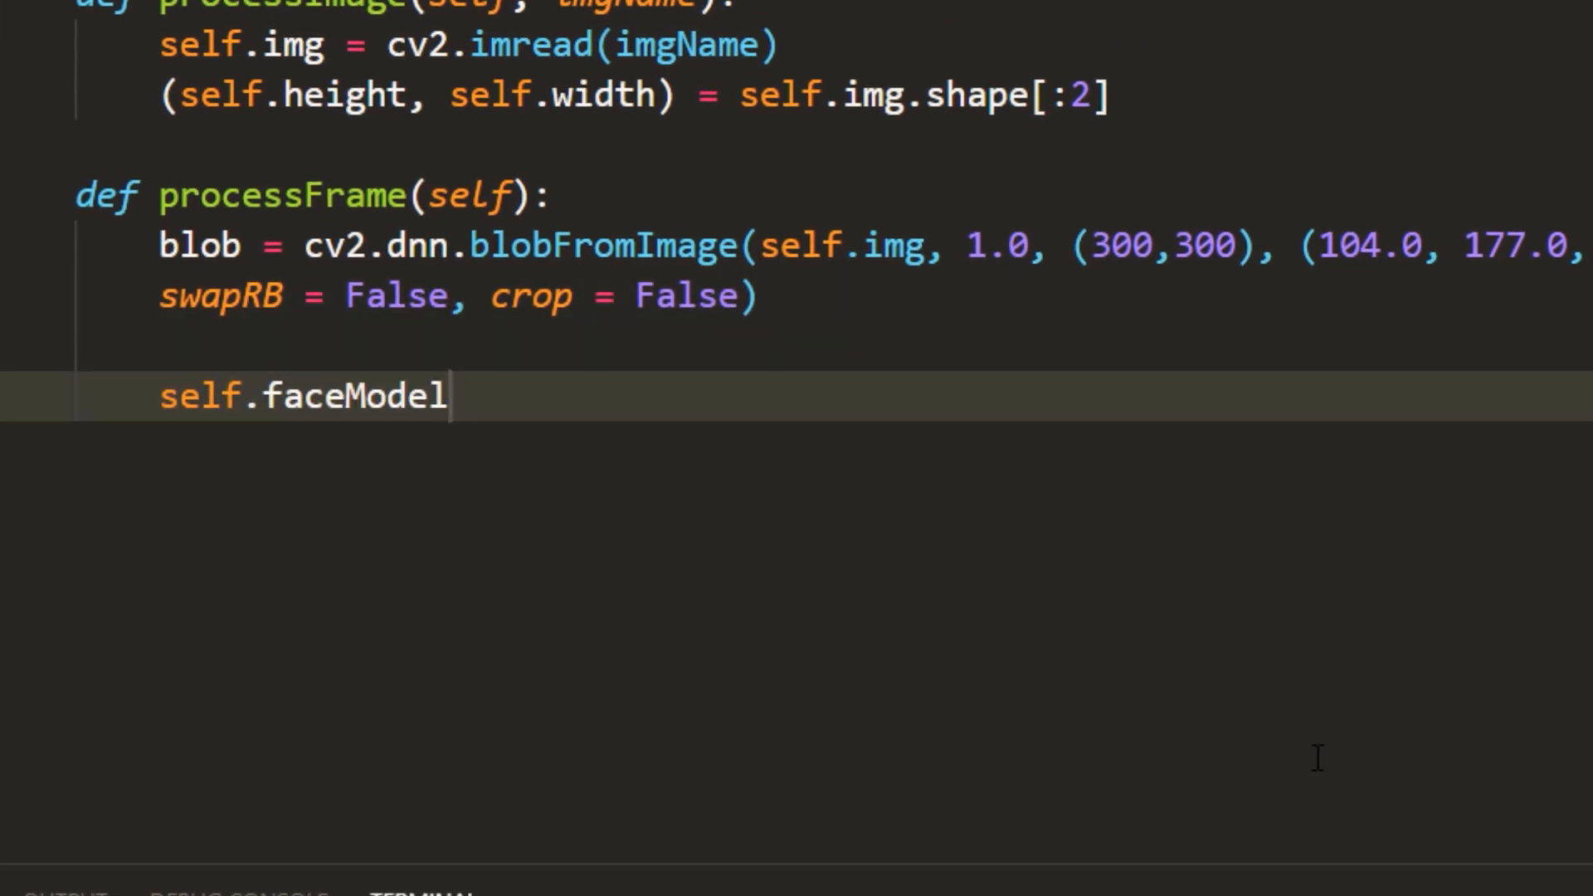
pyautogui.write('.setInput(')
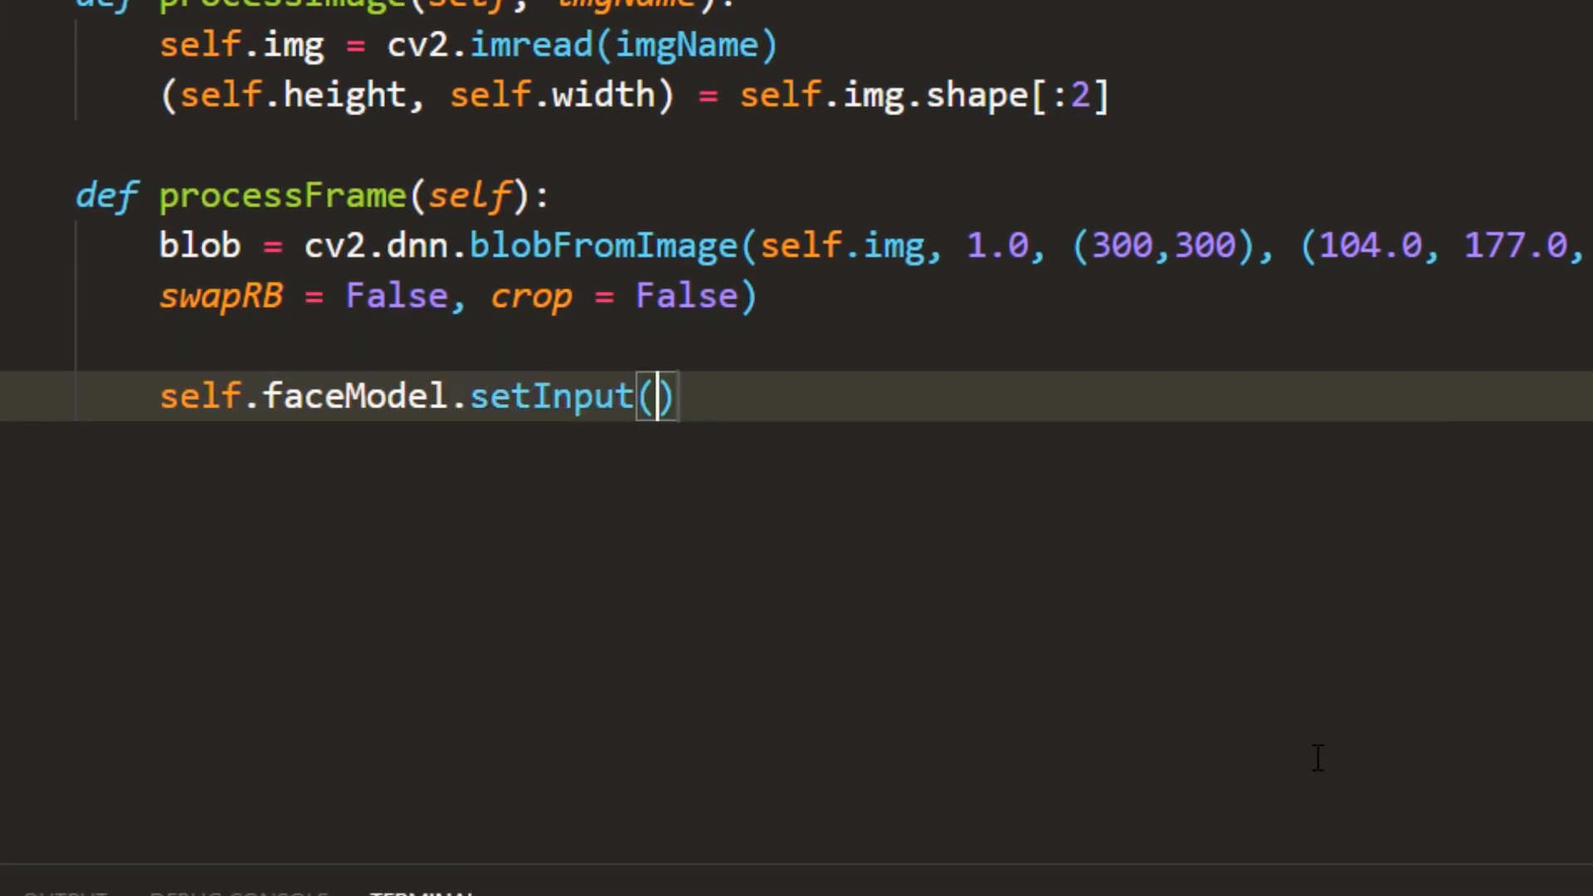
pyautogui.write('blob')
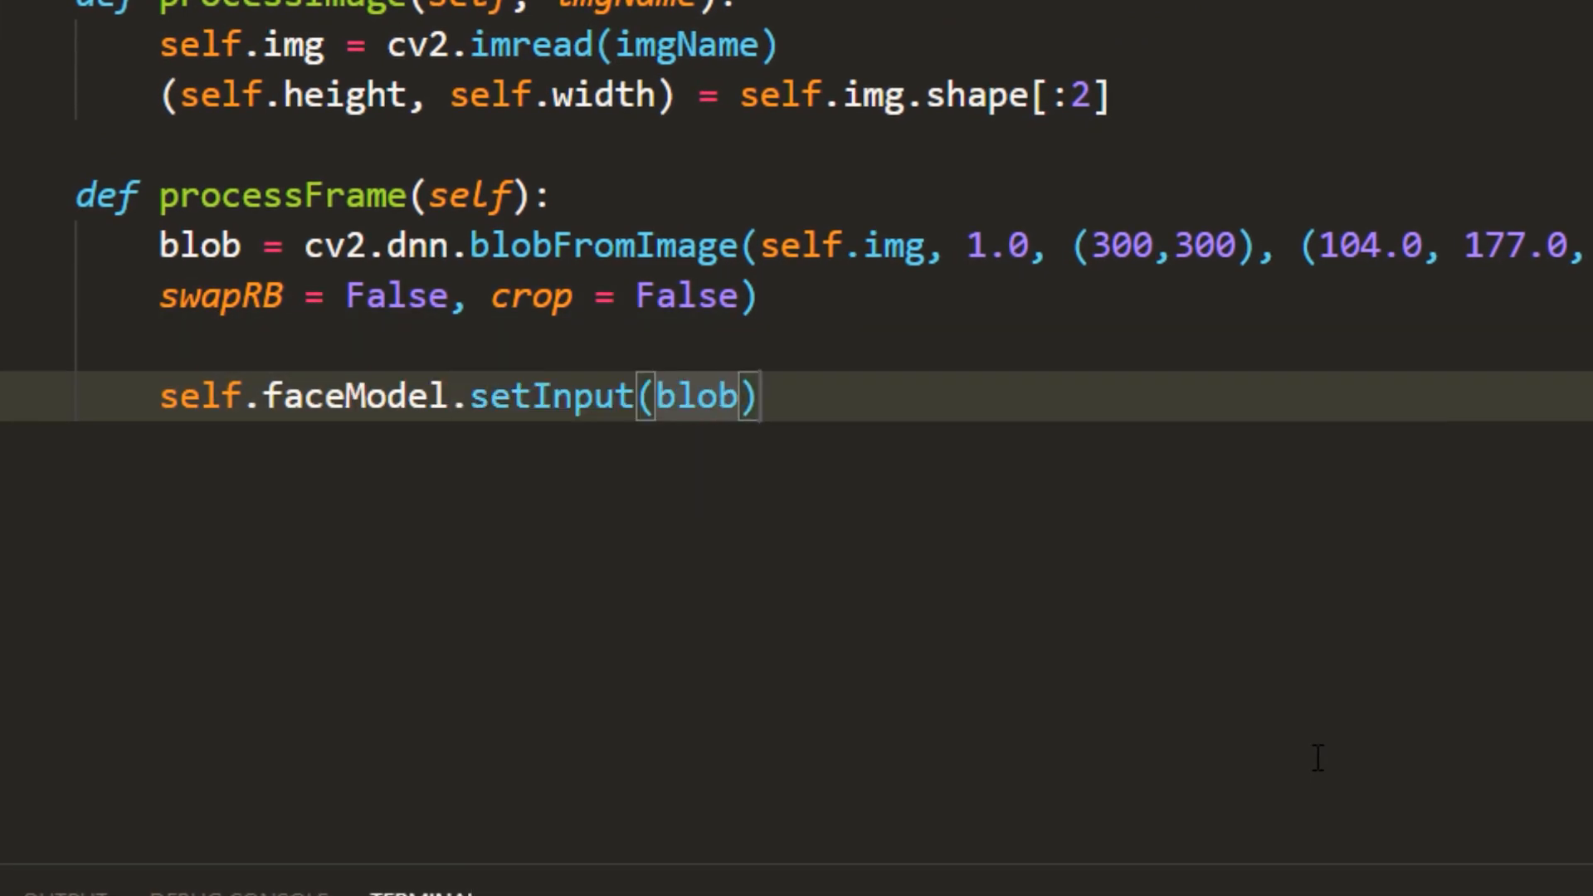
pyautogui.write('predictions = self.')
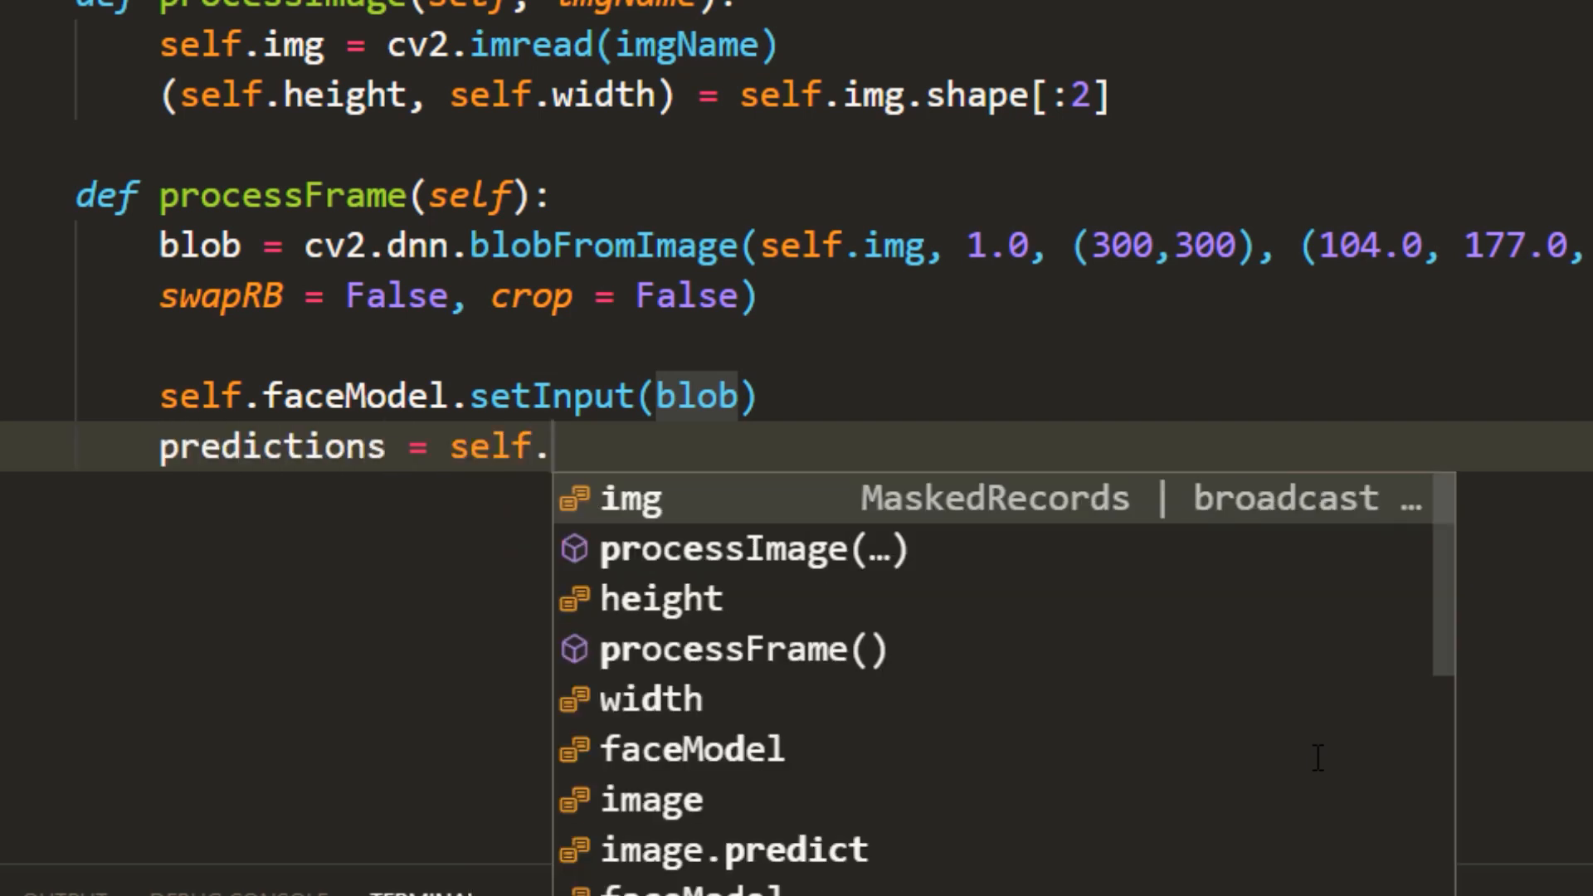
pyautogui.write('faceModel.forward()')
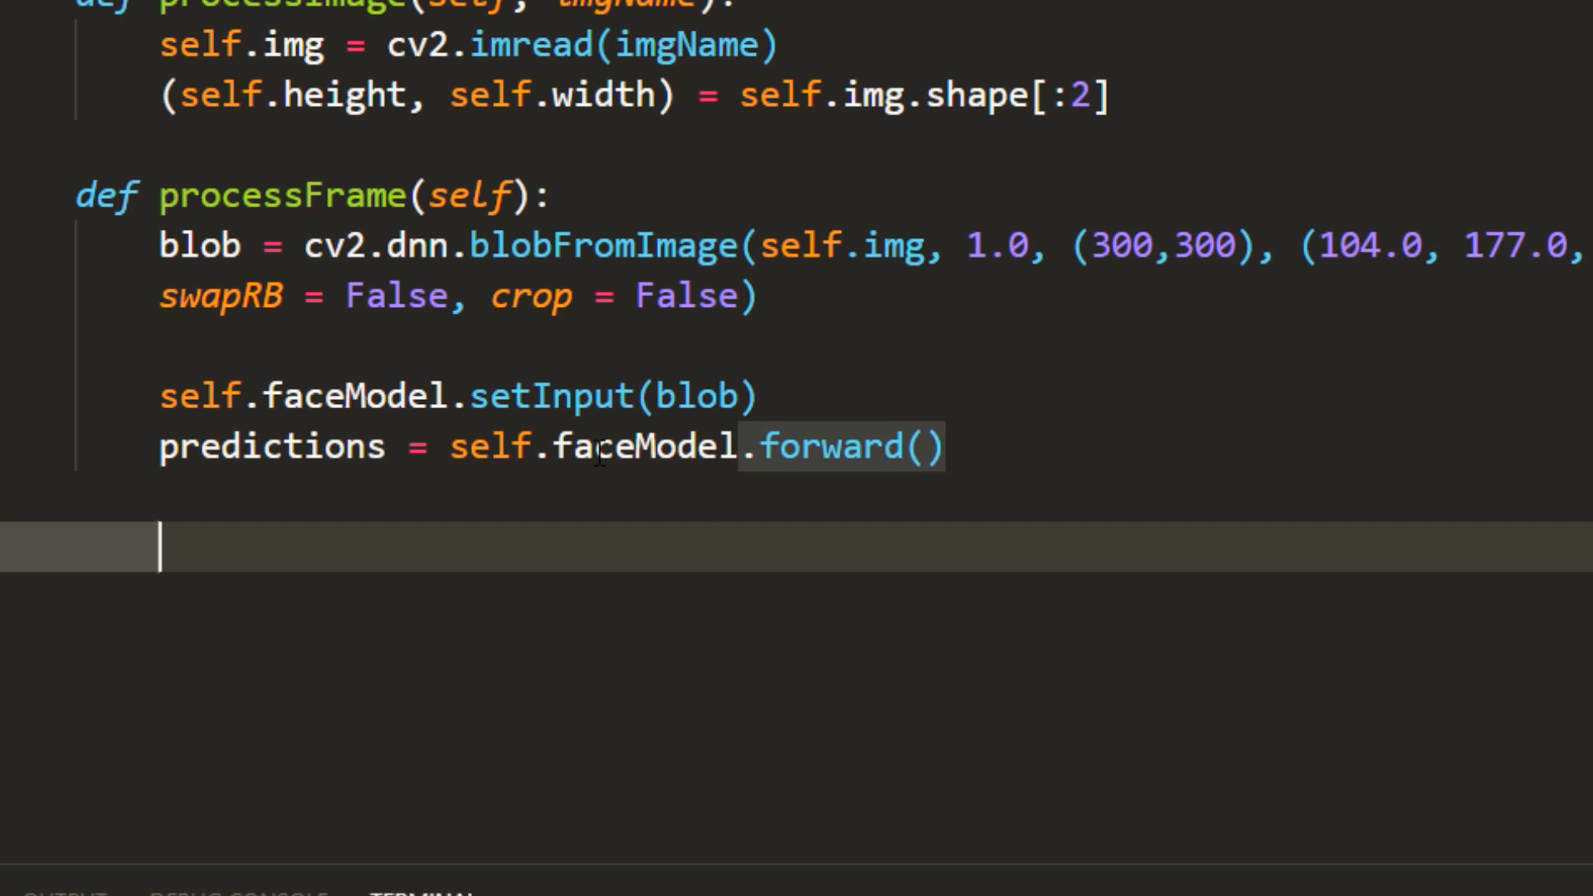
pyautogui.write('for')
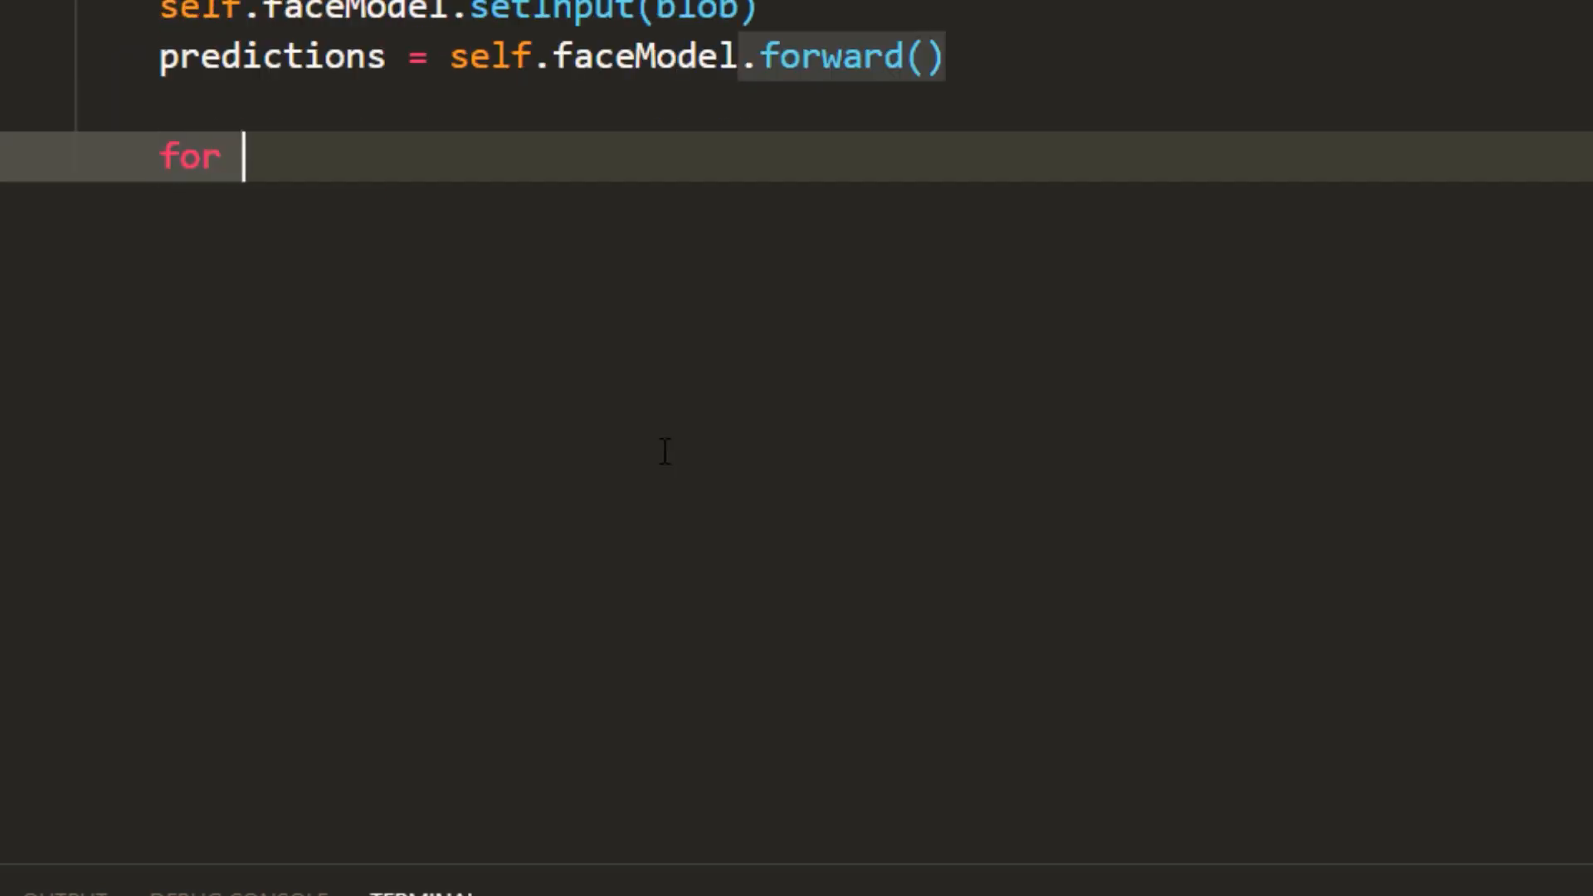
# - Loop over predictions.shape[2], keep confidence > 0.5, and scale box [3:7] by width and height with np.array
pyautogui.write('i in range(0, predictions.')
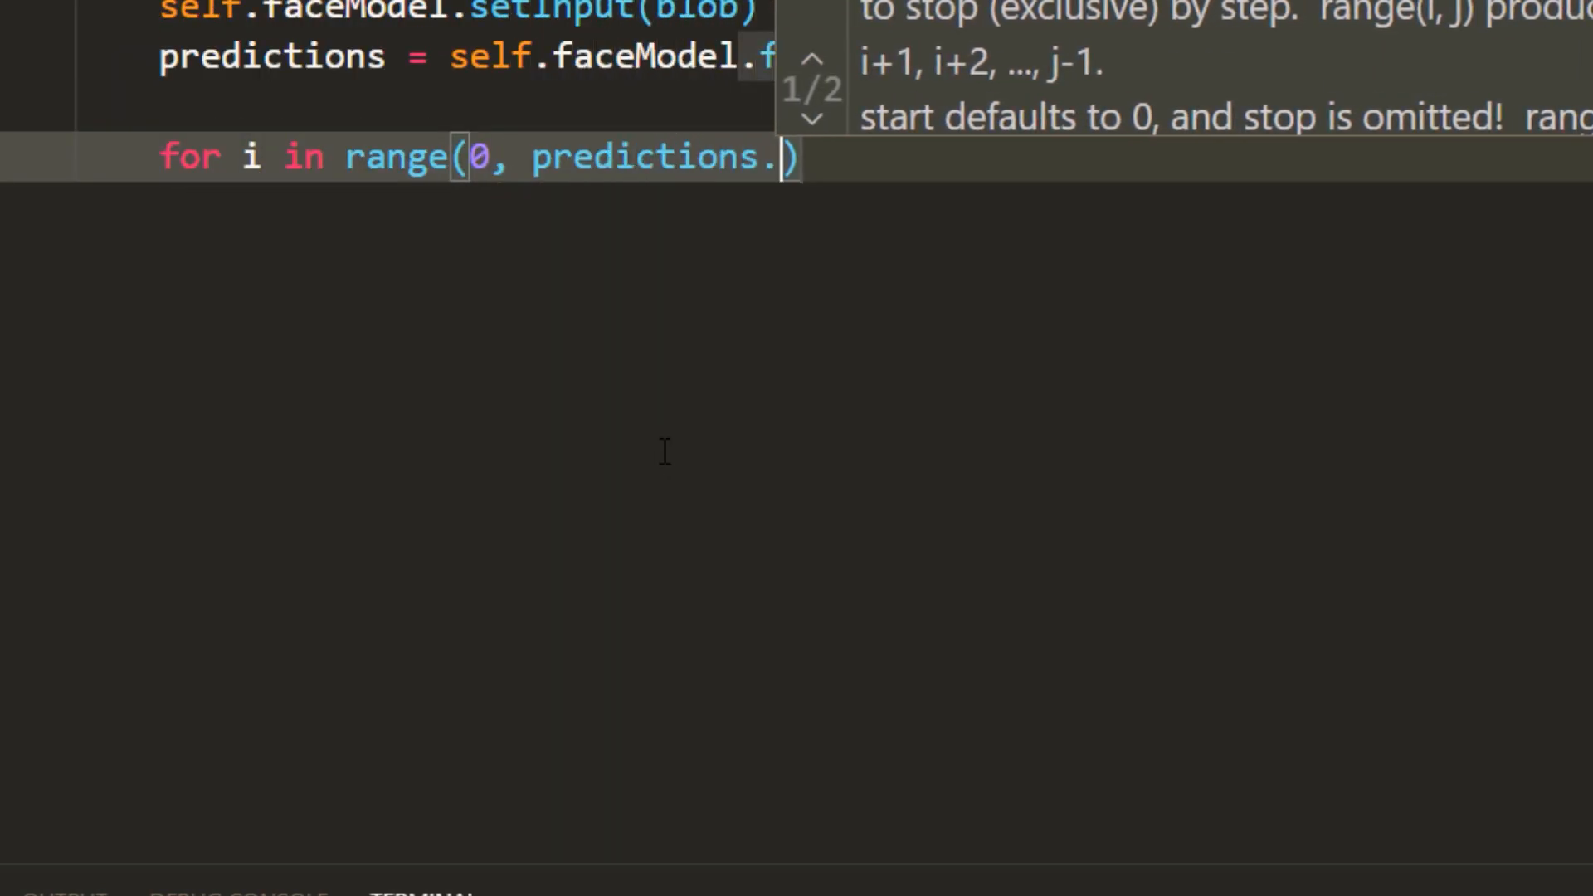
pyautogui.write('shape[2]')
pyautogui.write('if predictions[0, 0, ')
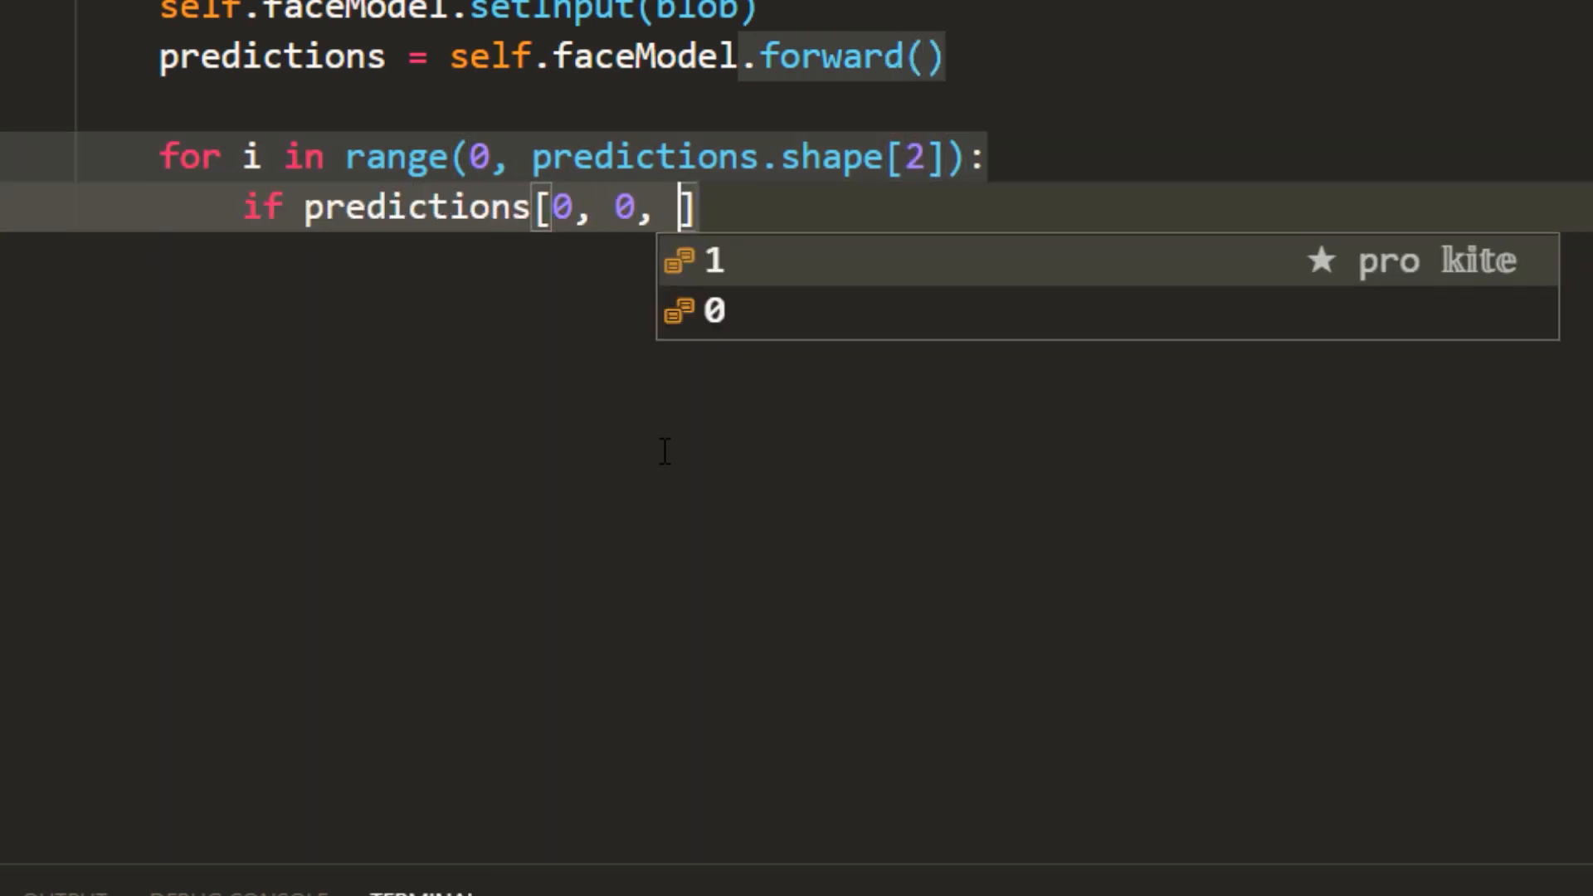
pyautogui.write('i, 2]')
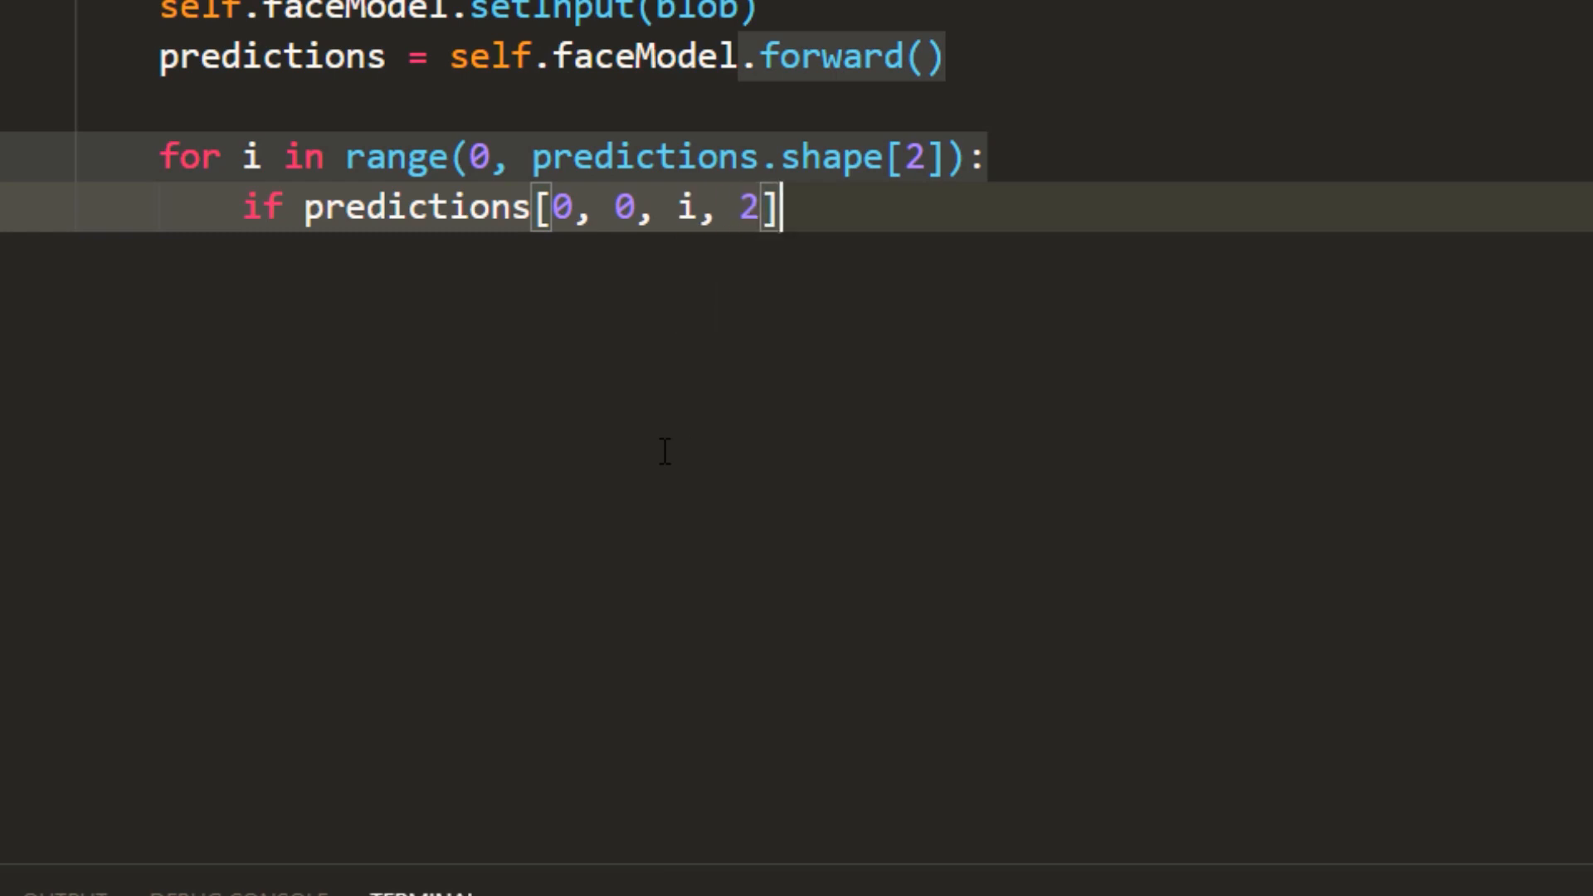
pyautogui.write('> 0.5:')
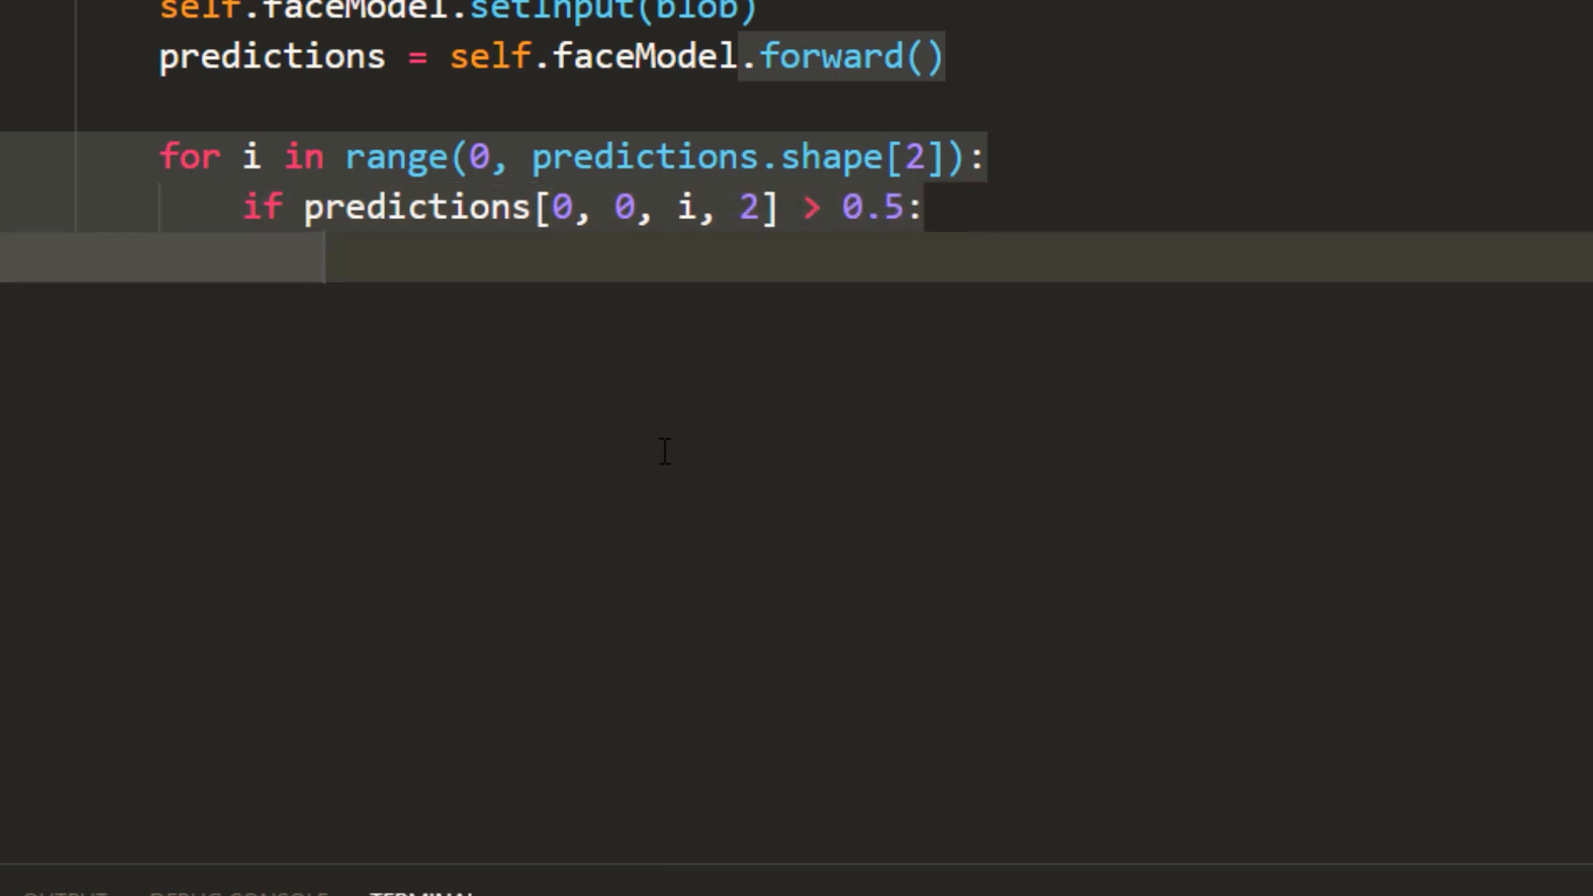
pyautogui.write('bbox = predictions[0, 0, i,]')
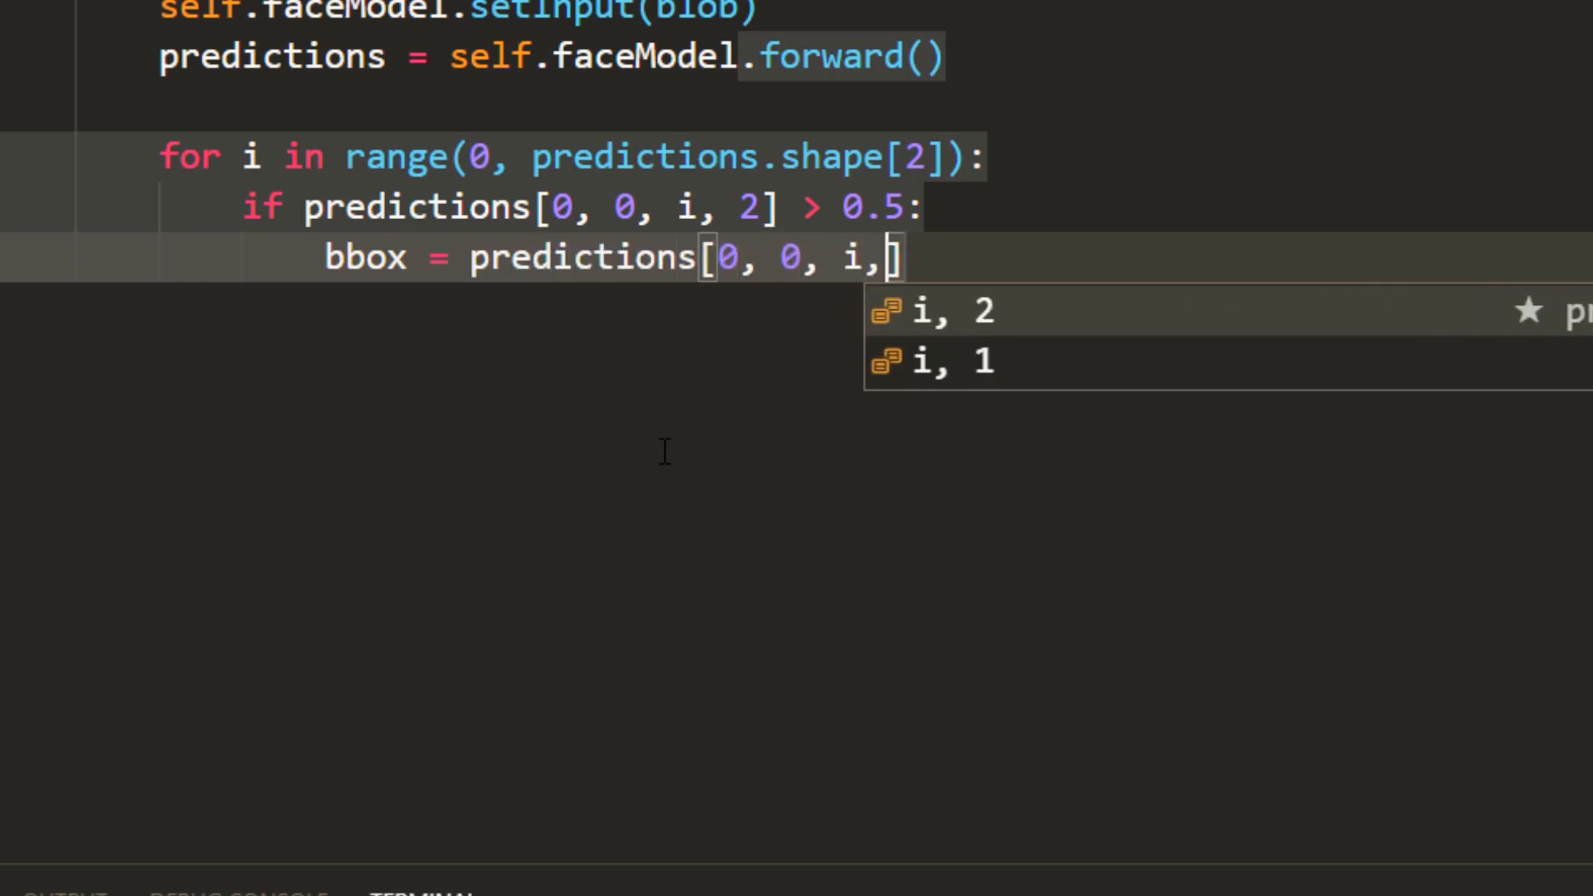
pyautogui.write('3:7')
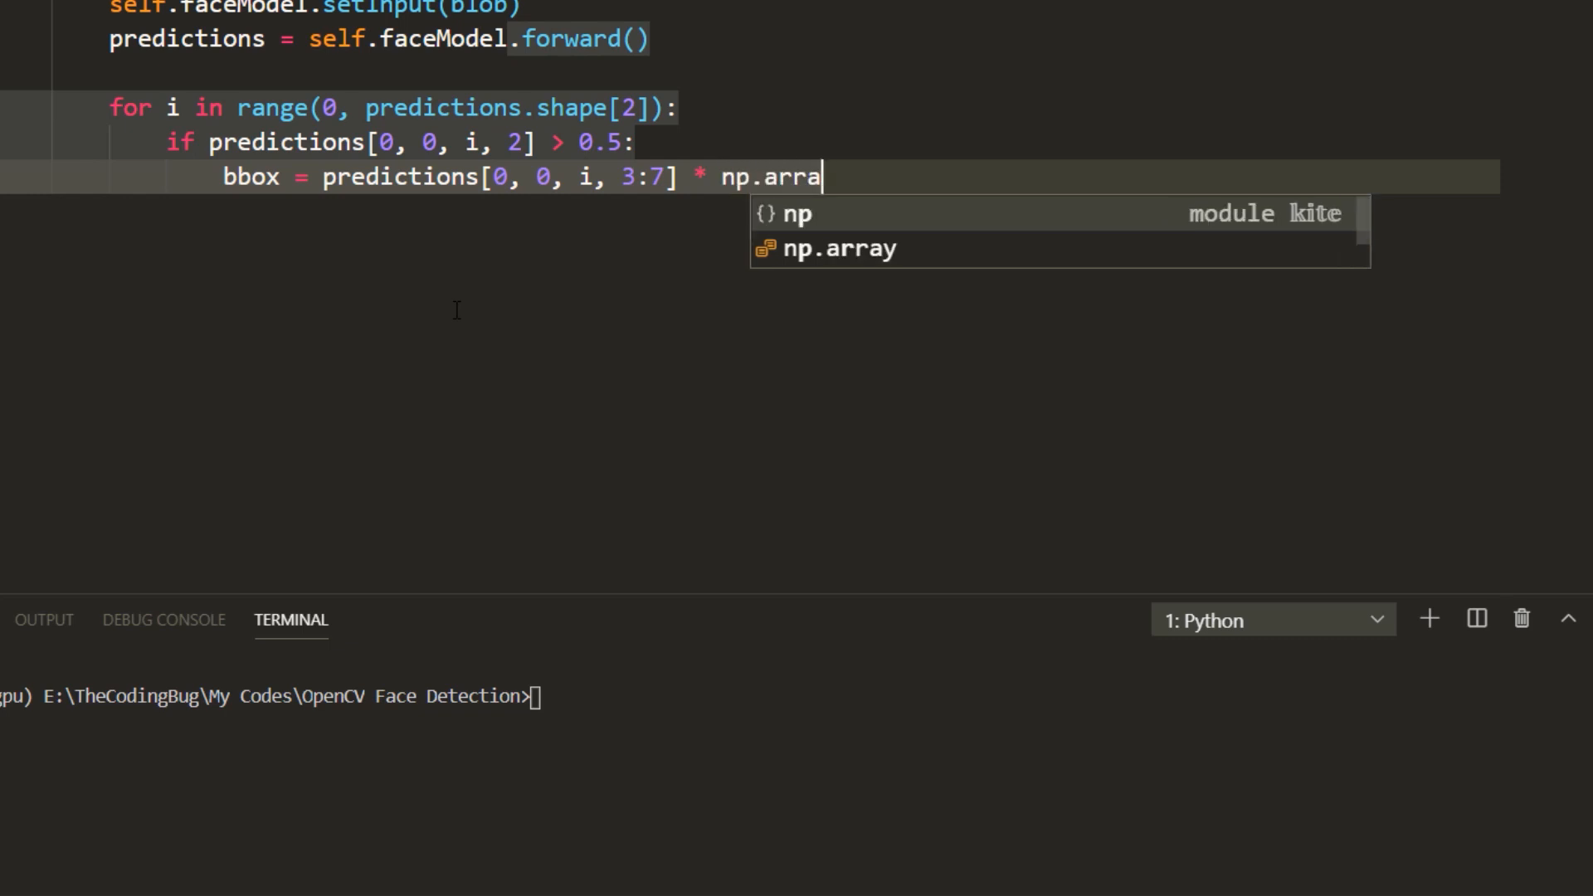
pyautogui.write('y([sel]')
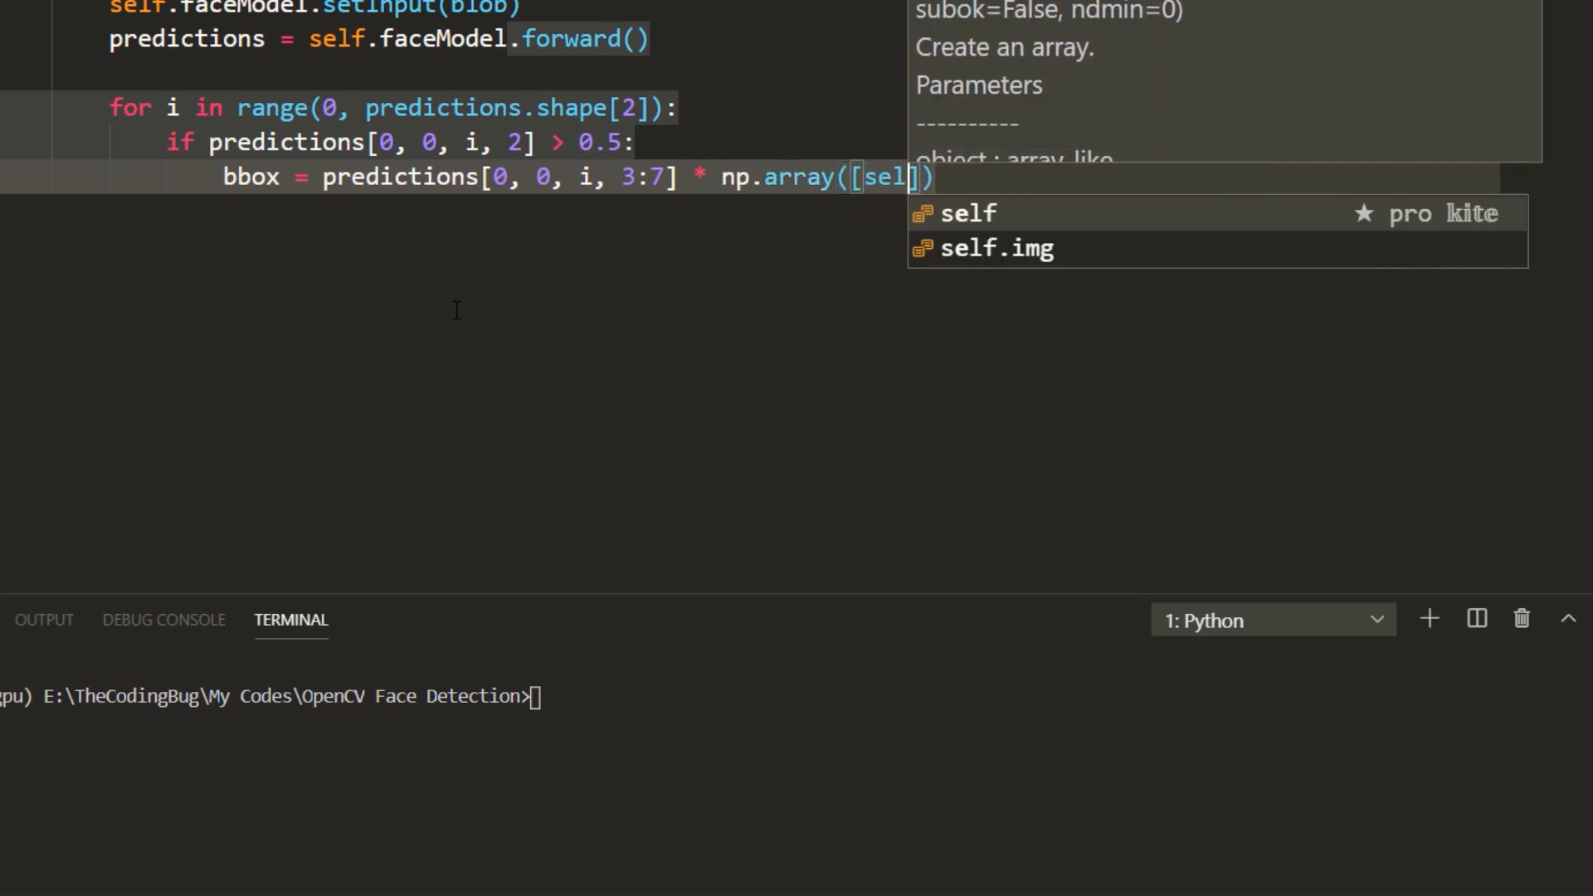
pyautogui.write('.width, self.height')
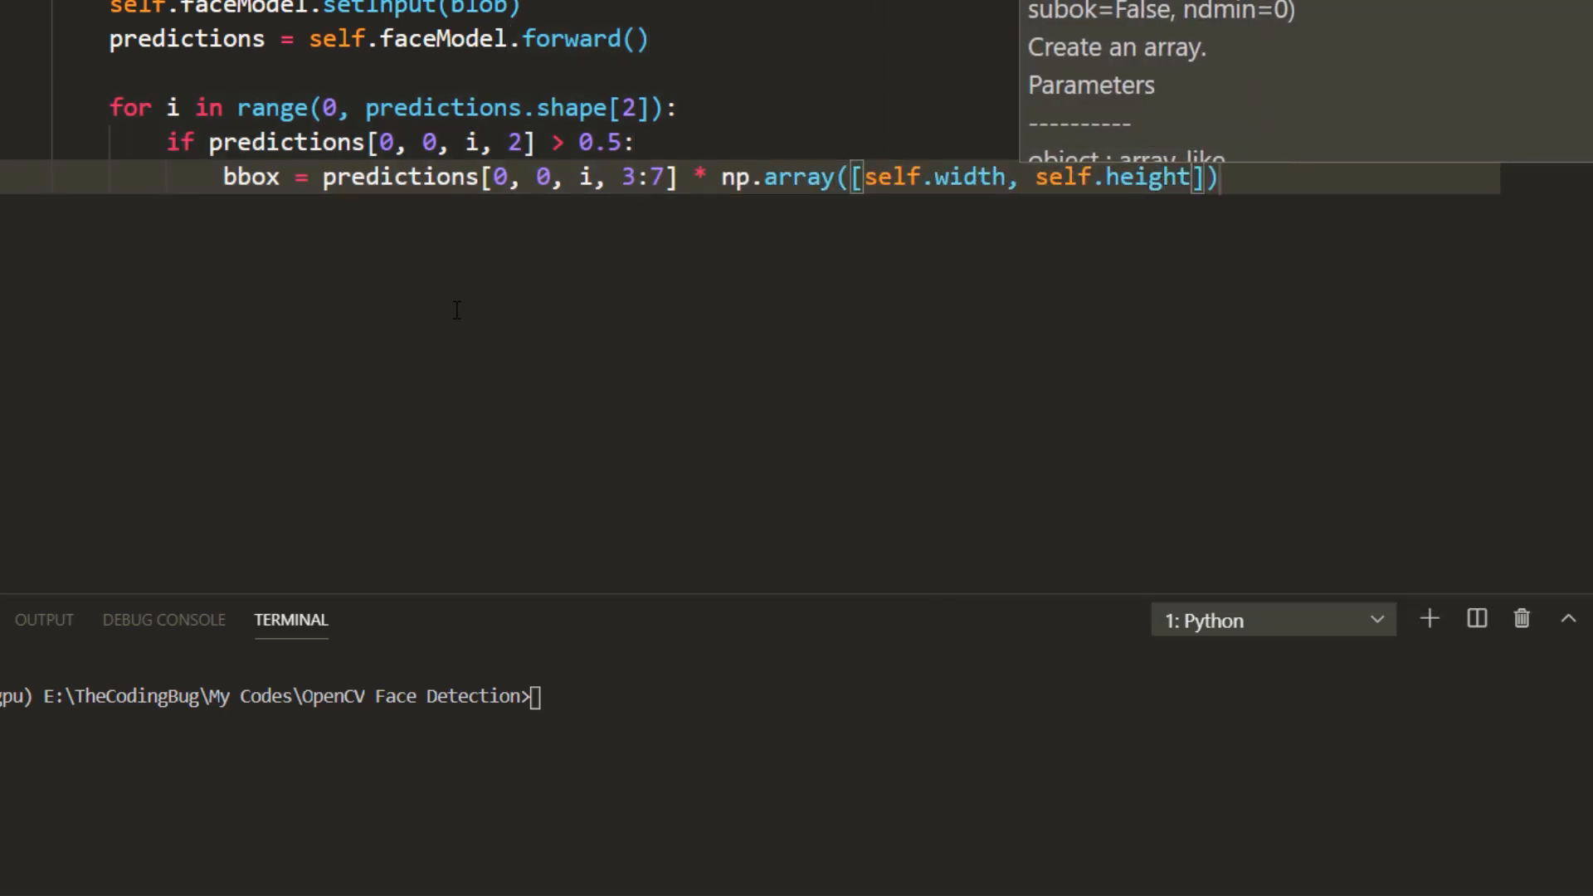
pyautogui.write(', self.width, self.height')
pyautogui.write('(')
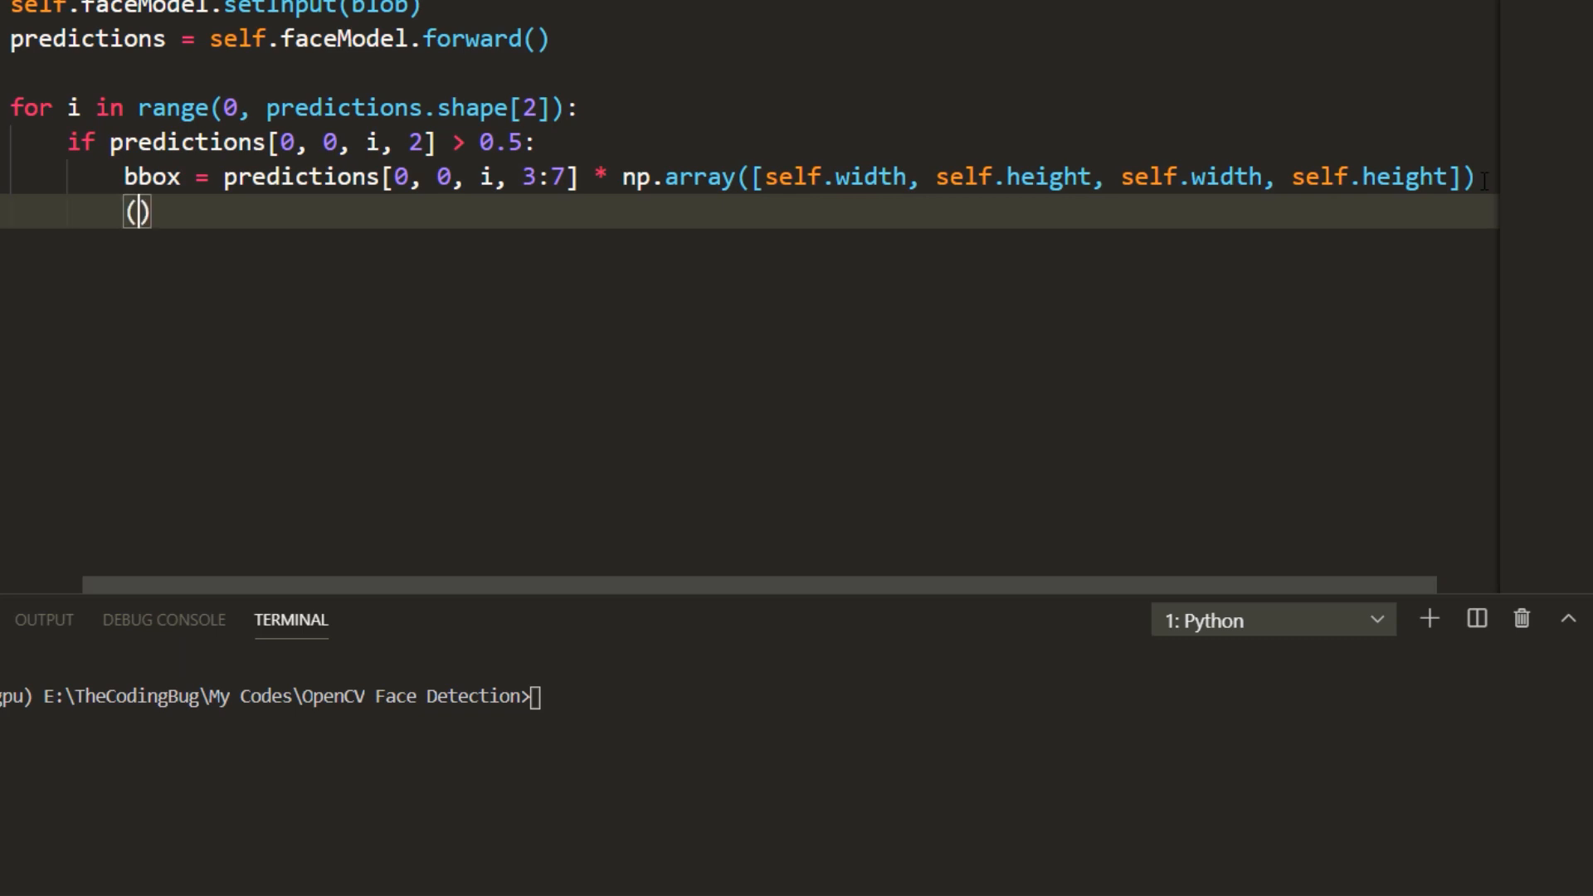
# - Cast bbox to int as xmin, ymin, xmax, ymax and draw a red cv2.rectangle around the face
pyautogui.write('xmin, ymin, xmax, ymax')
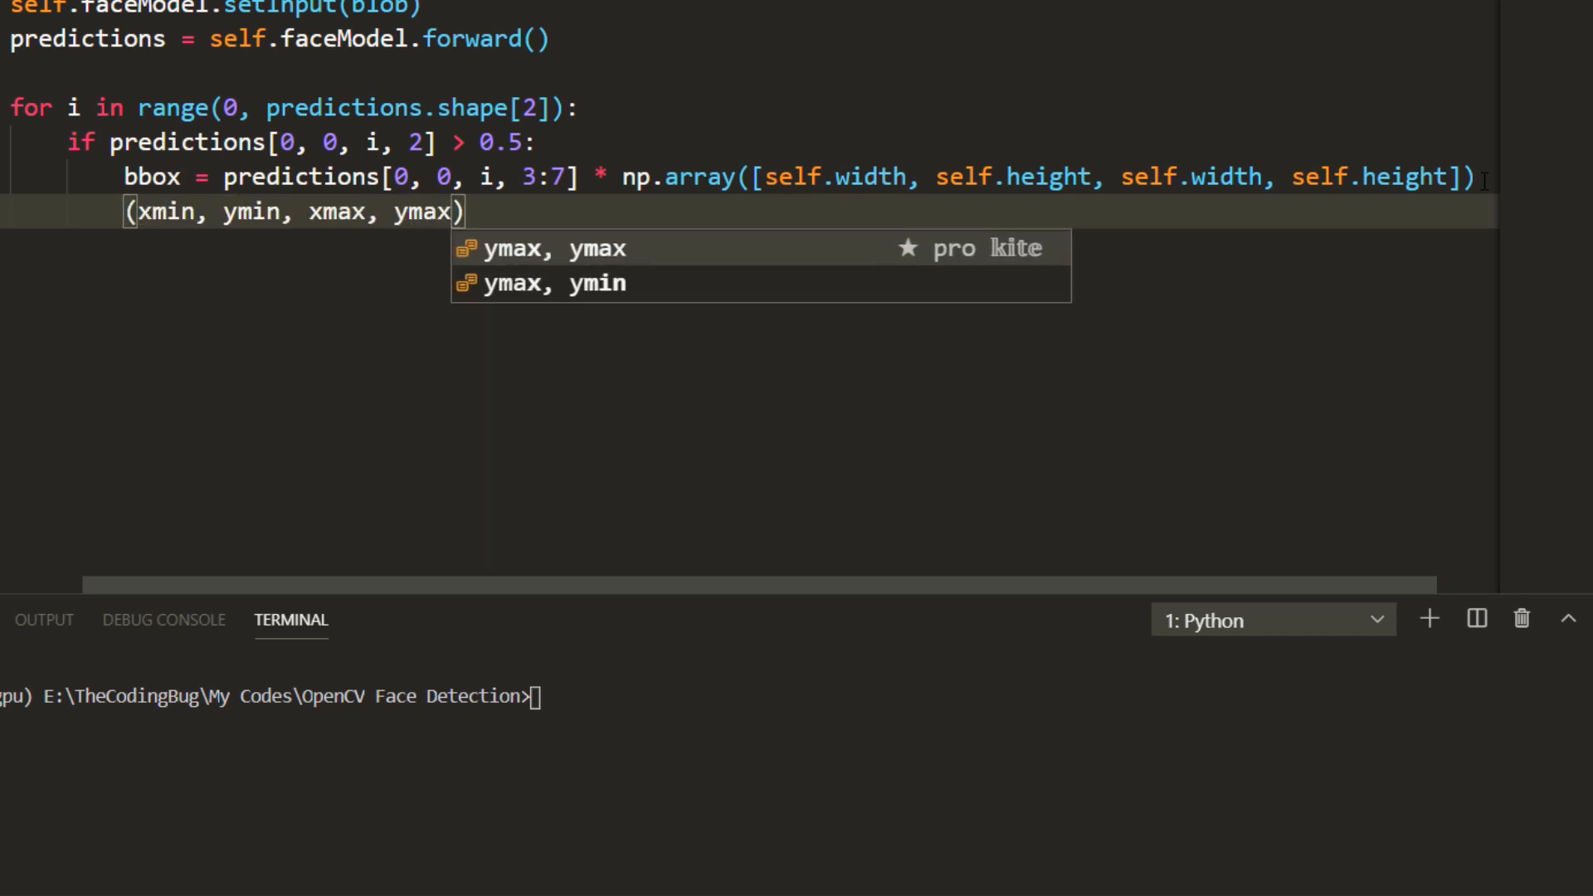
pyautogui.write('= bbox.astype("int')
pyautogui.write('cv2.rectangle(self.img,')
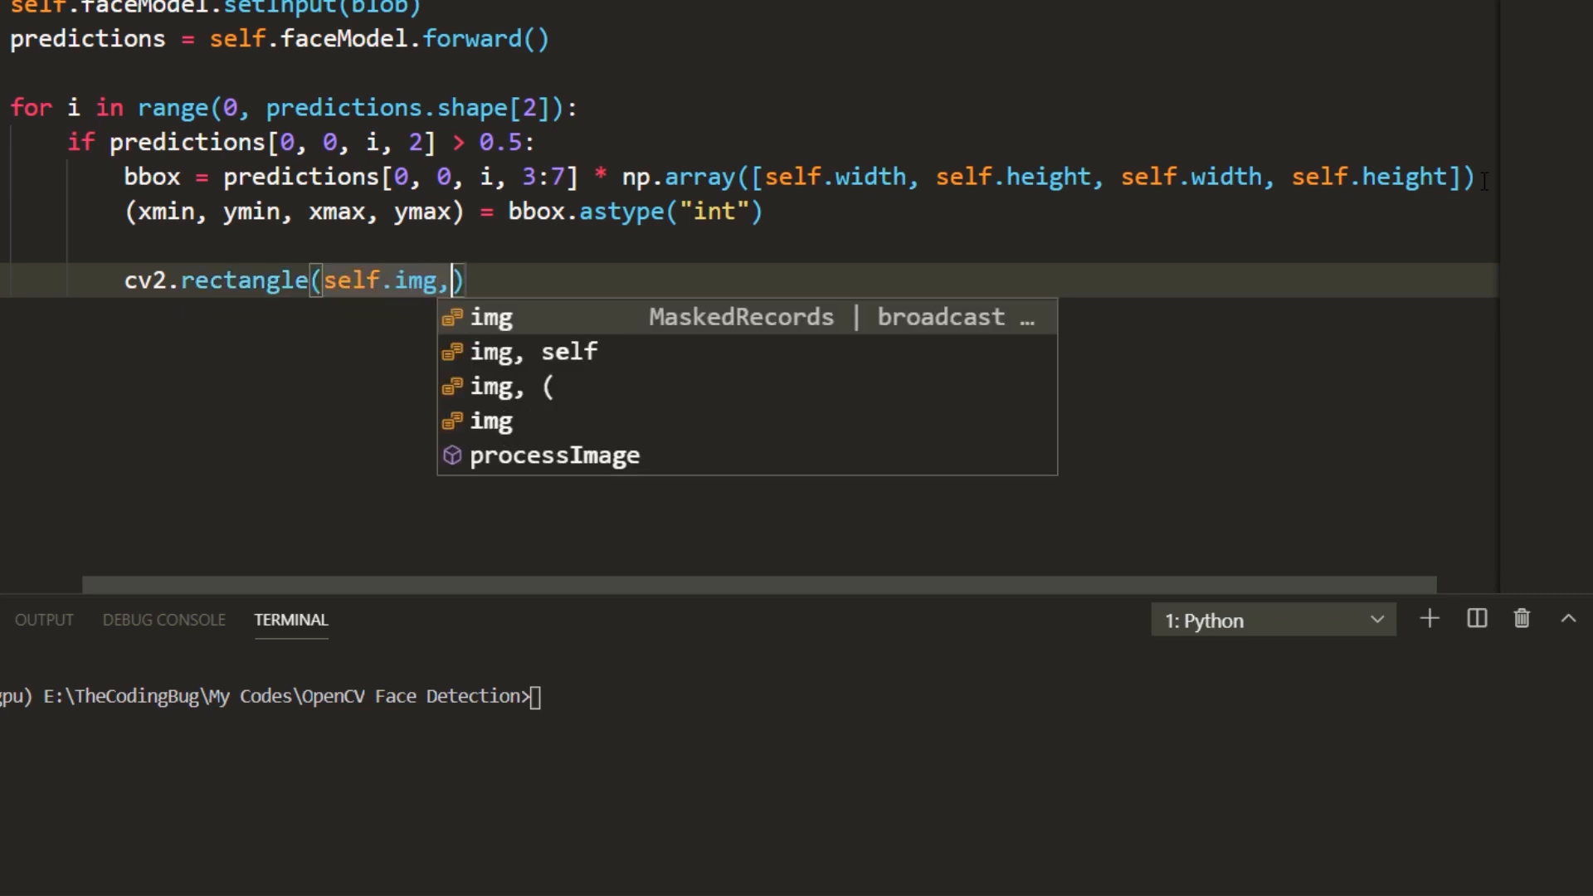
pyautogui.write('(xmin, ymin')
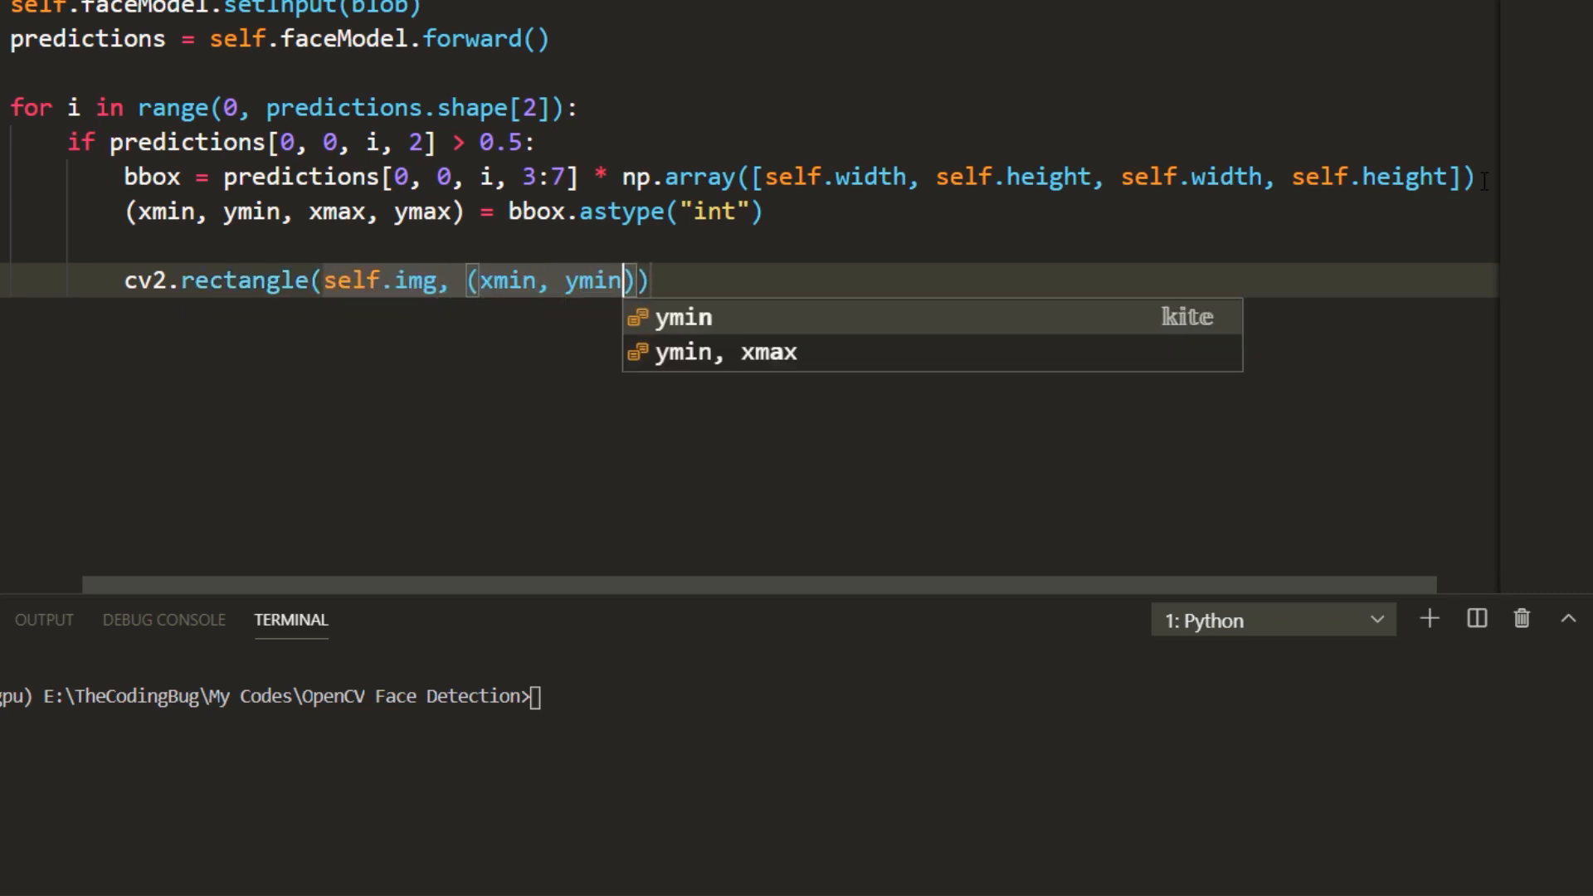
pyautogui.write(', (xmax, ymax')
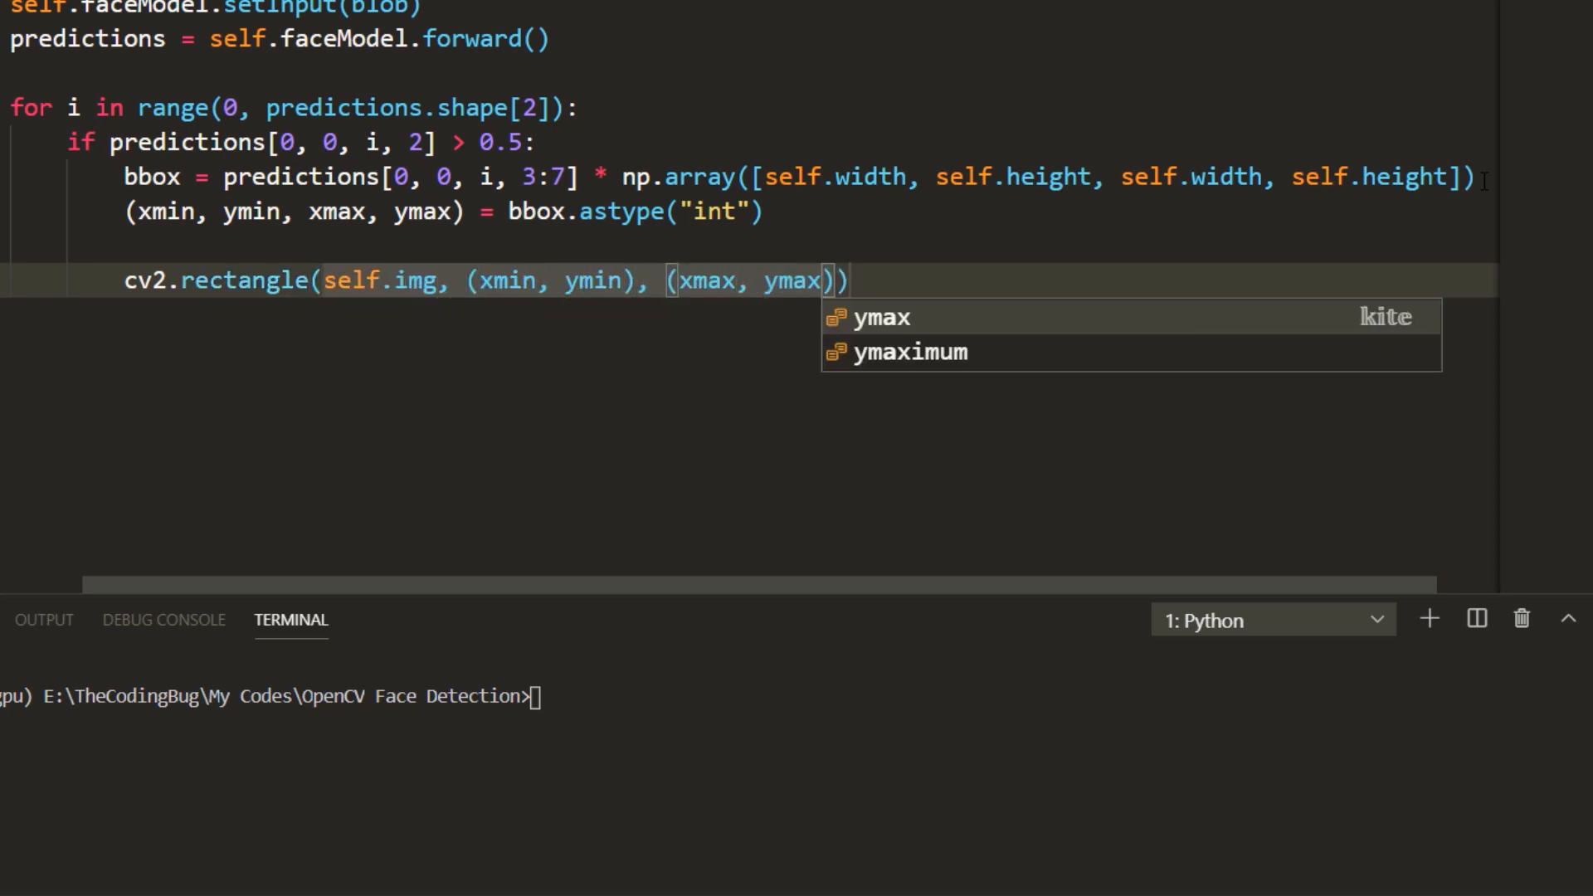
pyautogui.write(', (0, 0, 255')
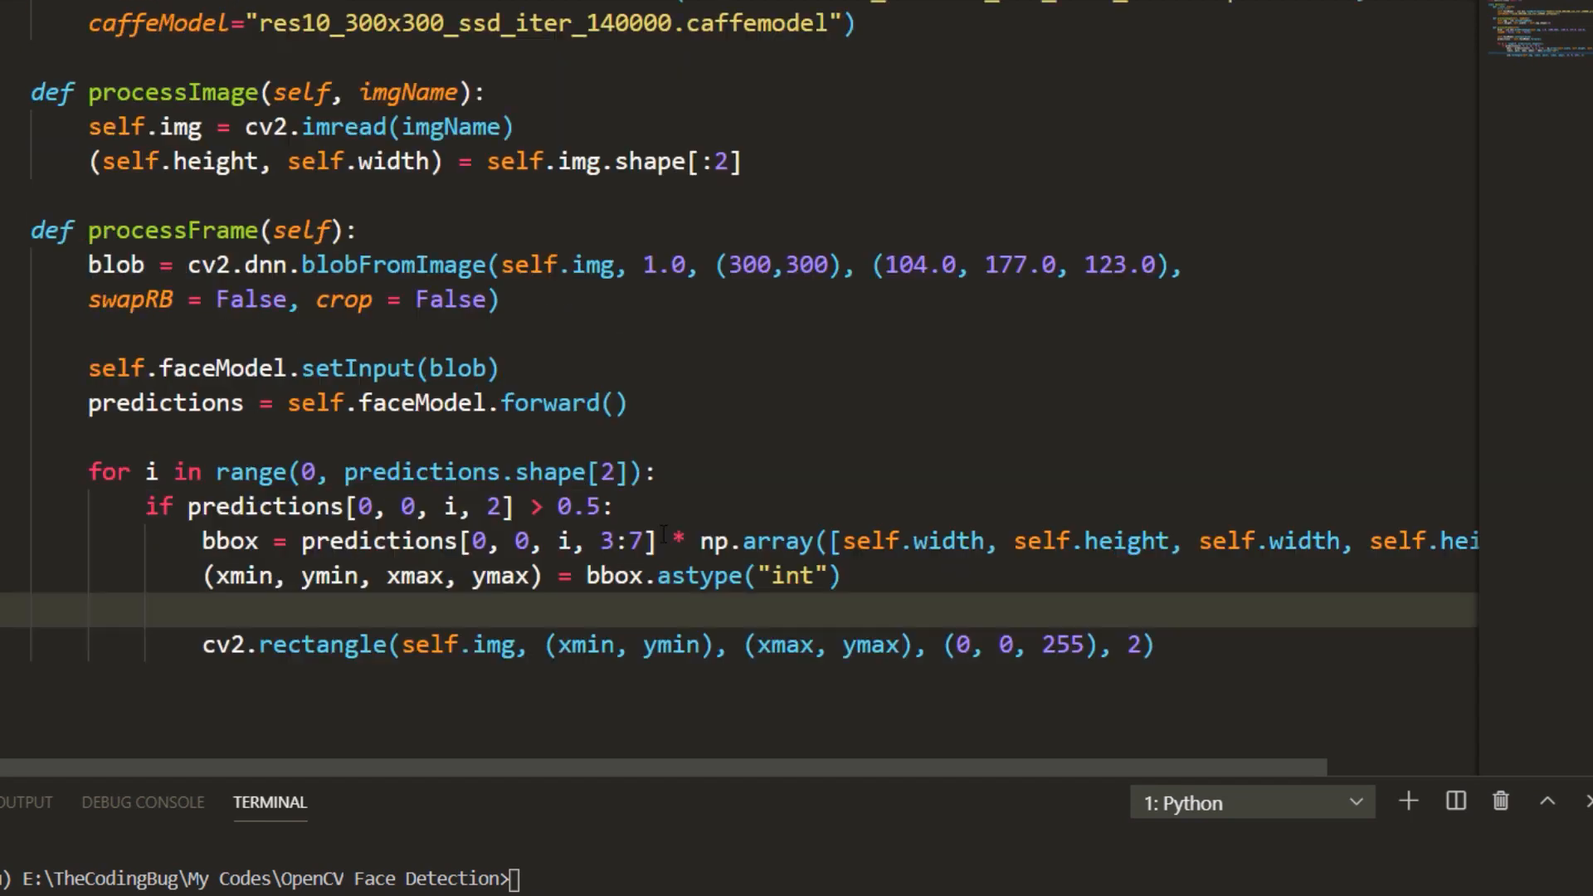
# - End processImage with processFrame(), cv2.imshow("Output", self.img) and cv2.waitKey(0), then move to main.py
pyautogui.press('enter')
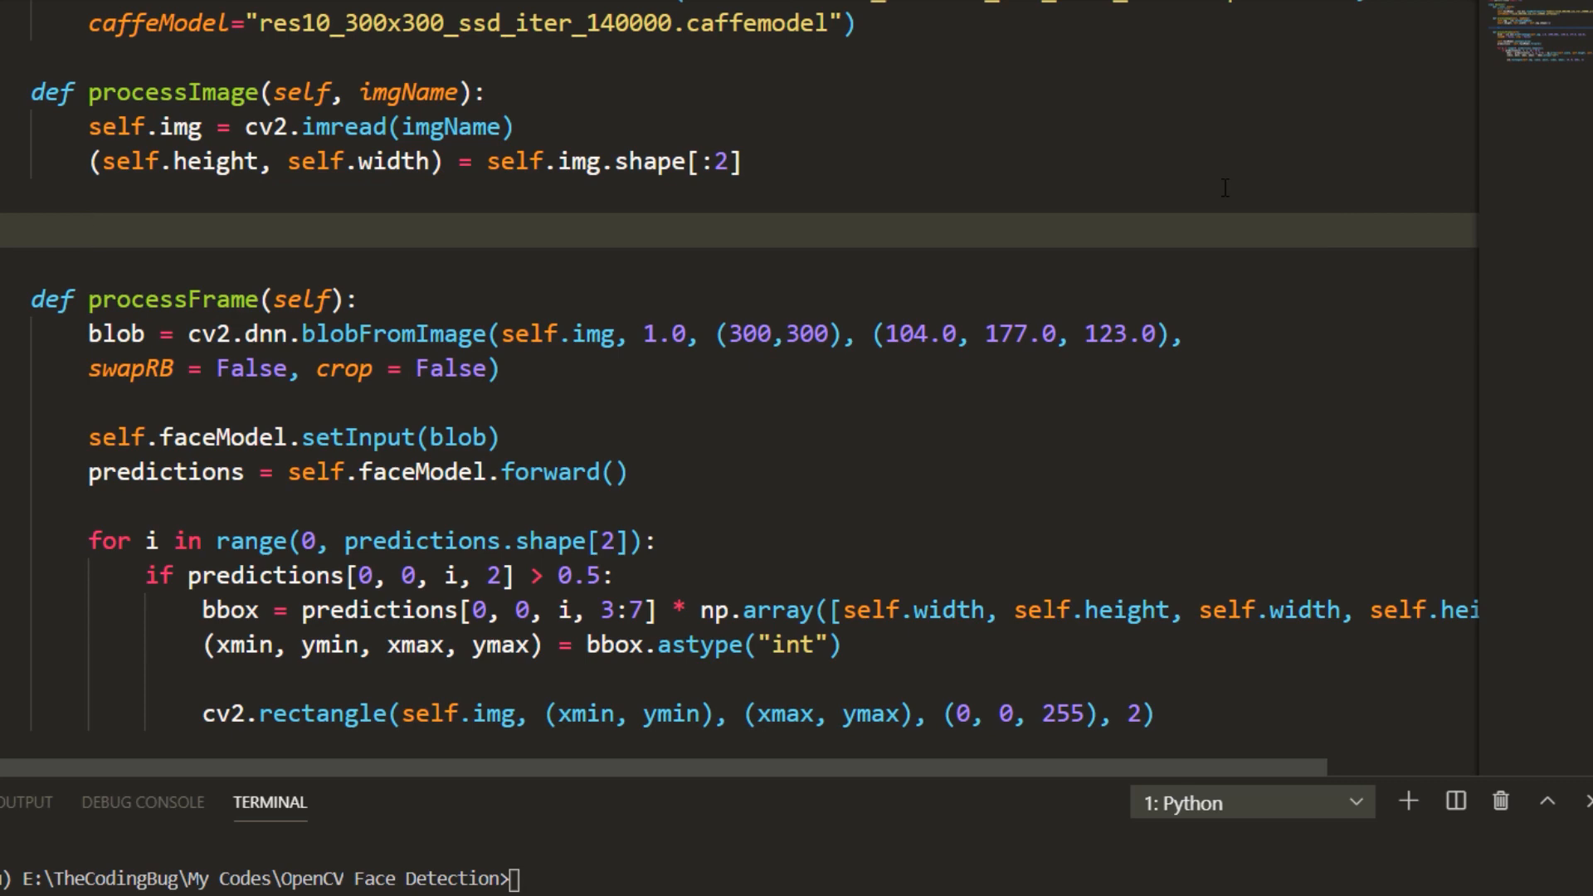
pyautogui.write('self.processFrame()')
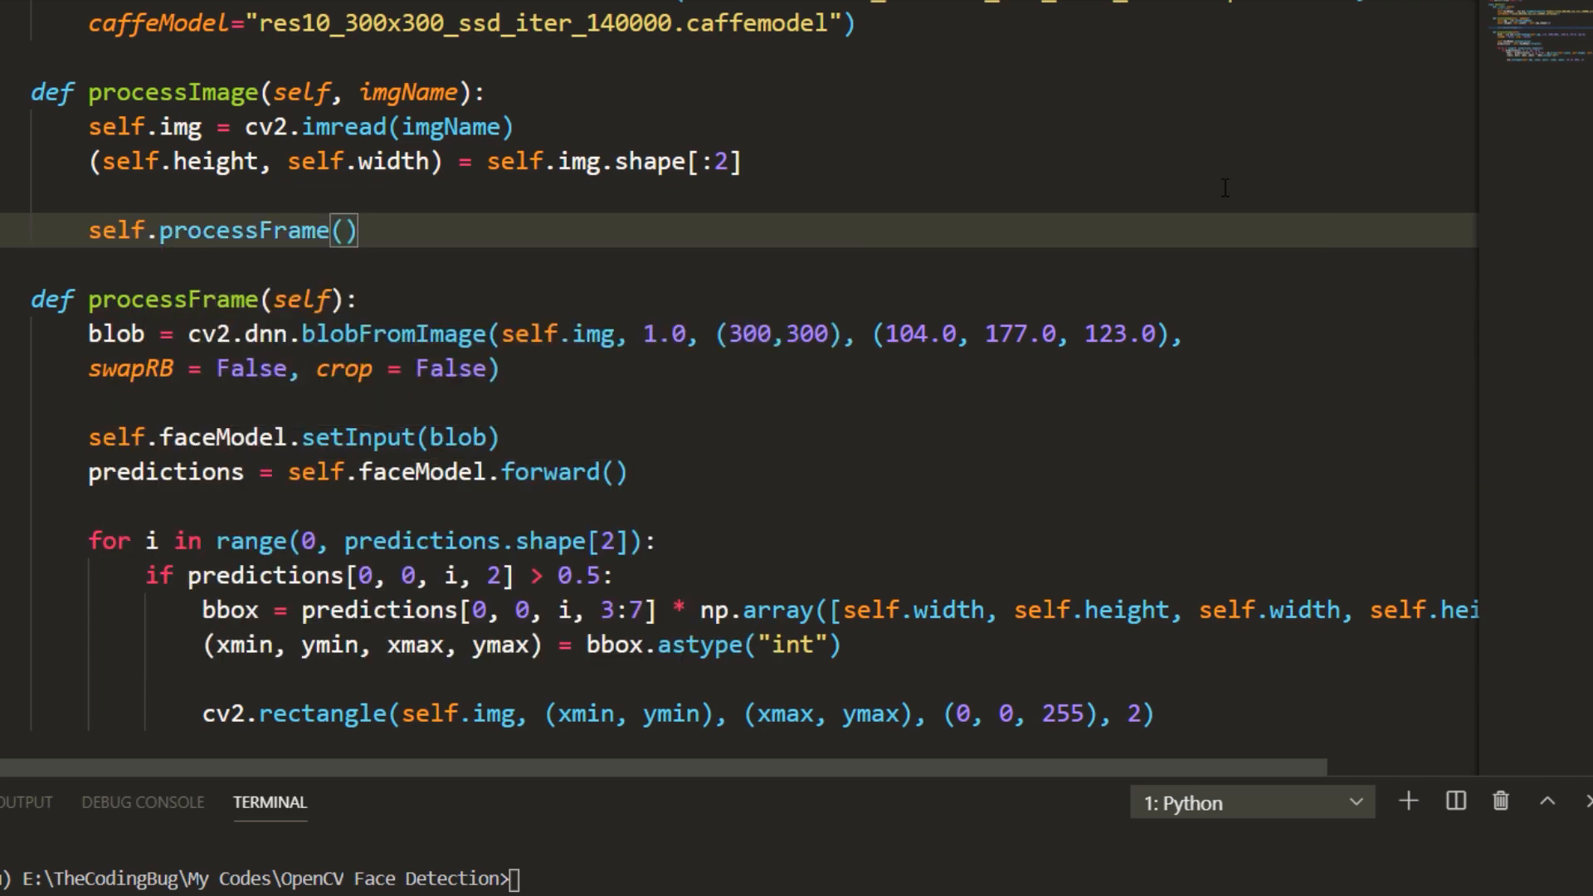
pyautogui.write('cv2.imshow')
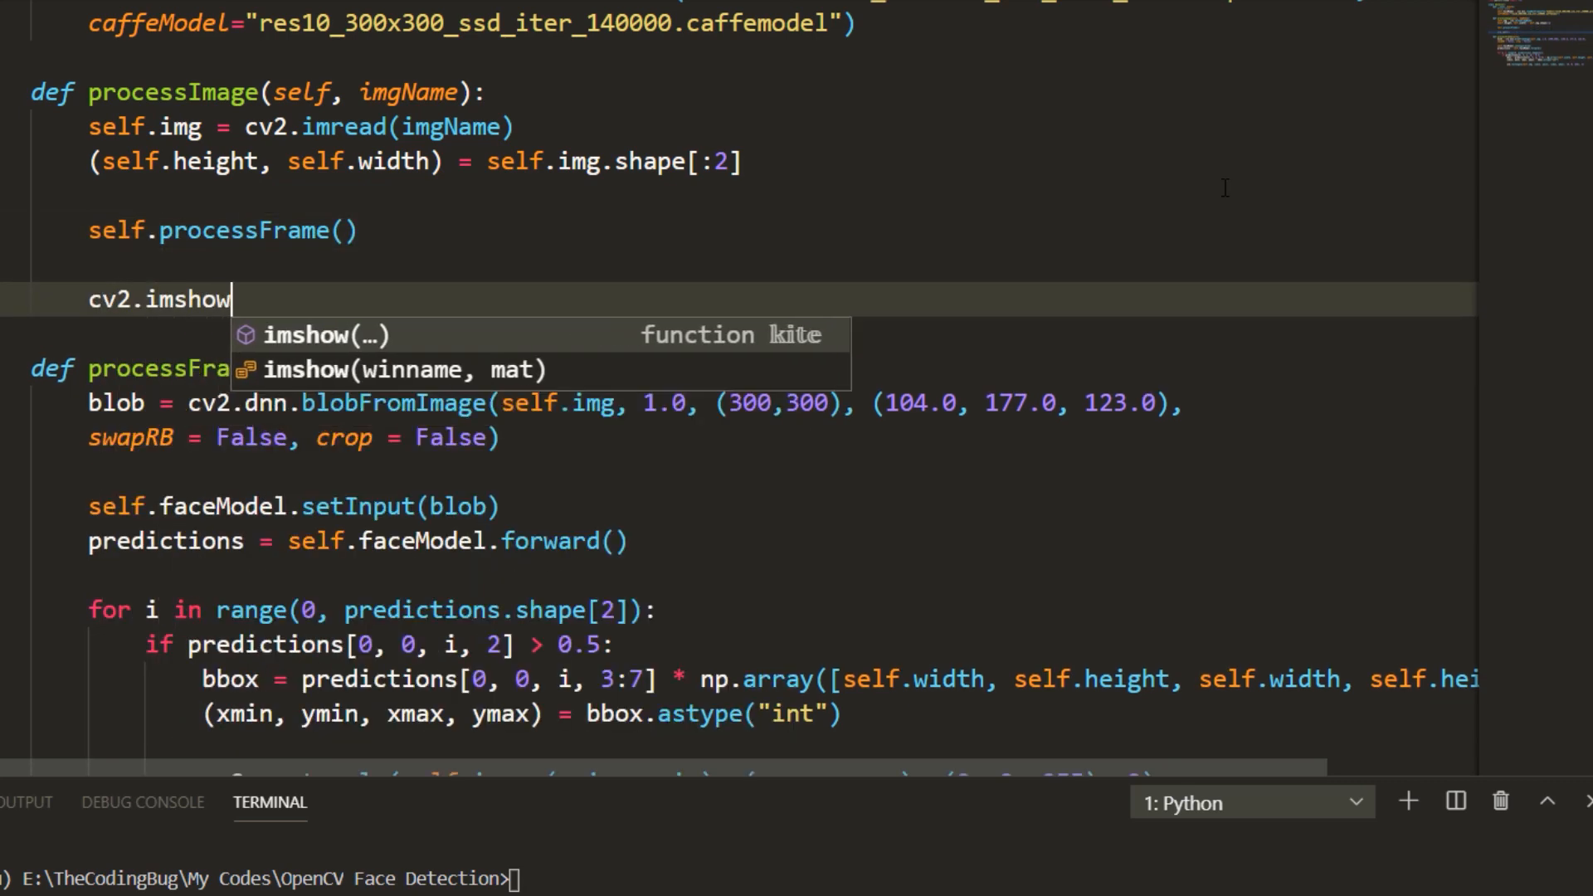
pyautogui.write('("Output", s')
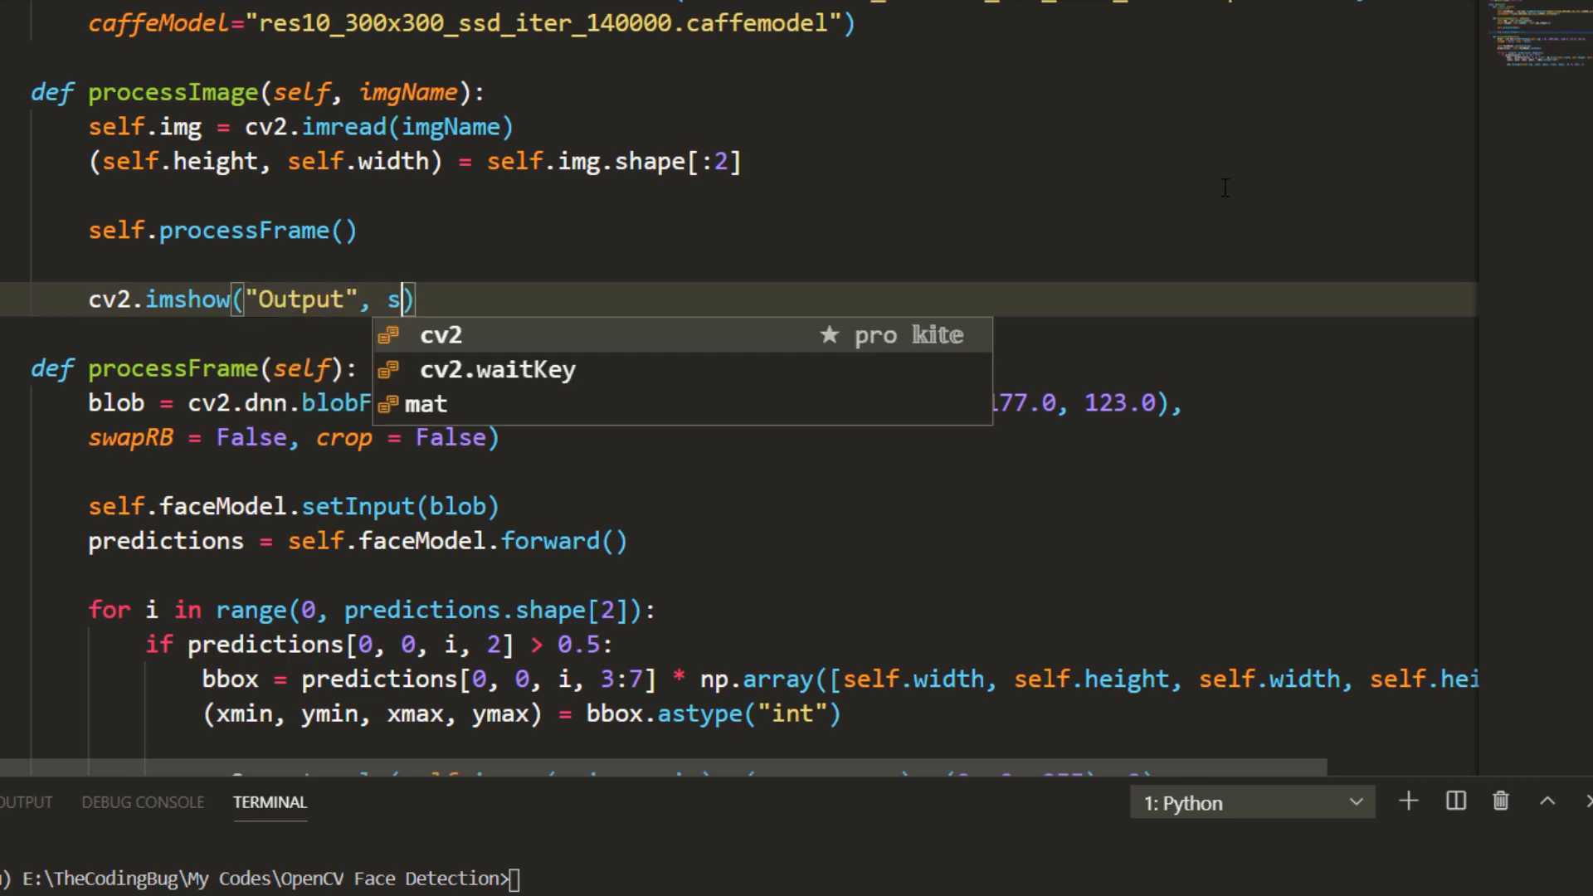
pyautogui.write('elf.img)')
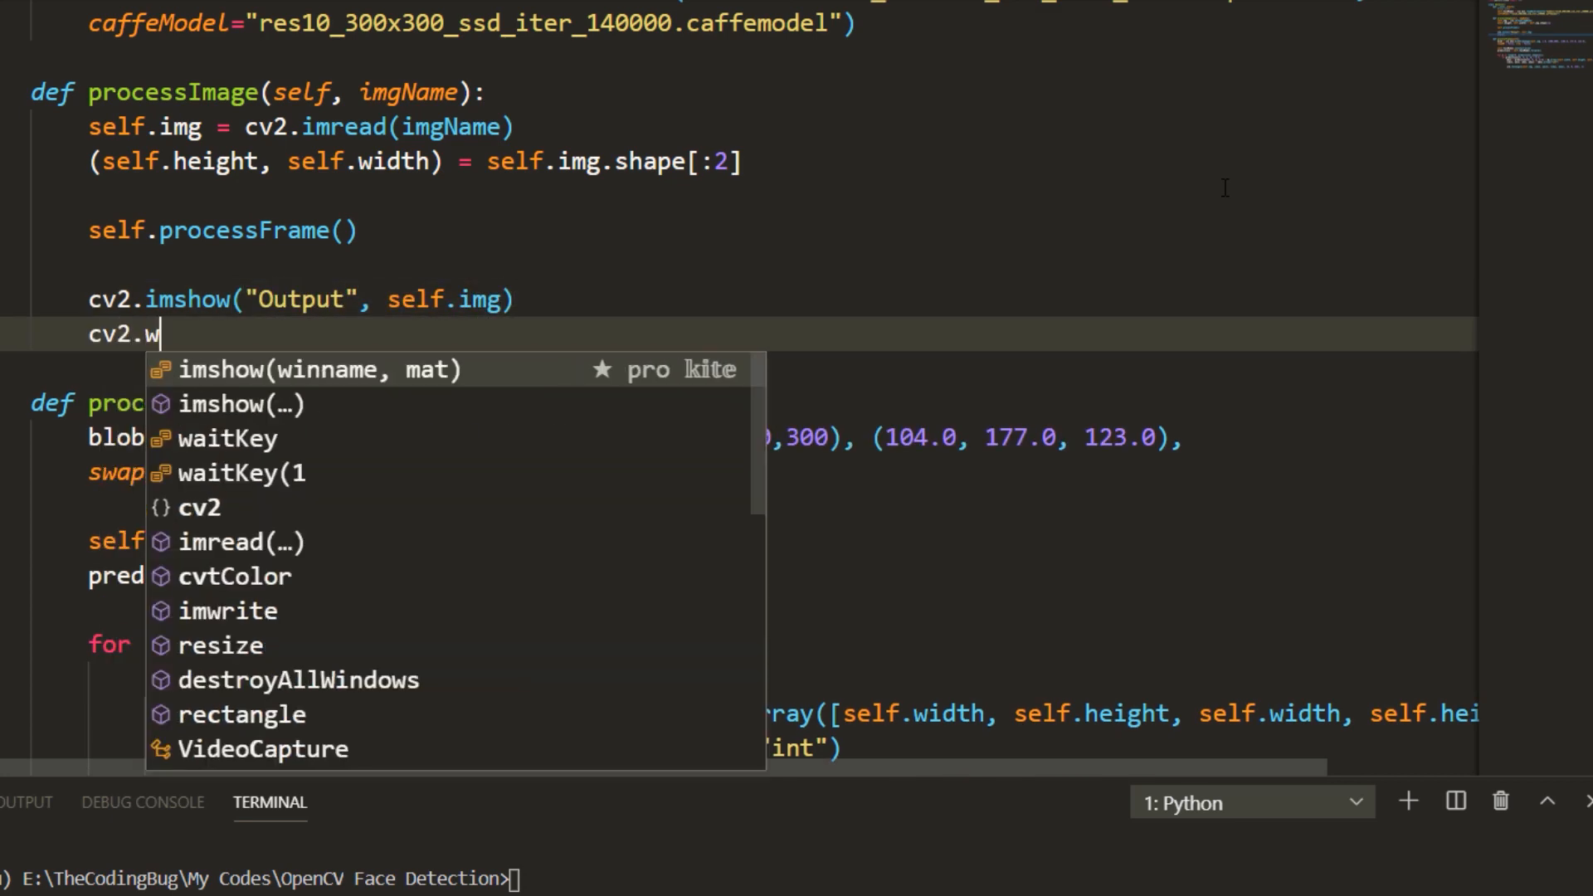
pyautogui.write('aitKey(0)')
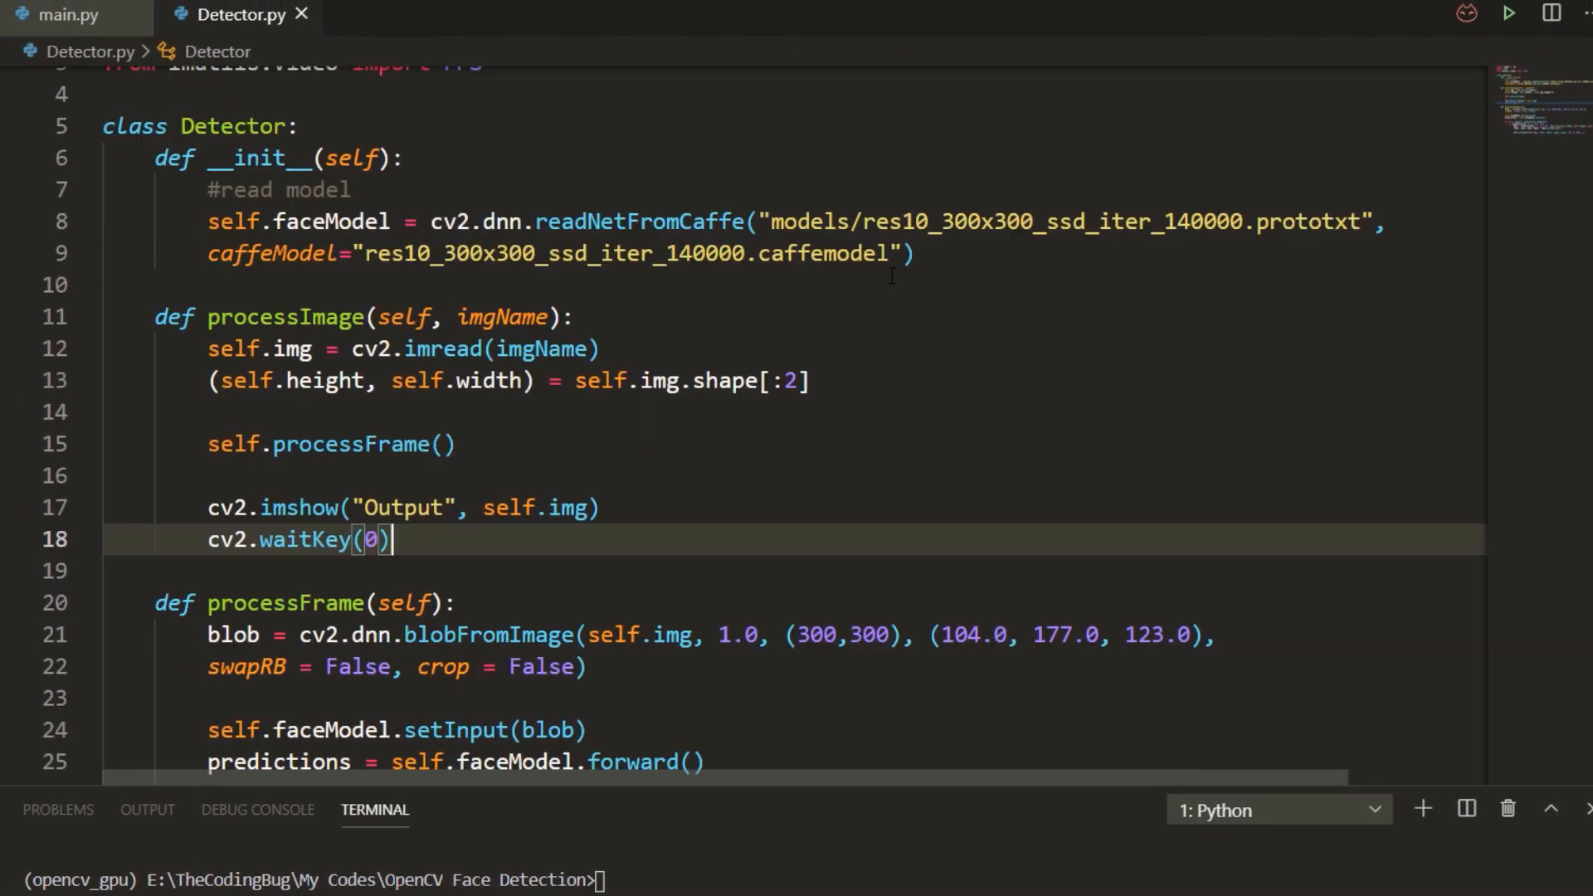
pyautogui.click(68, 15)
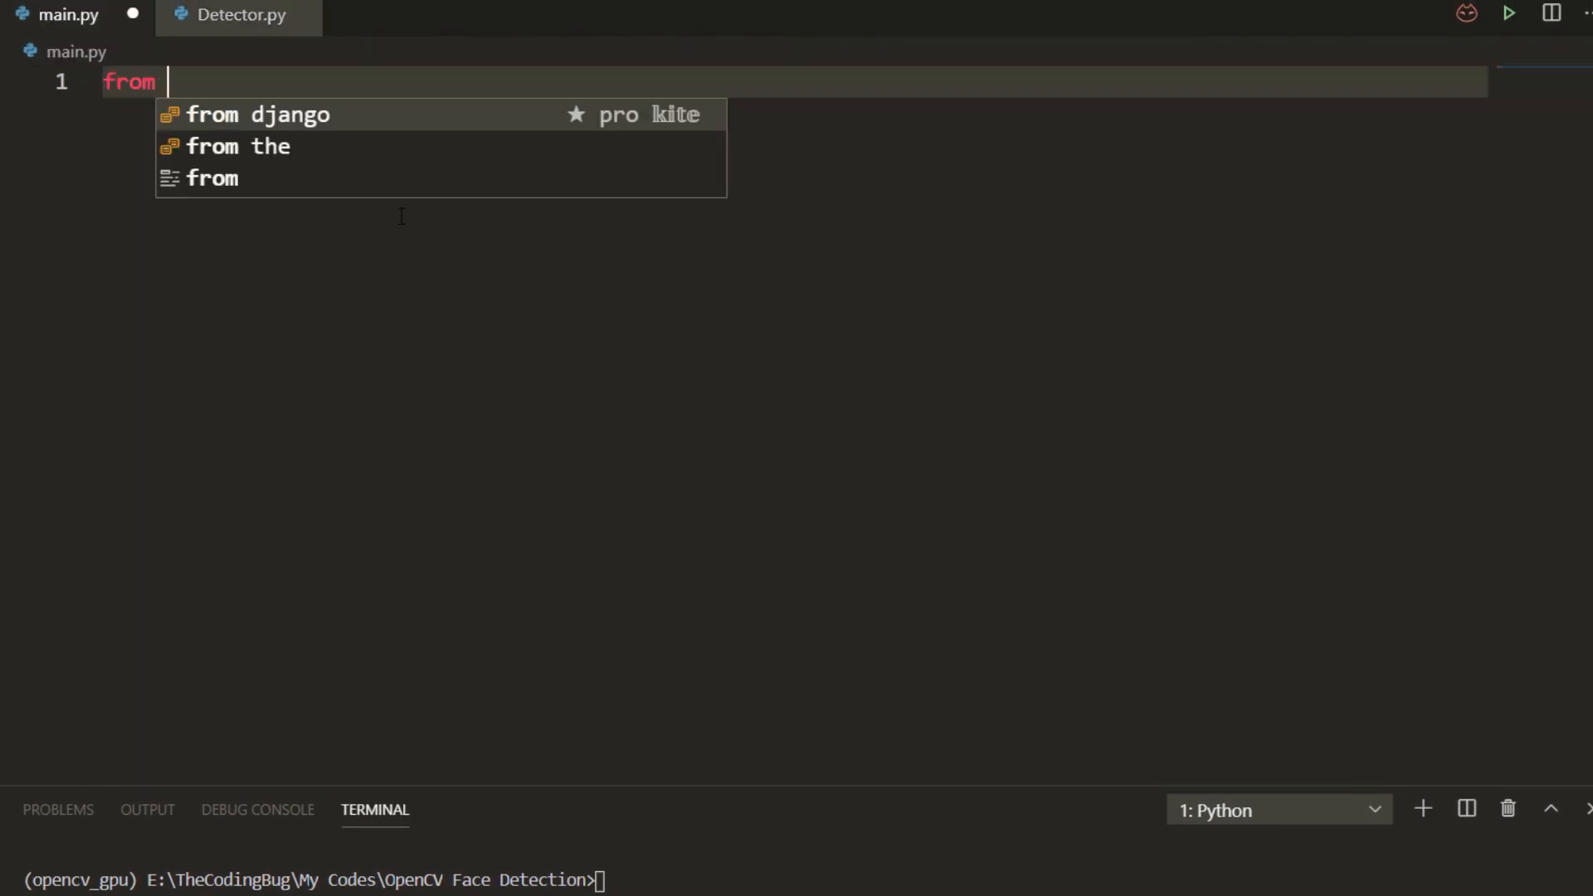
# - Write main.py importing Detector and calling processImage("input_data/friends.jpg"), then run it
pyautogui.write('Detector import *')
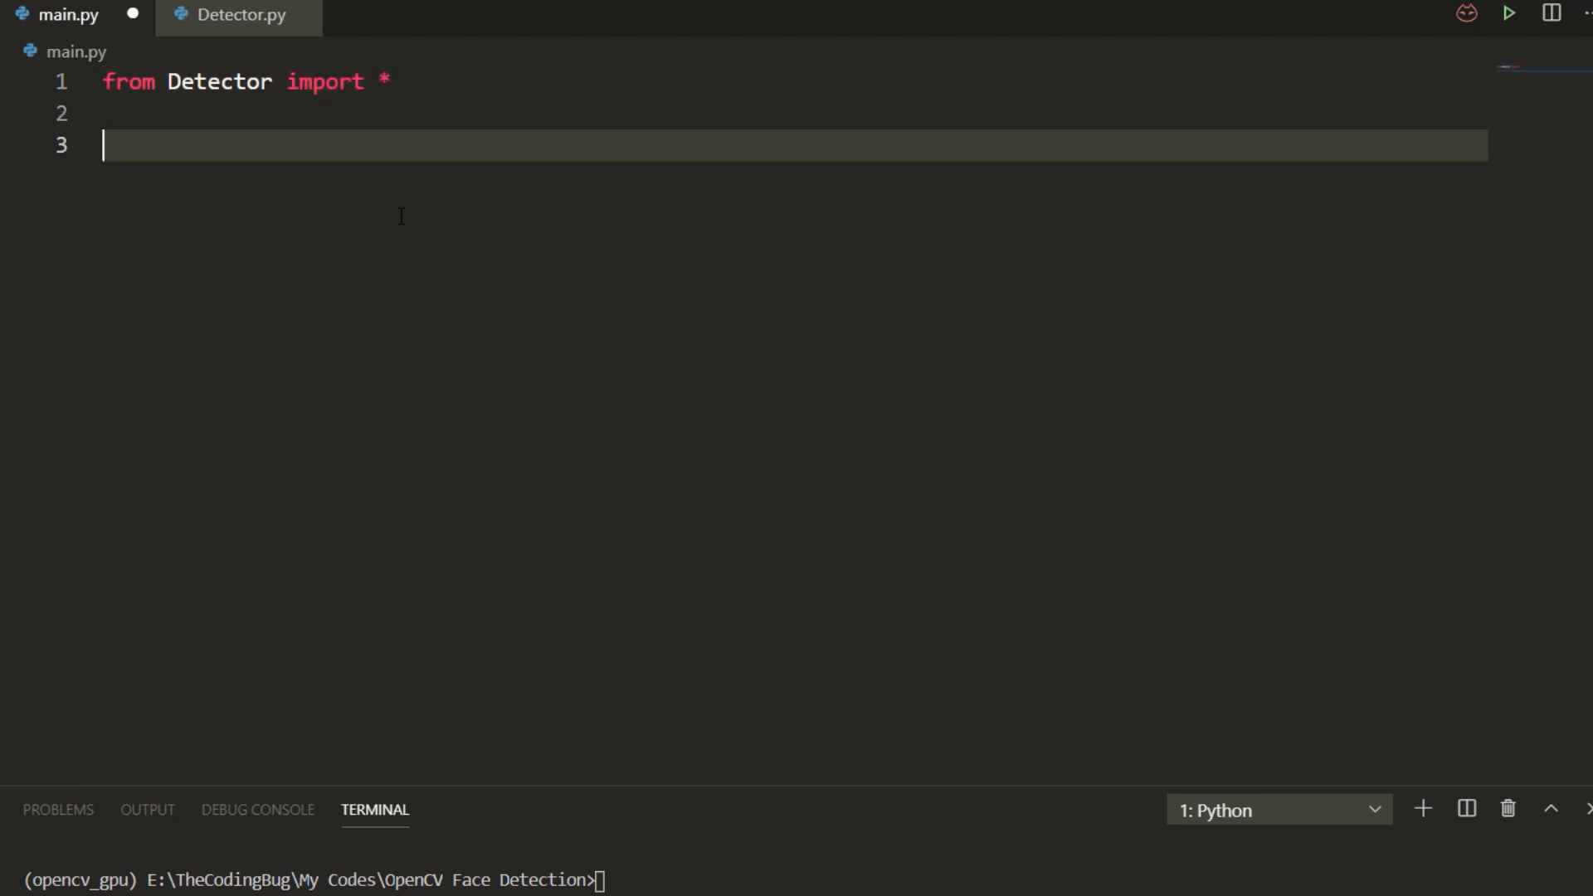
pyautogui.write('detector = Detector')
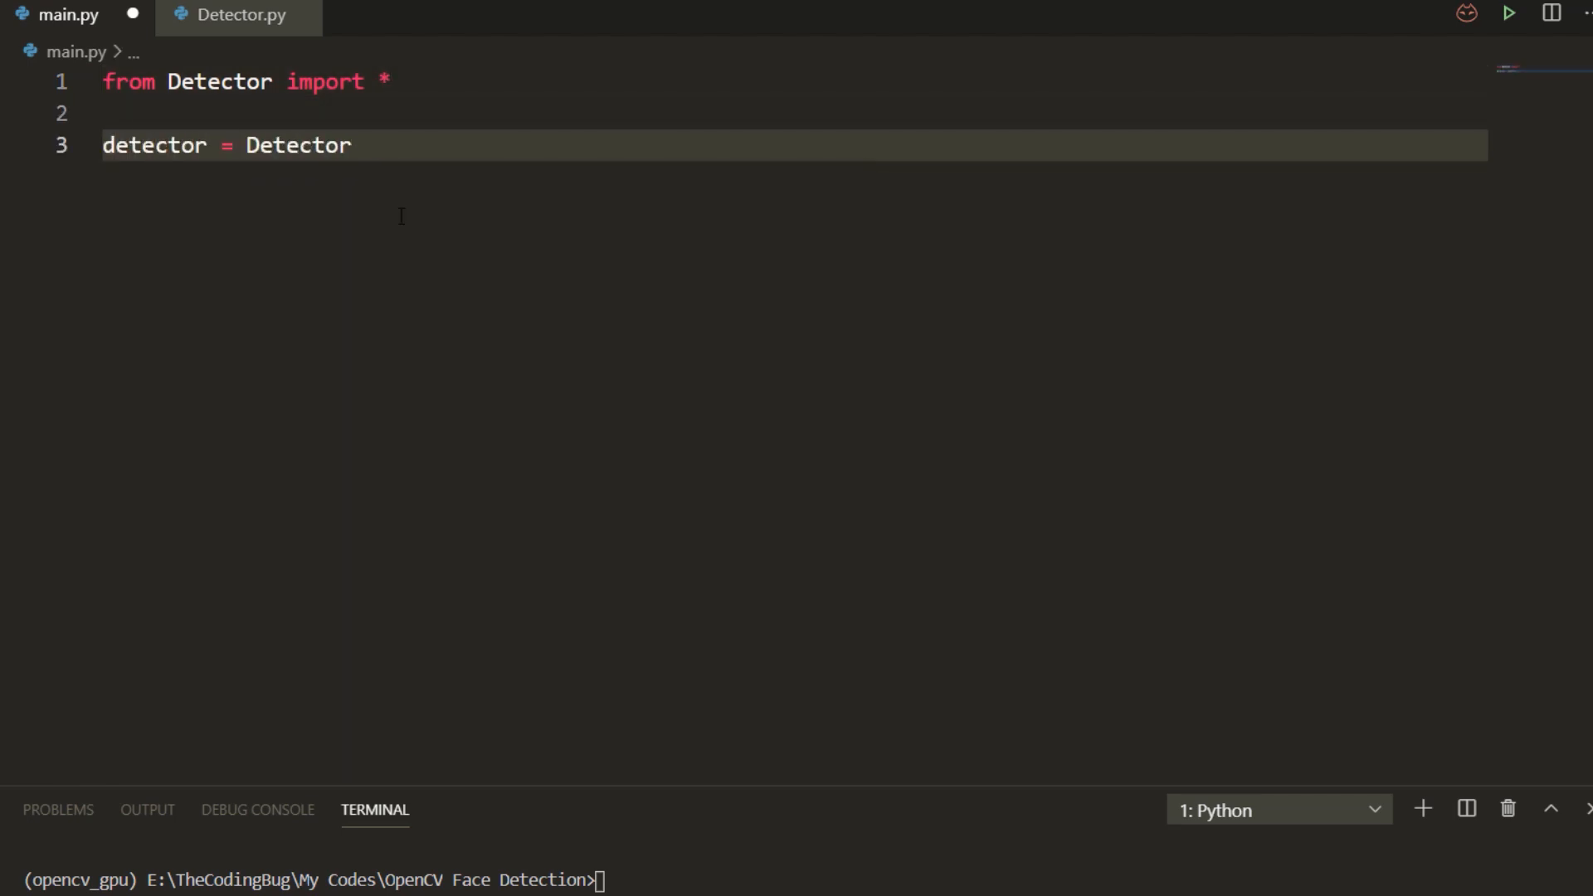
pyautogui.write('()')
pyautogui.write('detector.processImage(')
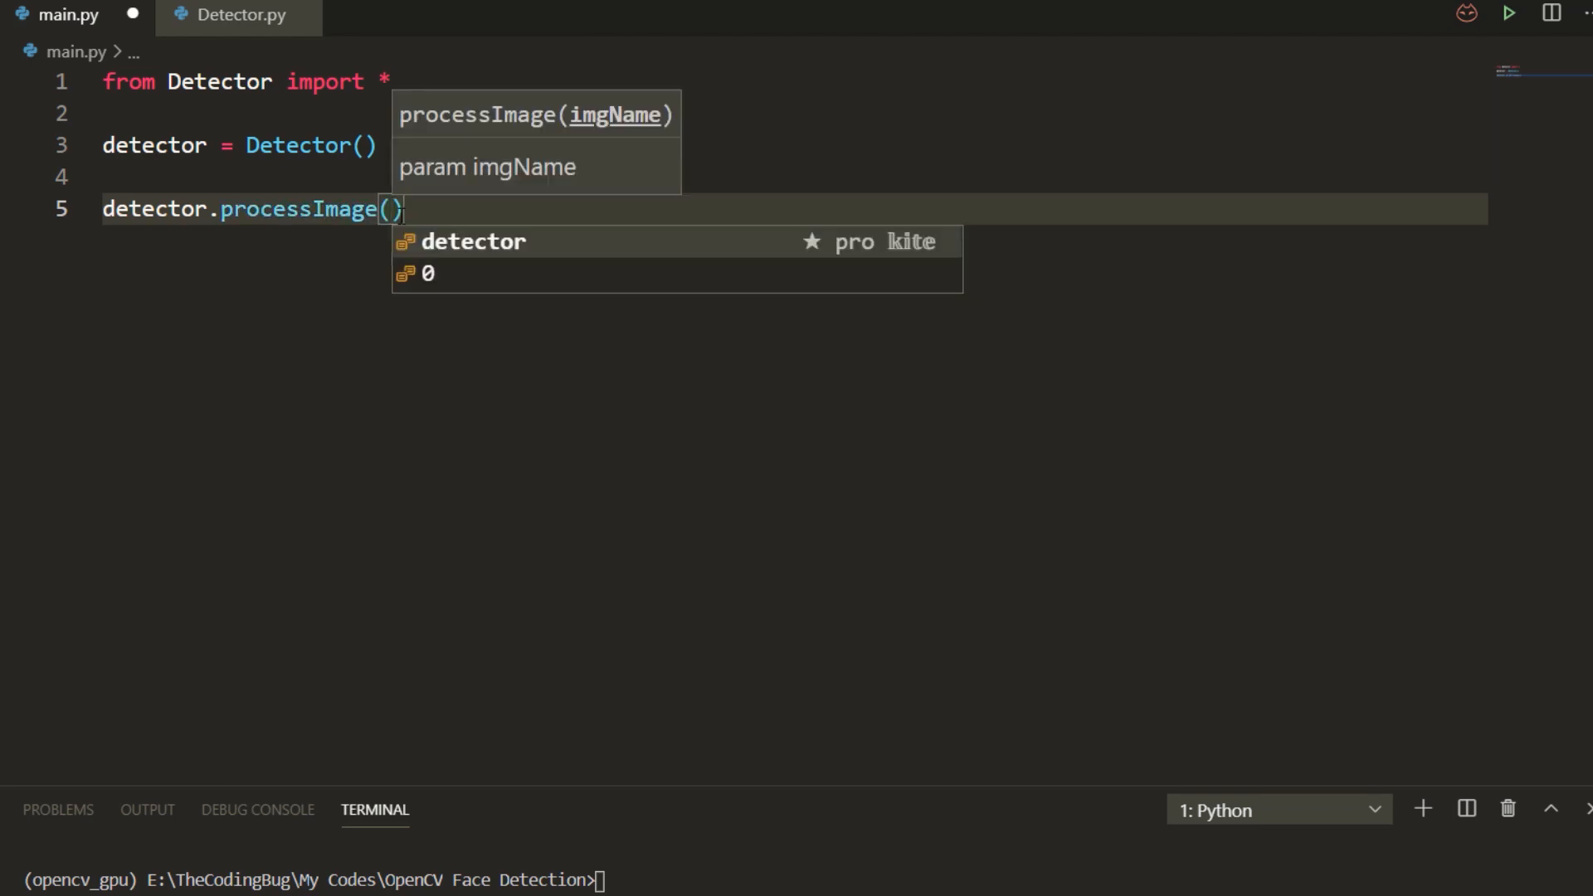
pyautogui.write('"input_data/friends.jpg"')
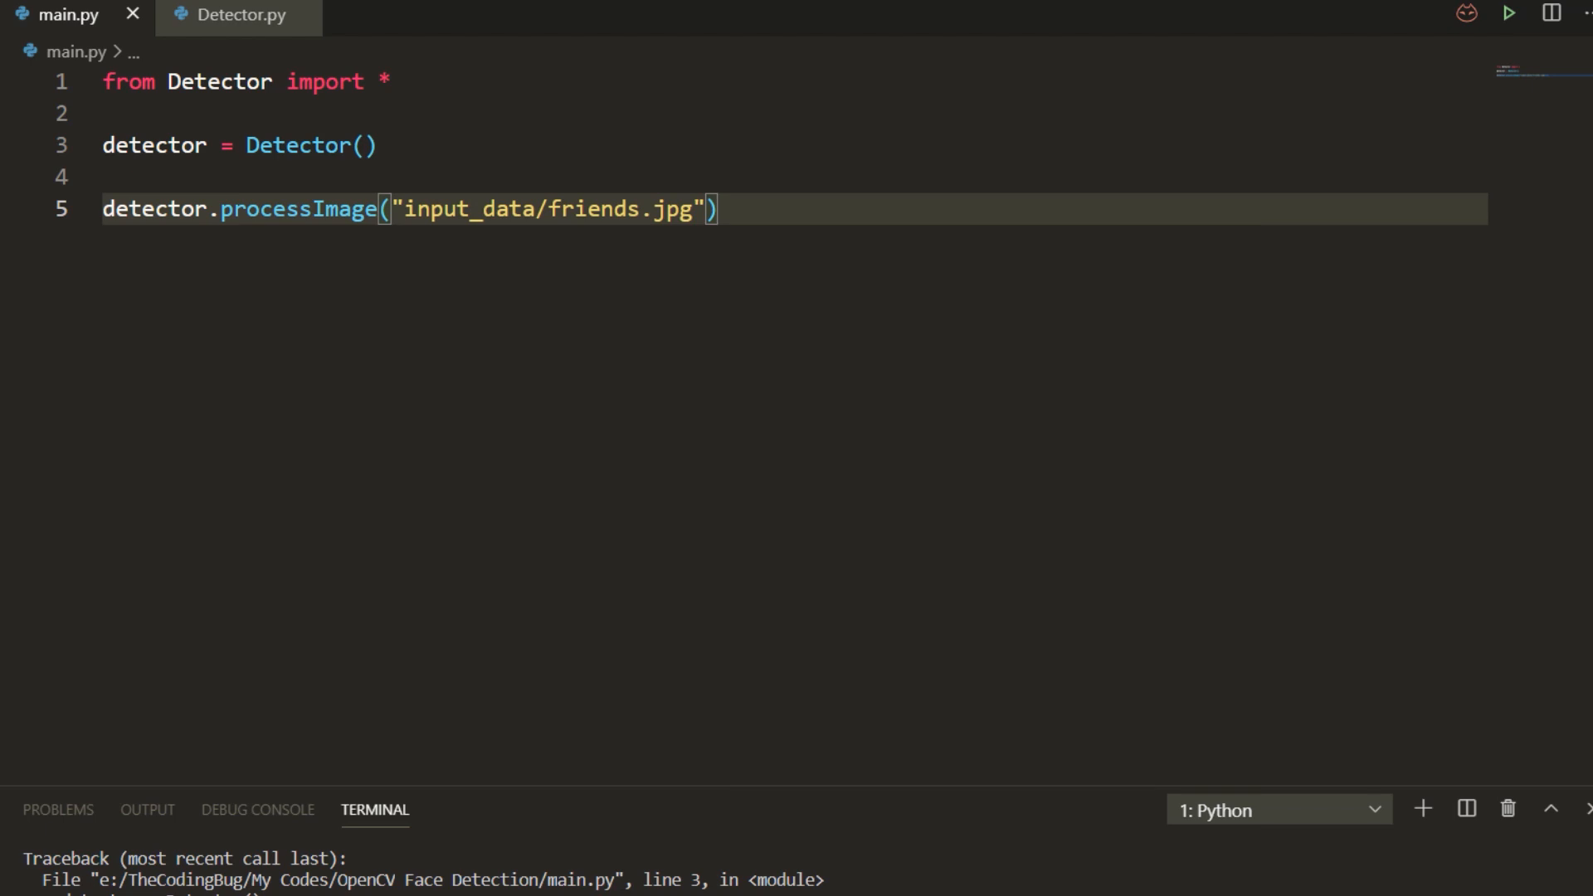
pyautogui.click(238, 15)
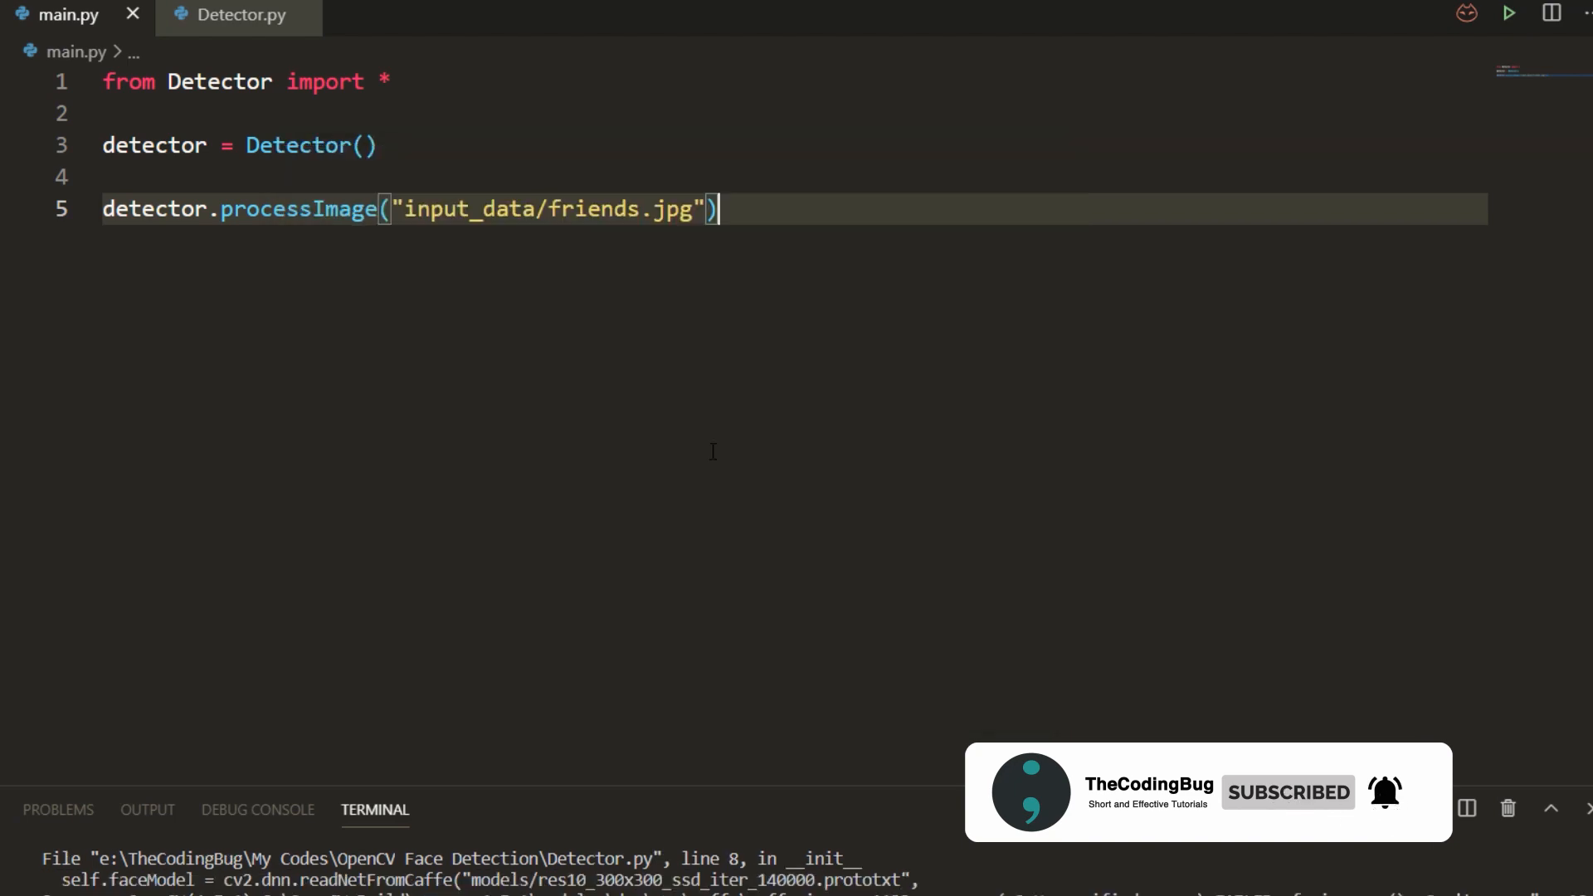
pyautogui.click(239, 15)
pyautogui.write('def processVideo')
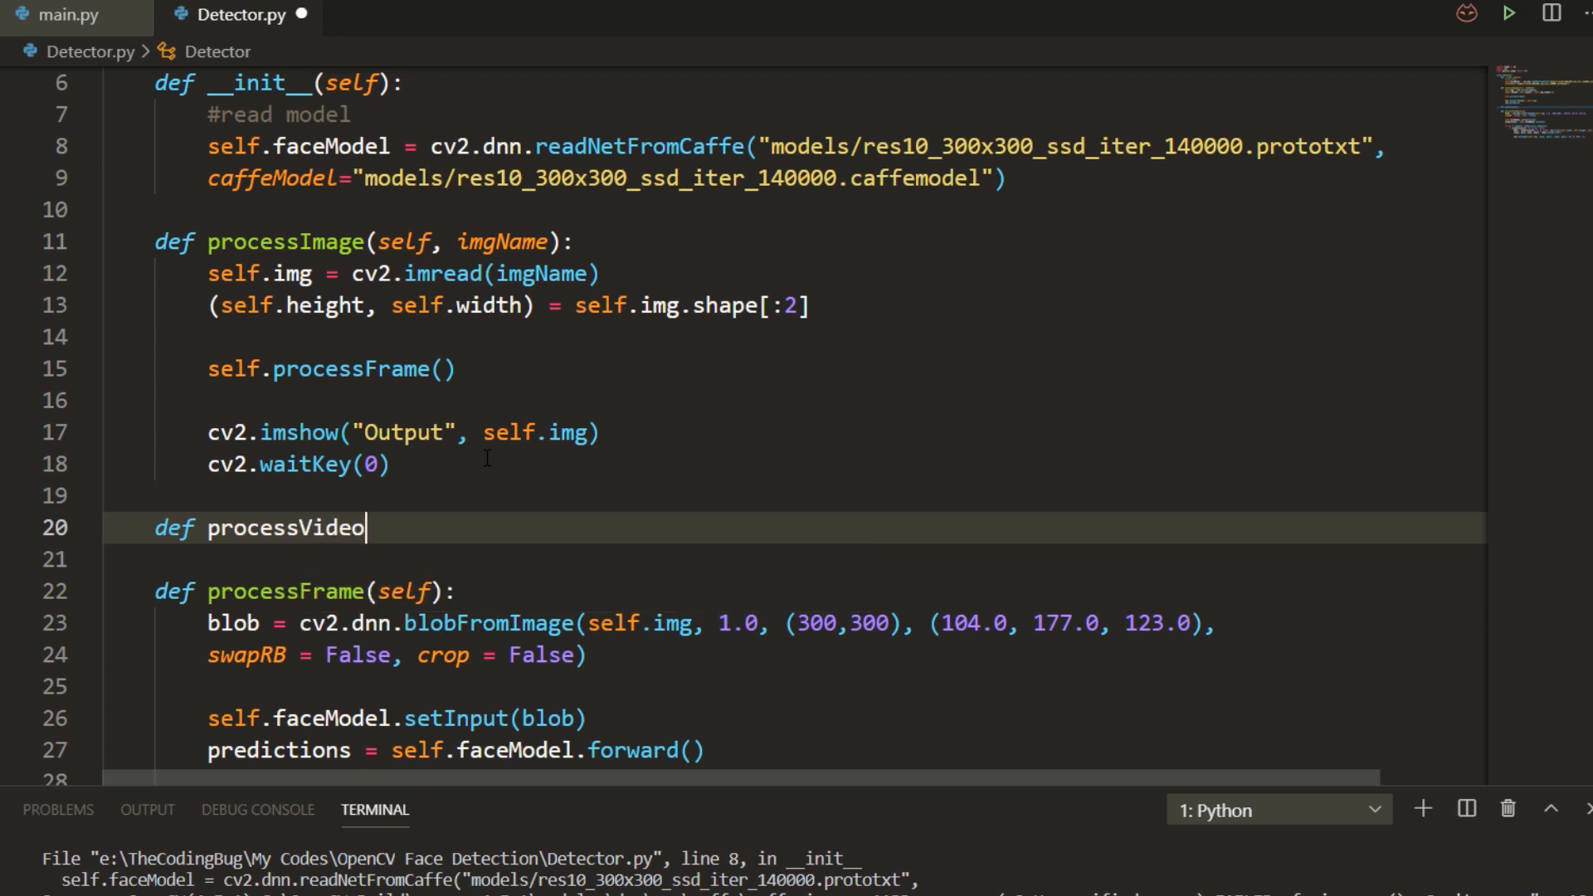
# - Add processVideo(self, videoName) opening the capture, reading the first frame, storing its size and starting FPS()
pyautogui.write('(self, videoName):')
pyautogui.write('print("Error ')
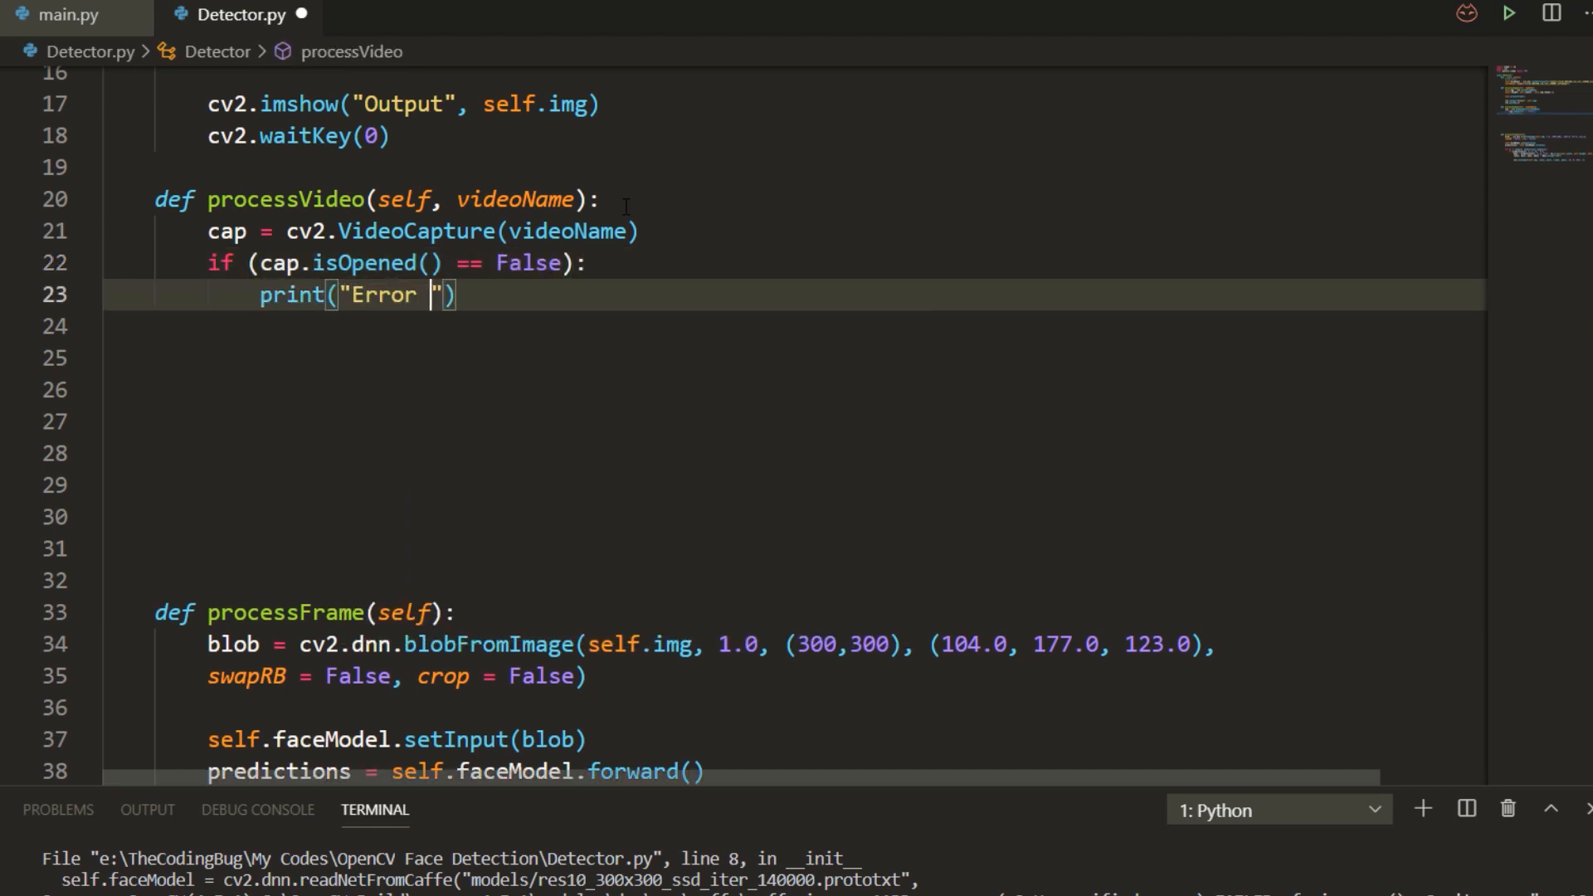
pyautogui.write('opening video...')
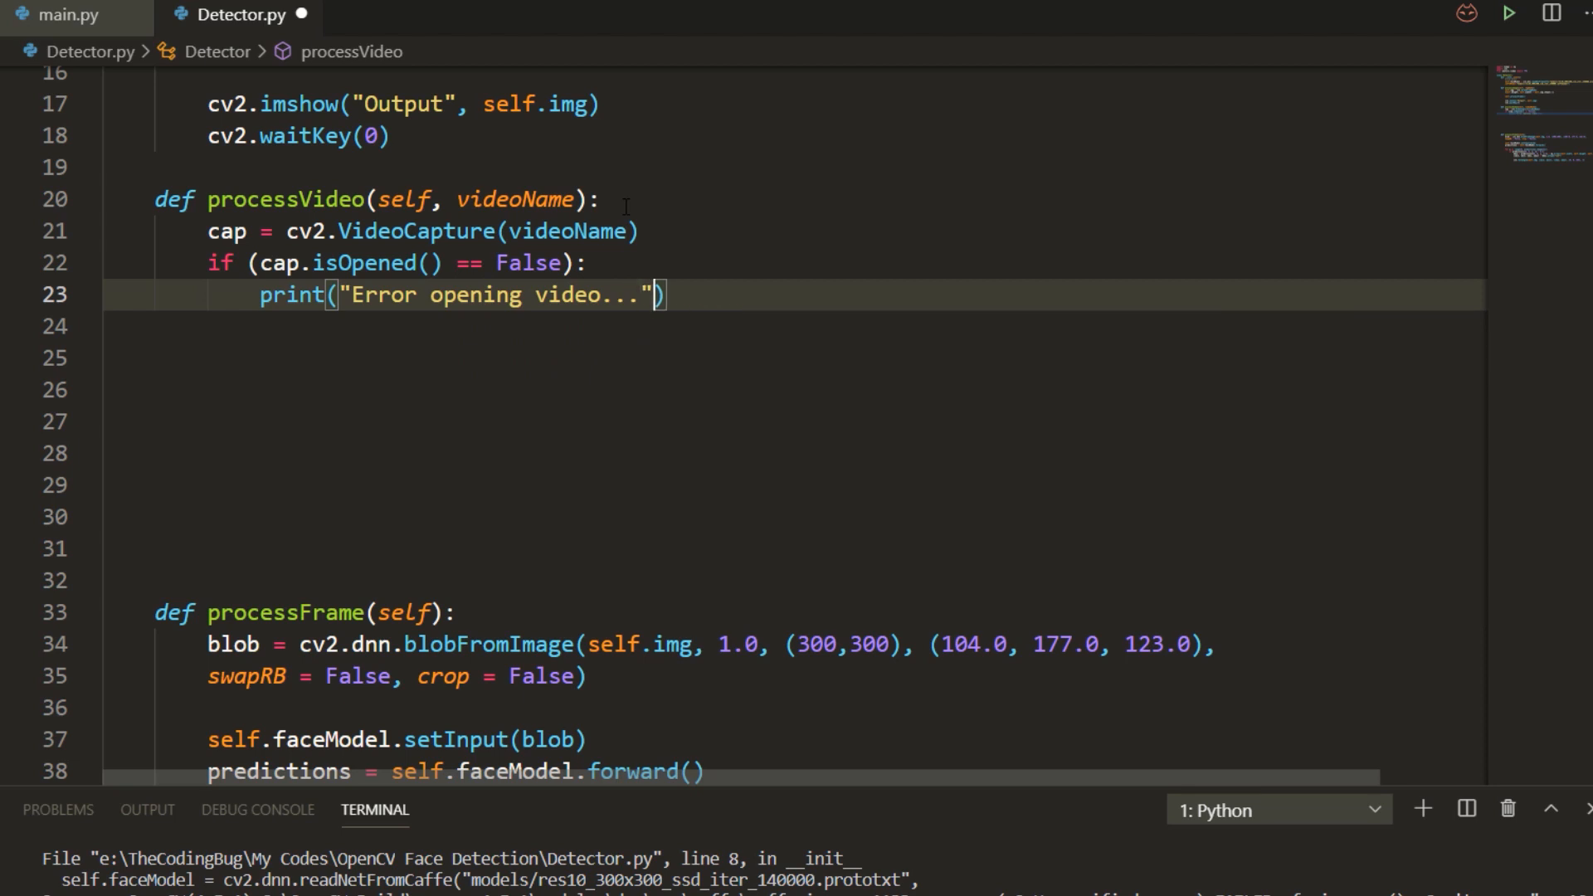
pyautogui.write('return')
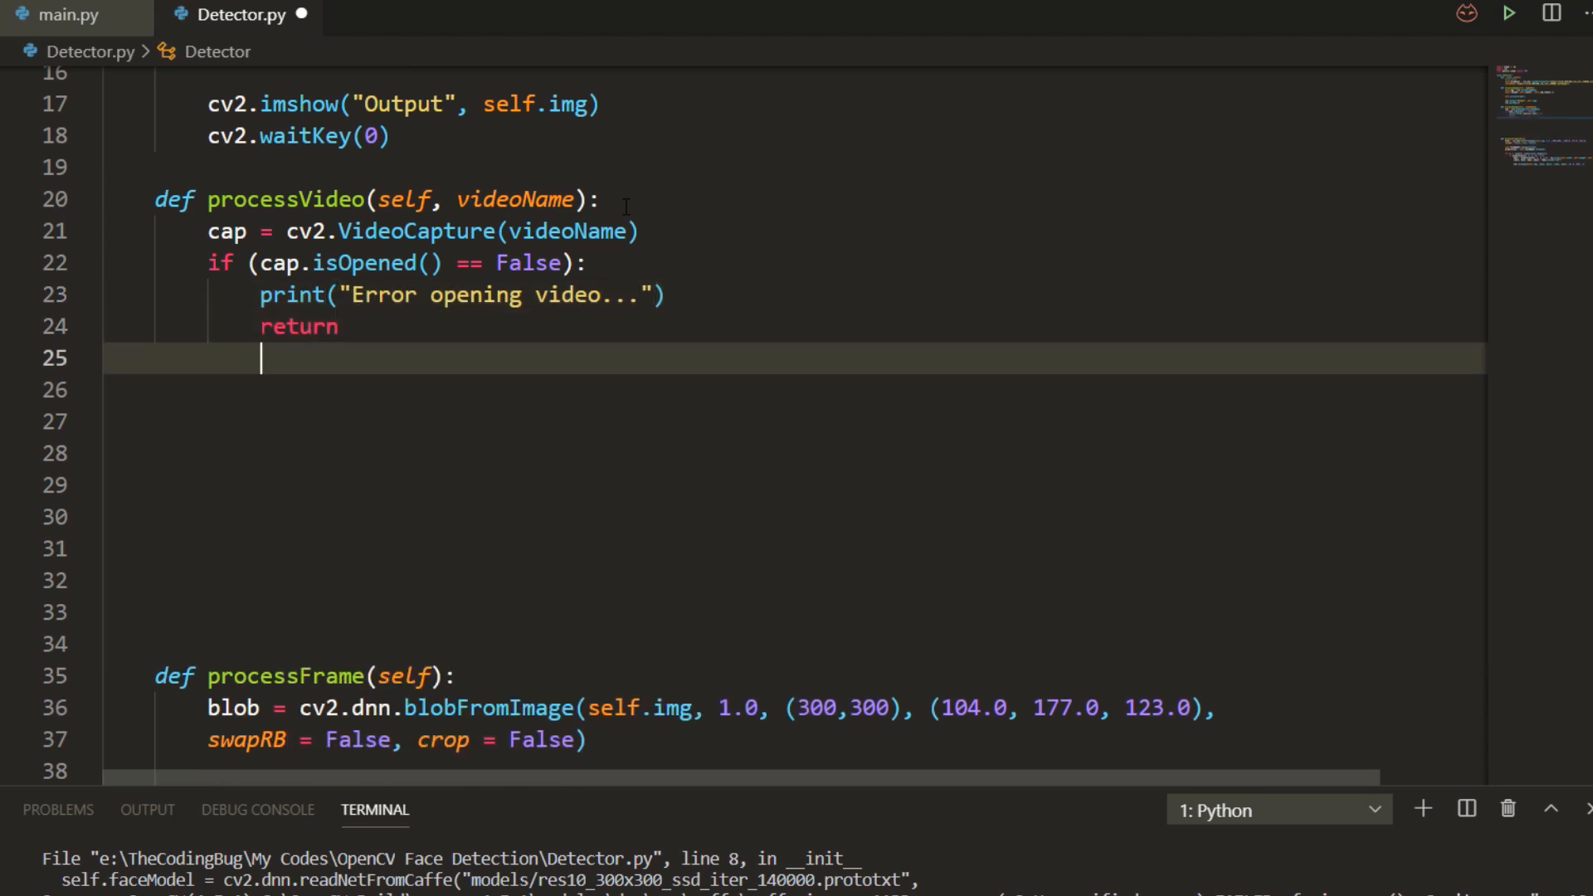
pyautogui.write('(sucess,')
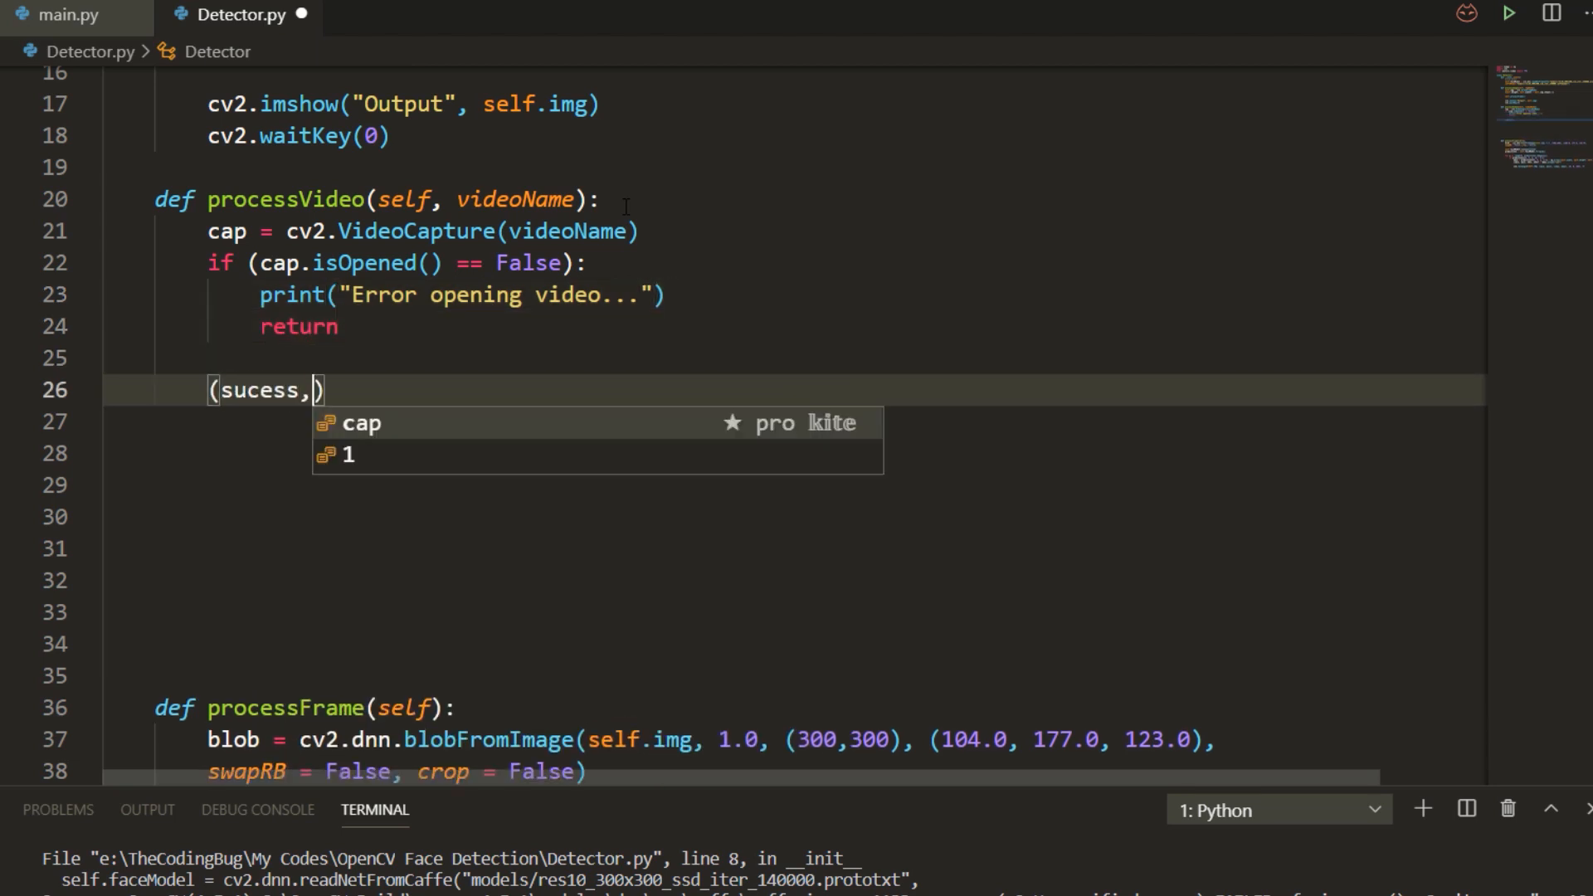
pyautogui.write('self.img) =')
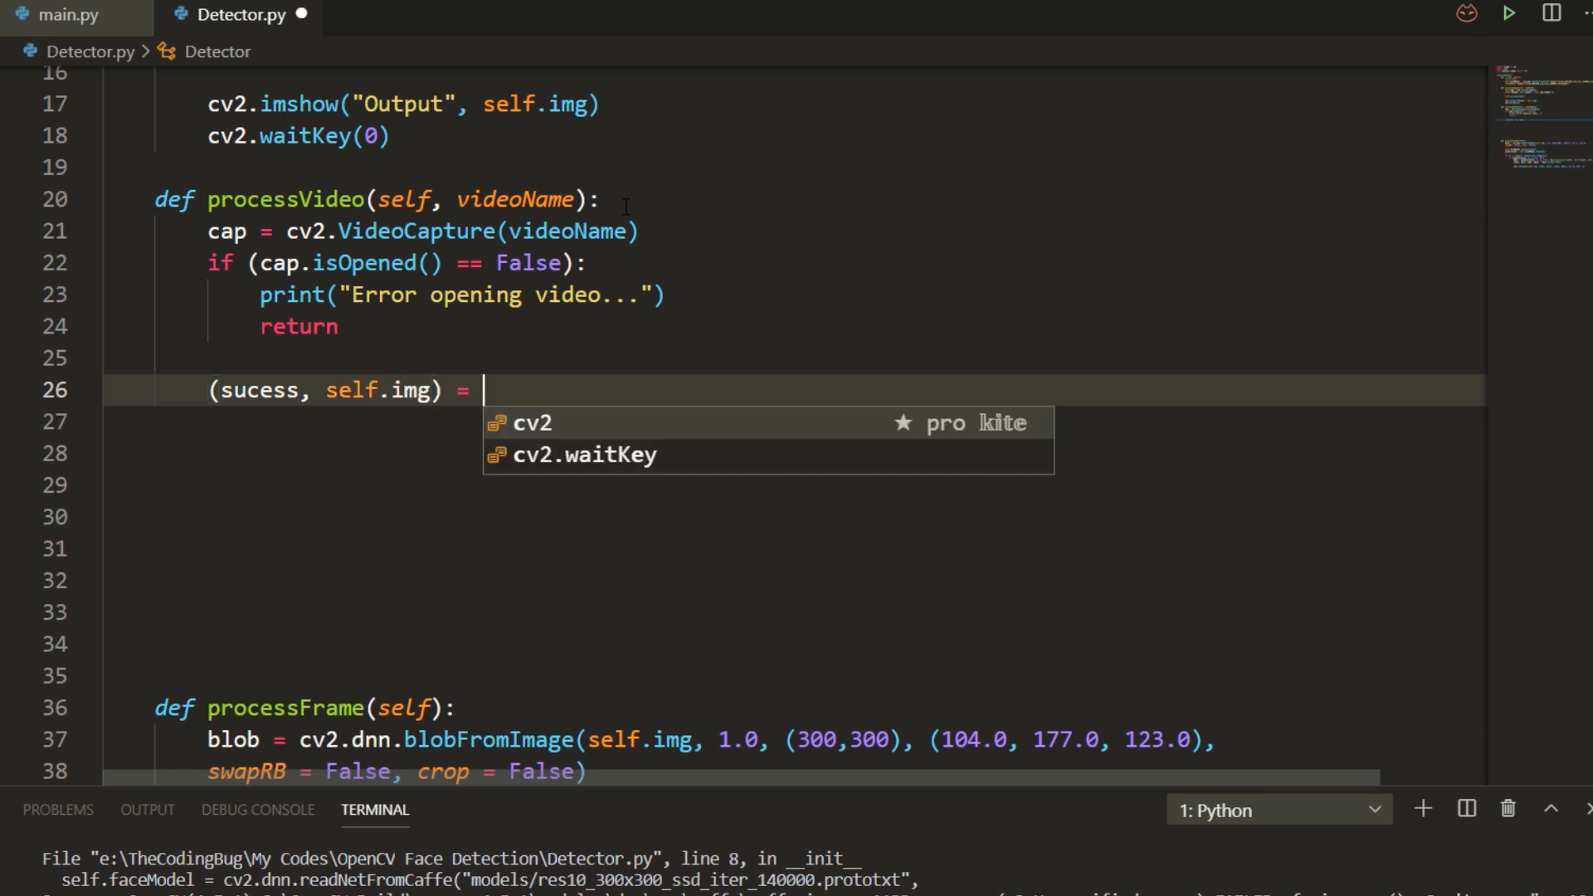
pyautogui.write('cap.read()')
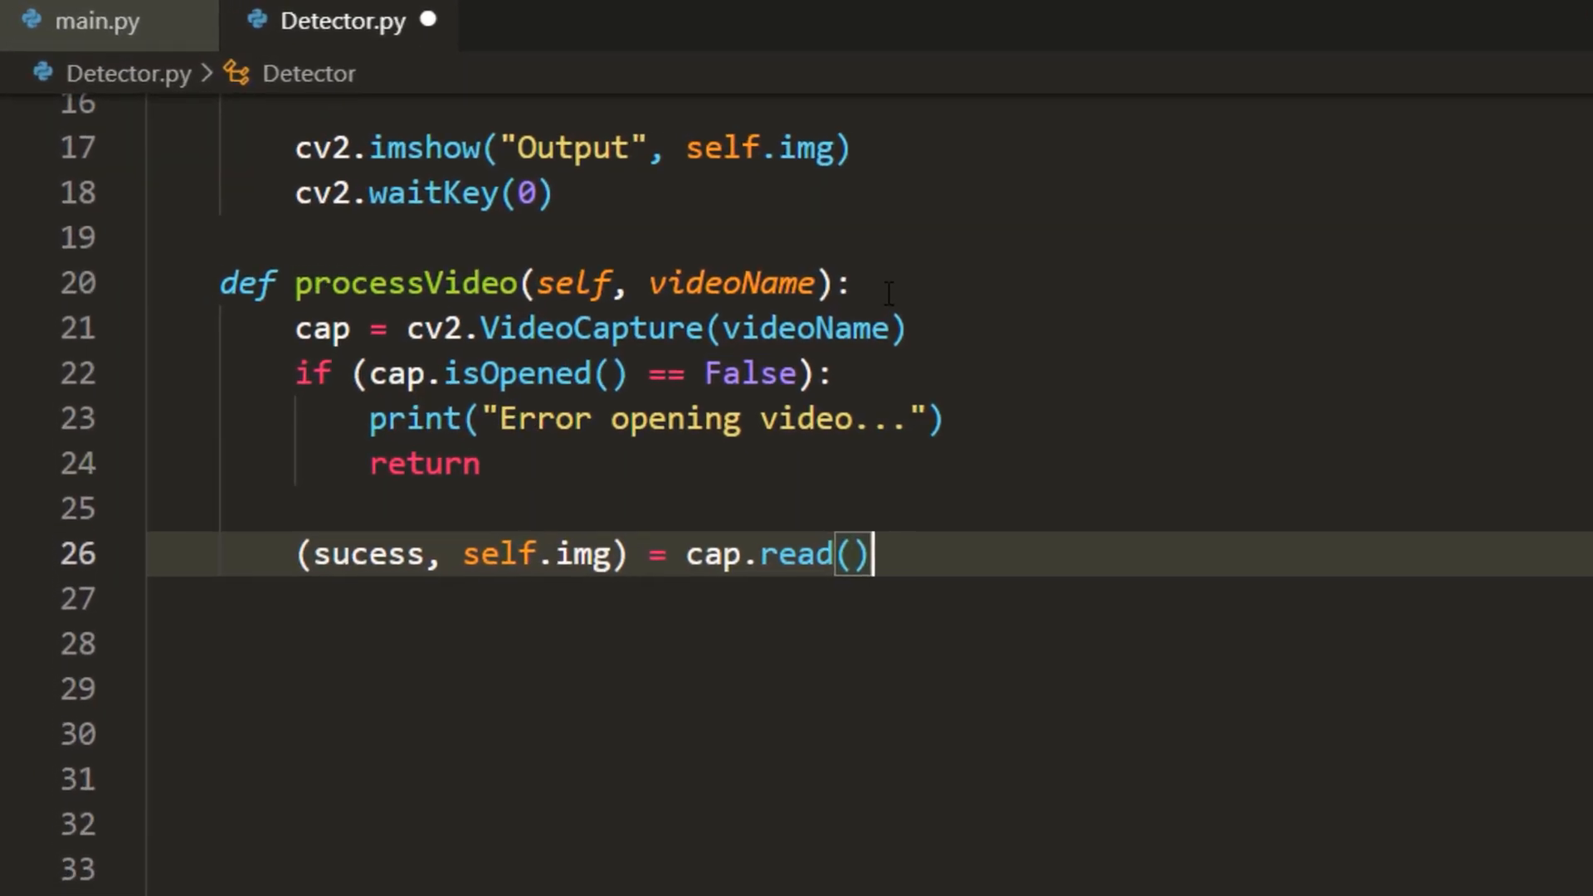
pyautogui.write('(self.height)')
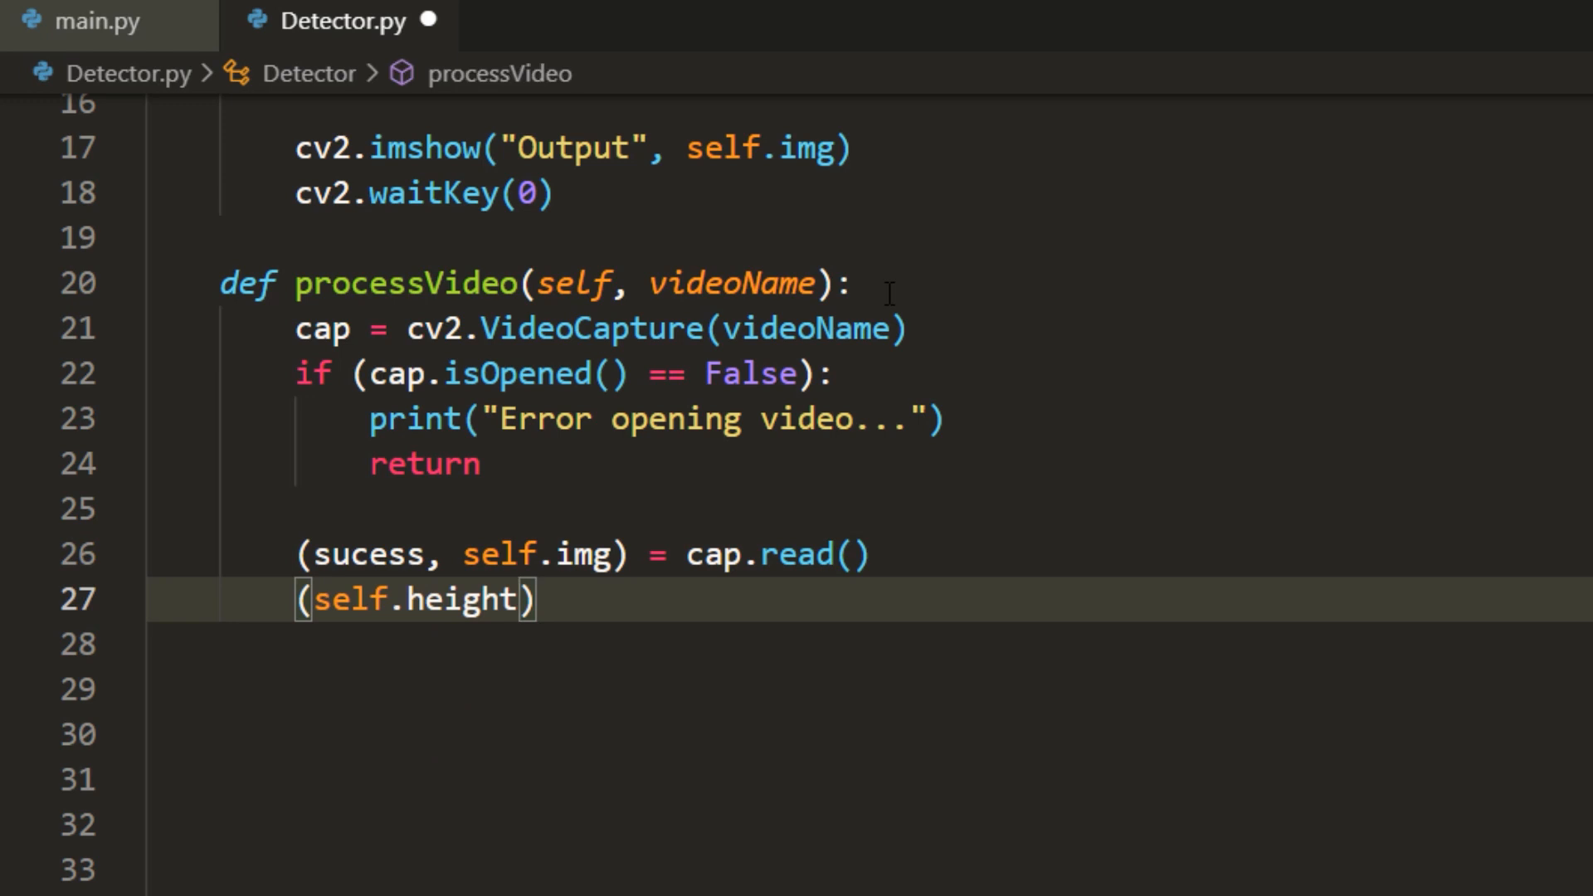
pyautogui.write(', self.width')
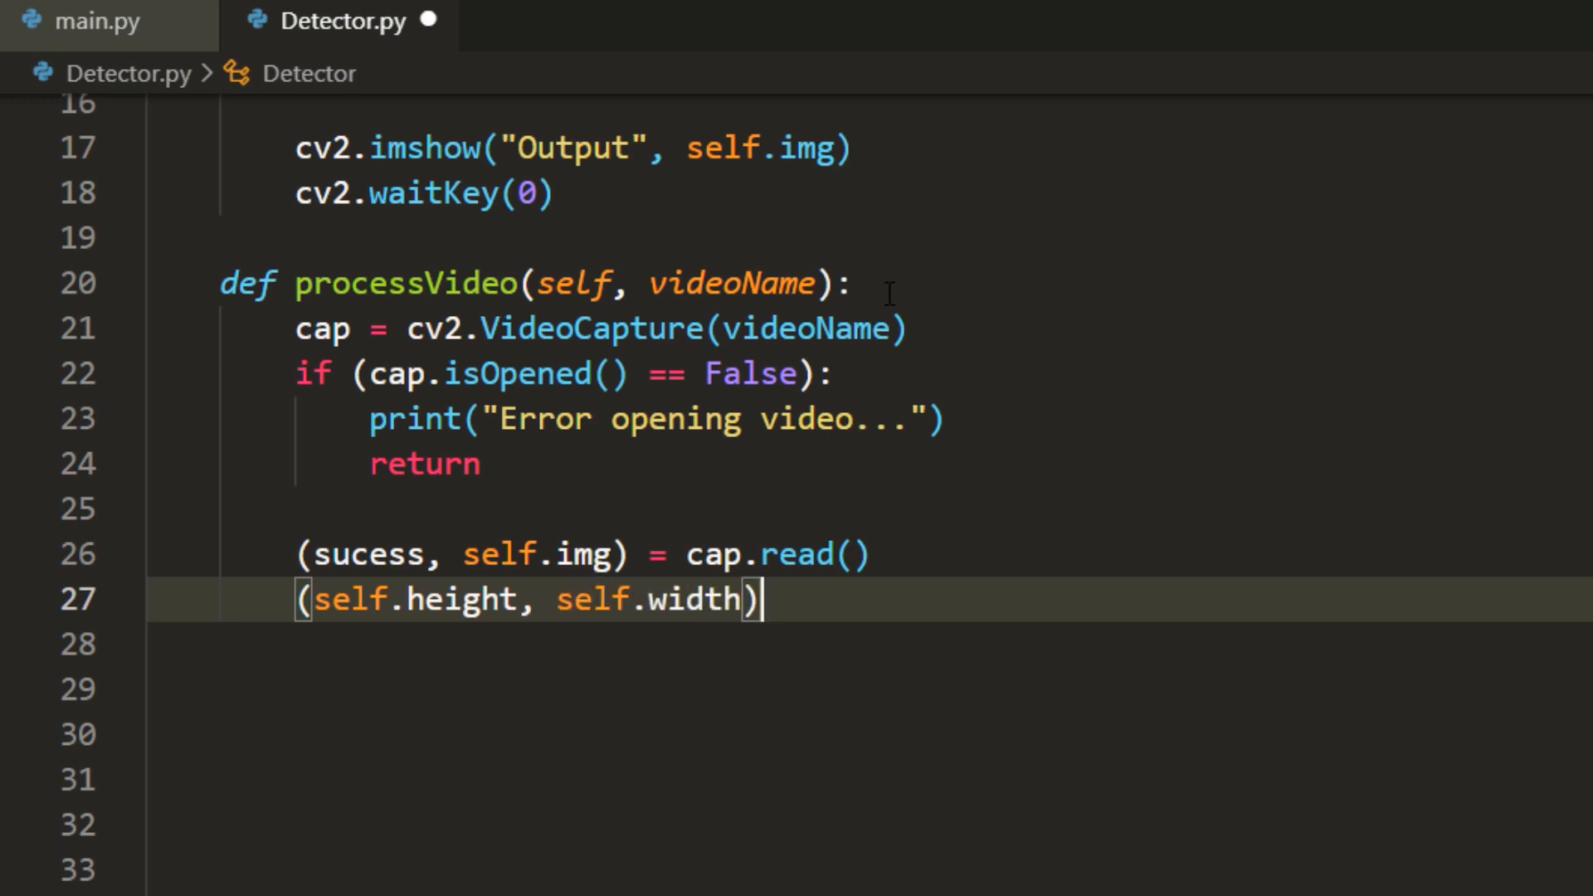
pyautogui.write('= self.img.shape[:2')
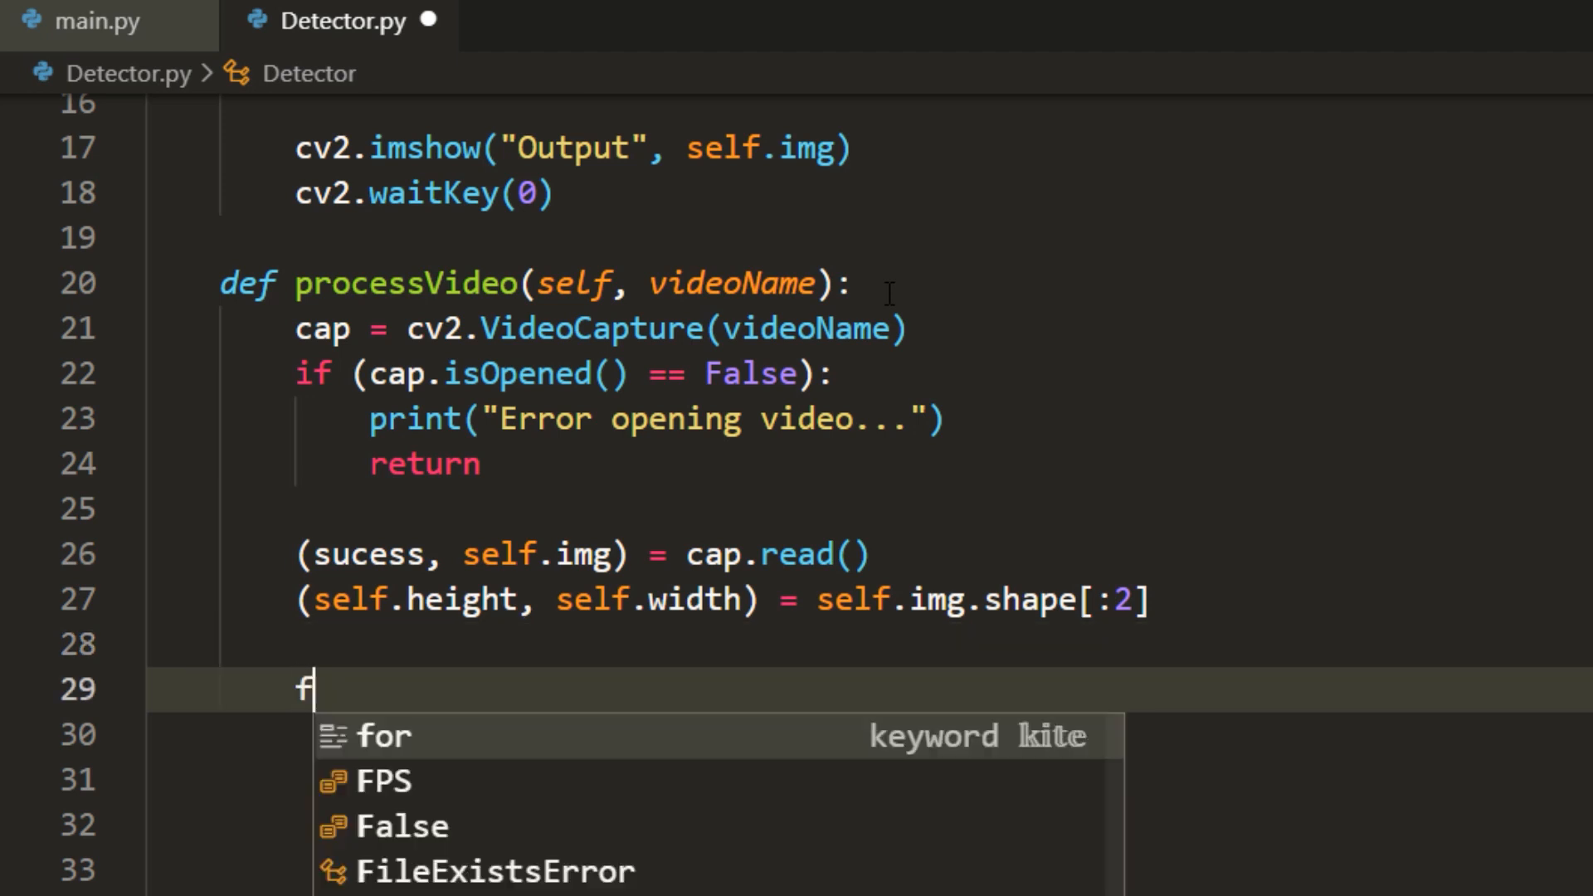
pyautogui.write('ps = FPS().start(')
pyautogui.click(869, 825)
pyautogui.write('self.processFrame(')
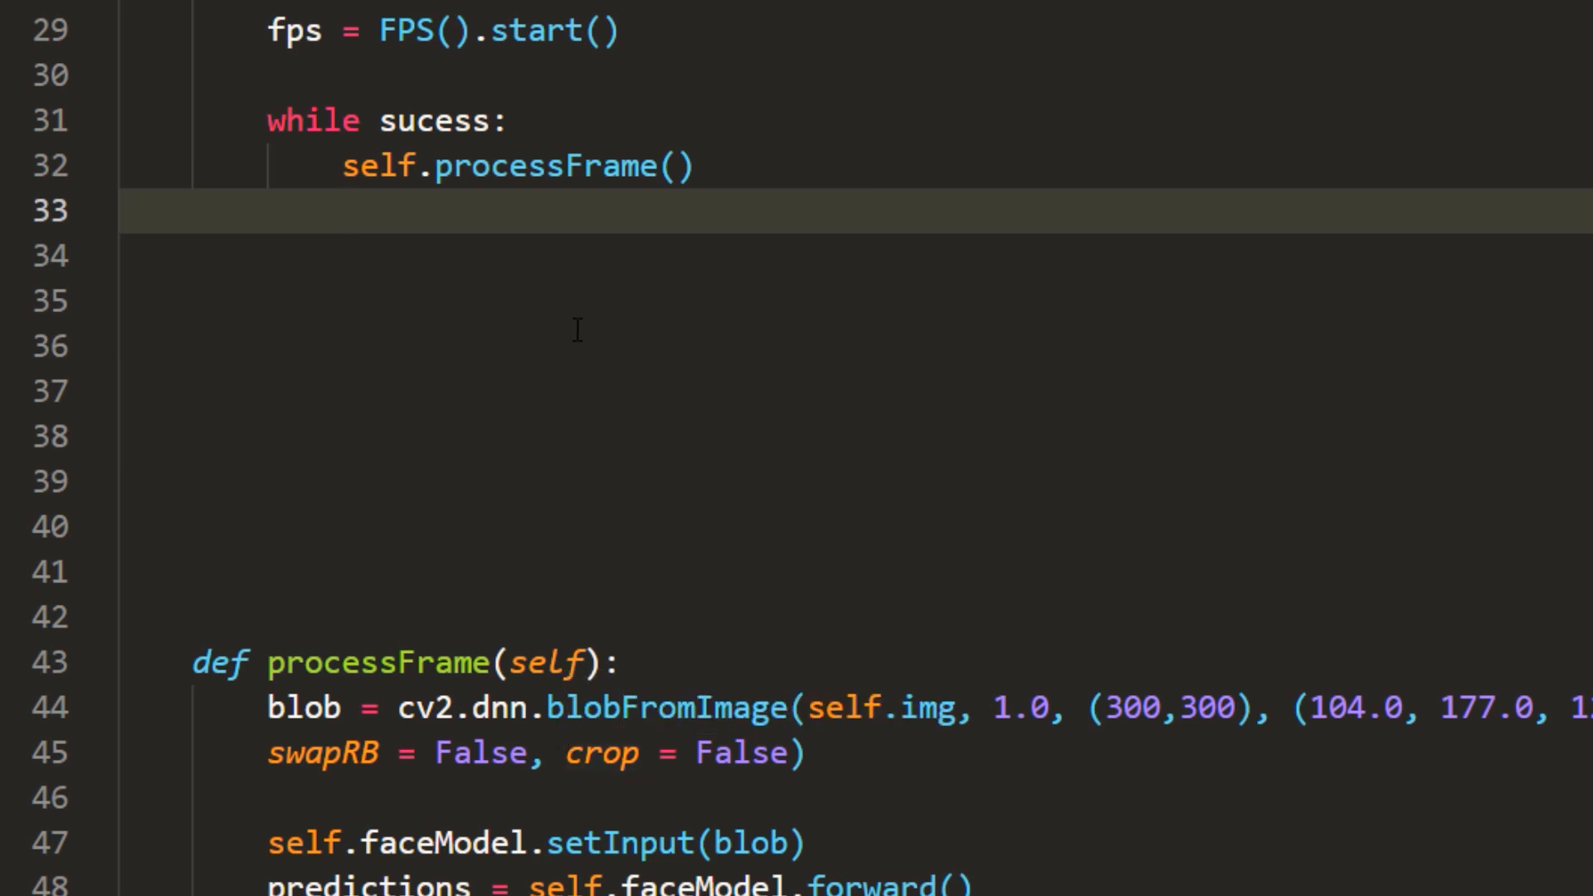
# - Inside the loop show the frame in "Output" and quit when waitKey(1) & 0xFF equals ord("q")
pyautogui.write('cv2.imshow')
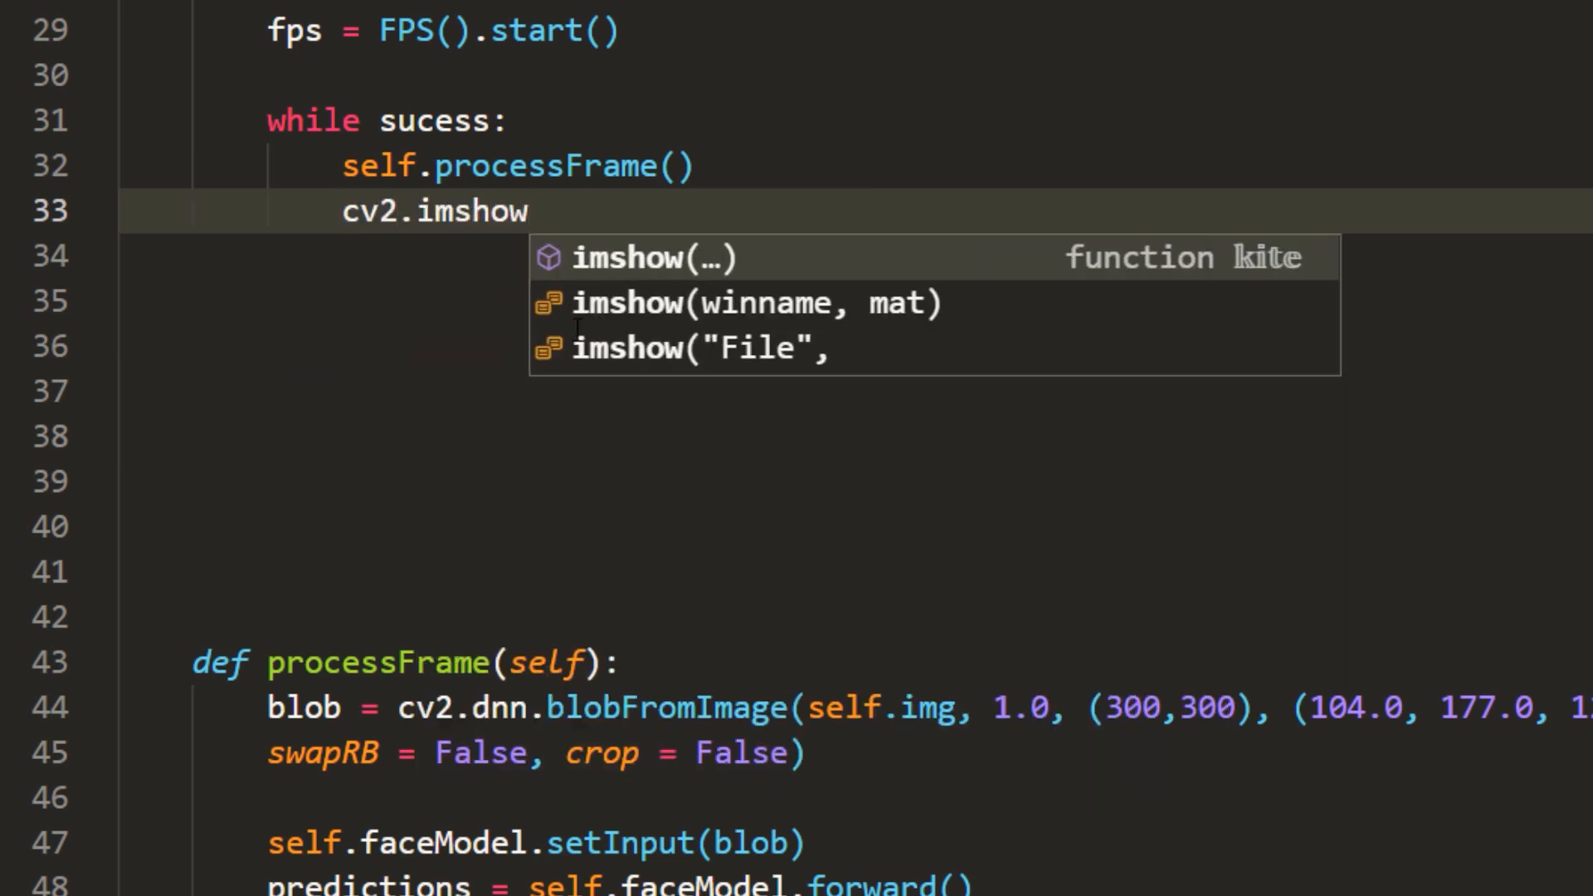
pyautogui.write('("Output", self.img')
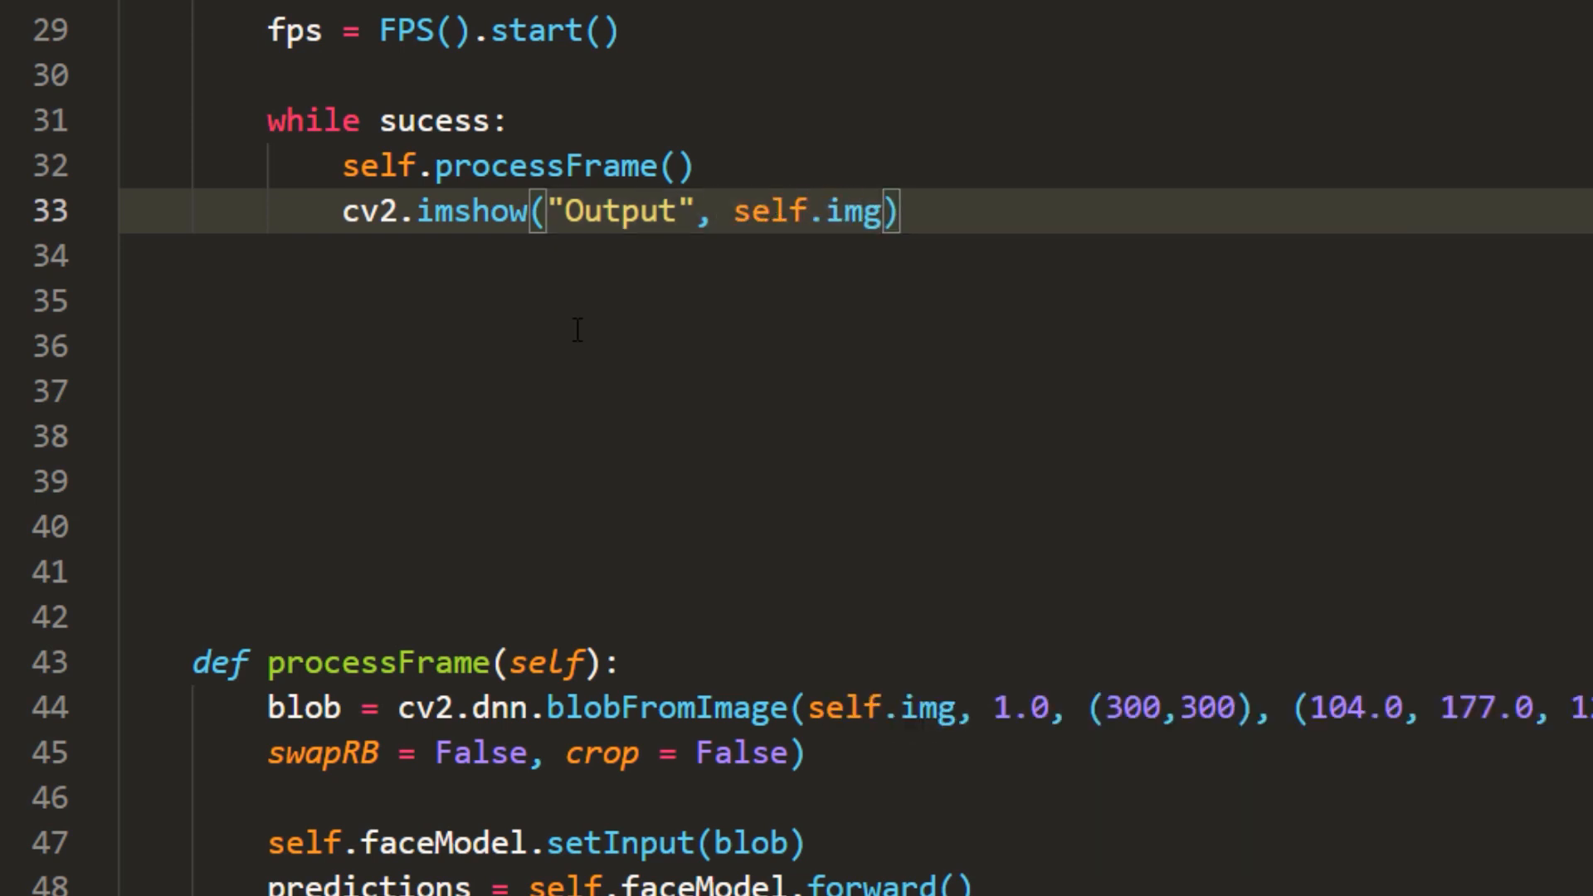
pyautogui.write('key = cv2.waitKey(')
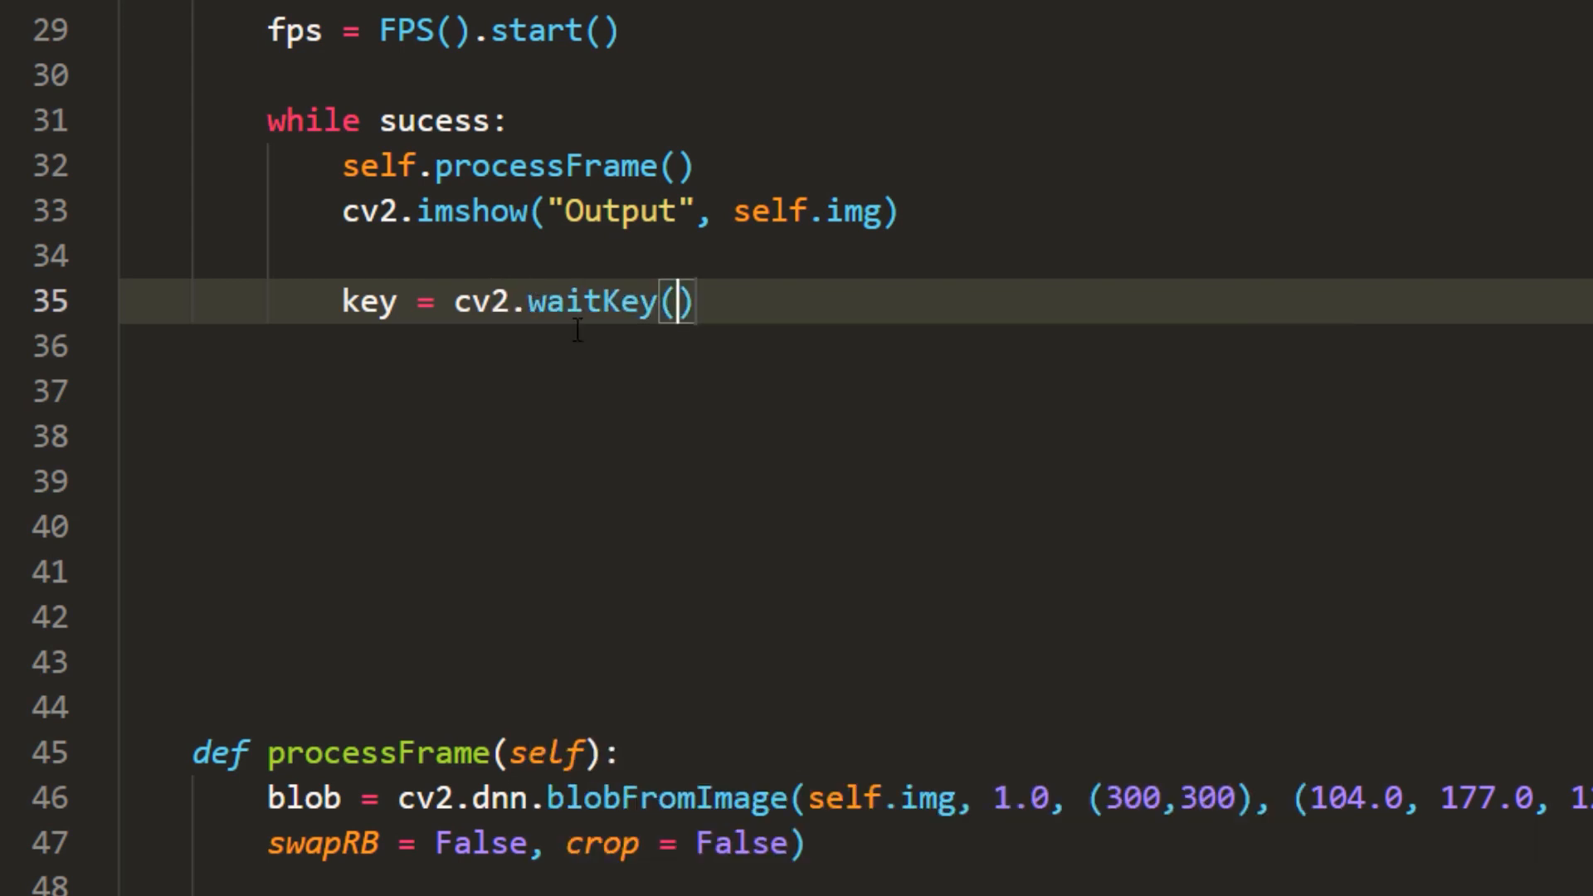
pyautogui.write('1 &')
pyautogui.click(855, 345)
pyautogui.write('if key ==')
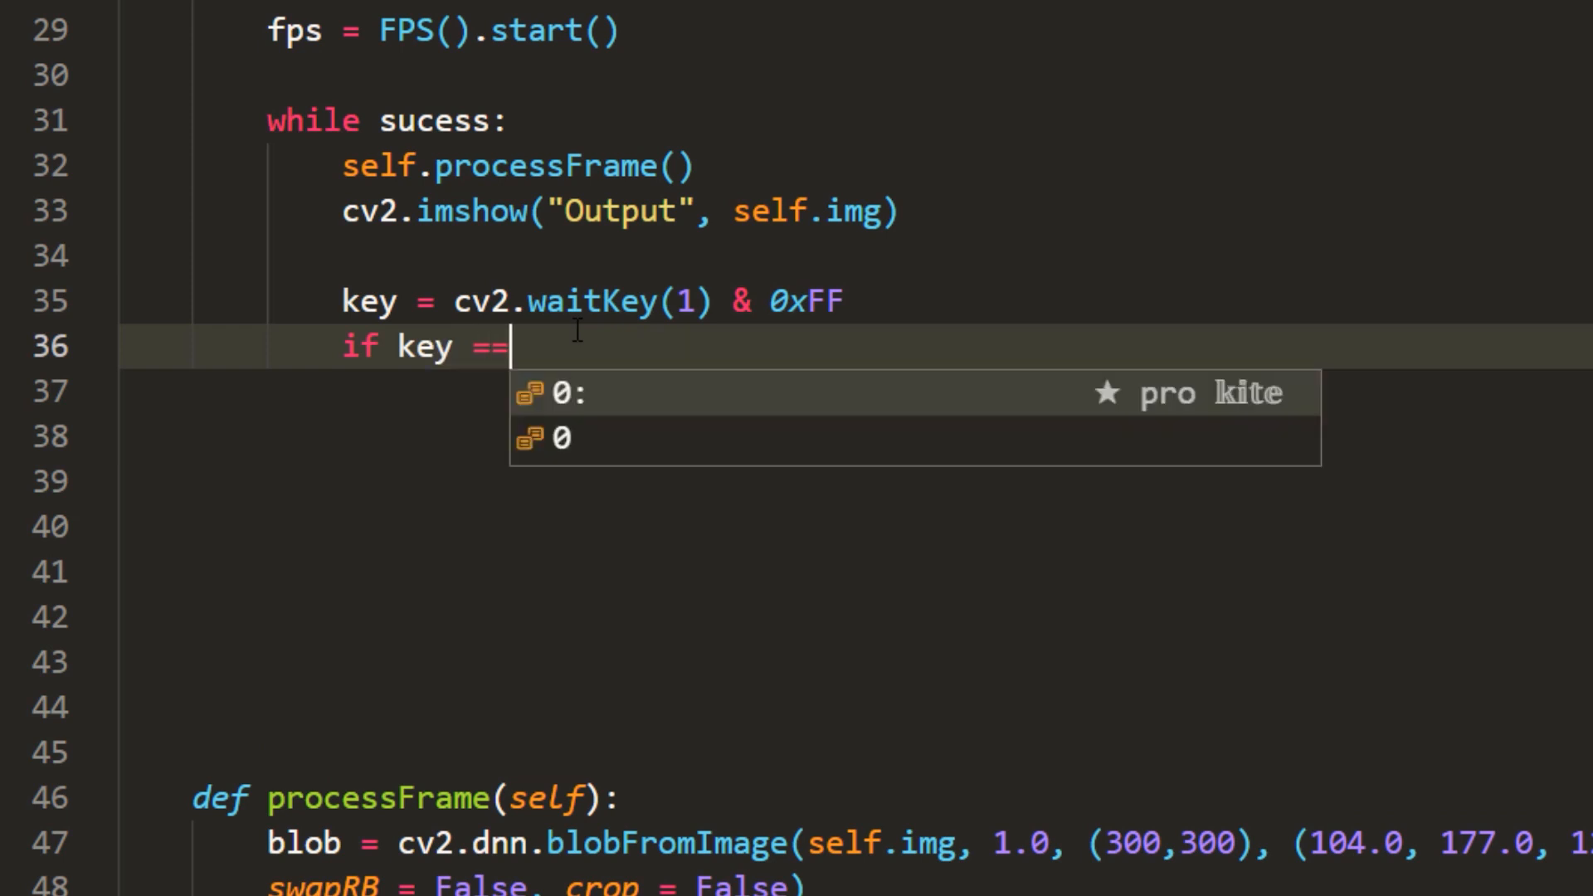
pyautogui.write('ord("q")')
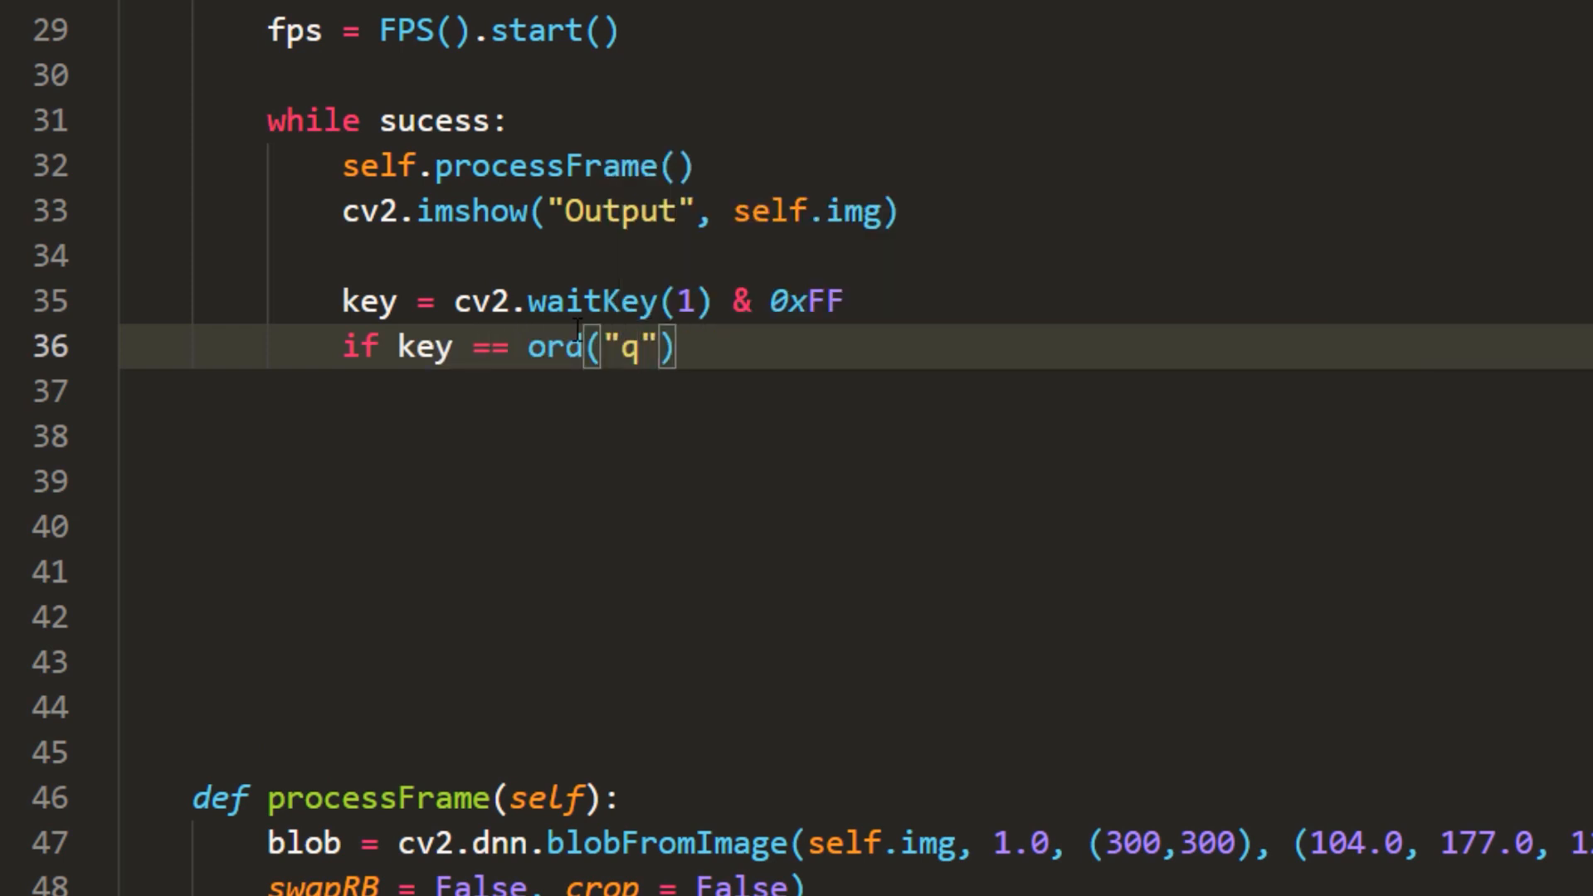
pyautogui.press('enter')
pyautogui.write('break')
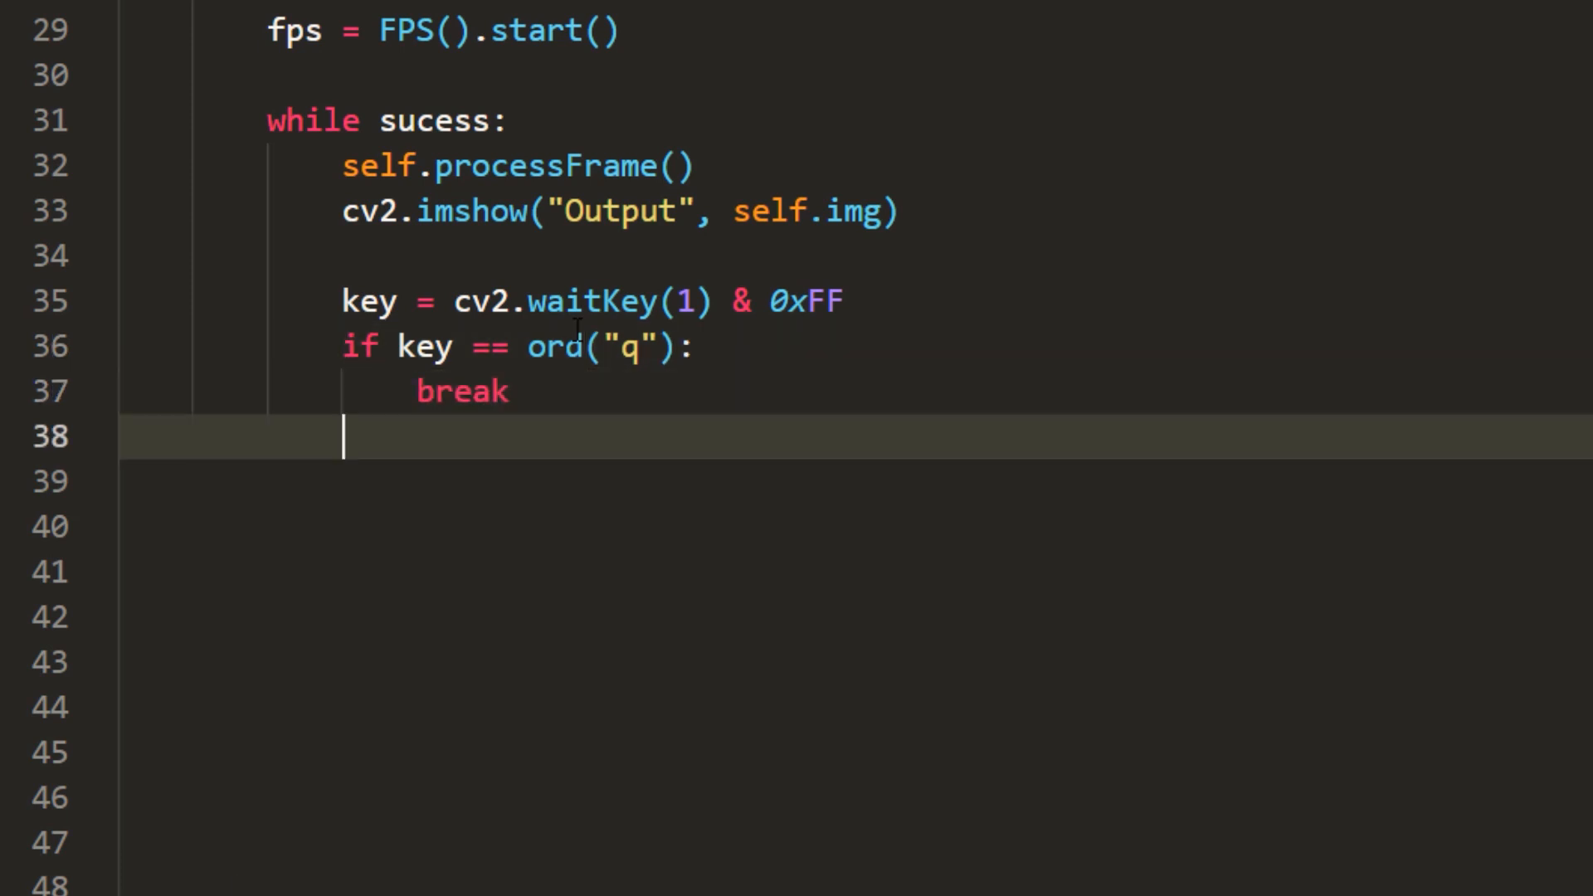
# - Call fps.update() and read the next frame each pass, then fps.stop() after the loop
pyautogui.write('fps.update()')
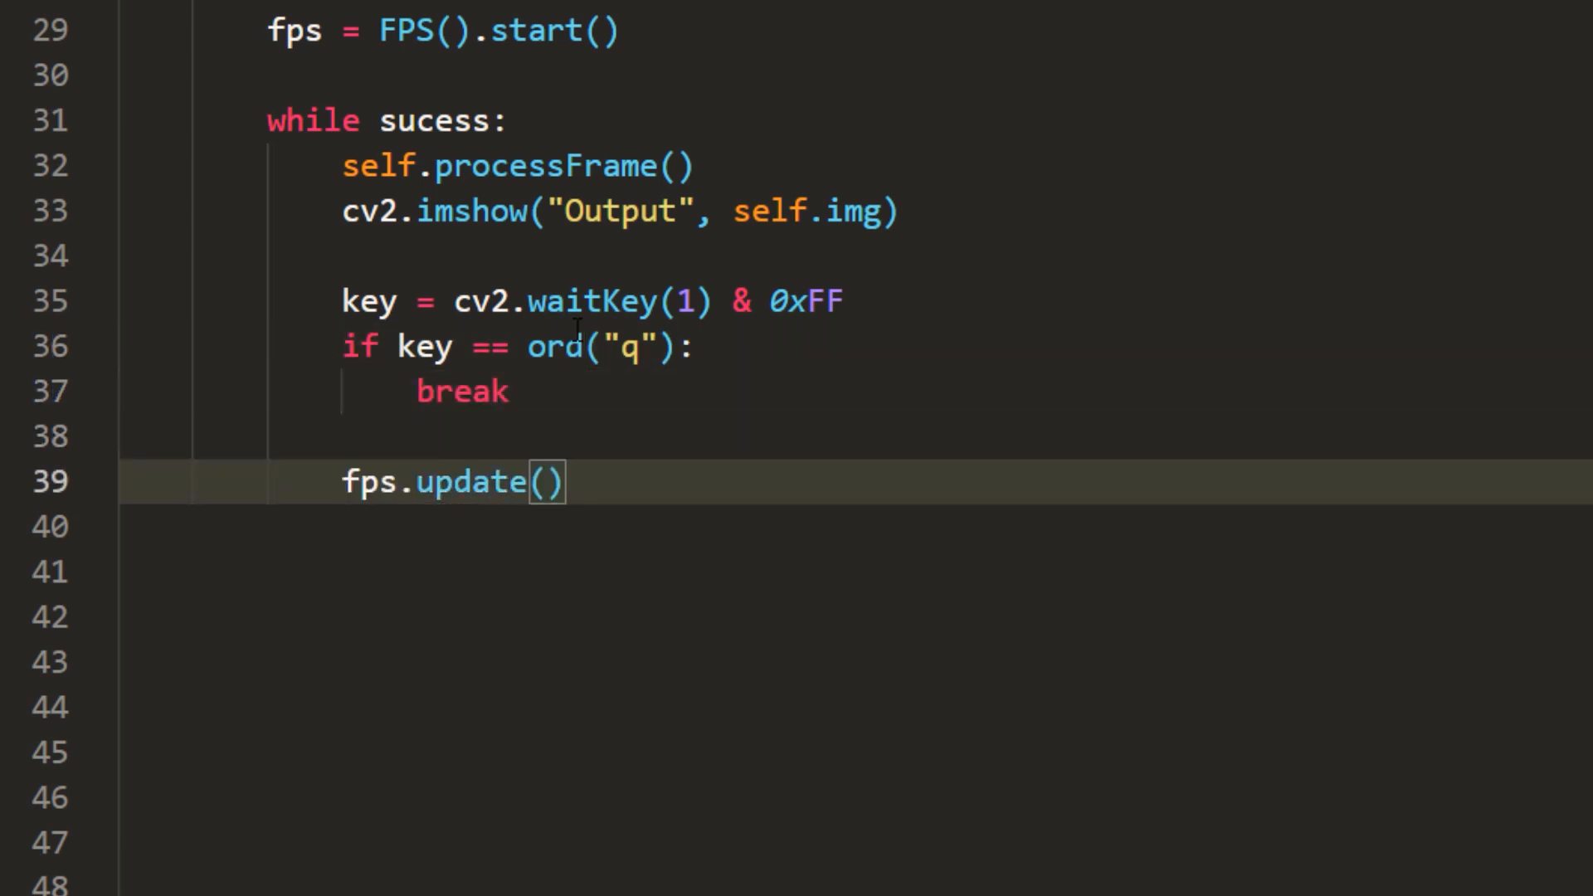
pyautogui.write('(sucess, sel')
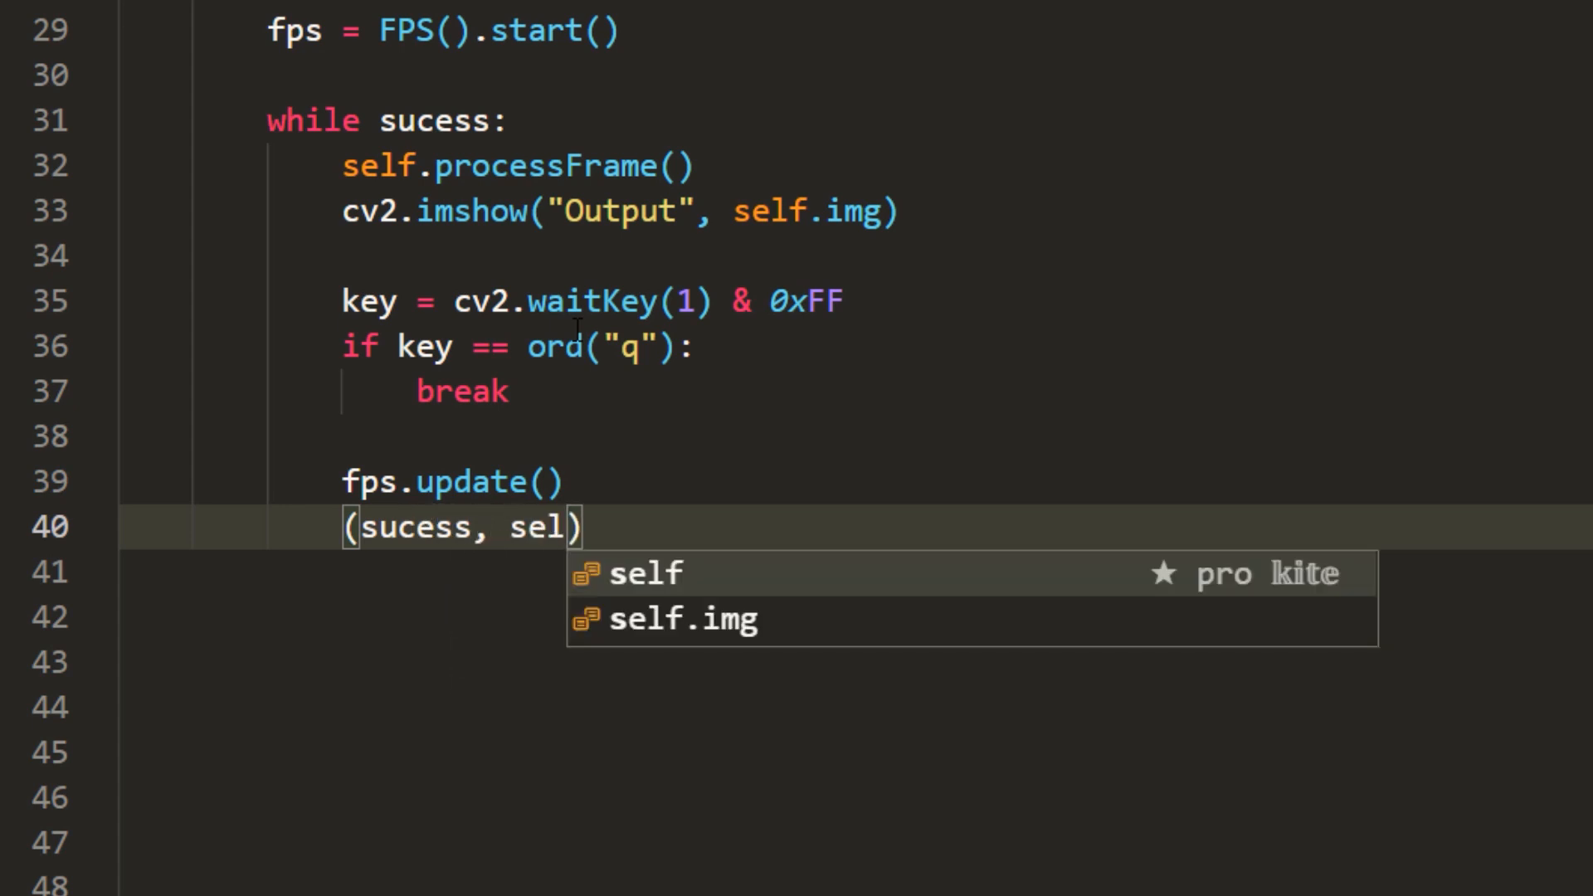
pyautogui.write('.img) =')
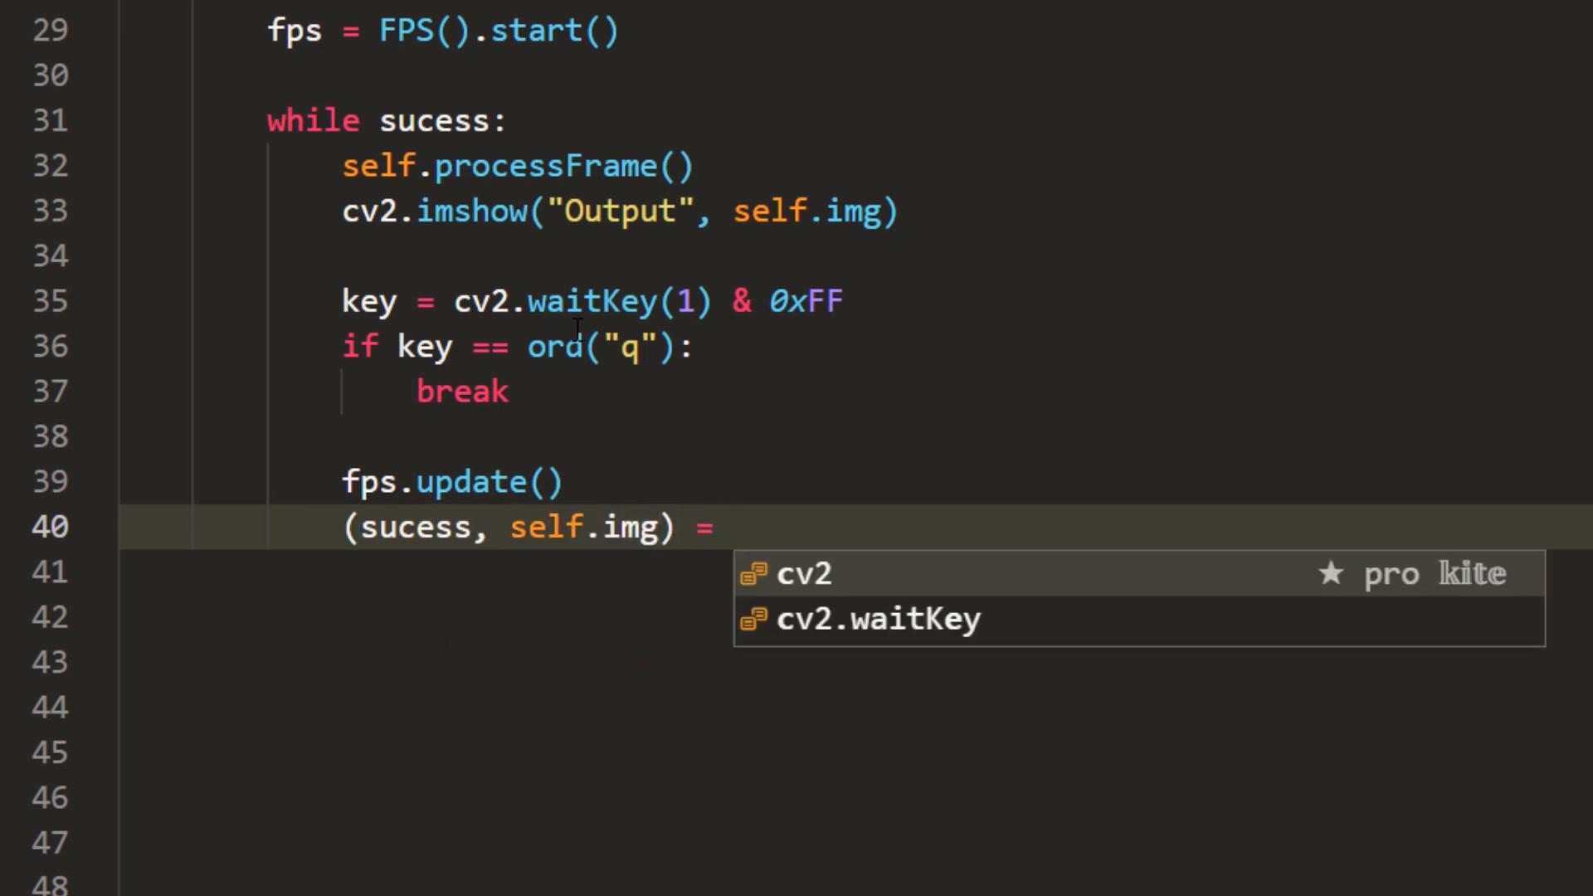
pyautogui.write('cap.read()')
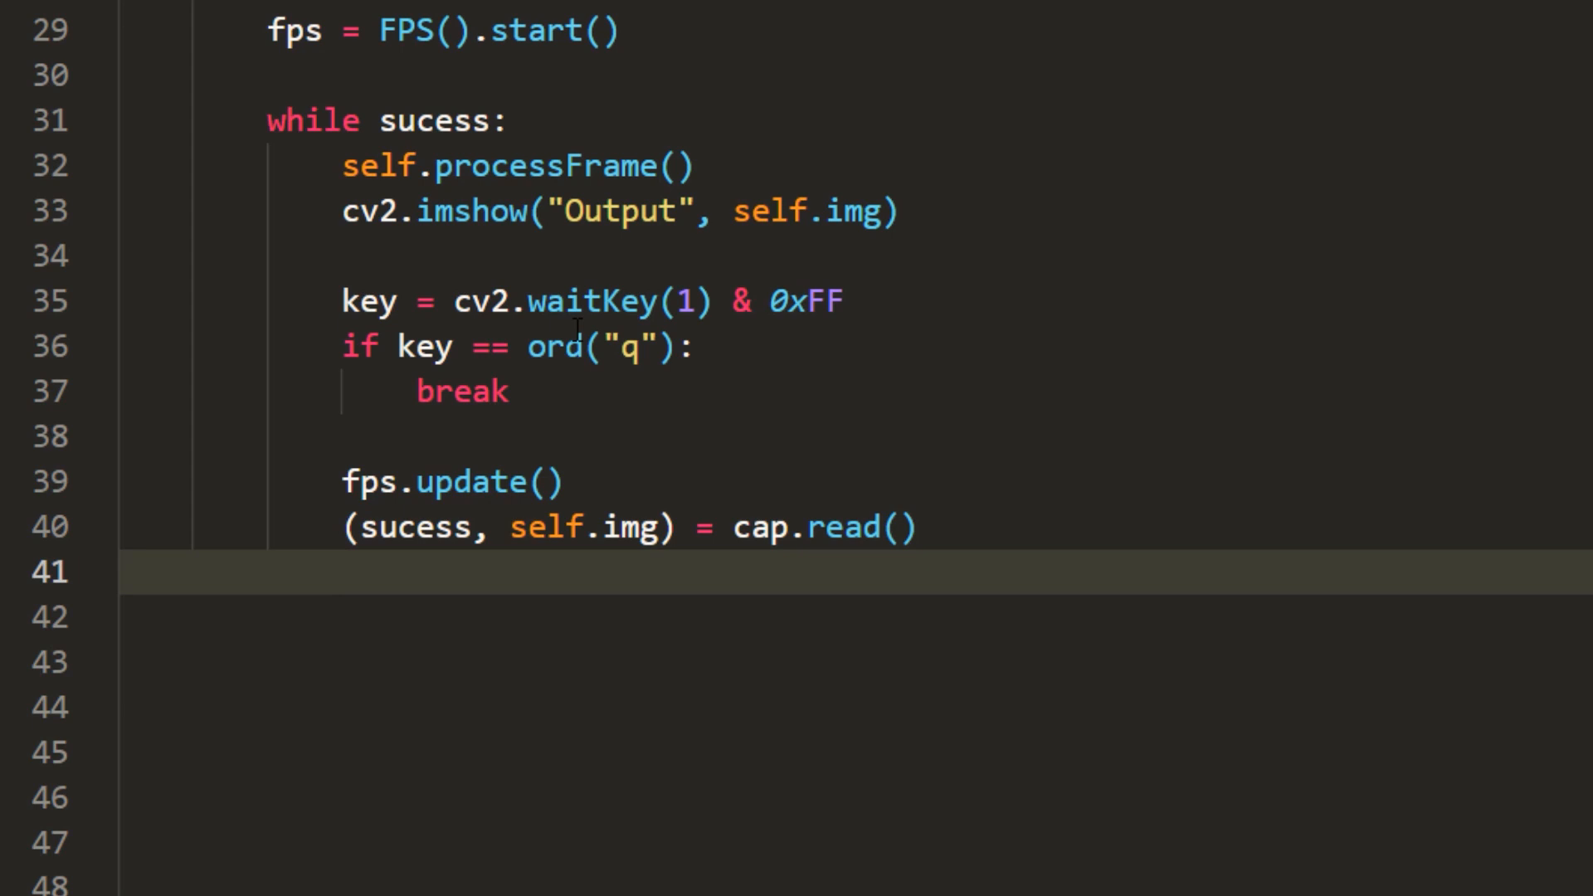
pyautogui.write('fps.stop()')
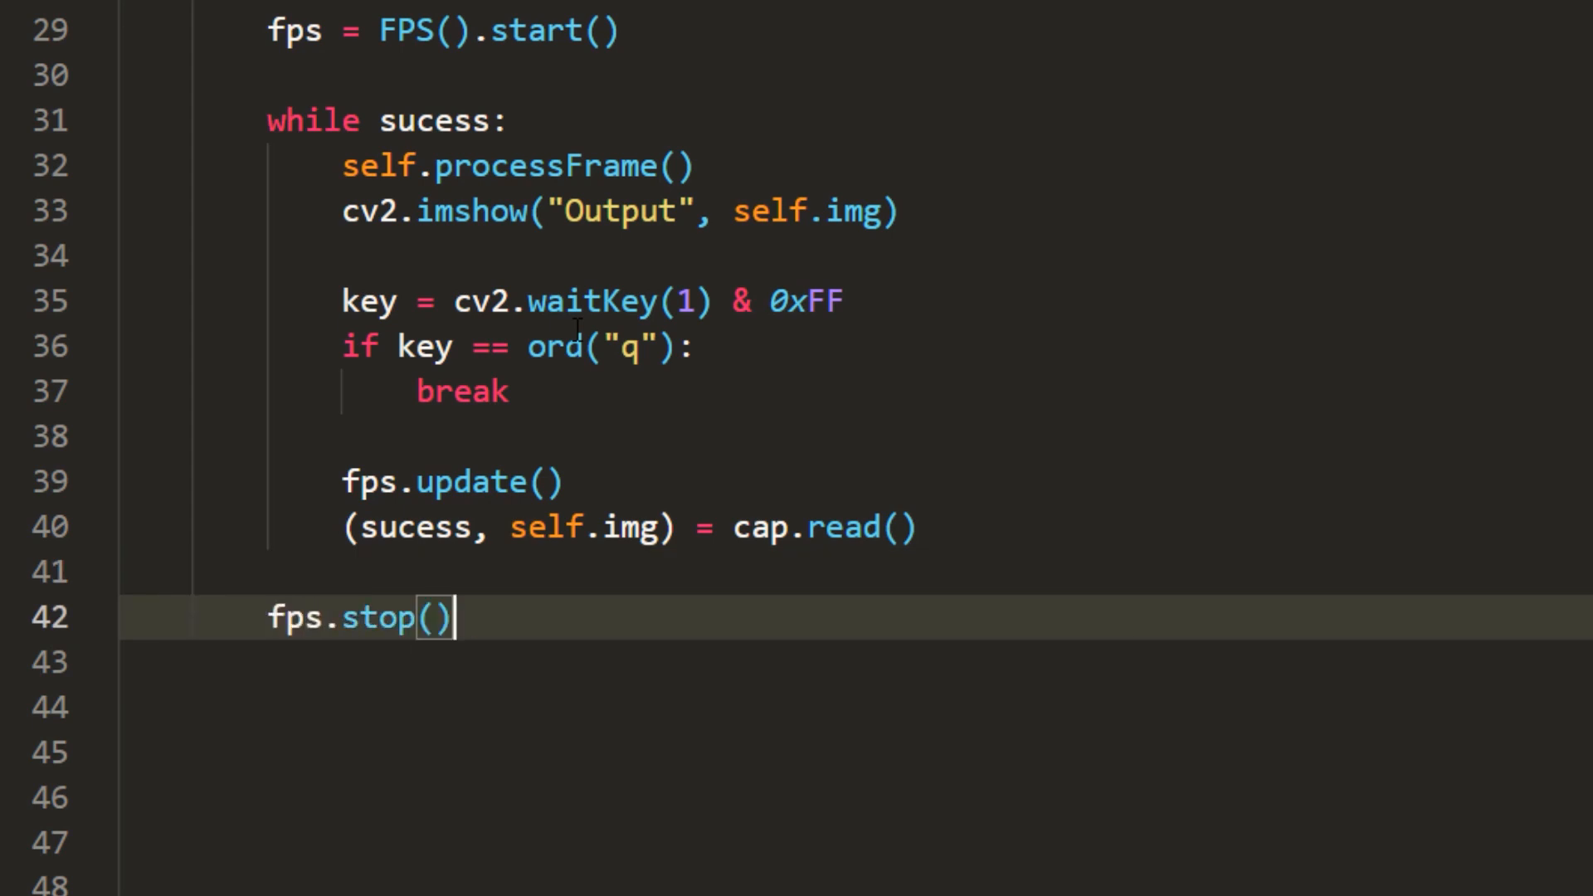
# - Print elapsed time with {:.2f}.format(fps.elapsed()), release the capture and start cv2.destroyAllWindows
pyautogui.write('print(')
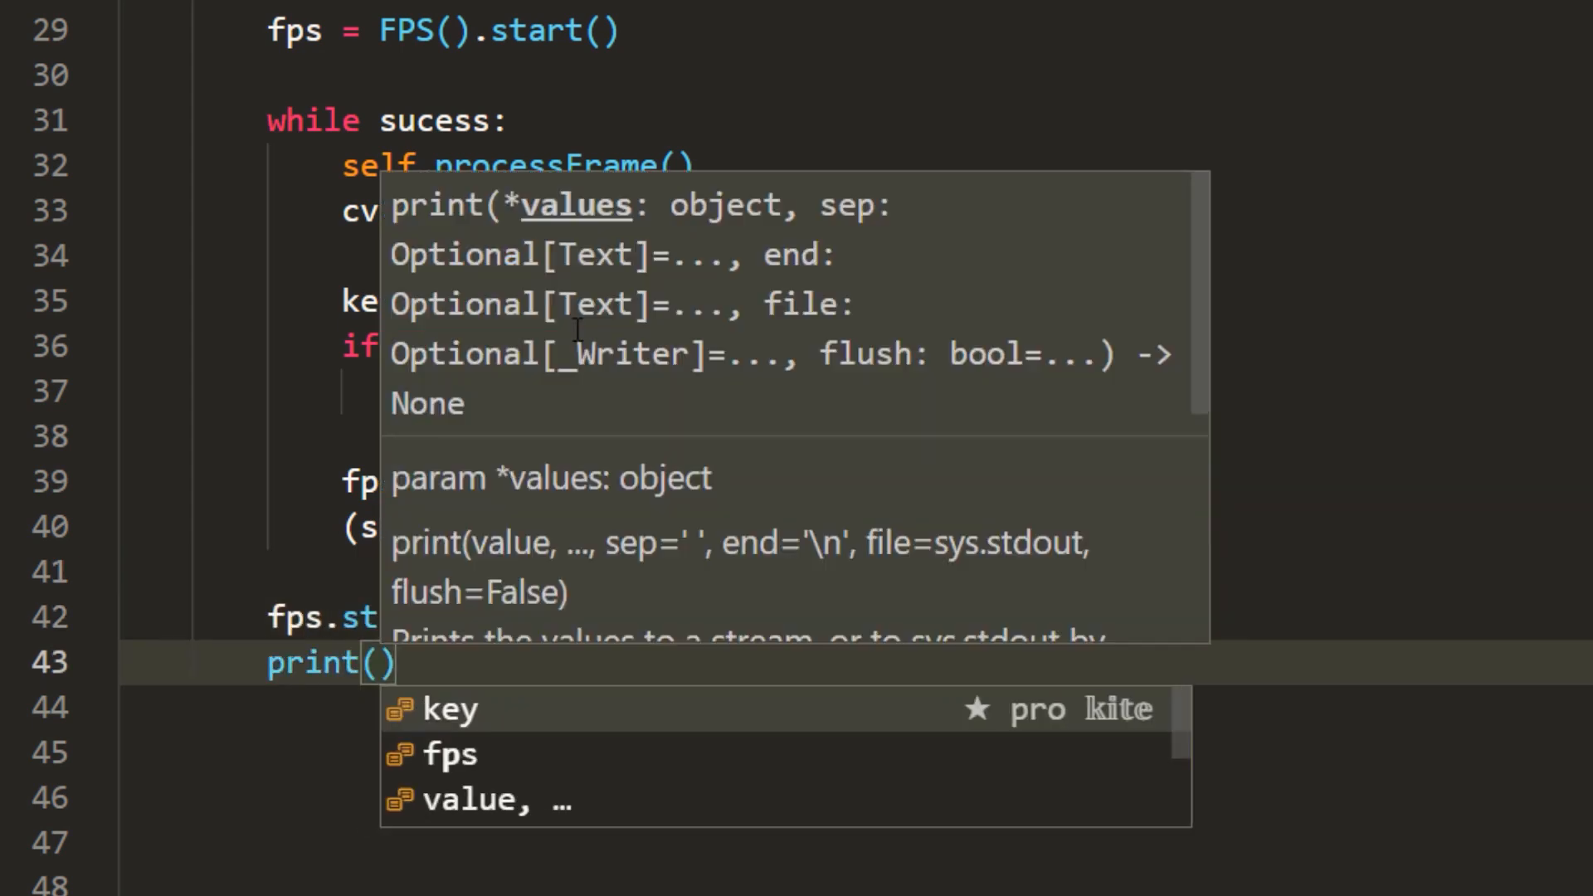
pyautogui.write('"Elapsed time:"')
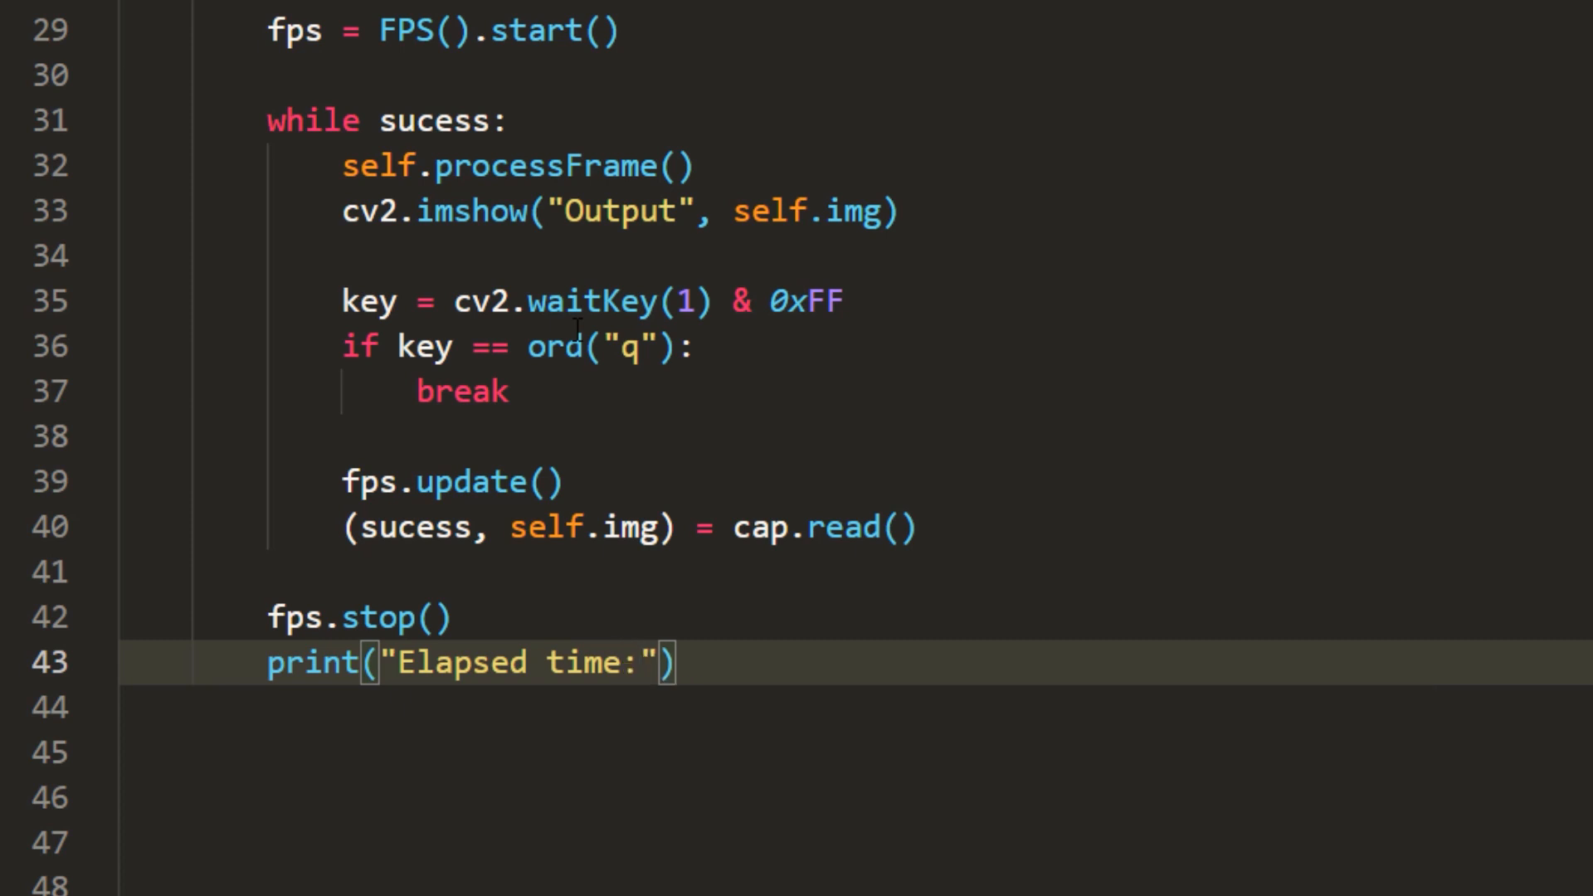
pyautogui.write('{:.')
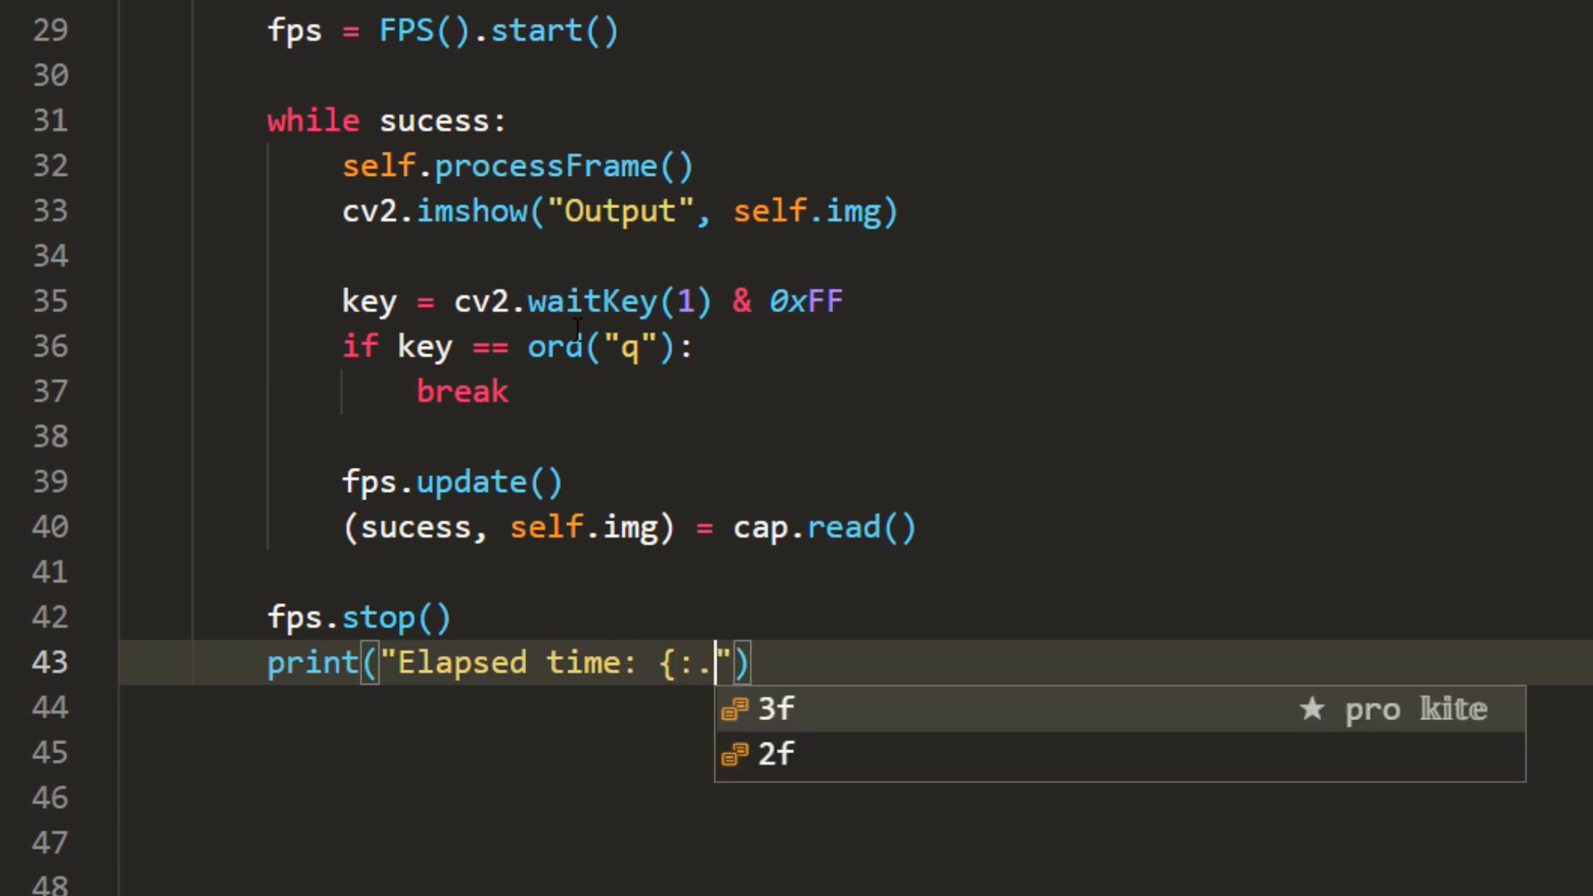
pyautogui.click(772, 754)
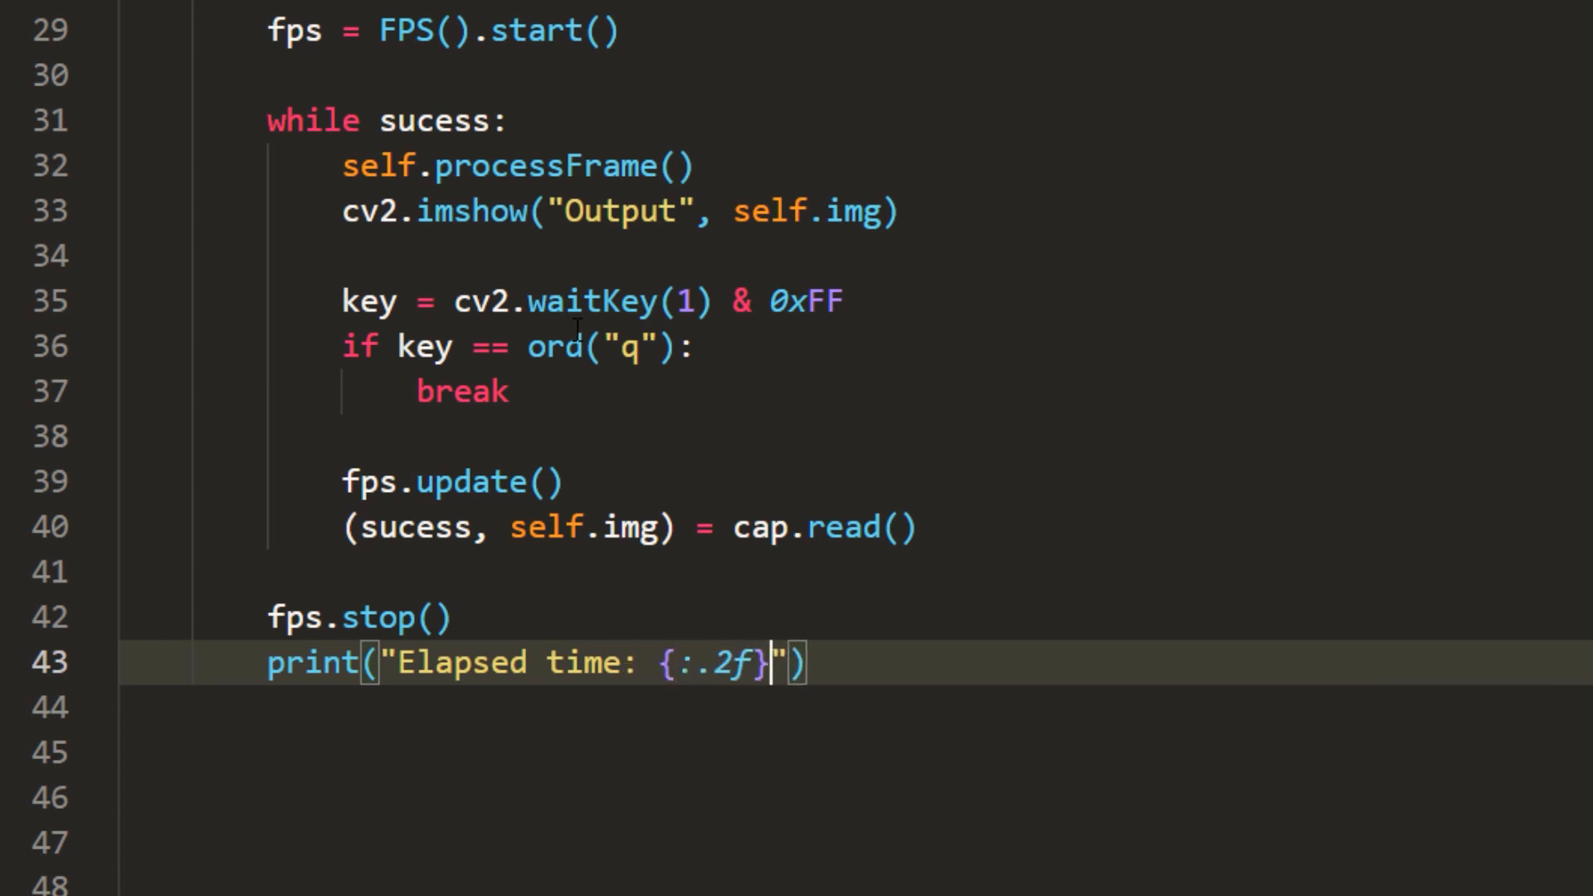
pyautogui.write('.format(fps.elapsed()')
pyautogui.click(857, 707)
pyautogui.write('print("FPS: {:.2f}".format(fps.fps(')
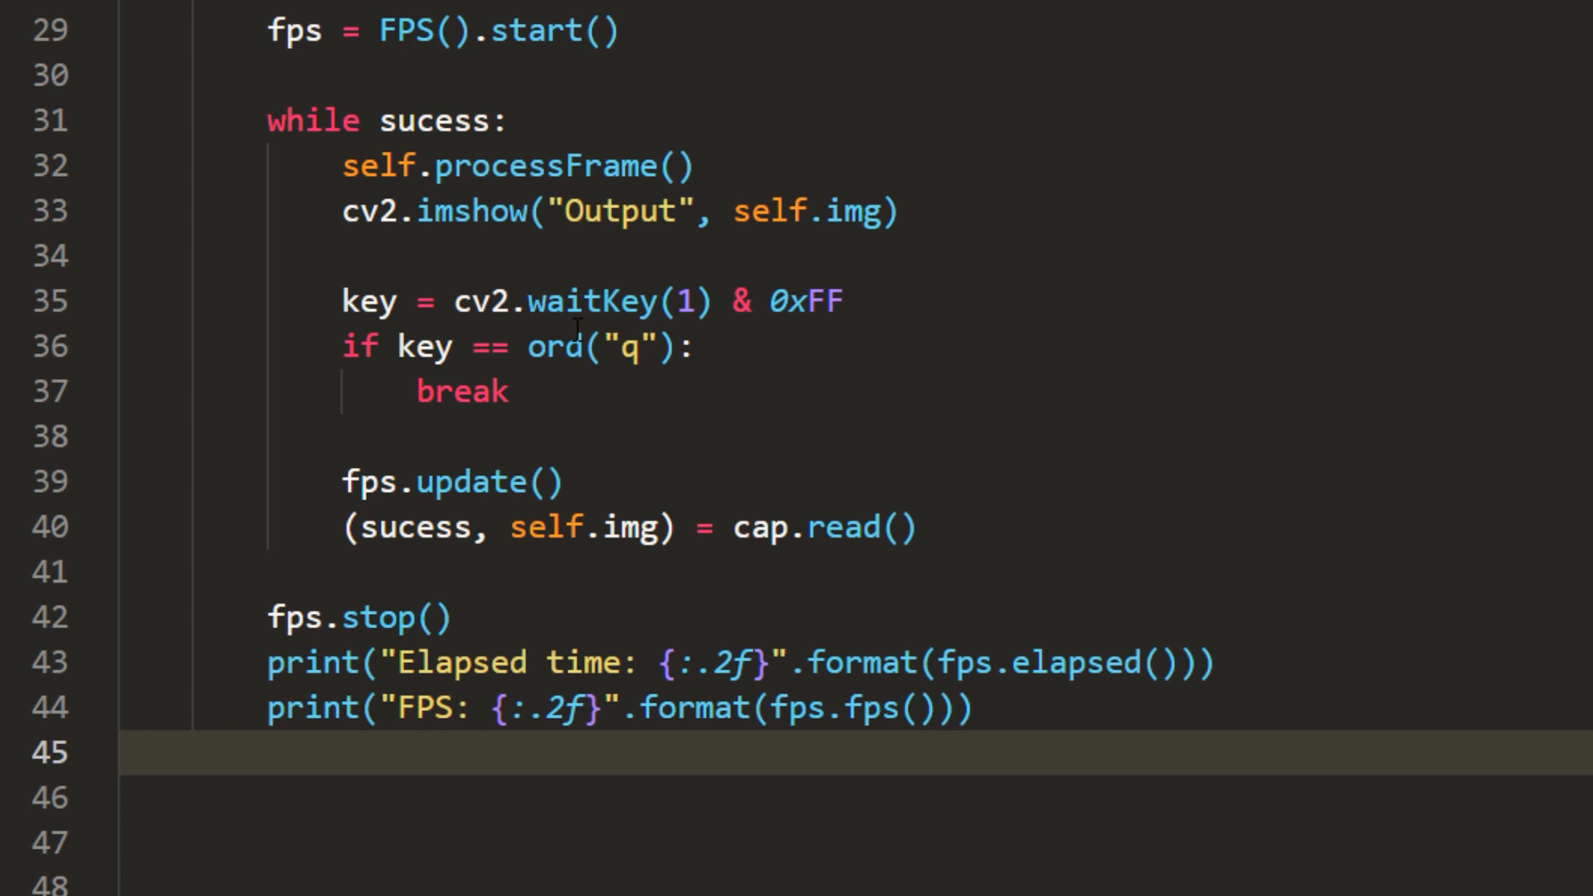
pyautogui.write('cap.release()')
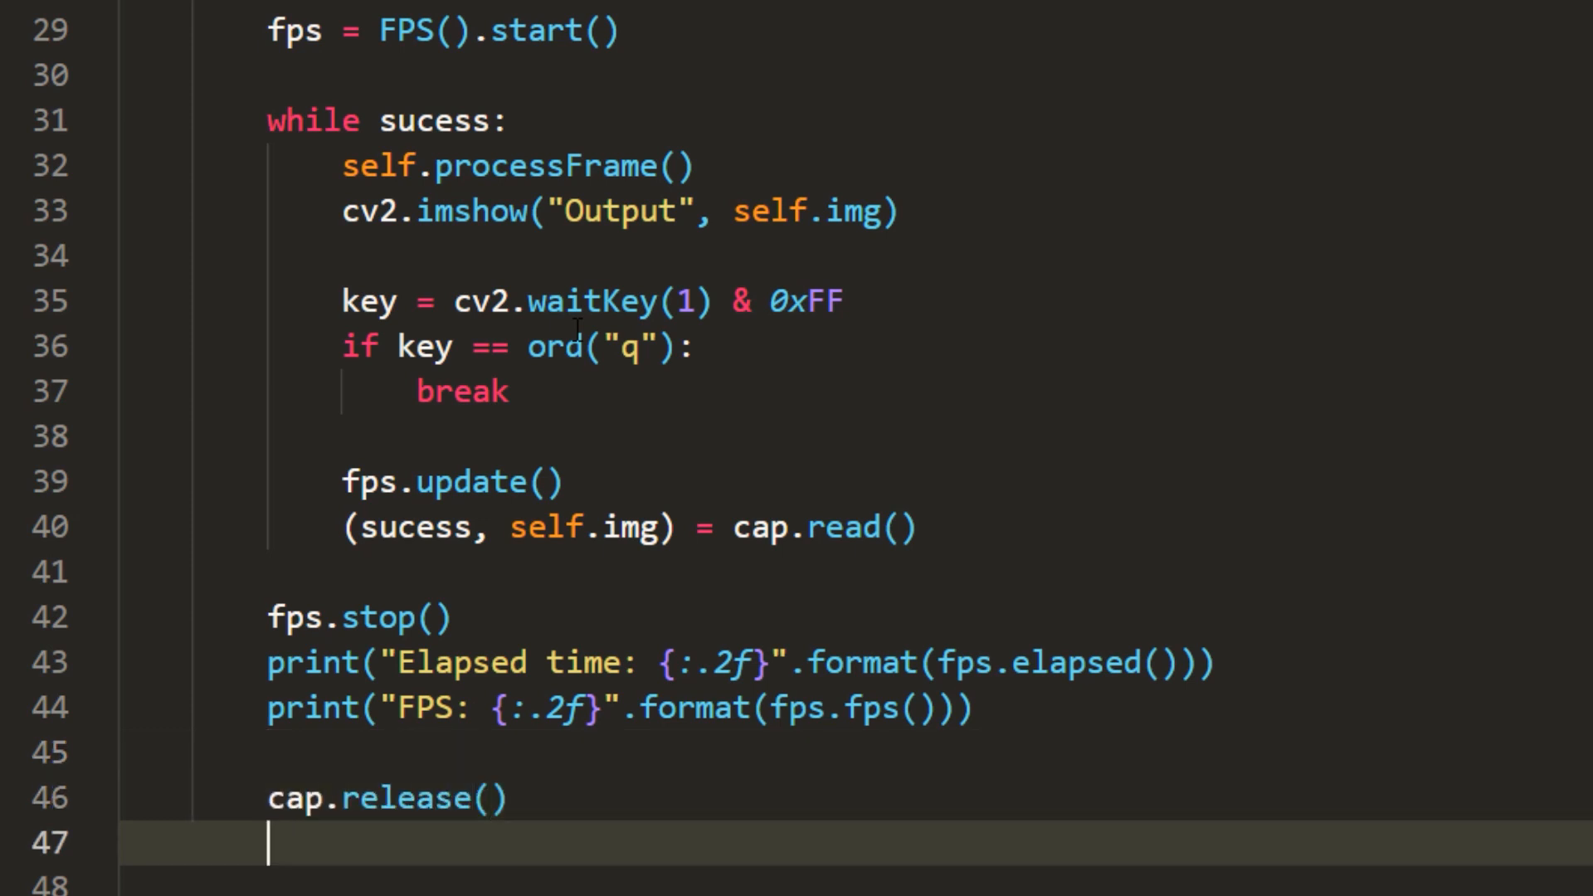
pyautogui.write('cv2.de')
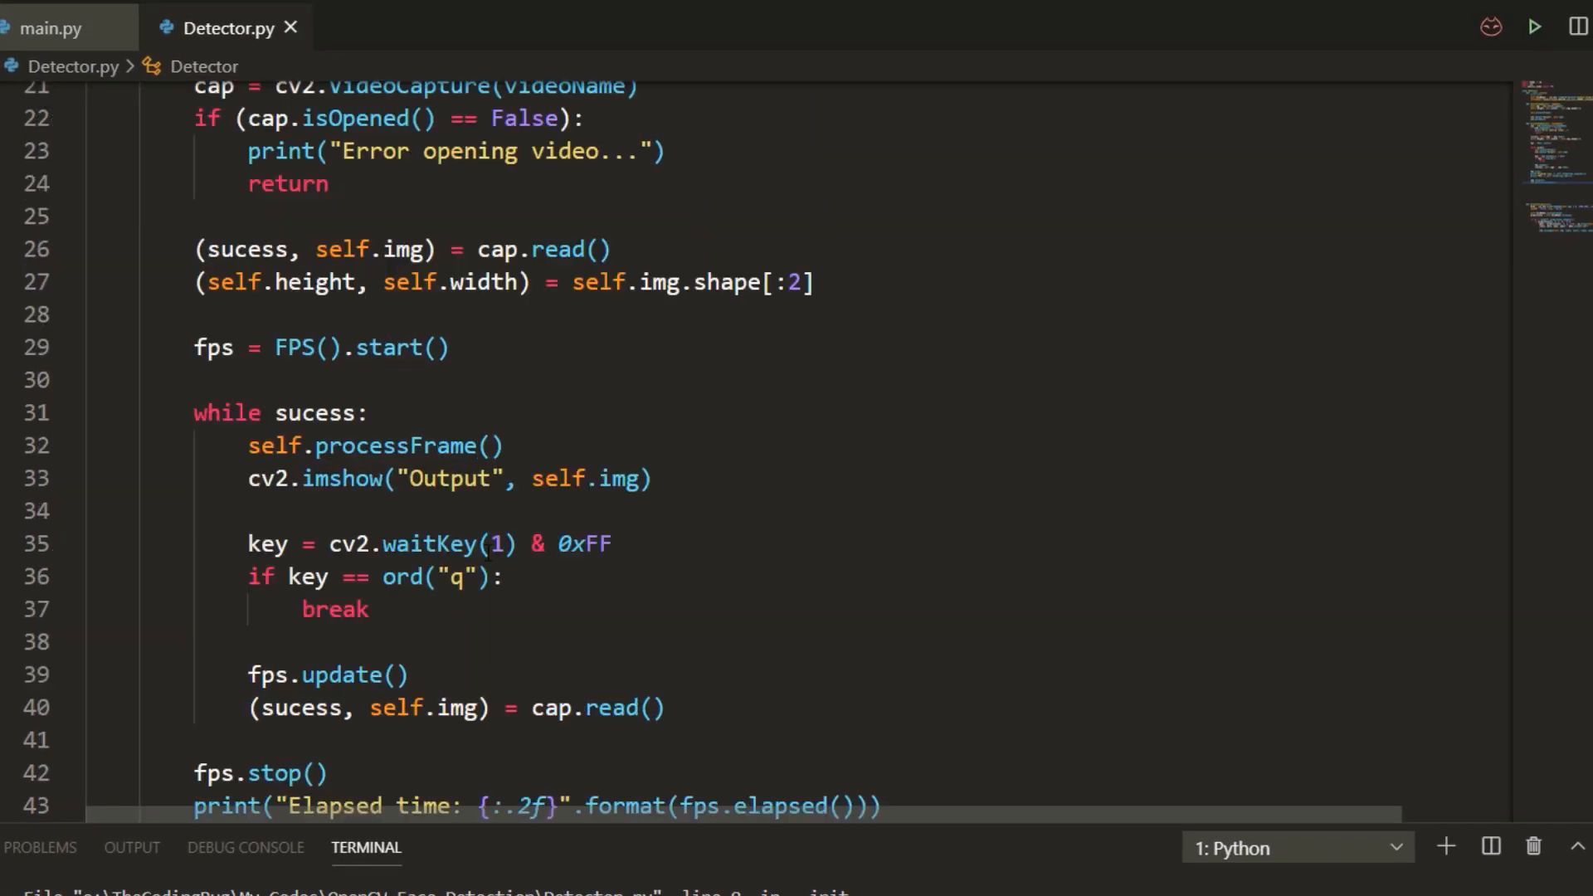
# - Add detector.processVideo("input_data/wick.mp4") to main.py, run it and read elapsed 15.67, FPS 29.22
pyautogui.click(48, 28)
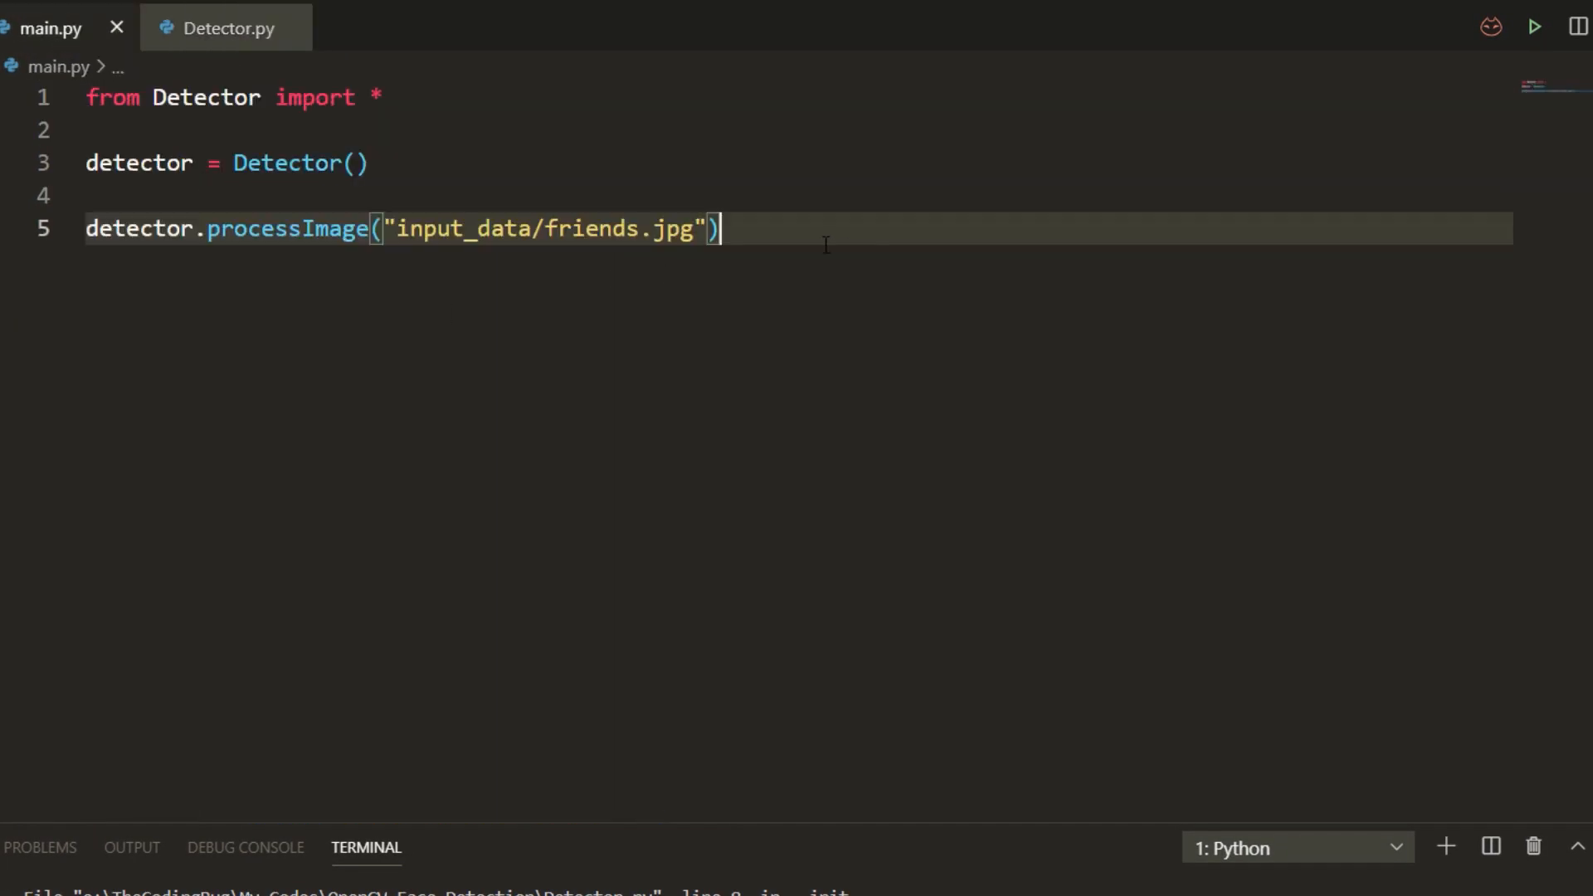
pyautogui.write('detector.processVideo("input_data/wick.mp4')
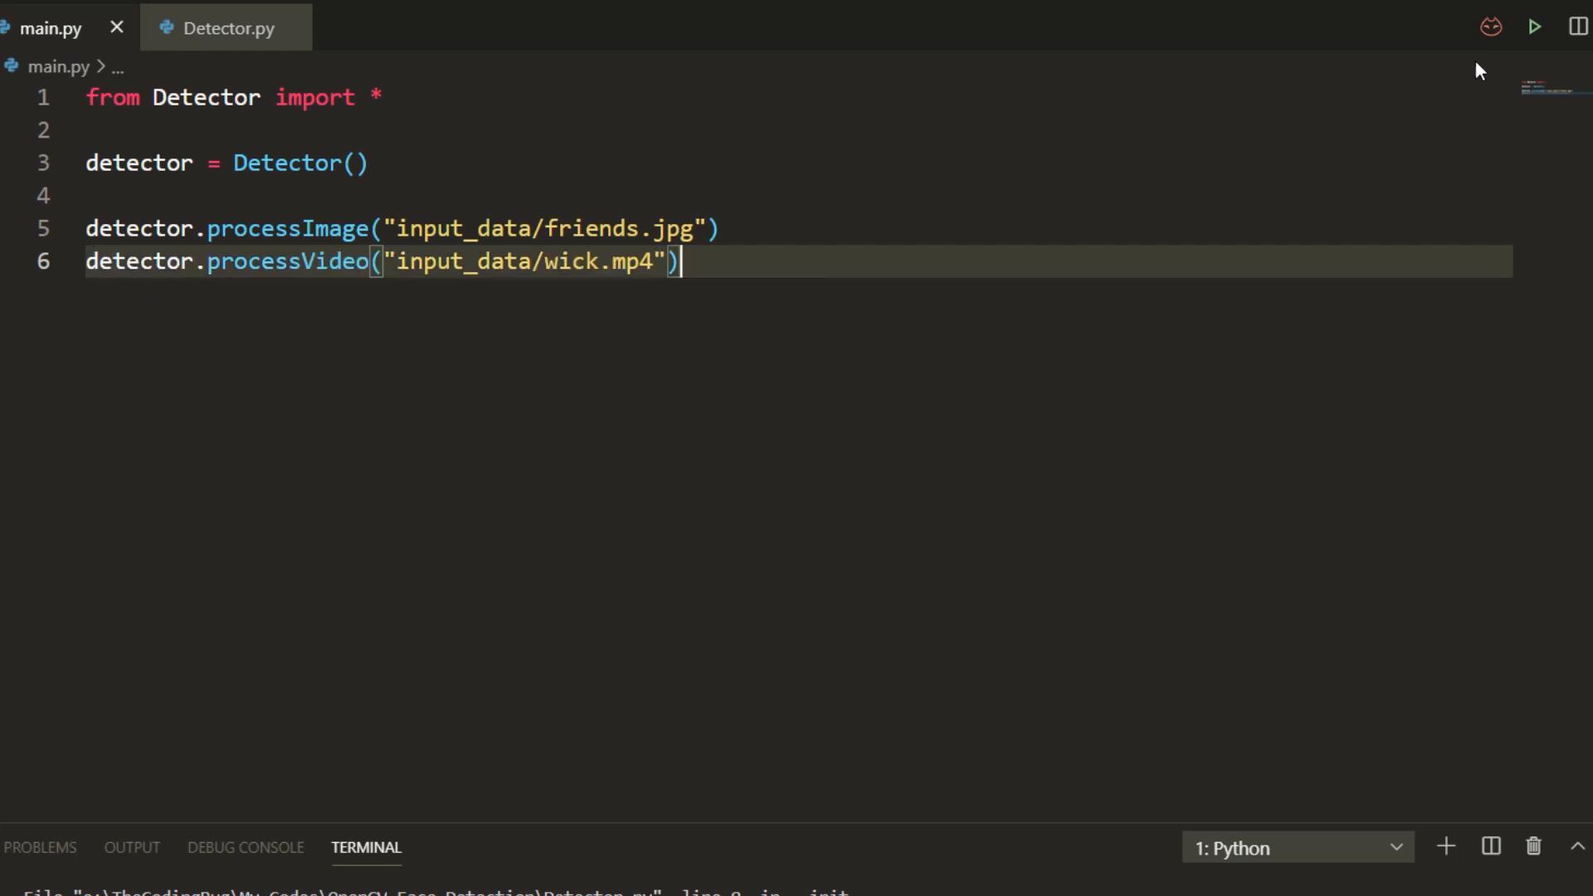
pyautogui.click(1533, 26)
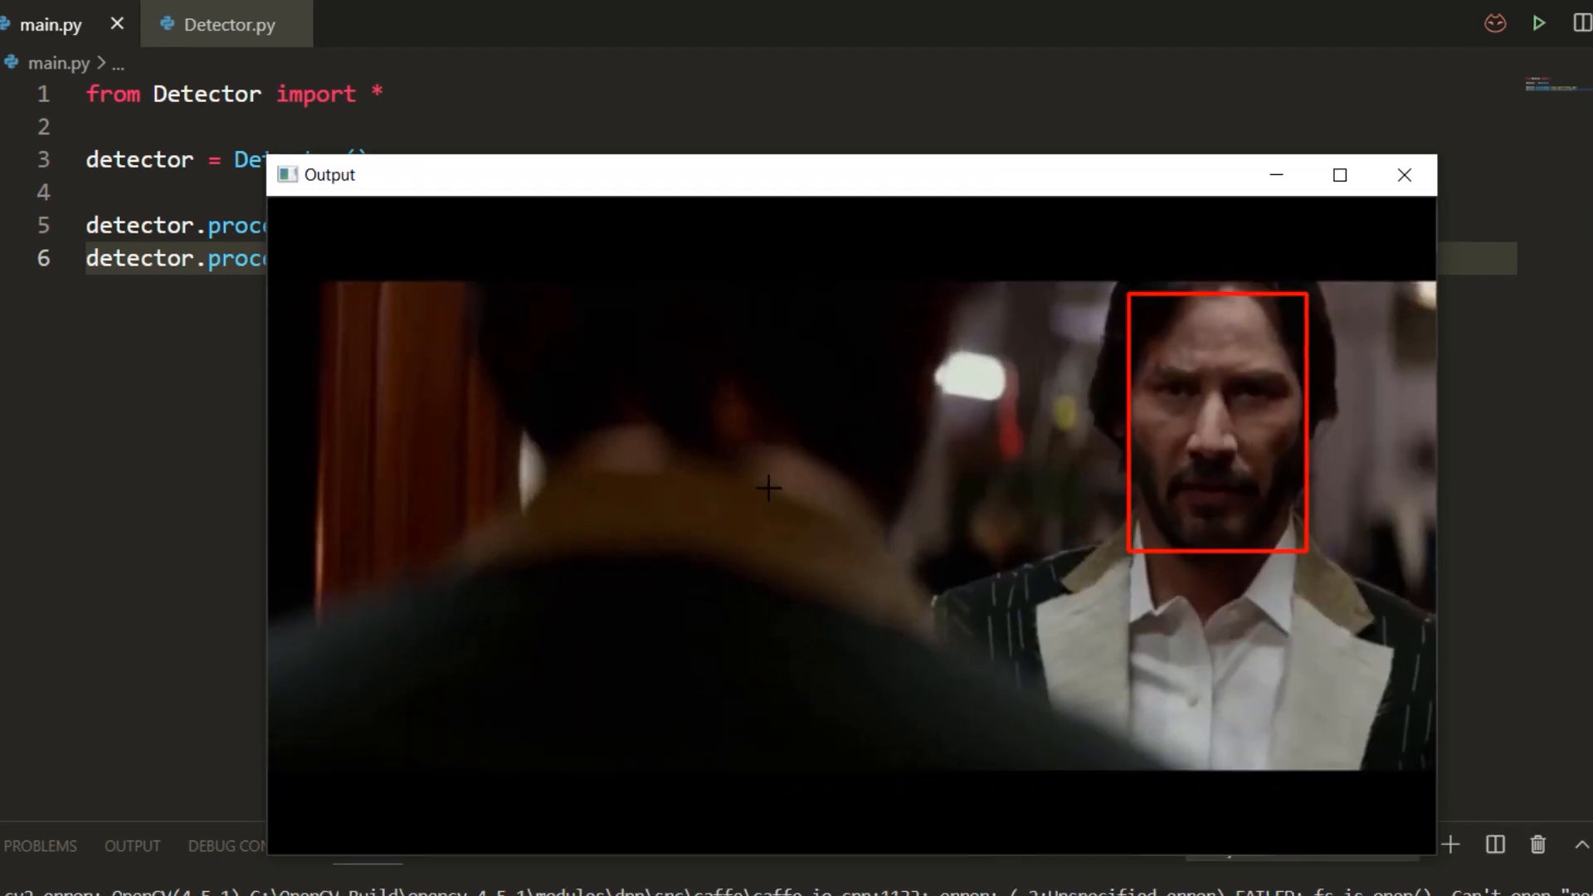
pyautogui.click(1405, 174)
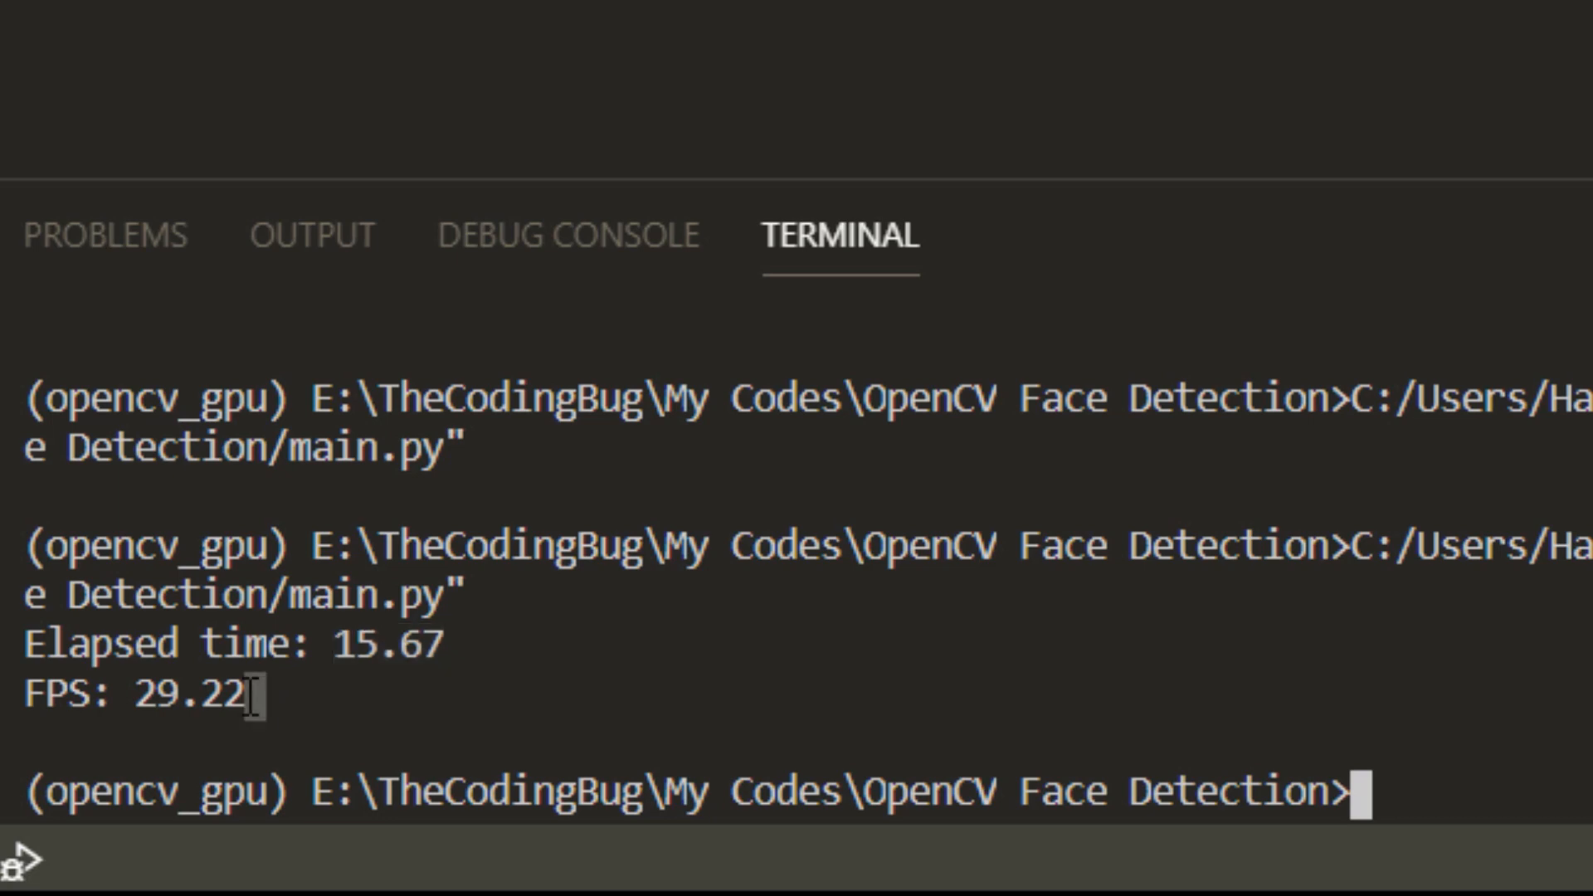
pyautogui.moveTo(30, 643); pyautogui.dragTo(254, 695)
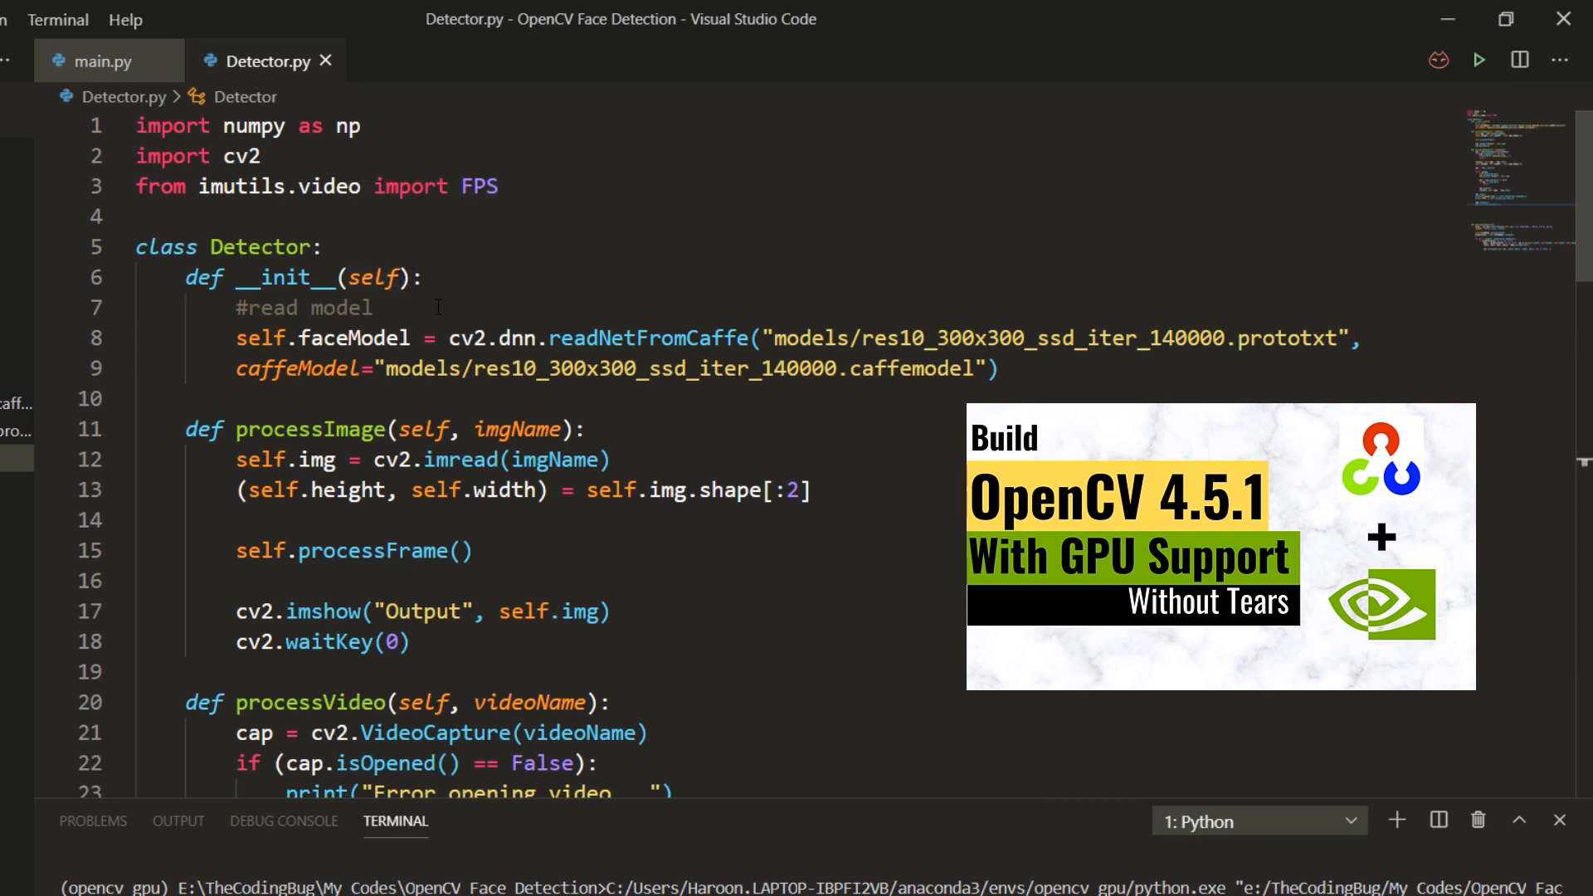
# - Add a use_cuda=False constructor parameter and, when set, call setPreferableBackend on the face model
pyautogui.click(392, 278)
pyautogui.write(', ')
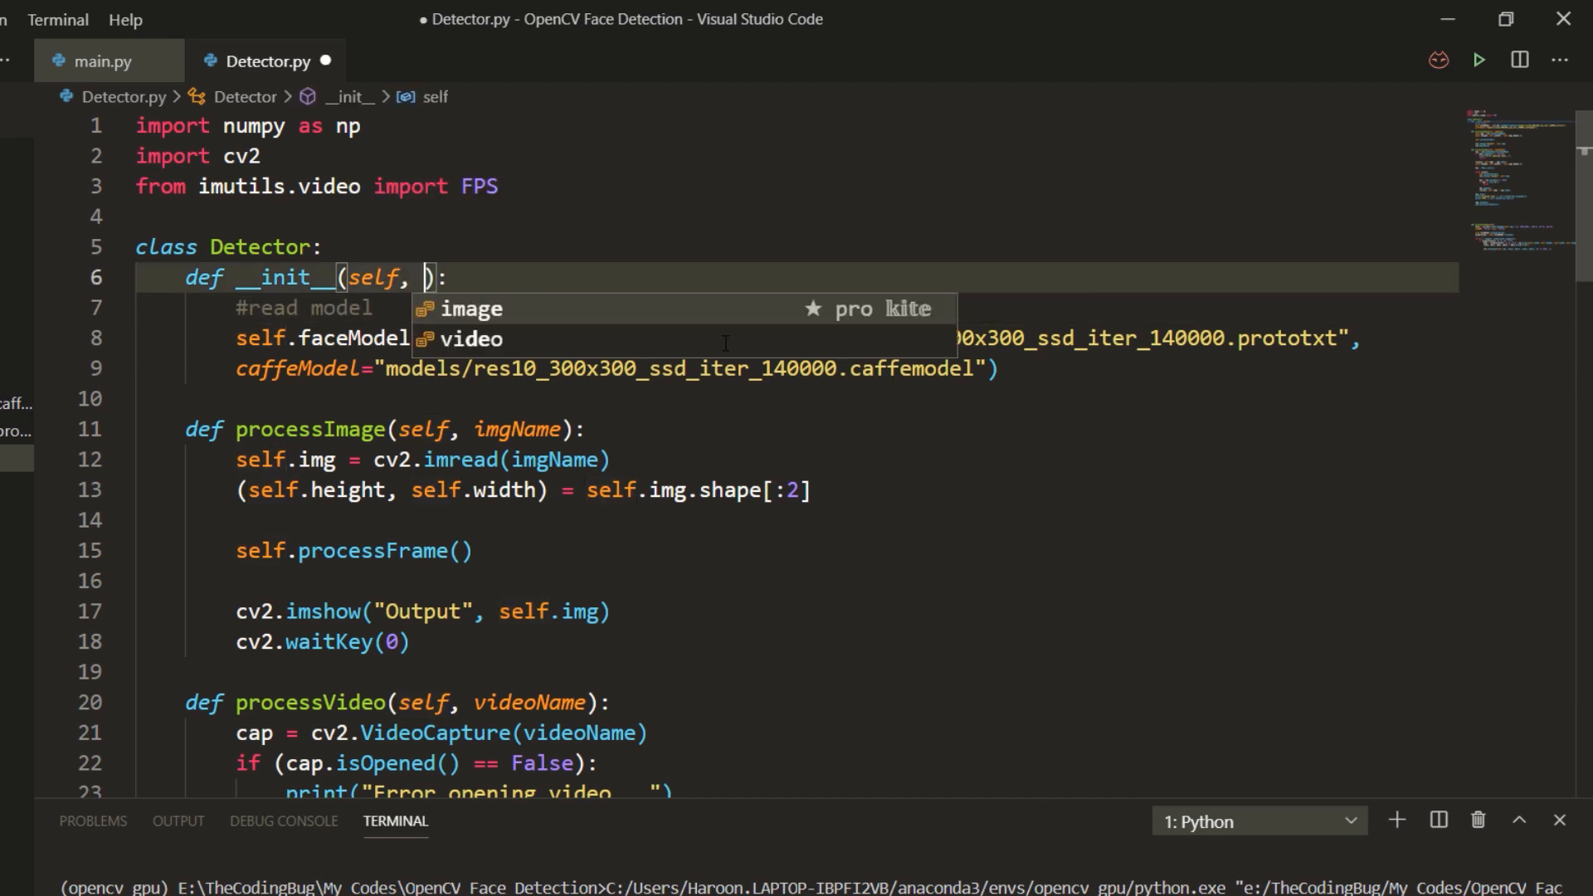
pyautogui.write('use_cuda = False')
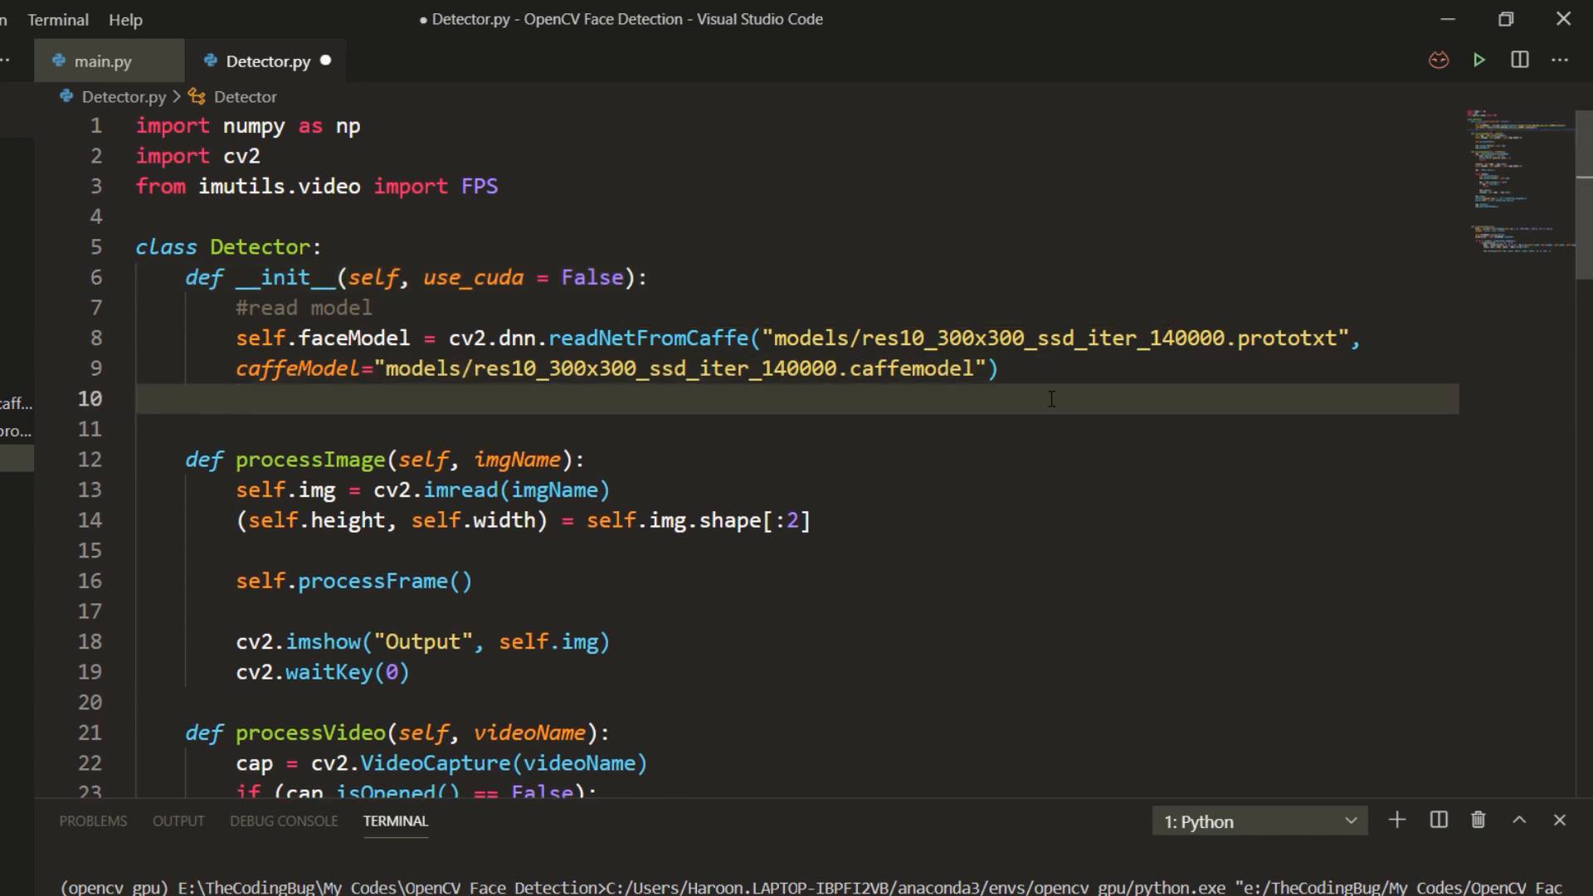
pyautogui.write('if use_cuda:')
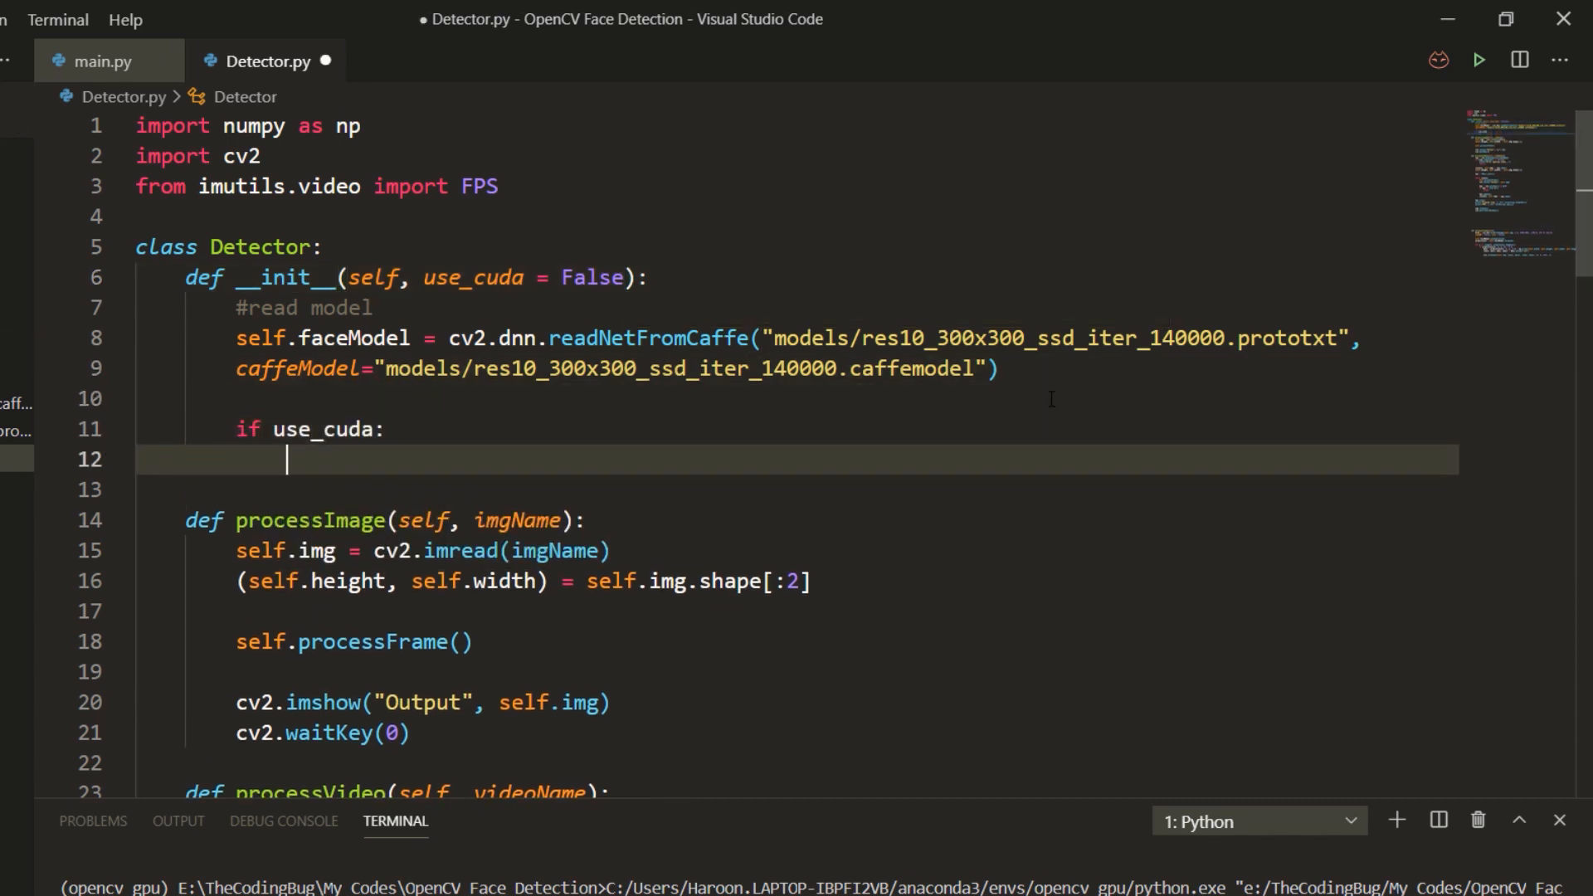
pyautogui.write('self.faceModel')
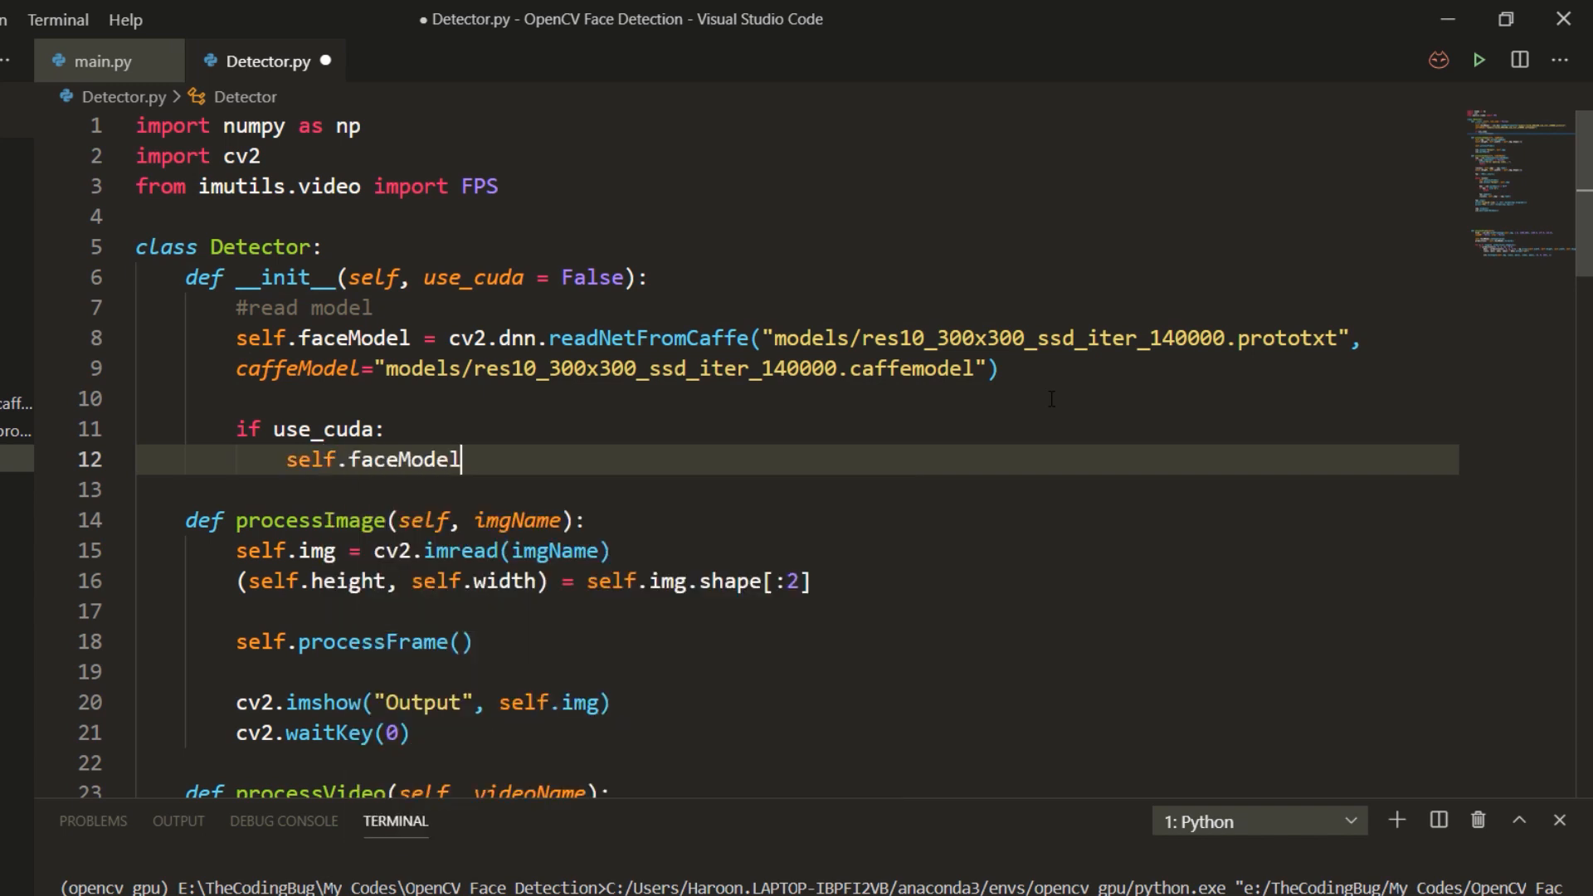
pyautogui.write('.setPreferableBackend(cv2.dnn.DNN_BACKEND_CUDA')
pyautogui.write('self.f')
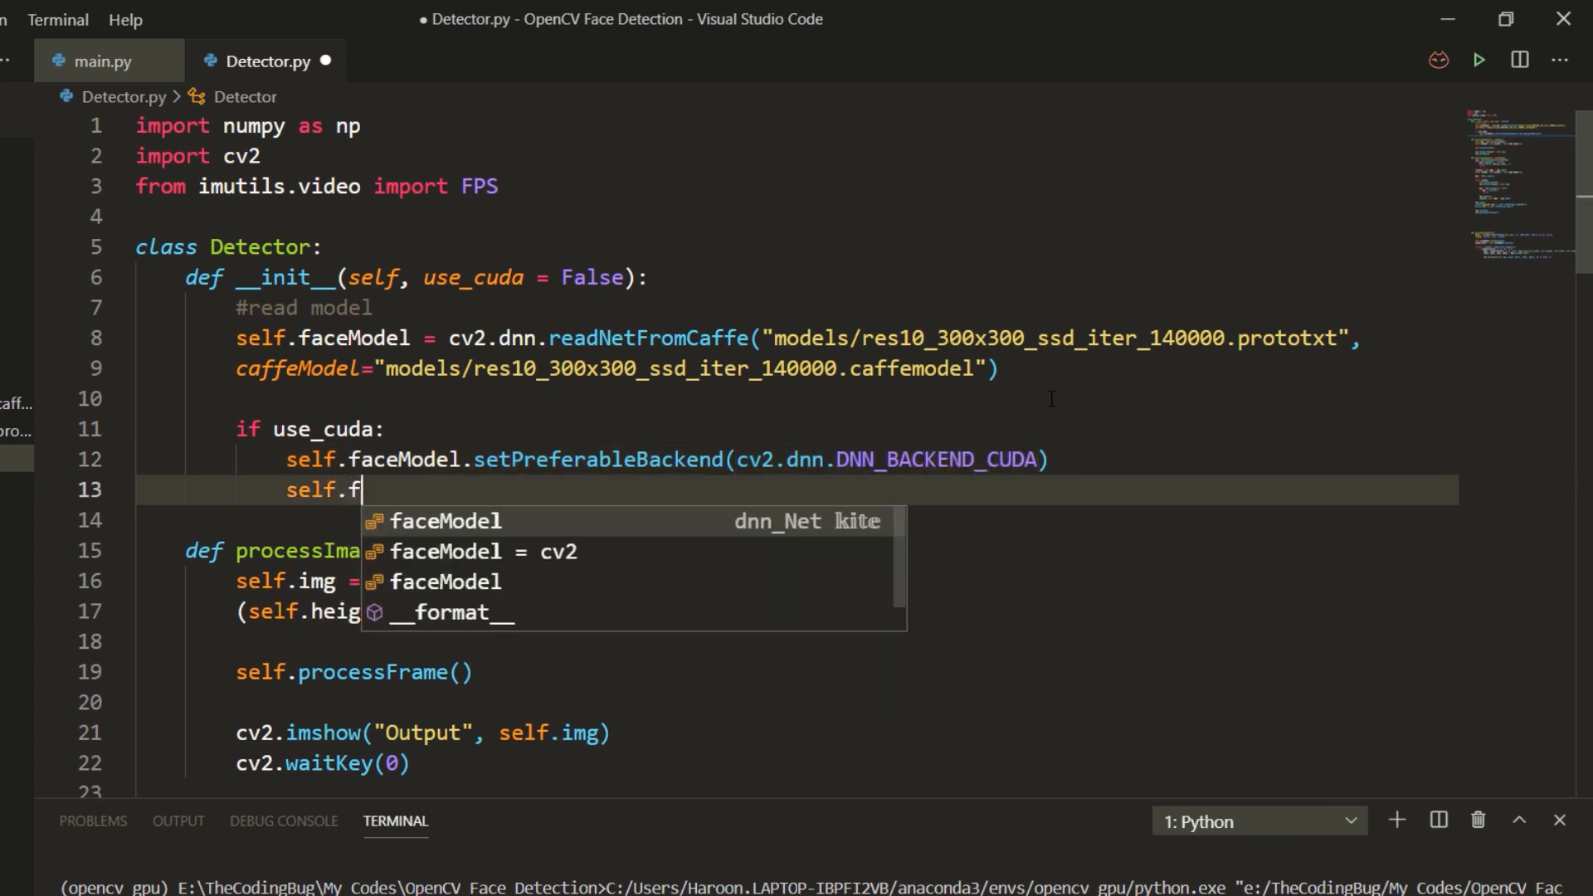
# - Also call setPreferableTarget with the cv2.dnn CUDA target inside the use_cuda block
pyautogui.write('aceModel.setPreferableTarget(cv')
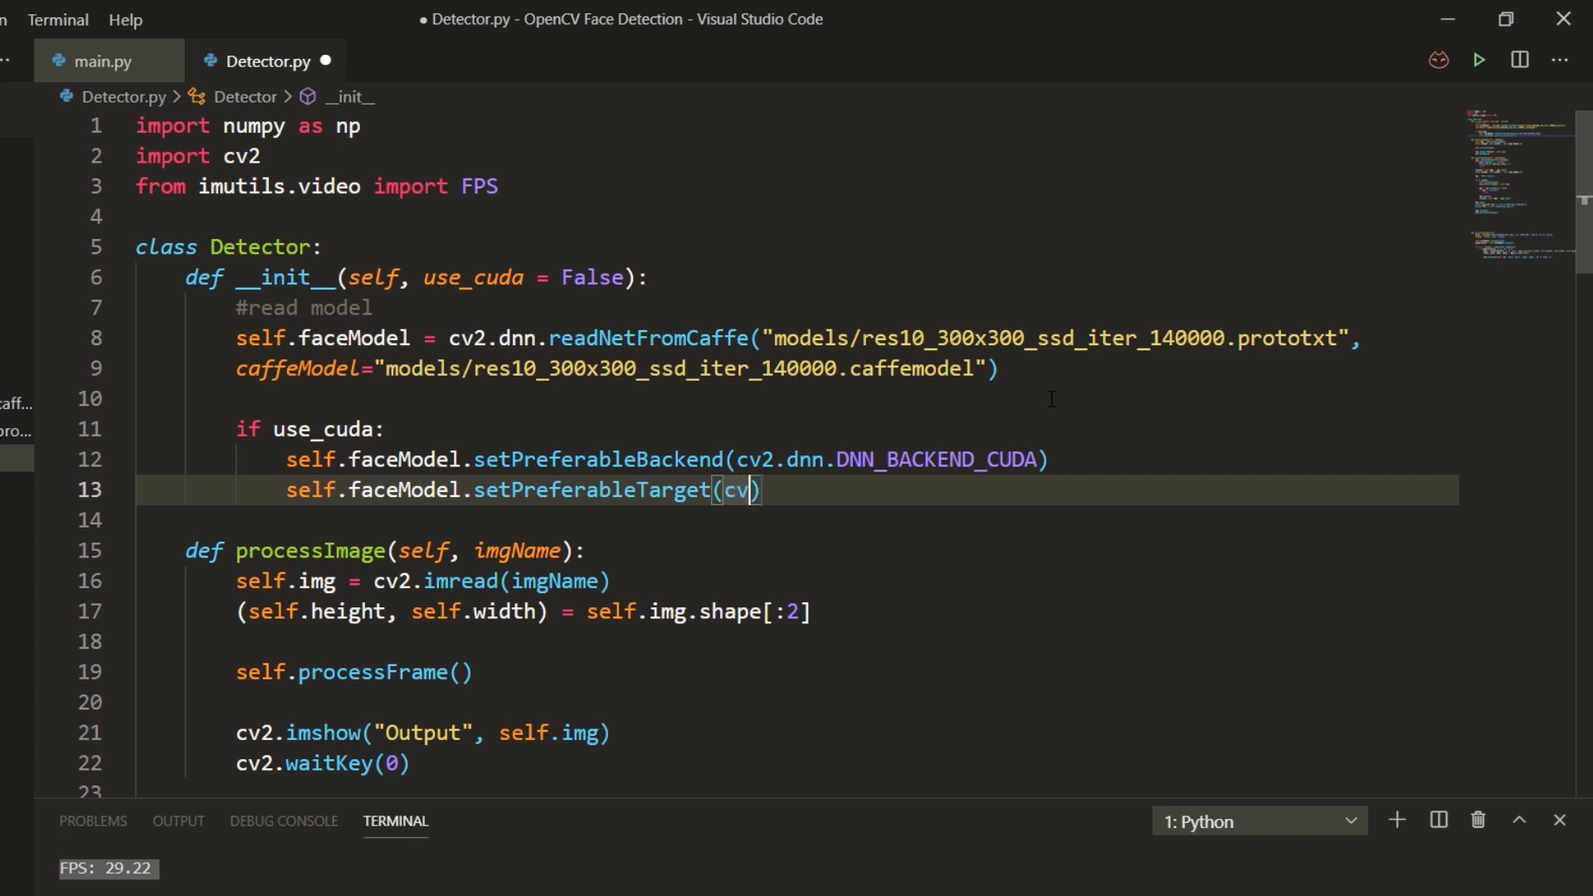
pyautogui.write('2.dnn.DNN')
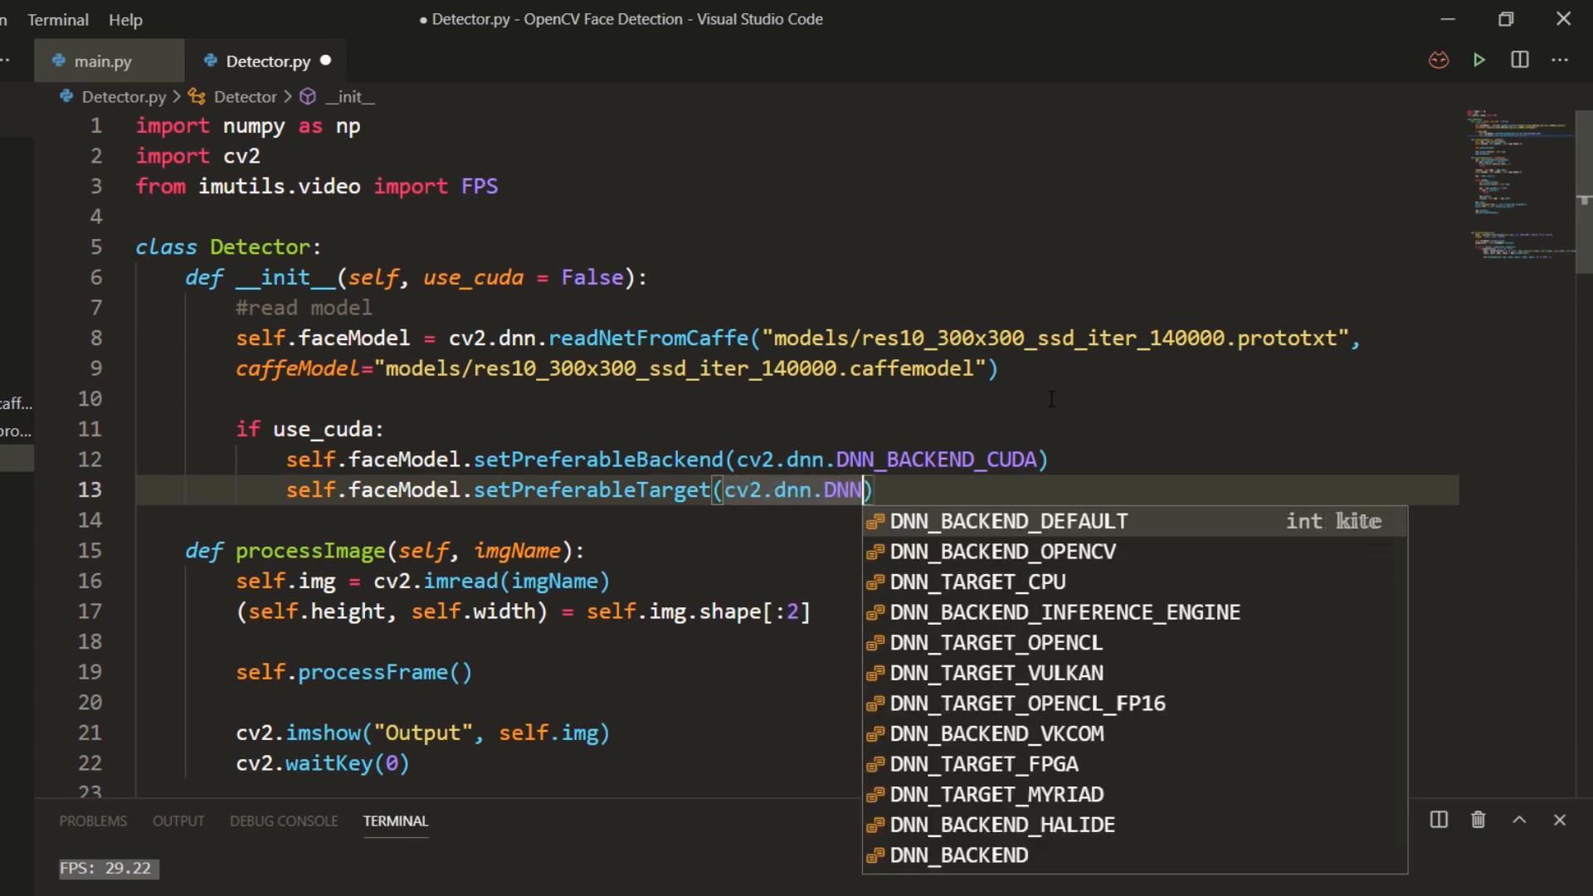
pyautogui.click(101, 62)
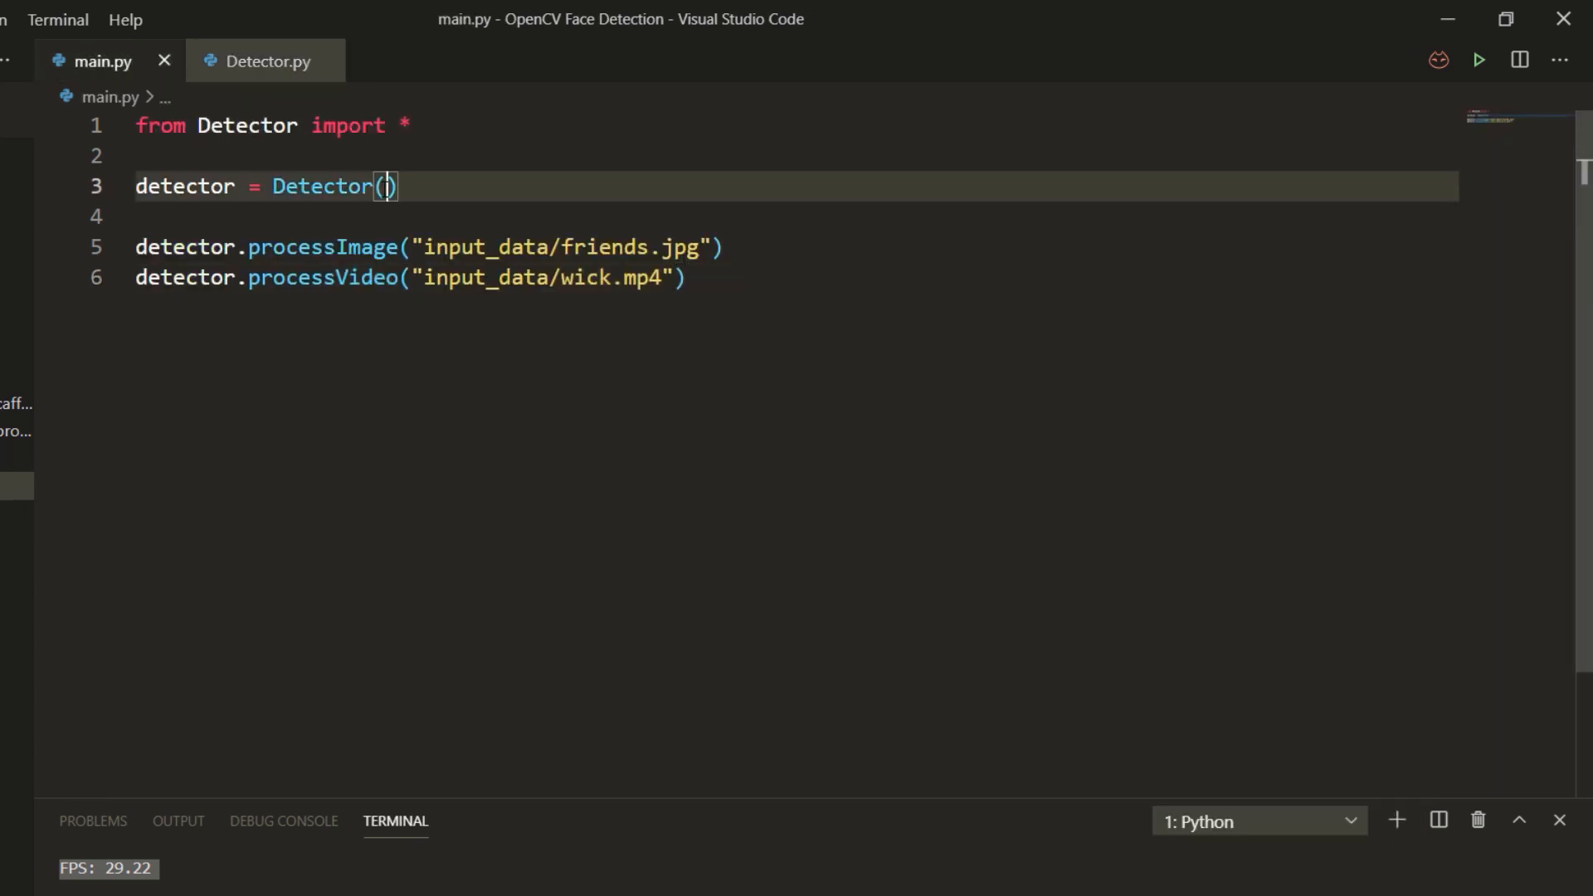
# - Create the Detector with use_cuda=True and rerun main.py, getting elapsed 14.95 and FPS 30.63
pyautogui.write('use_cuda=True')
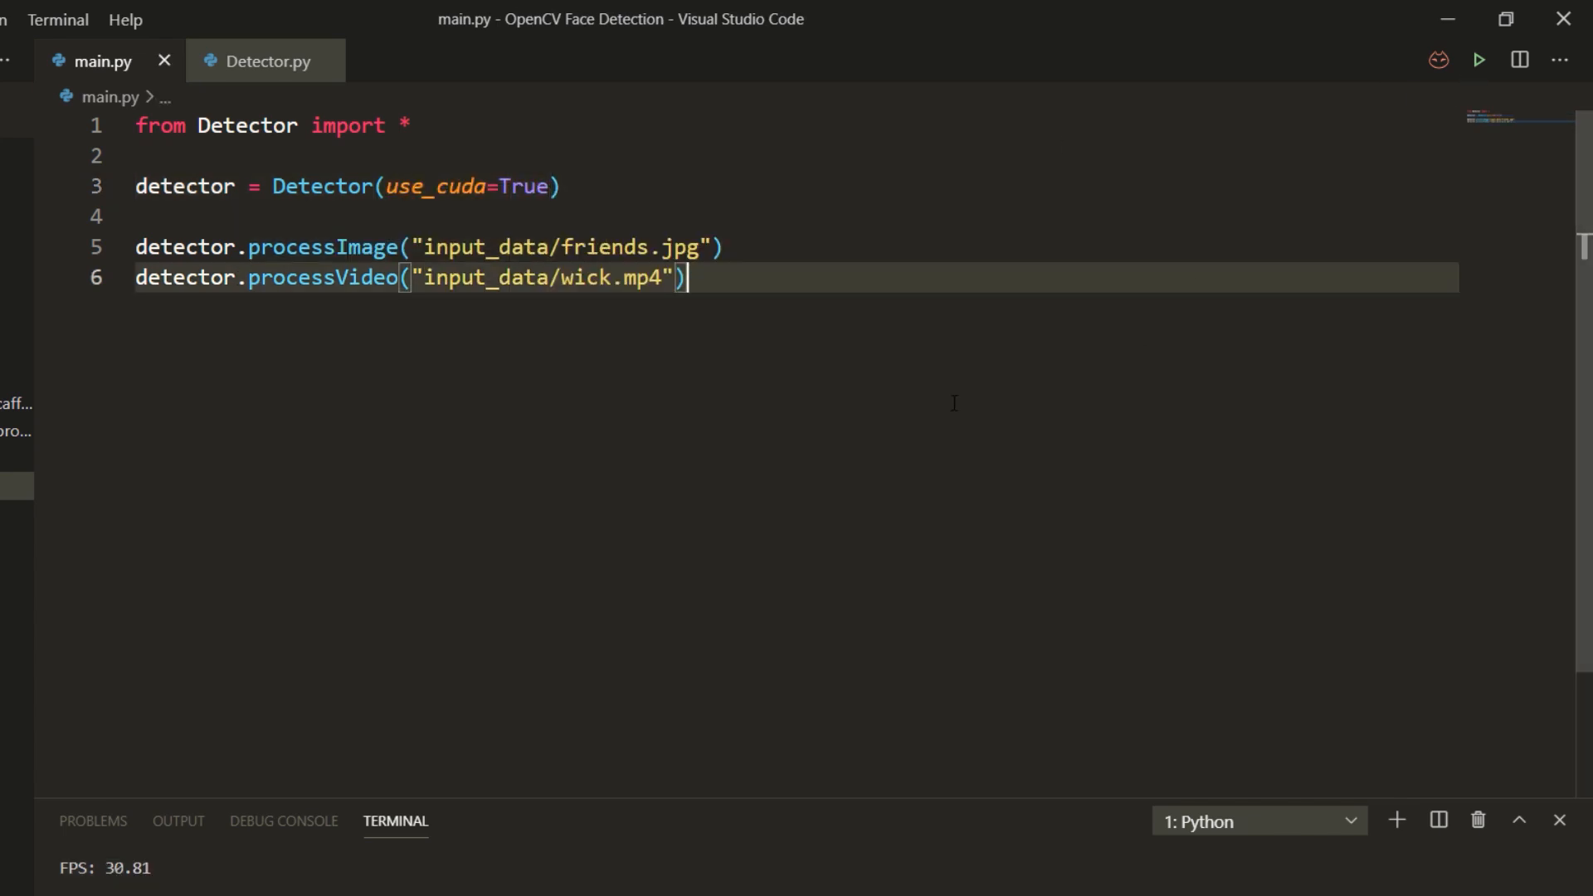
pyautogui.click(1479, 60)
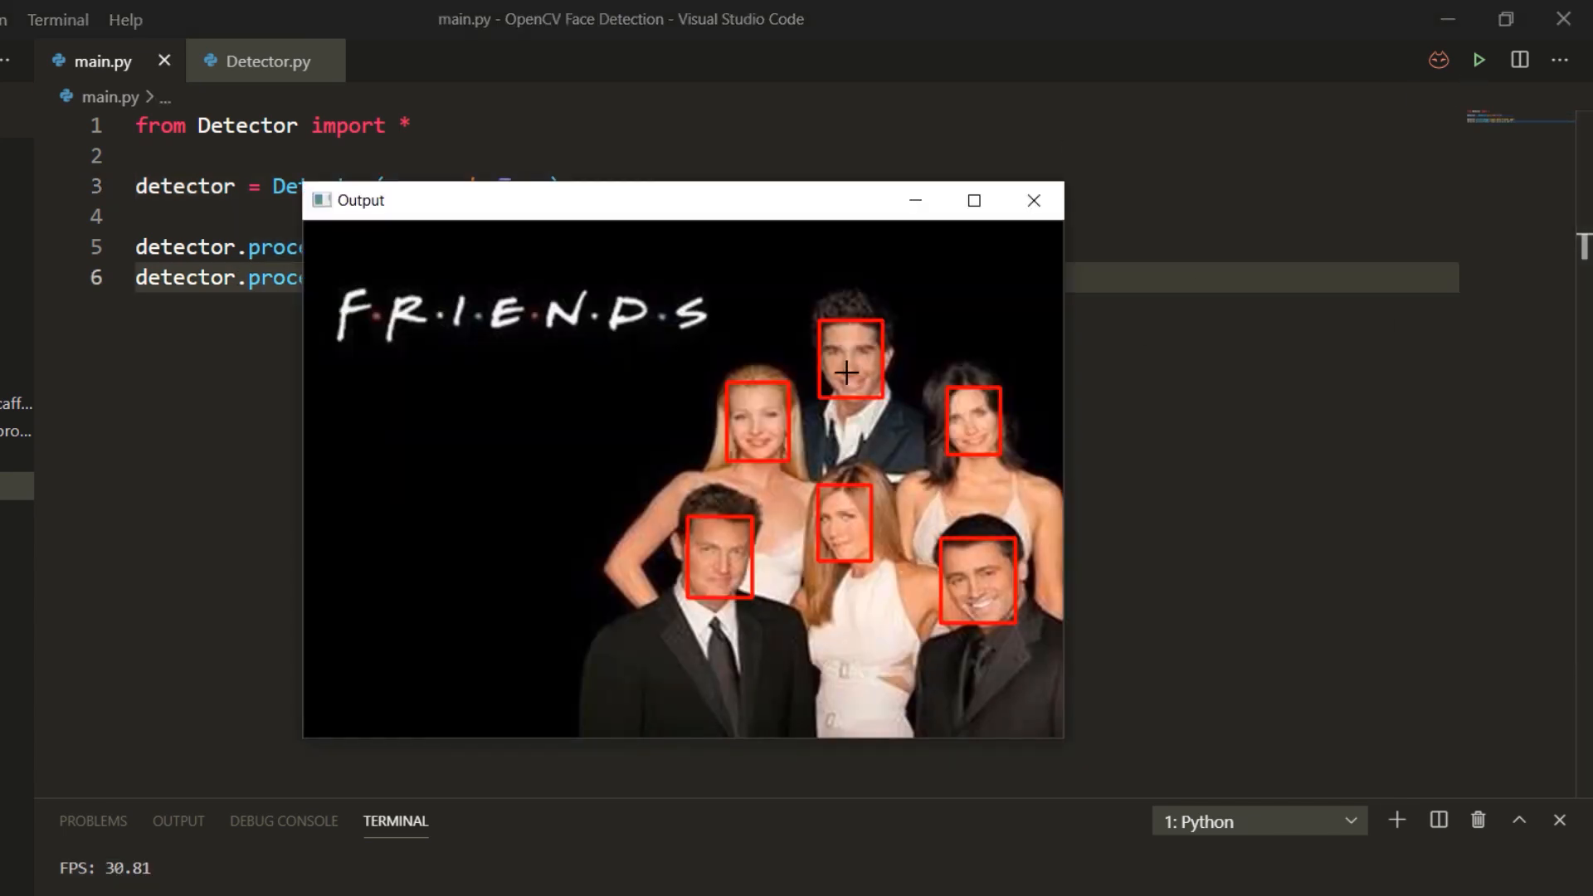
pyautogui.click(1034, 201)
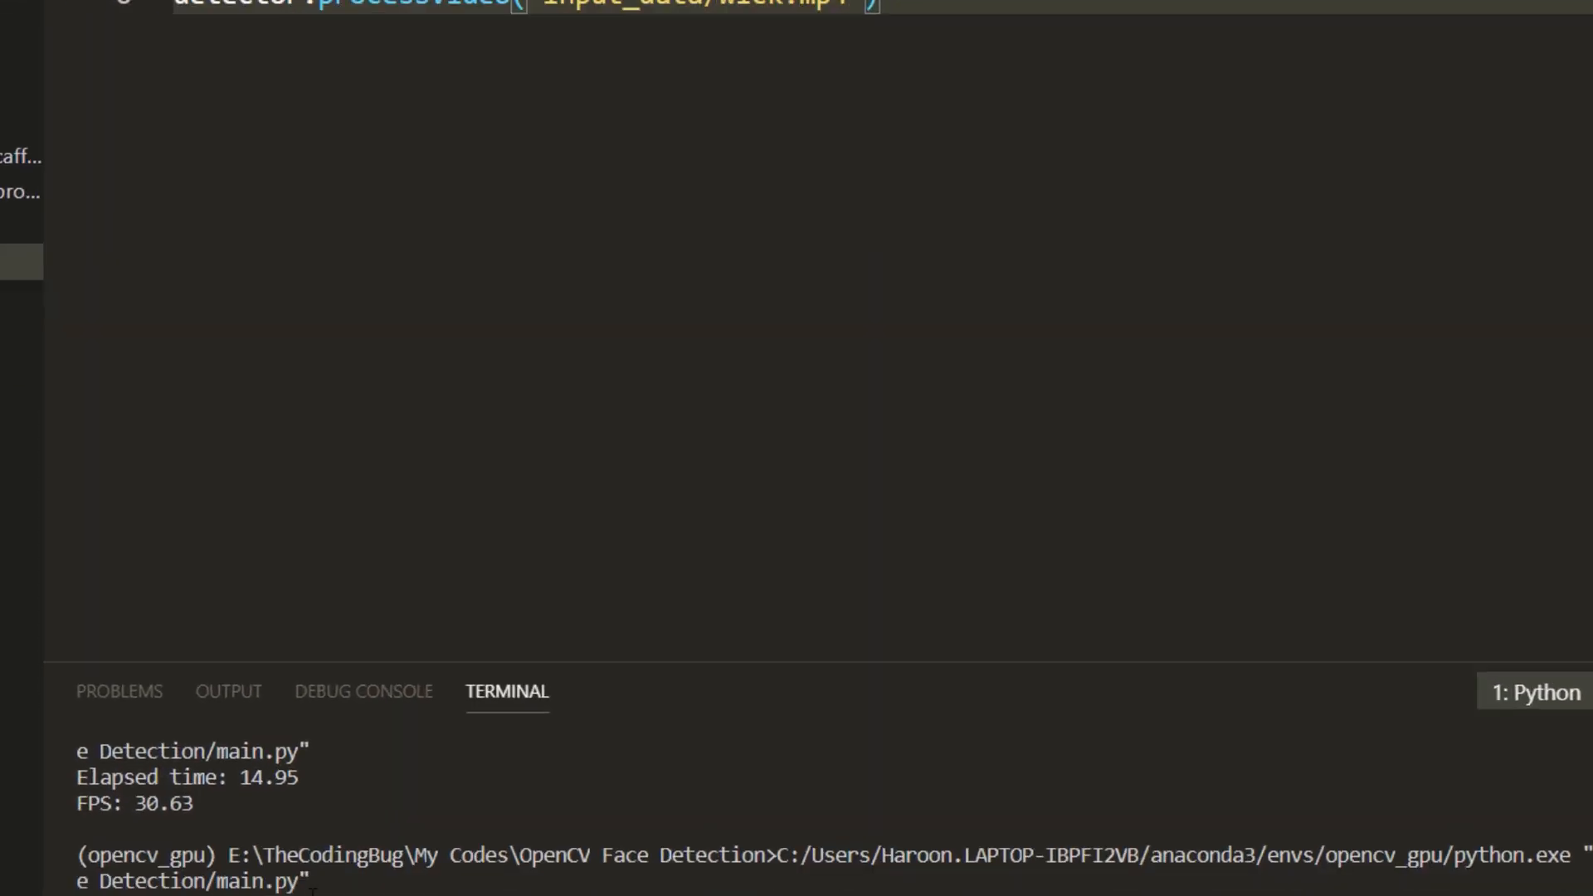